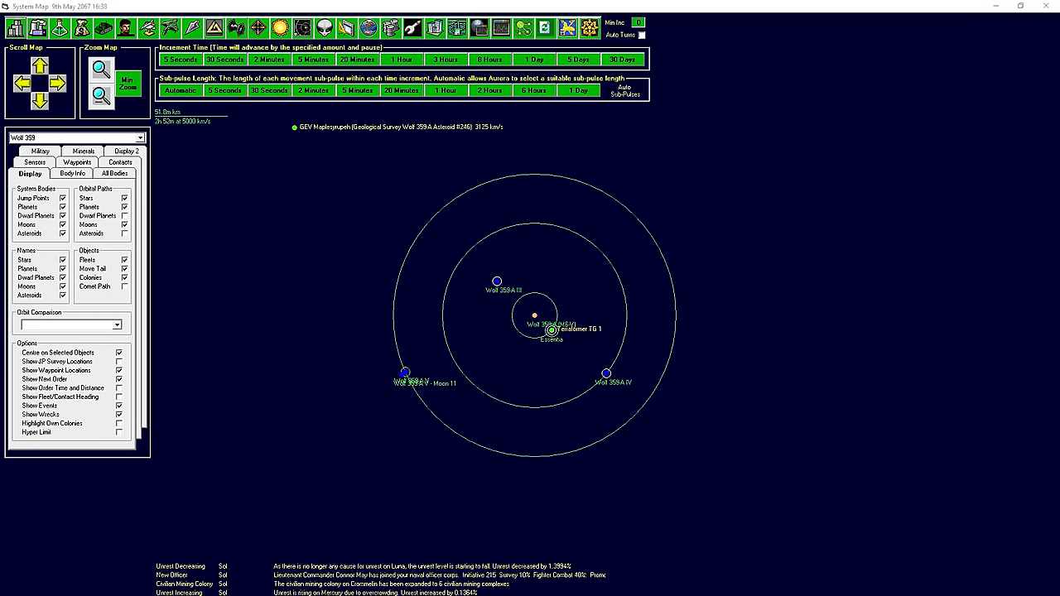
{"action": "mouse_move", "coordinate": [379, 207]}
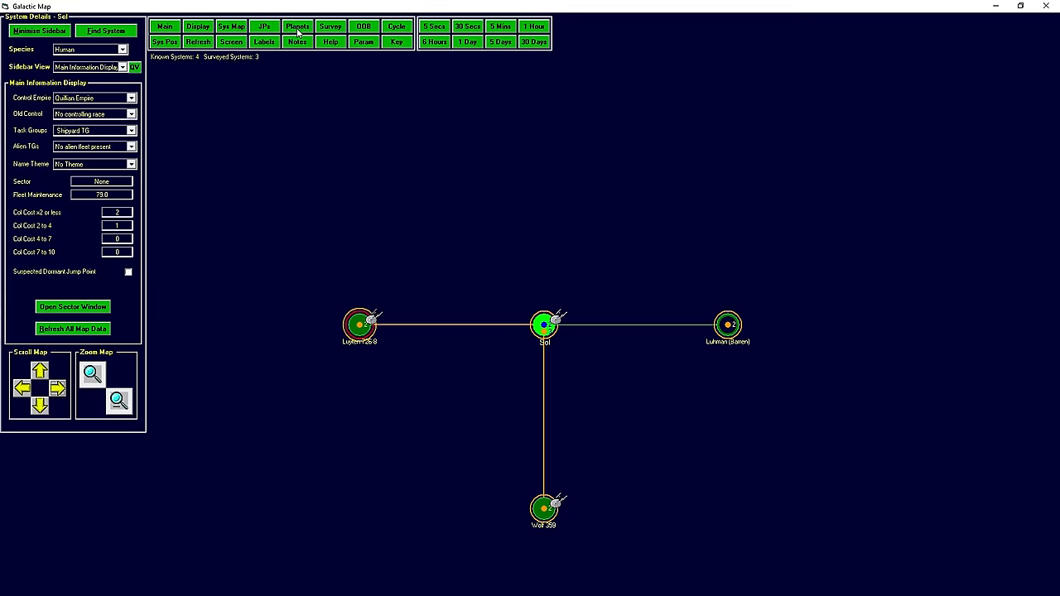
{"action": "mouse_move", "coordinate": [549, 377]}
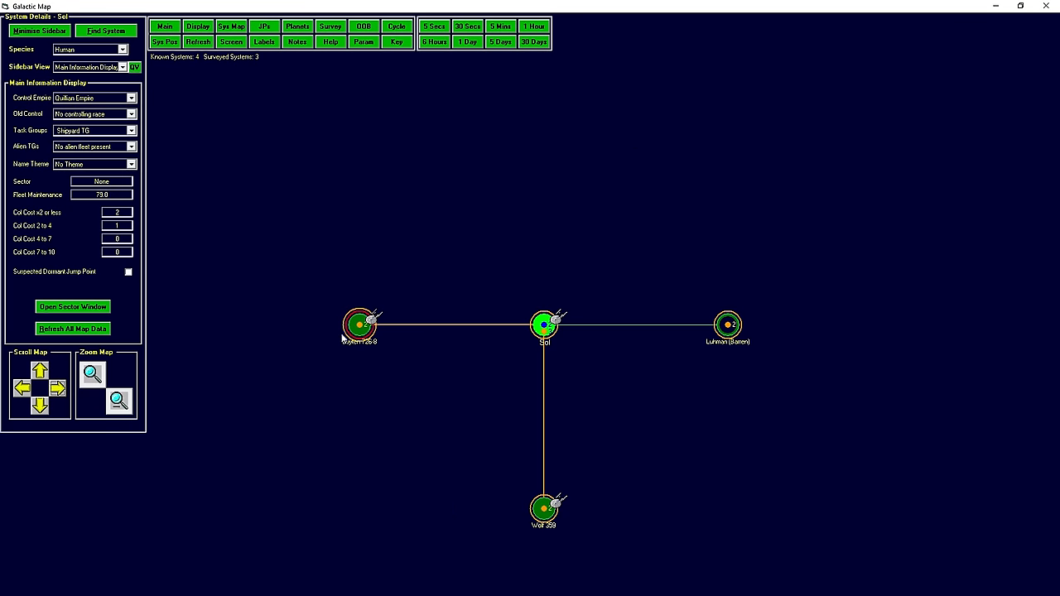
{"action": "mouse_move", "coordinate": [569, 516]}
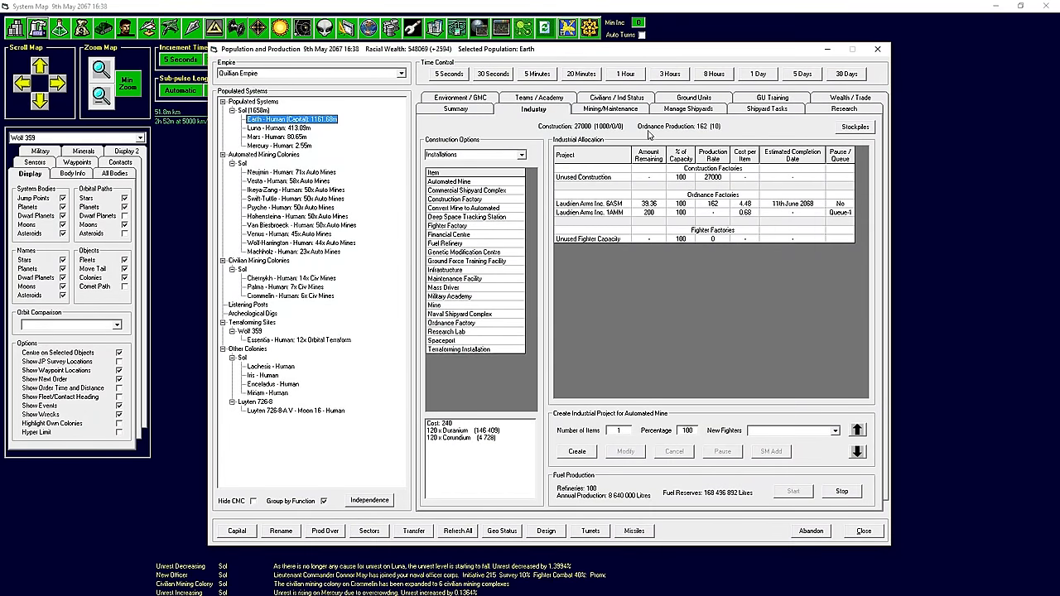
{"action": "mouse_move", "coordinate": [585, 182]}
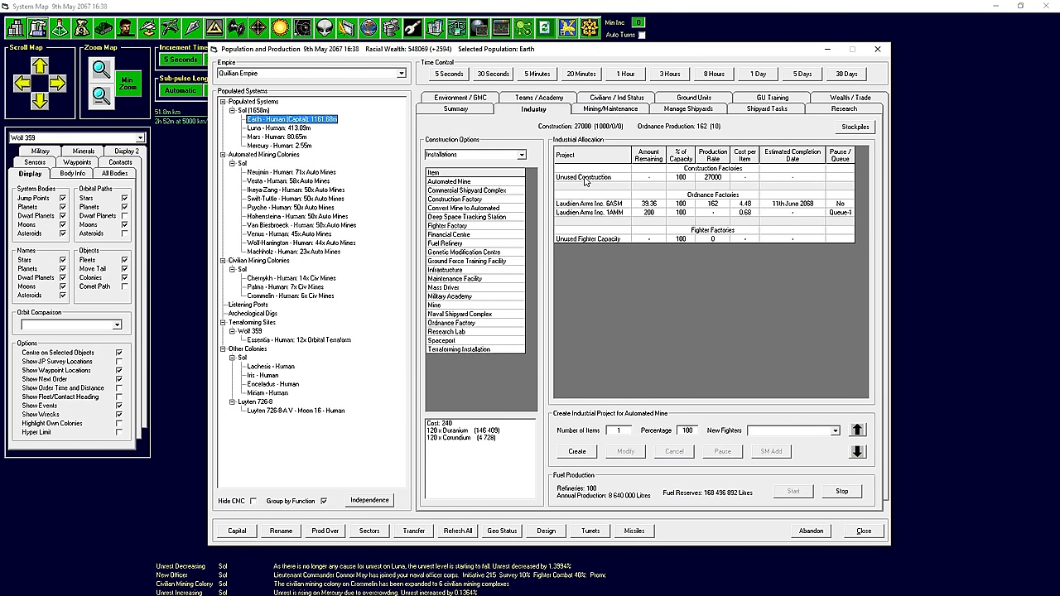
{"action": "mouse_move", "coordinate": [629, 116]}
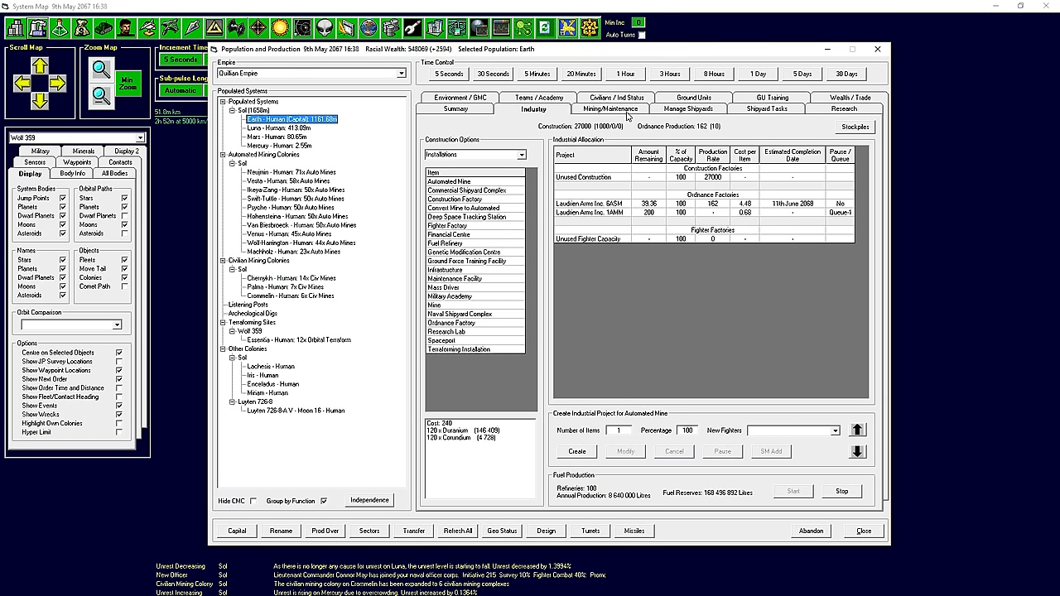
{"action": "mouse_move", "coordinate": [642, 292]}
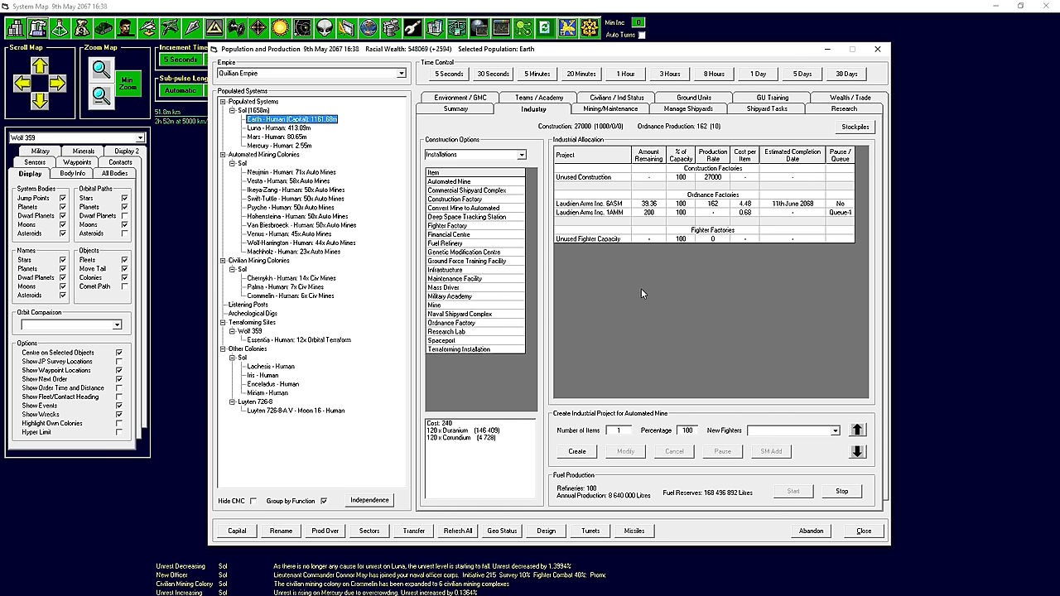
{"action": "mouse_move", "coordinate": [743, 225]}
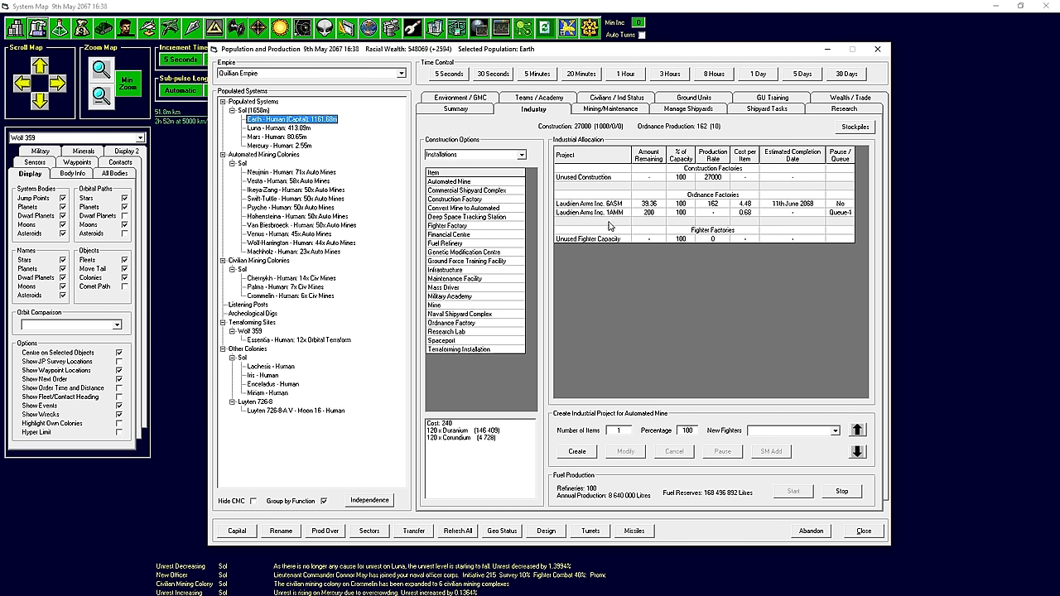
{"action": "mouse_move", "coordinate": [740, 133]}
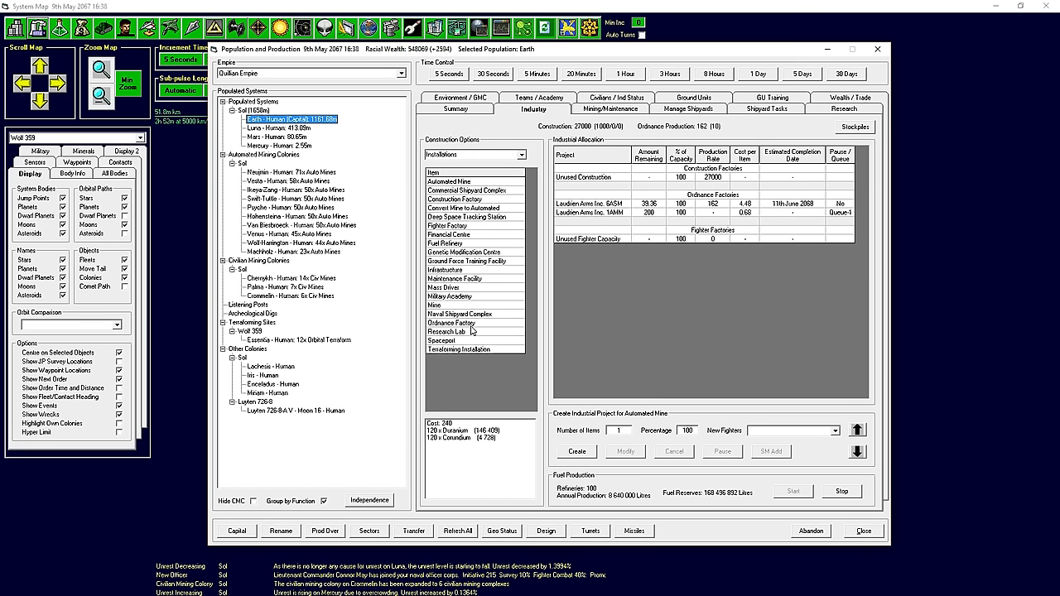
Queue a 40-unit Ordnance Factory project in Earth's construction list.
{"action": "left_click", "coordinate": [453, 323]}
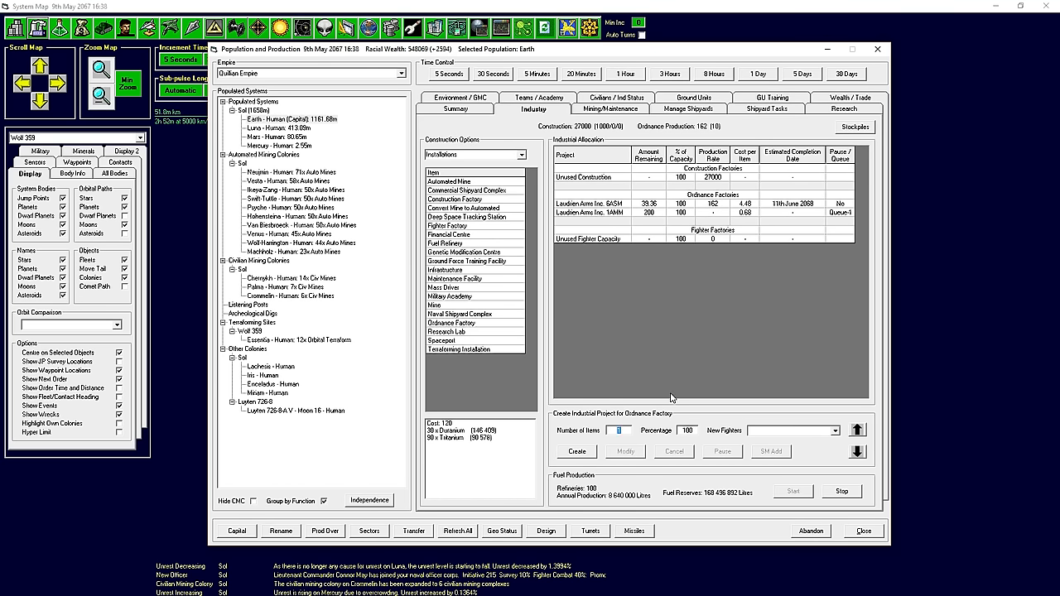
{"action": "left_click", "coordinate": [576, 451]}
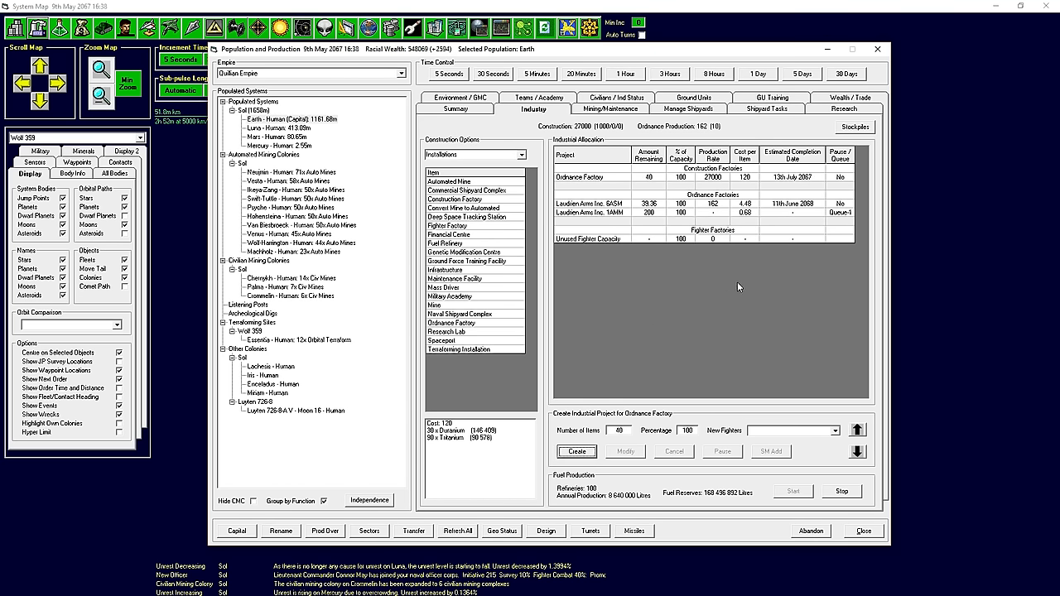
{"action": "mouse_move", "coordinate": [788, 186]}
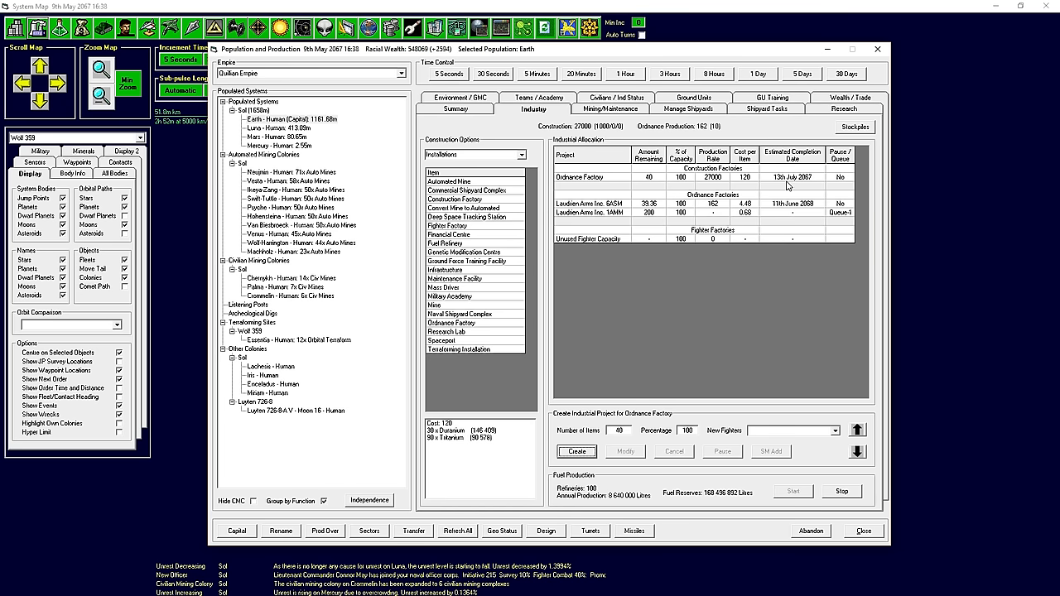
{"action": "mouse_move", "coordinate": [800, 181]}
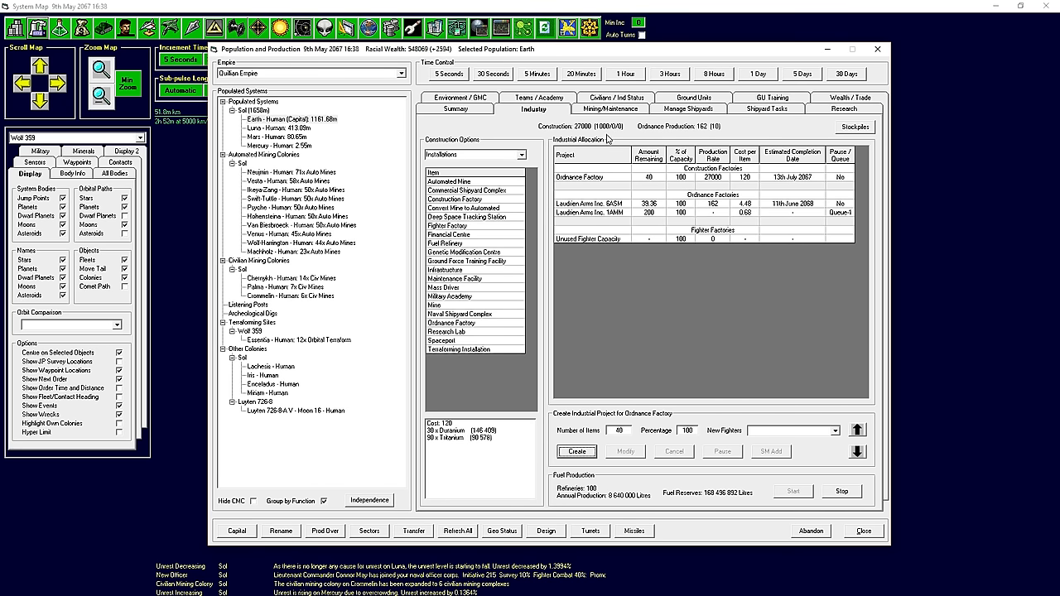
{"action": "mouse_move", "coordinate": [661, 301]}
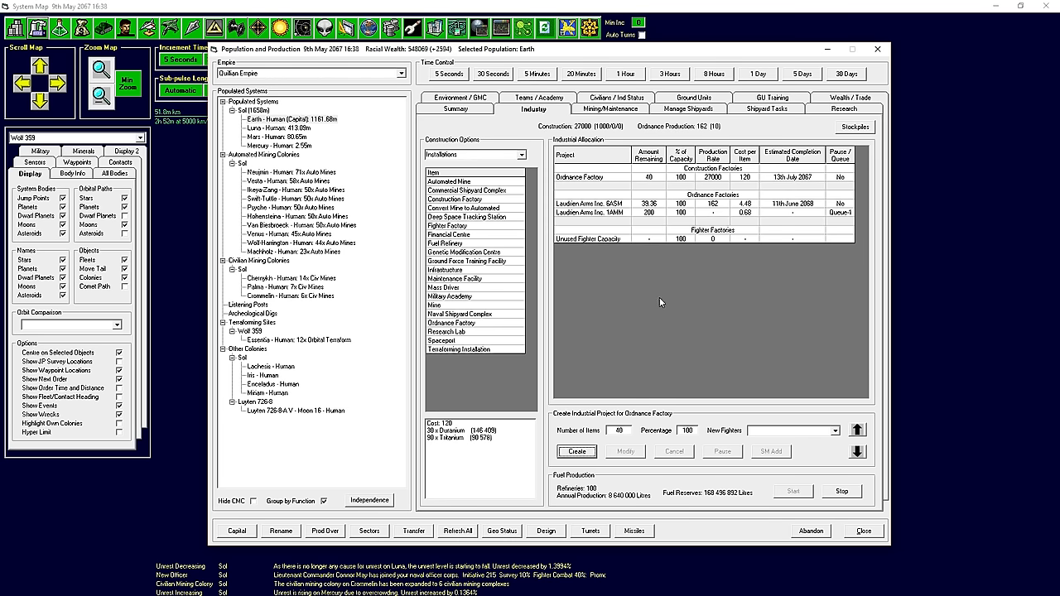
{"action": "mouse_move", "coordinate": [482, 340]}
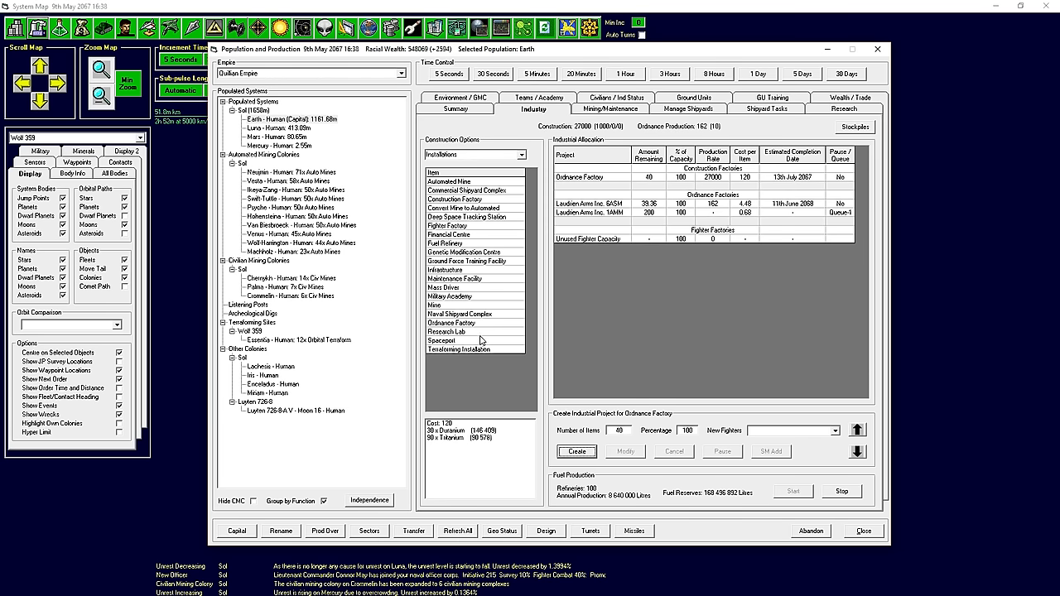
Queue 10 research labs on Earth after glancing at the Mining/Maintenance stockpiles.
{"action": "left_click", "coordinate": [446, 332]}
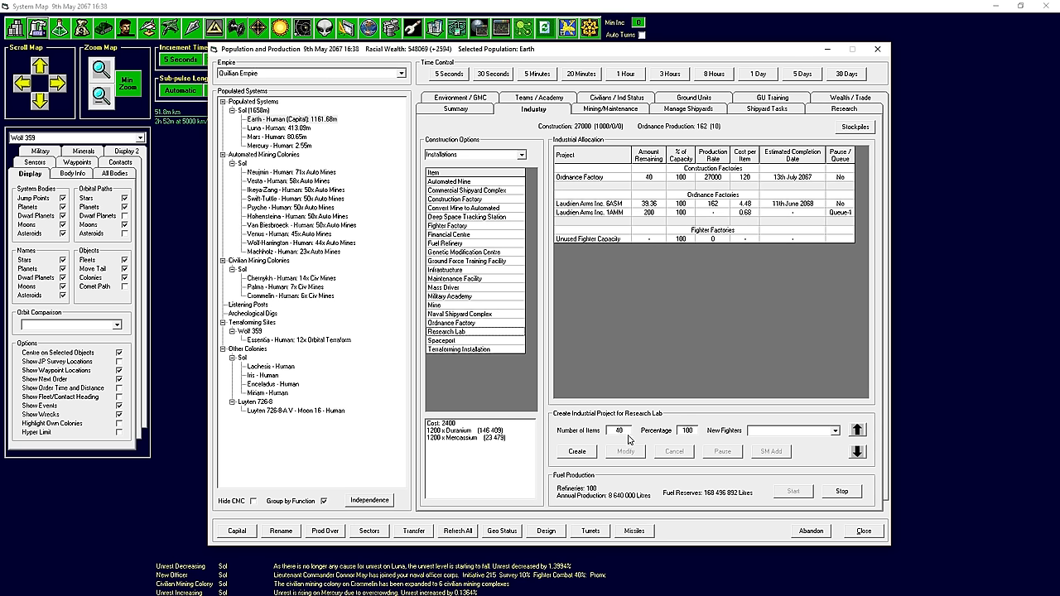
{"action": "mouse_move", "coordinate": [491, 449]}
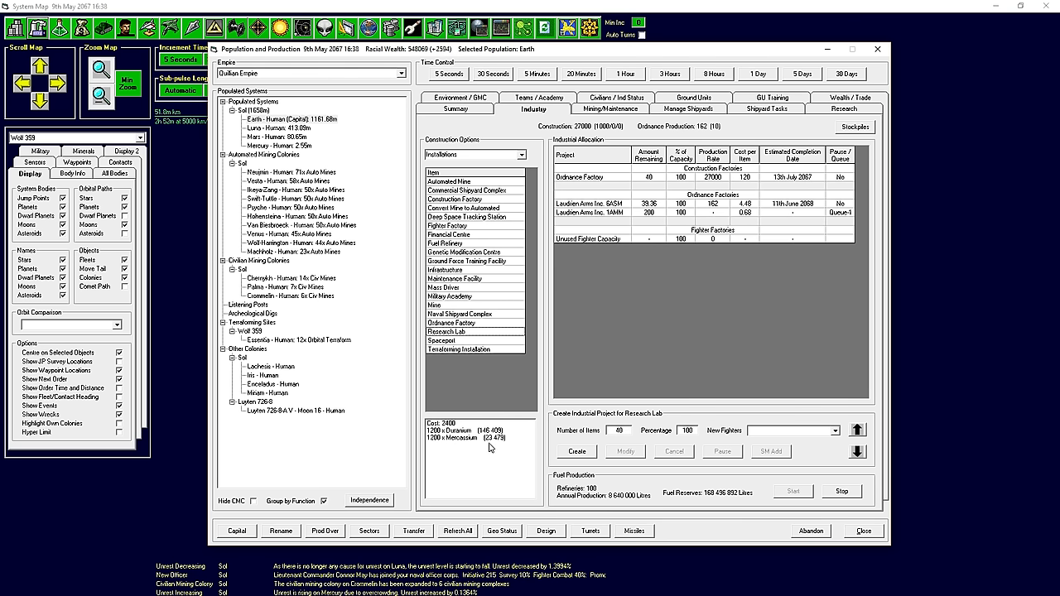
{"action": "mouse_move", "coordinate": [497, 443]}
{"action": "type", "text": "10"}
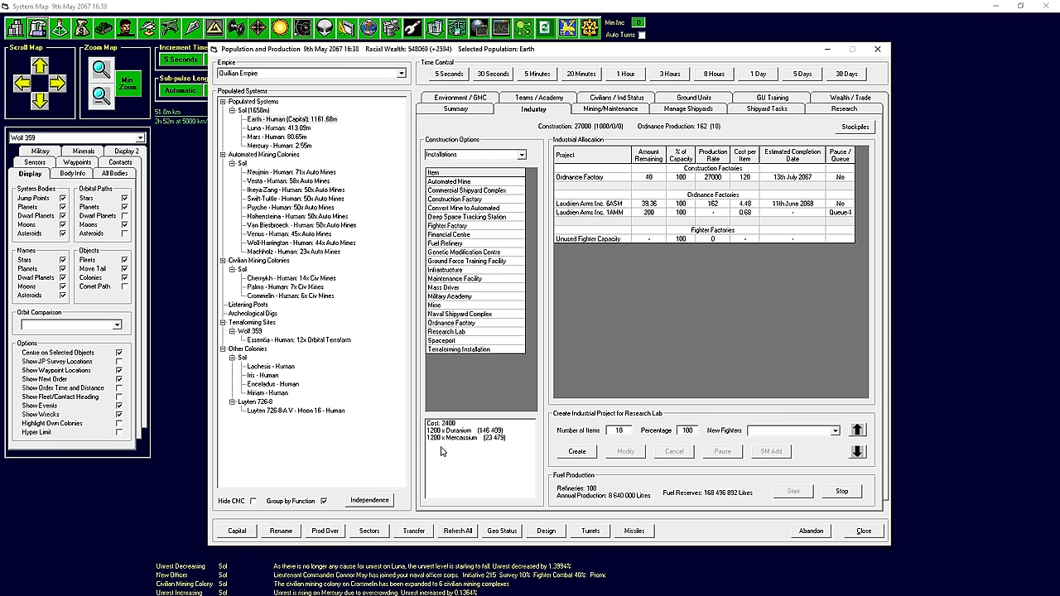
{"action": "left_click", "coordinate": [608, 429]}
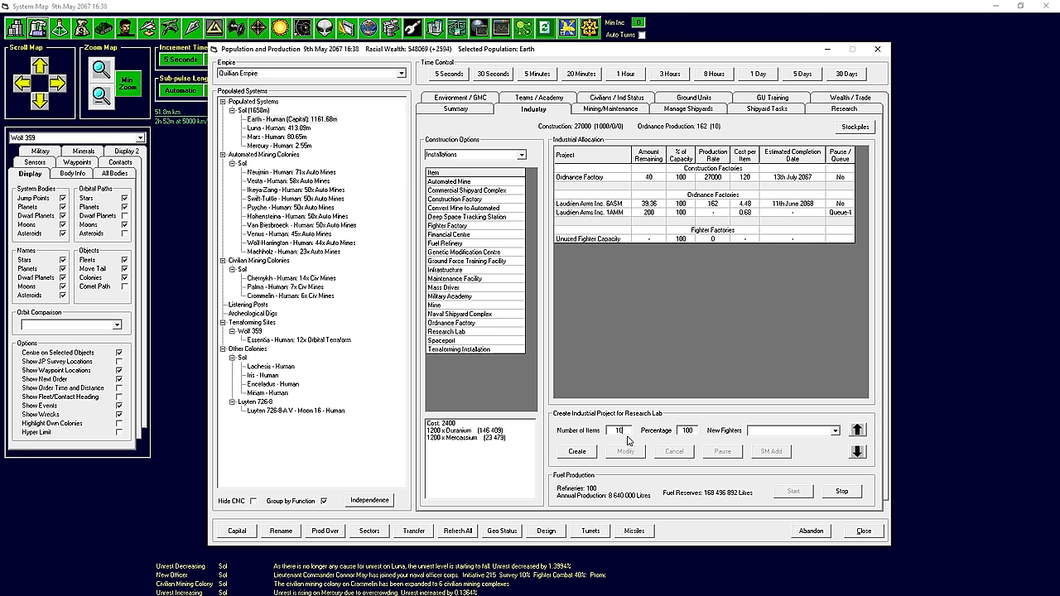
{"action": "mouse_move", "coordinate": [436, 447]}
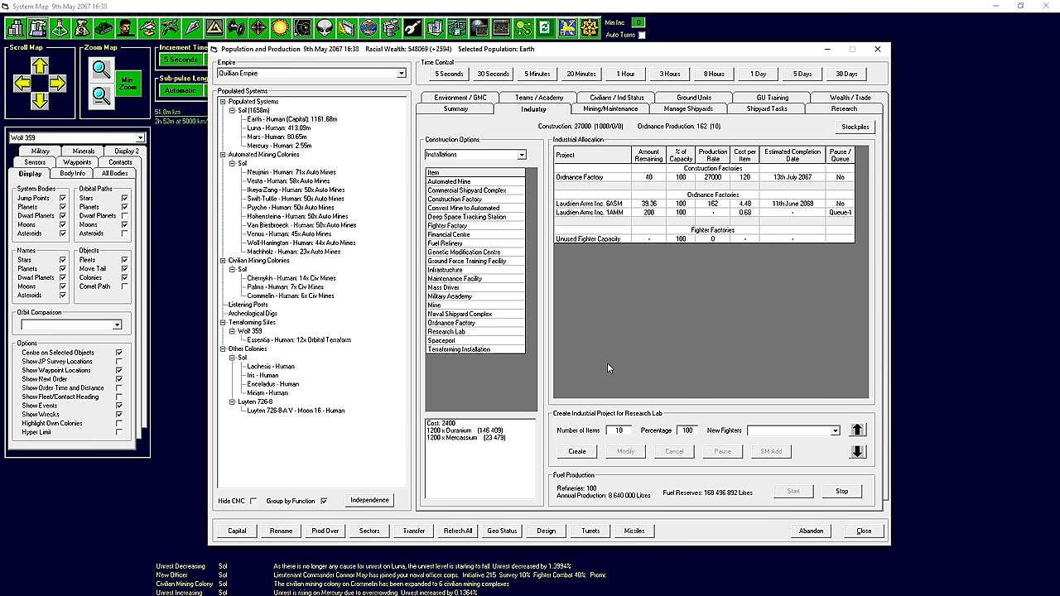
{"action": "mouse_move", "coordinate": [489, 448]}
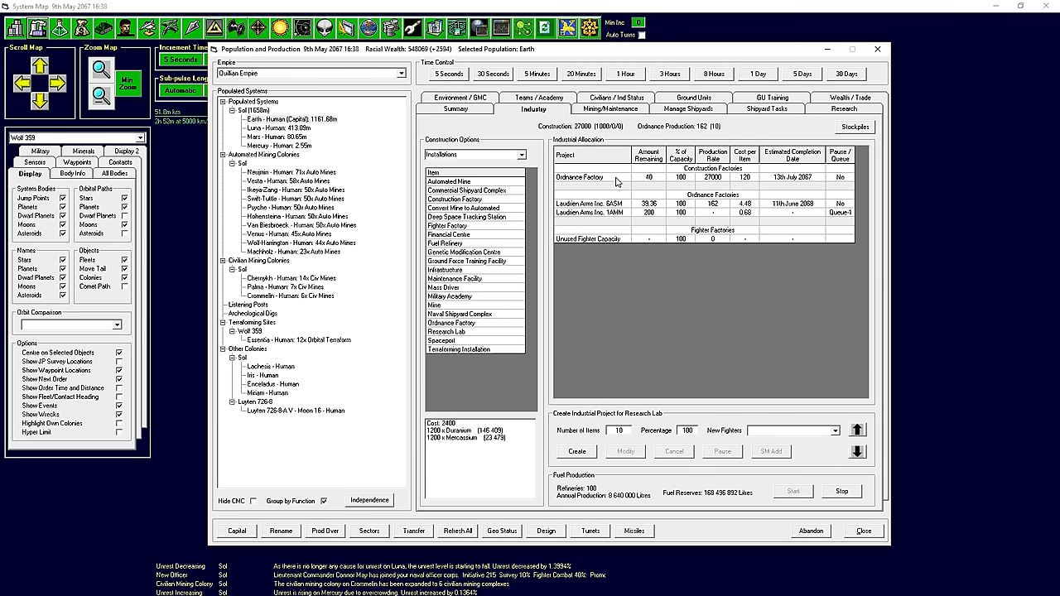
{"action": "left_click", "coordinate": [612, 109]}
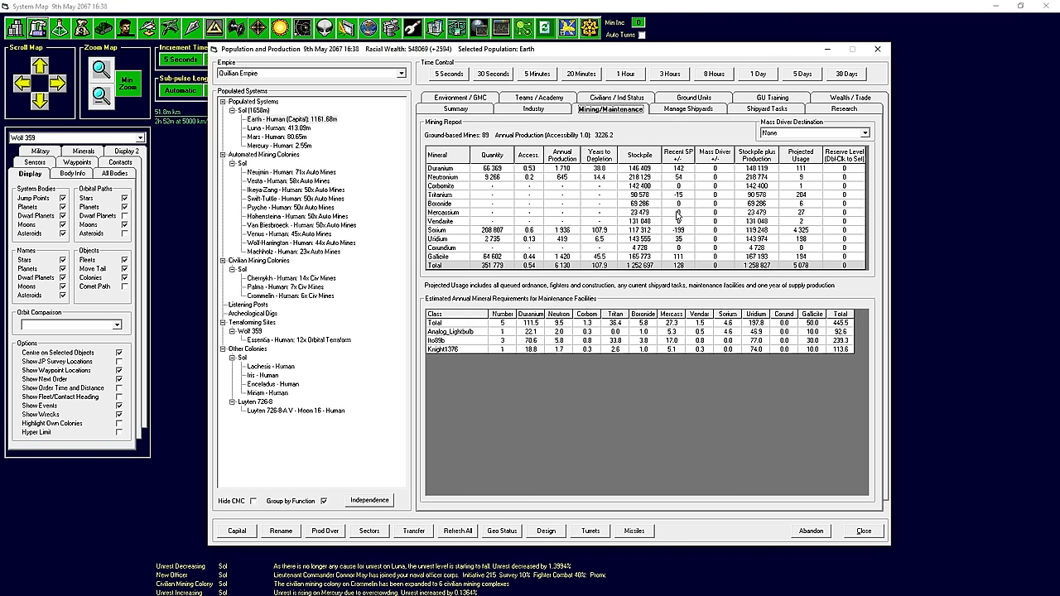
{"action": "left_click", "coordinate": [536, 108]}
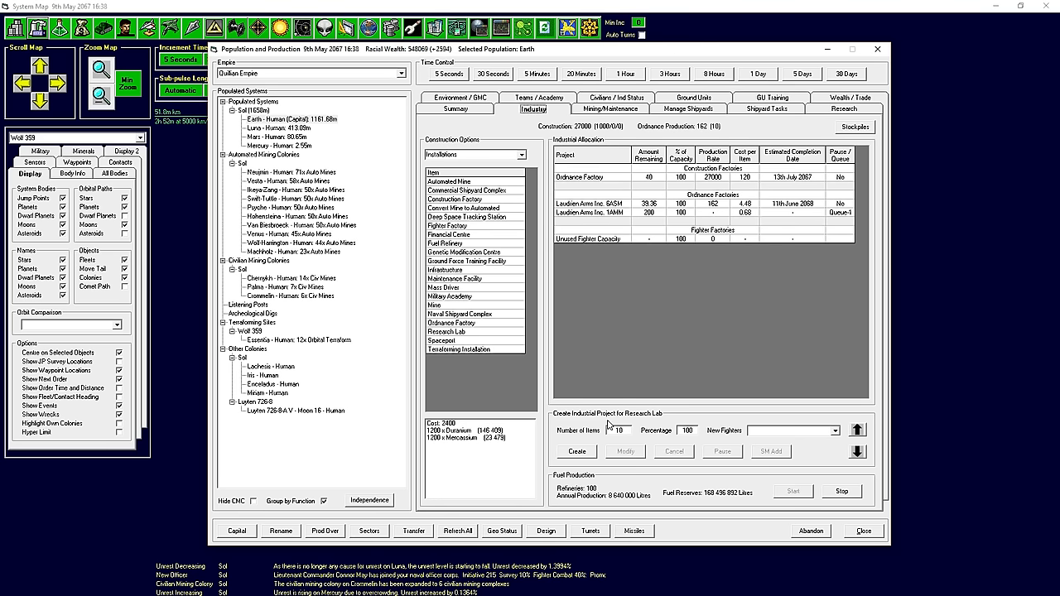
{"action": "mouse_move", "coordinate": [577, 451]}
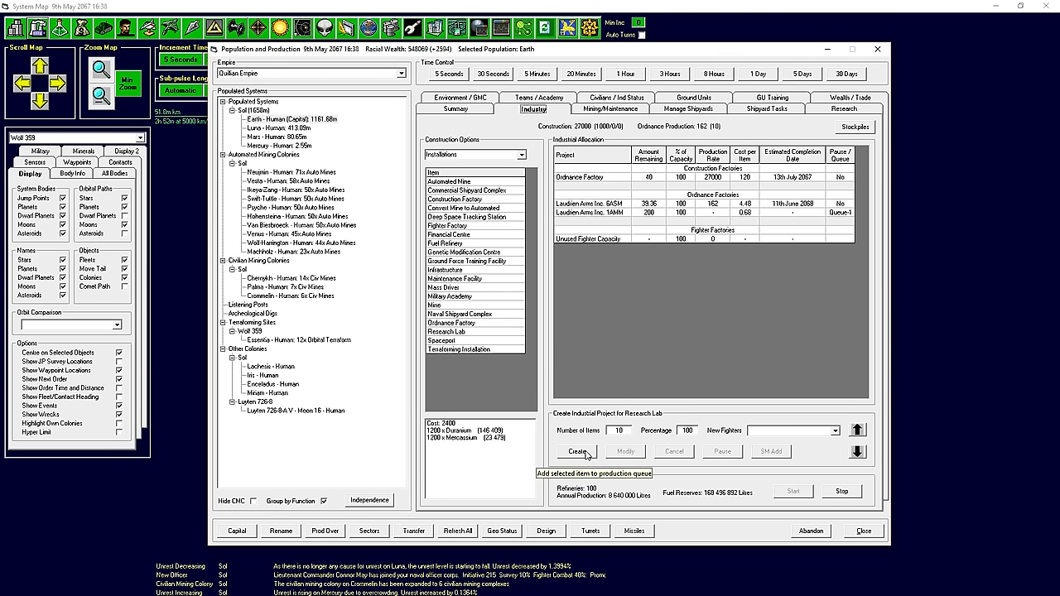
{"action": "left_click", "coordinate": [876, 47]}
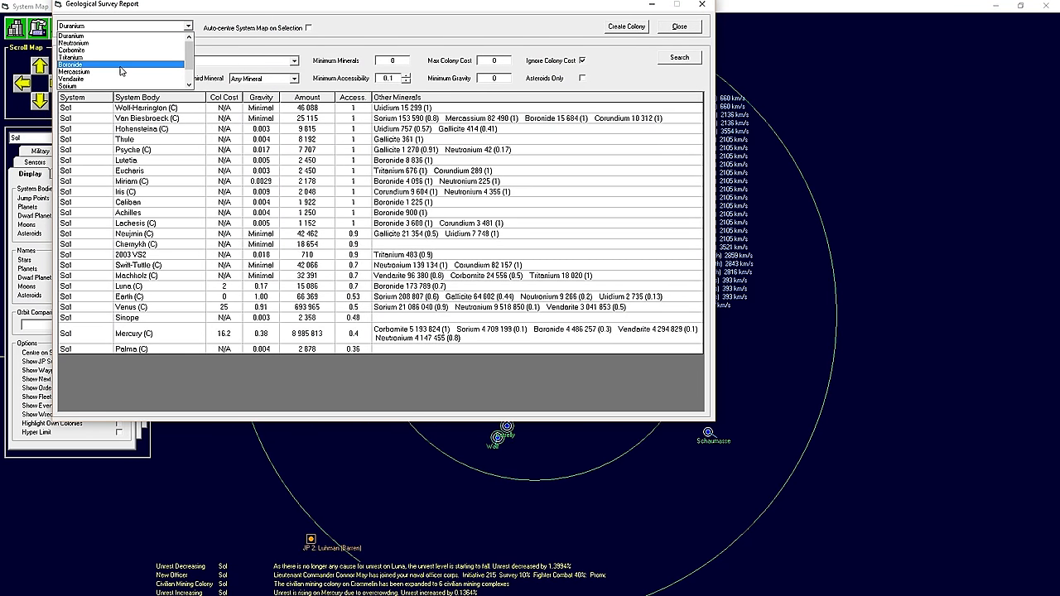
Filter the Geological Survey Report to Mercassium deposits, then close the report.
{"action": "left_click", "coordinate": [82, 64]}
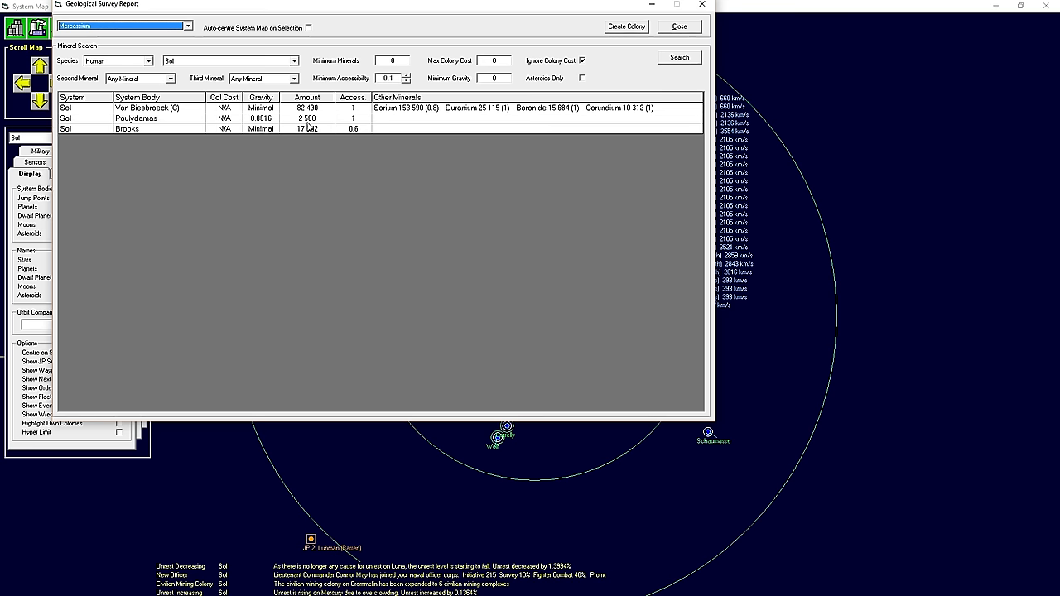
{"action": "mouse_move", "coordinate": [332, 111]}
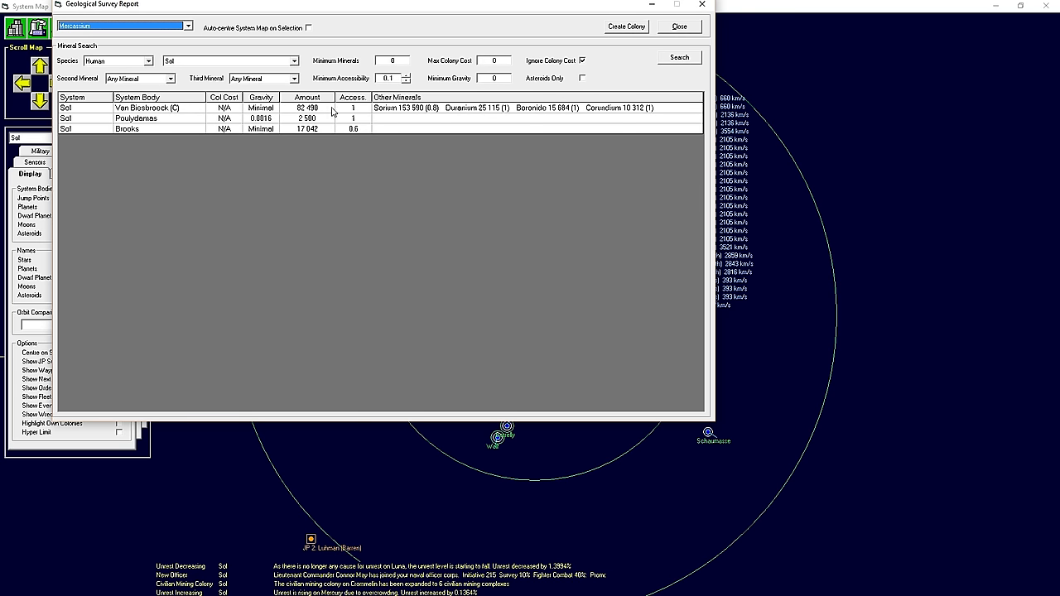
{"action": "left_click", "coordinate": [677, 25]}
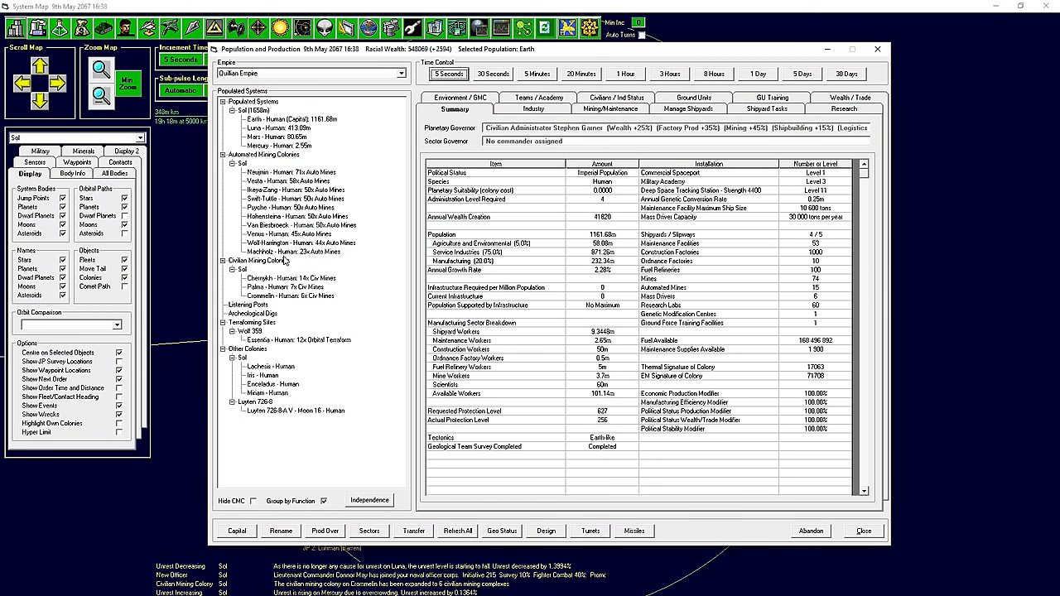
Select Van Biesbroeck and view its Mining/Maintenance report with Earth as mass driver destination.
{"action": "left_click", "coordinate": [303, 224]}
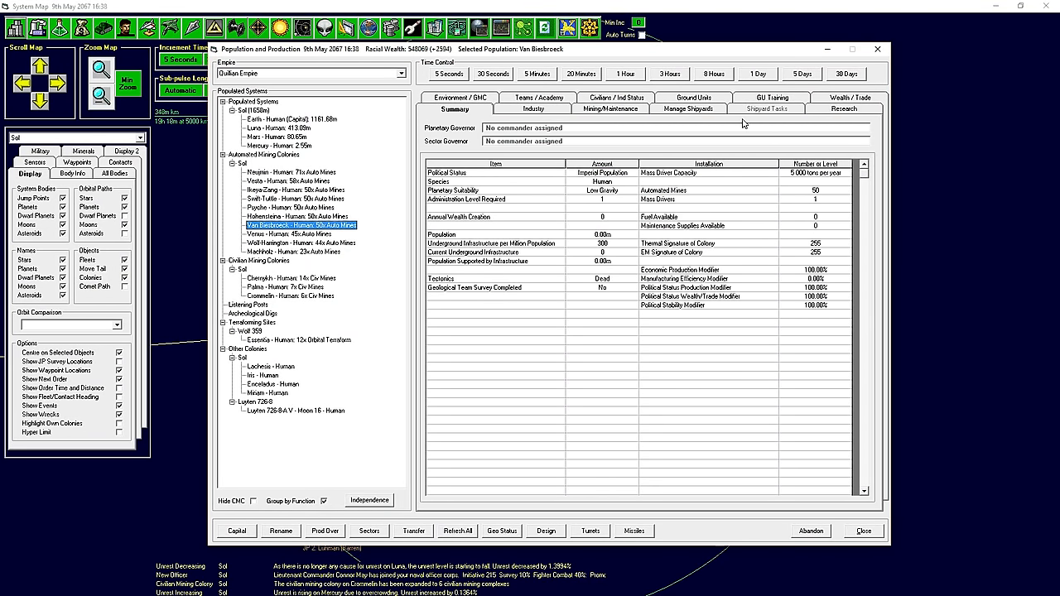
{"action": "left_click", "coordinate": [611, 109]}
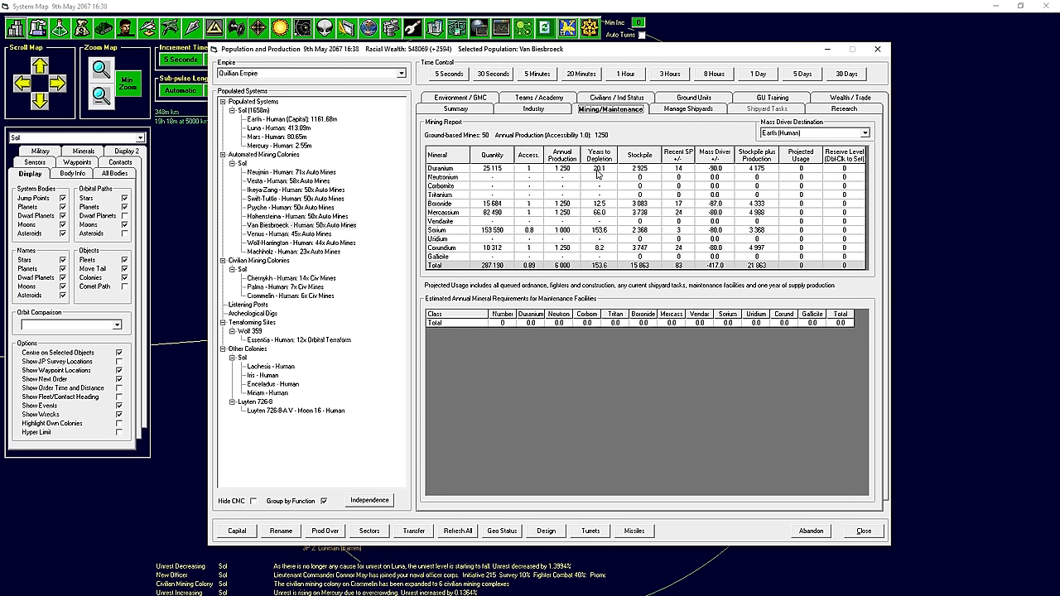
{"action": "mouse_move", "coordinate": [605, 201]}
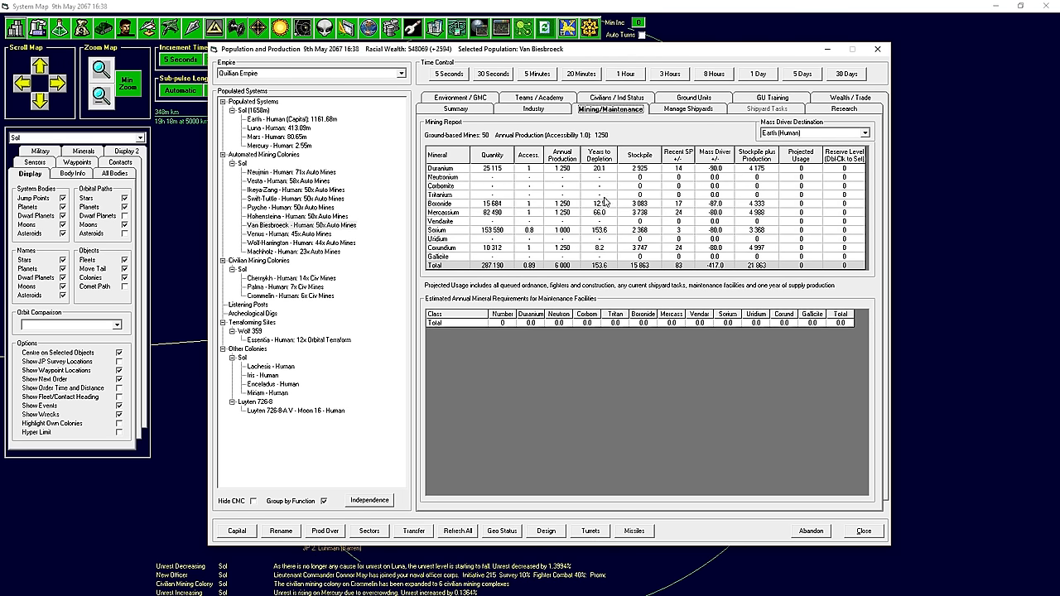
{"action": "mouse_move", "coordinate": [590, 214]}
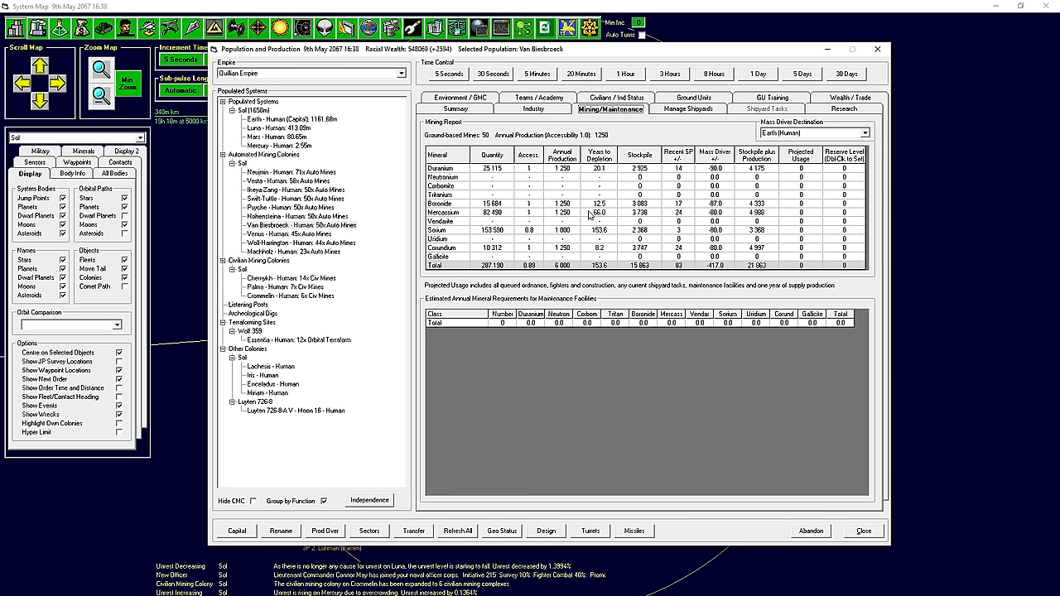
{"action": "mouse_move", "coordinate": [716, 157]}
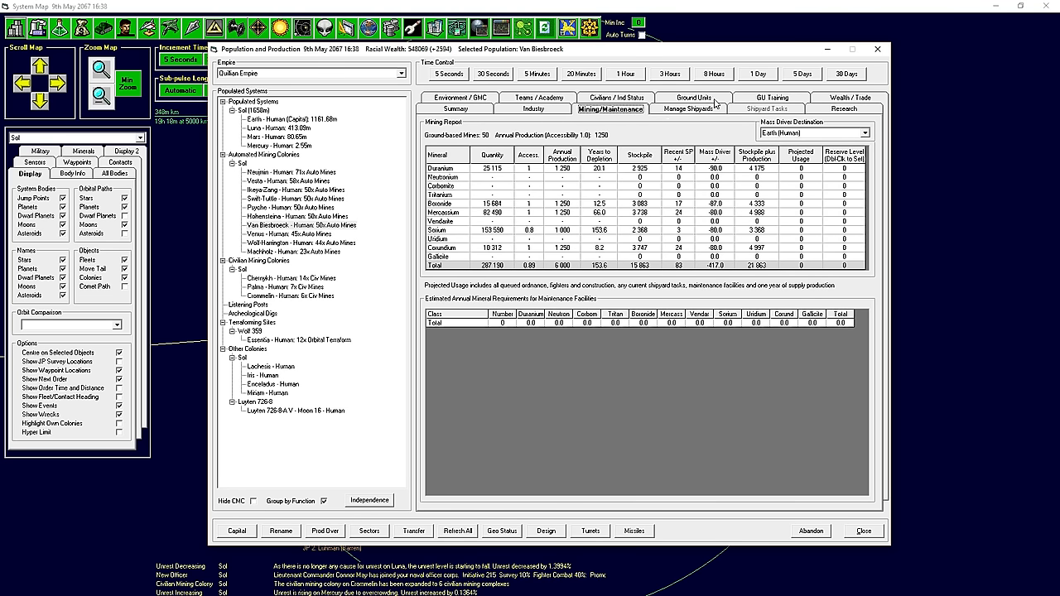
Add a civilian Demand contract for 50 automated mines at Van Biesbroeck, then select Machholz.
{"action": "left_click", "coordinate": [614, 109]}
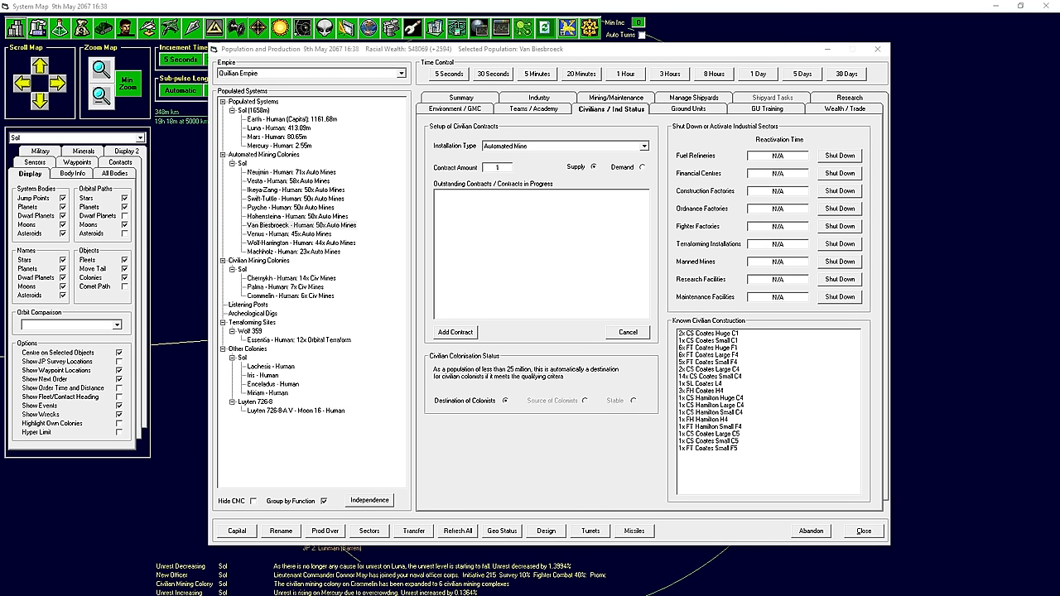
{"action": "mouse_move", "coordinate": [294, 285]}
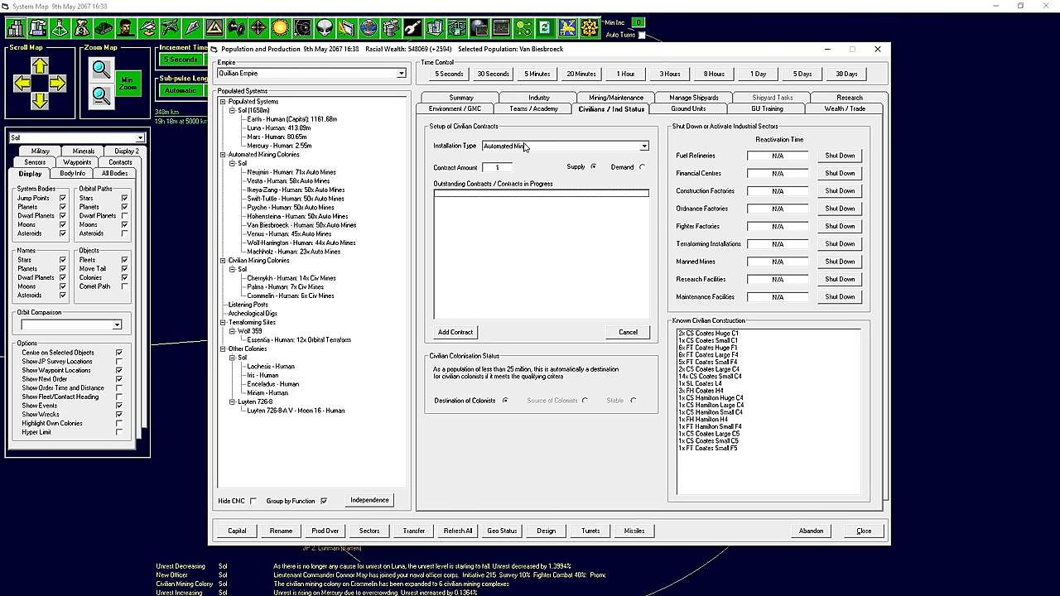
{"action": "mouse_move", "coordinate": [529, 168]}
{"action": "type", "text": "50"}
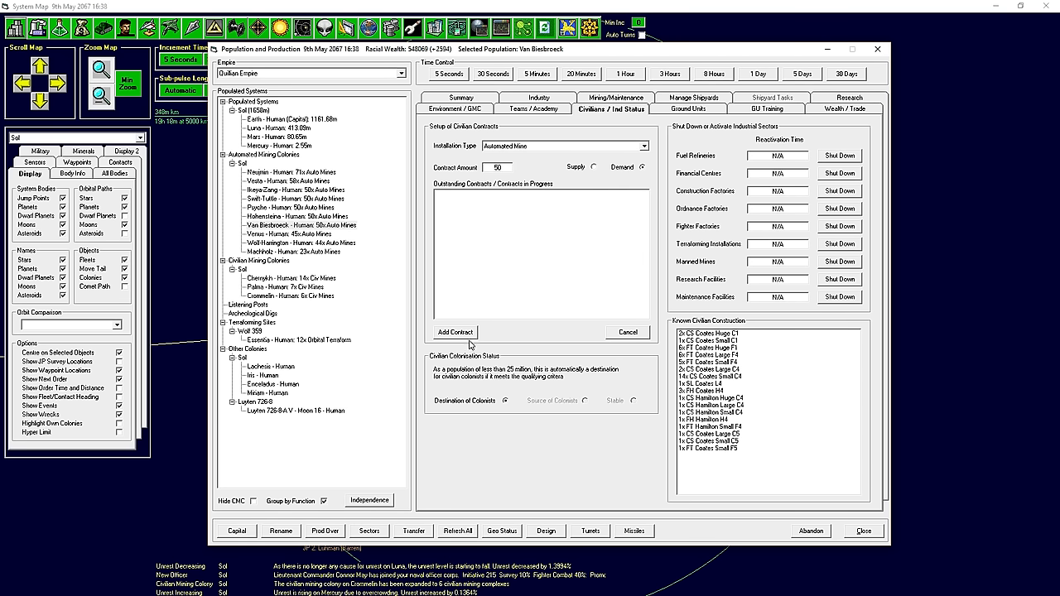
{"action": "left_click", "coordinate": [454, 332]}
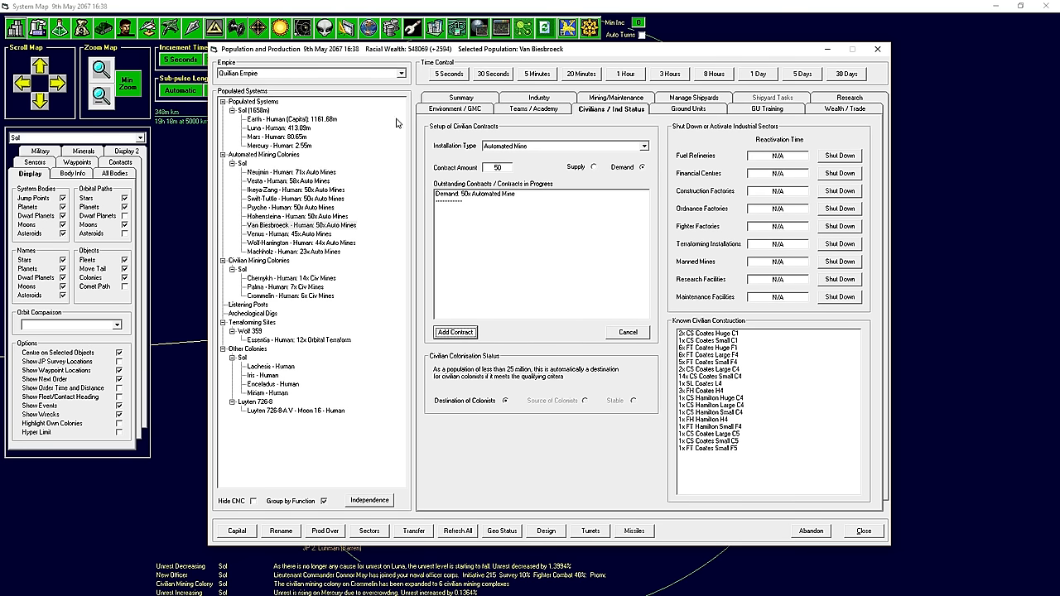
{"action": "left_click", "coordinate": [293, 252]}
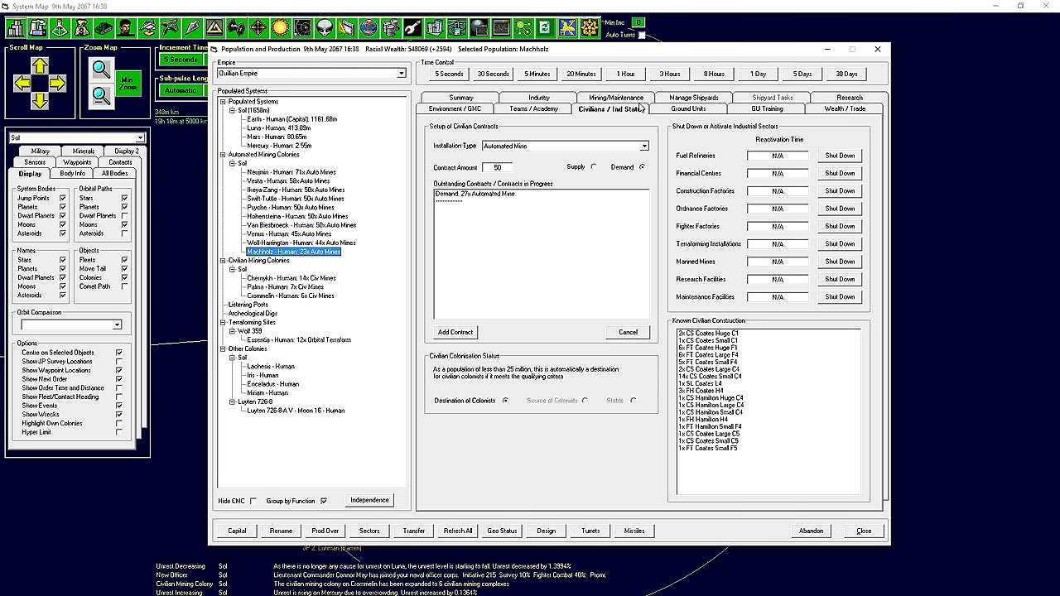
Review deposits at Machholz, Neujmin, Vesta, Ikeya-Zang, Psyche, Van Biesbroeck and Venus.
{"action": "left_click", "coordinate": [616, 97]}
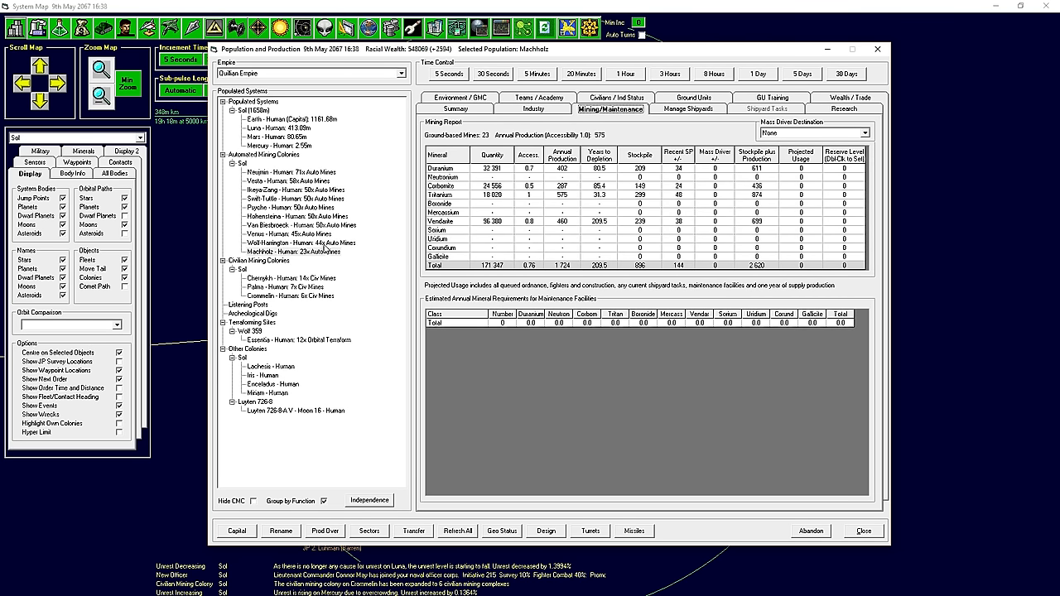
{"action": "left_click", "coordinate": [290, 173]}
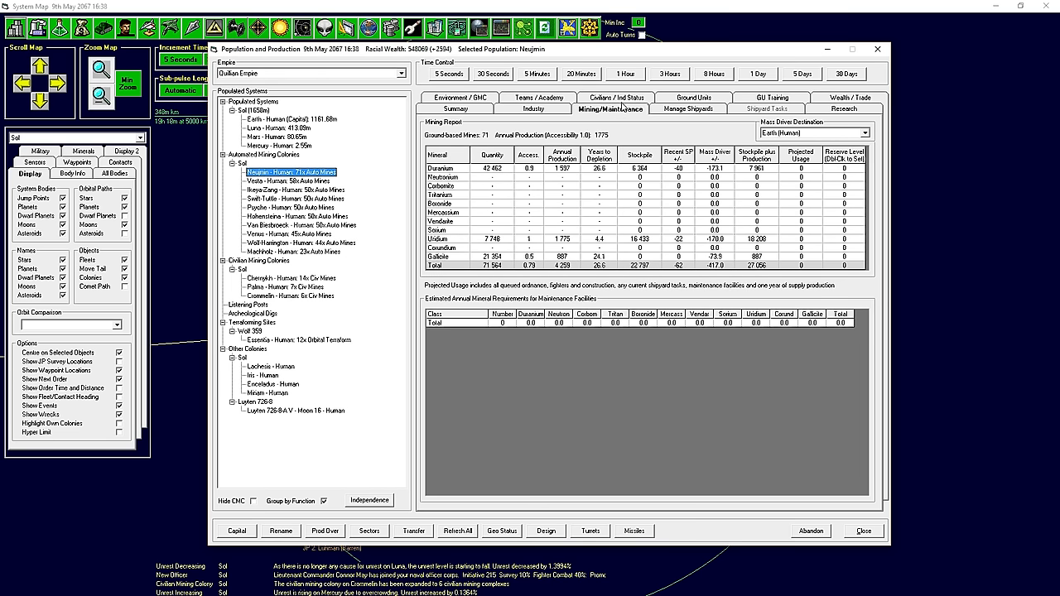
{"action": "left_click", "coordinate": [287, 180]}
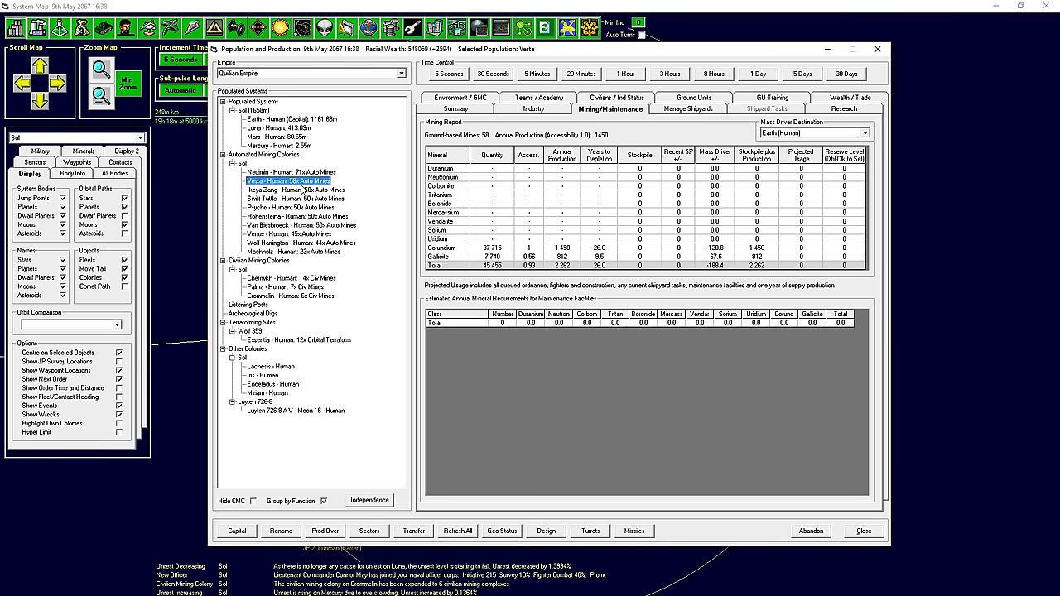
{"action": "left_click", "coordinate": [290, 189]}
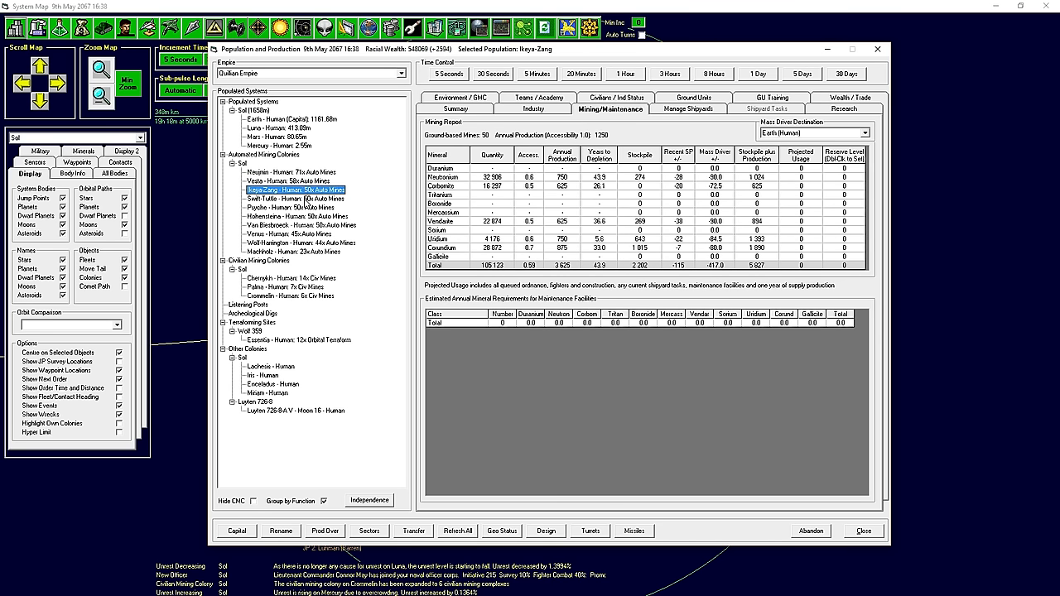
{"action": "left_click", "coordinate": [289, 207]}
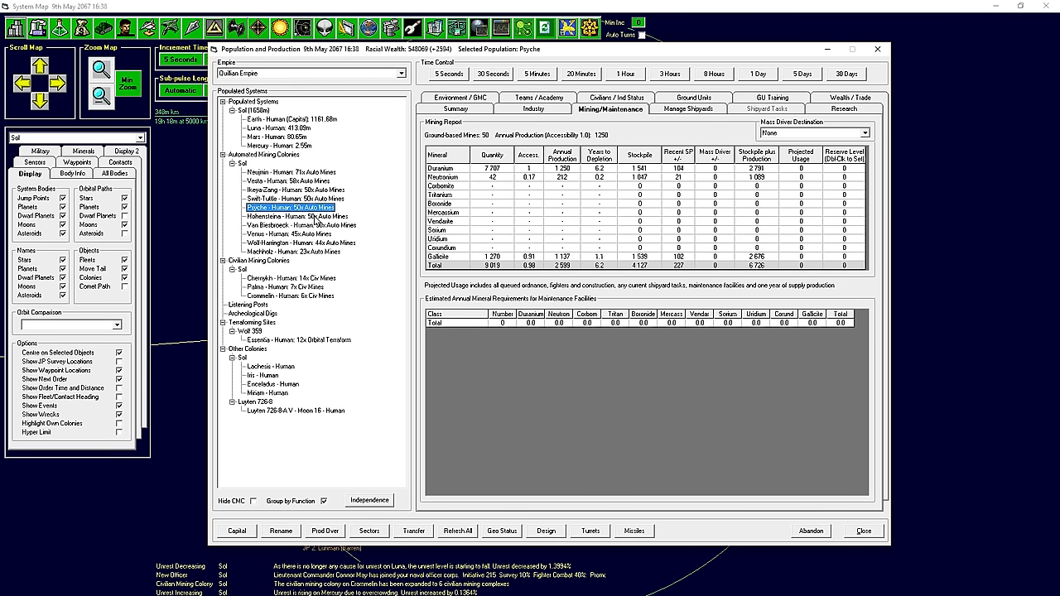
{"action": "left_click", "coordinate": [297, 225]}
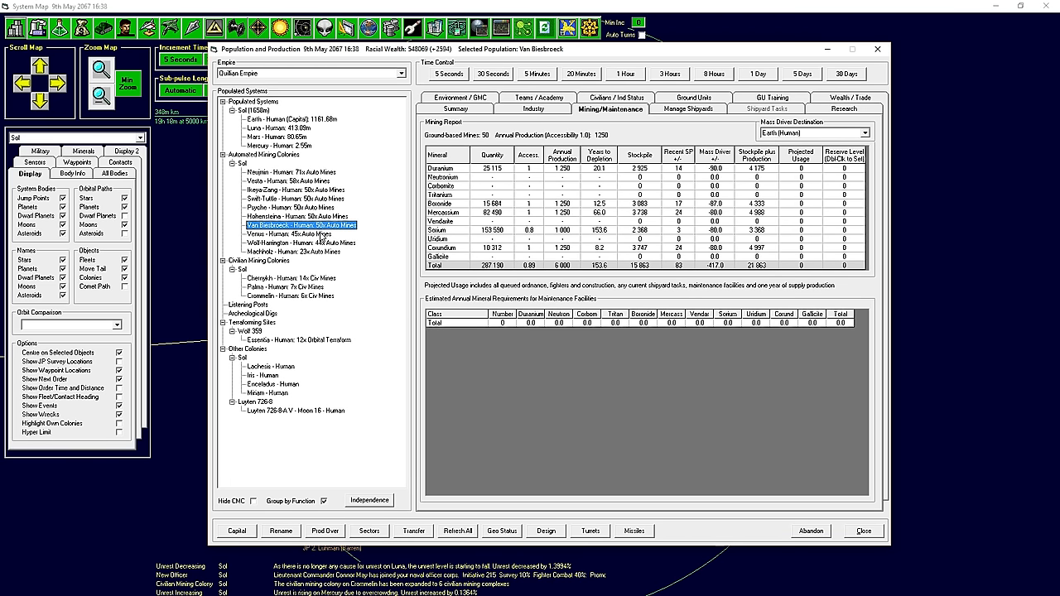
{"action": "left_click", "coordinate": [281, 234]}
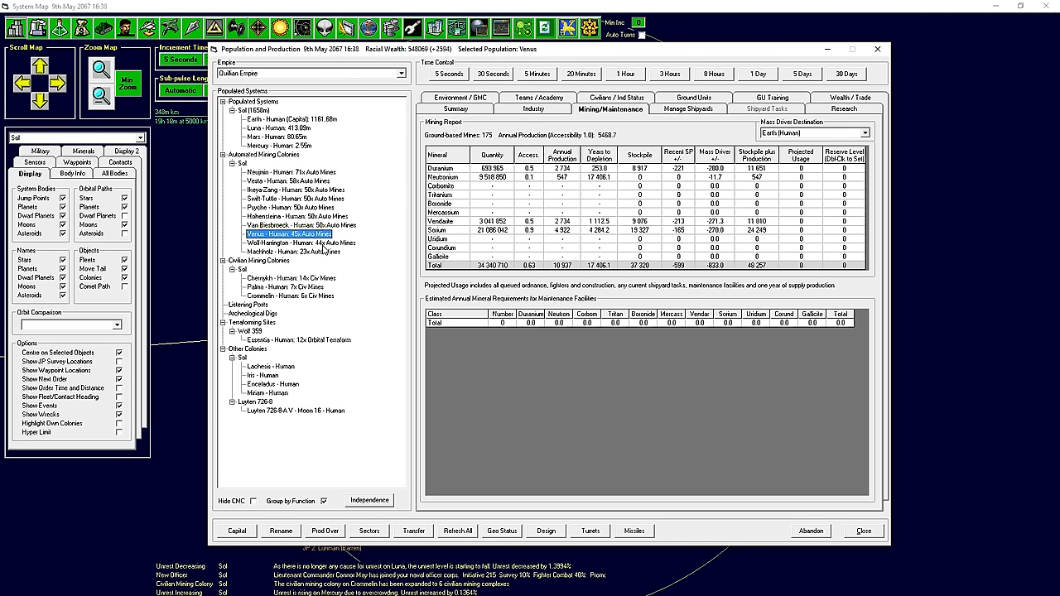
Check Van Biesbroeck's and Earth's civilian contracts, then view Mercury's mining report.
{"action": "left_click", "coordinate": [301, 243]}
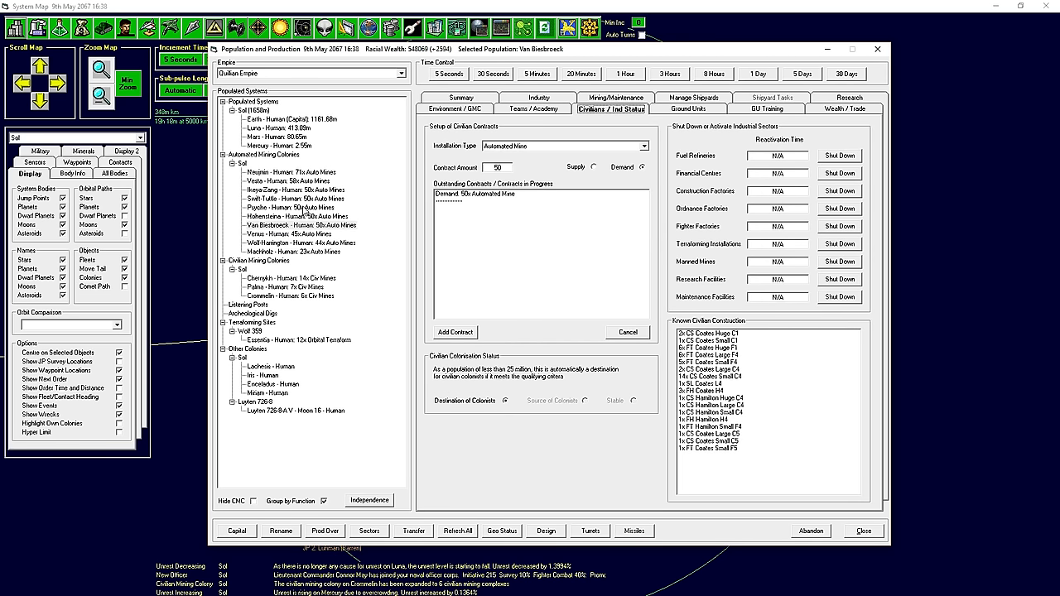
{"action": "left_click", "coordinate": [282, 118]}
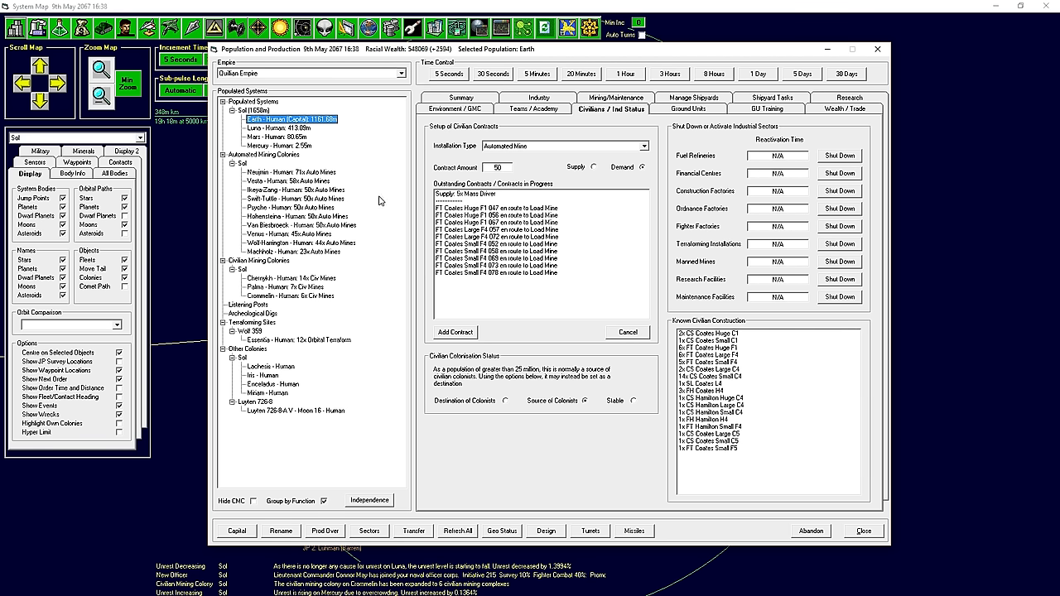
{"action": "mouse_move", "coordinate": [539, 240]}
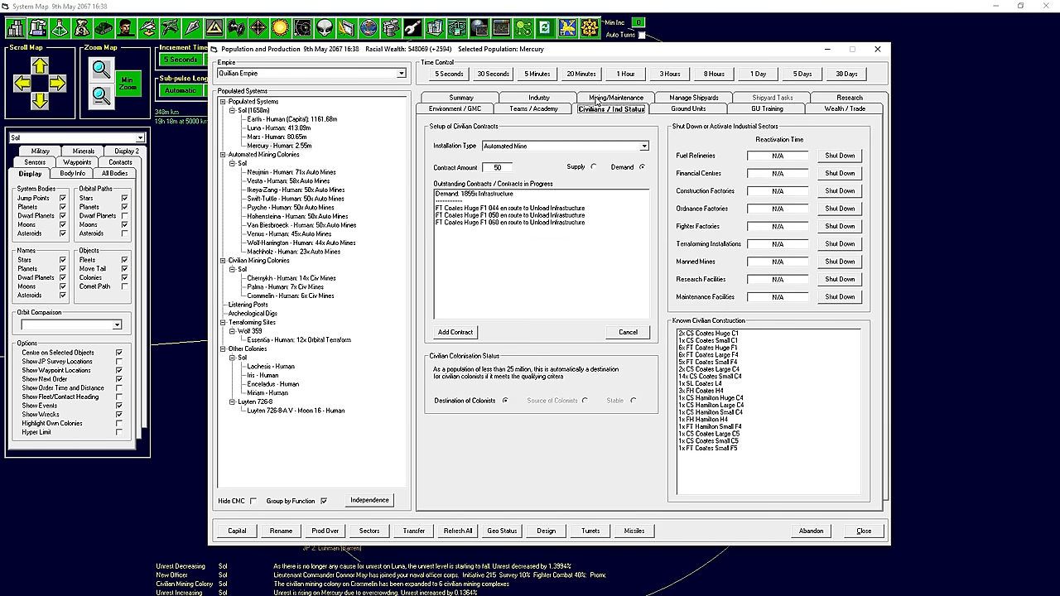
{"action": "left_click", "coordinate": [616, 108]}
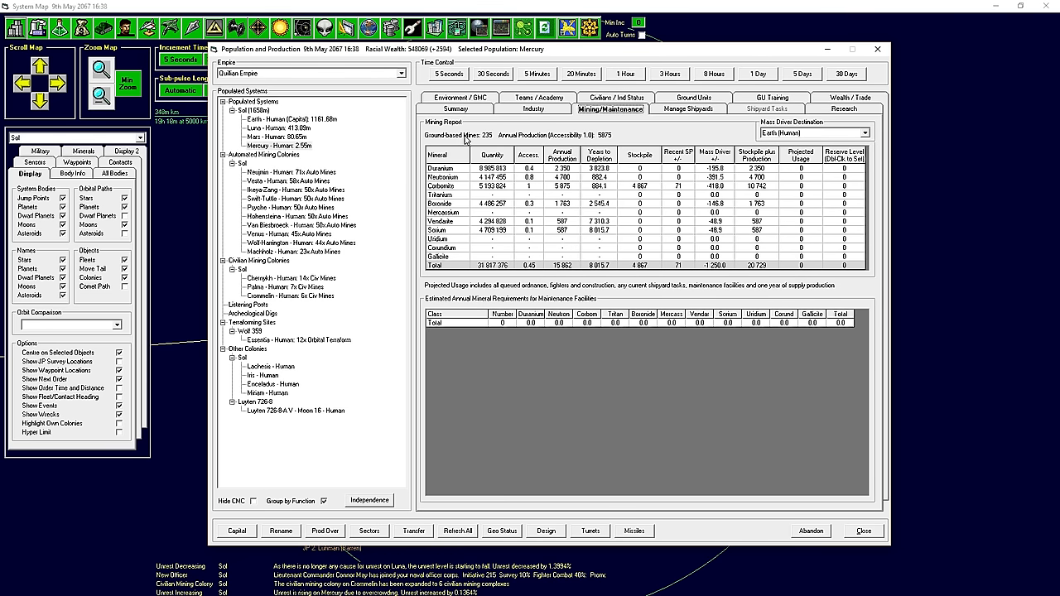
{"action": "mouse_move", "coordinate": [469, 111]}
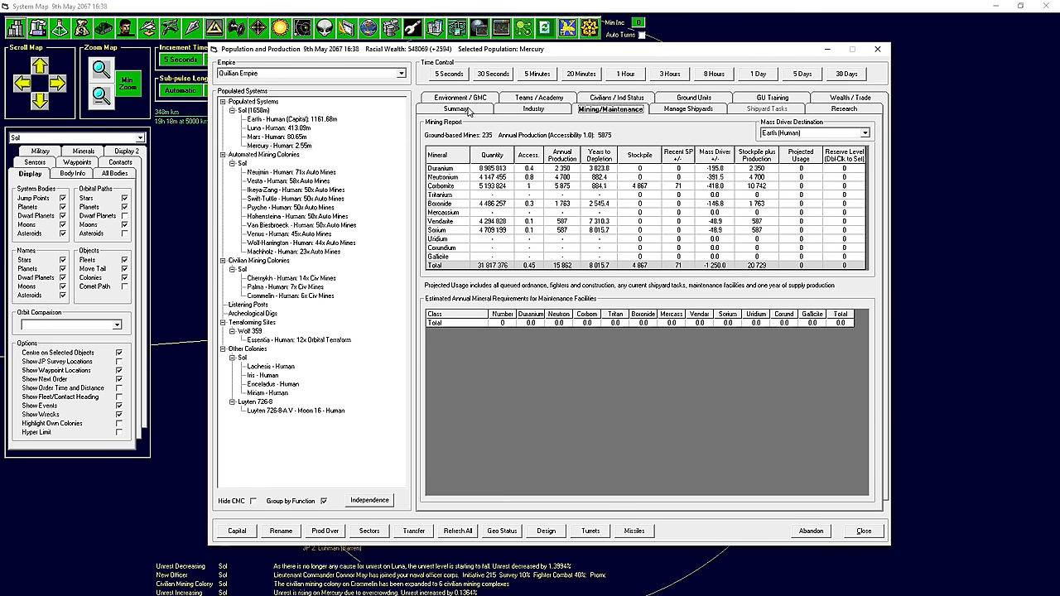
Review Mercury's summary, Luna, Mercury and Mars atmospheres, and Mars's contracts, then close the overview.
{"action": "left_click", "coordinate": [445, 108]}
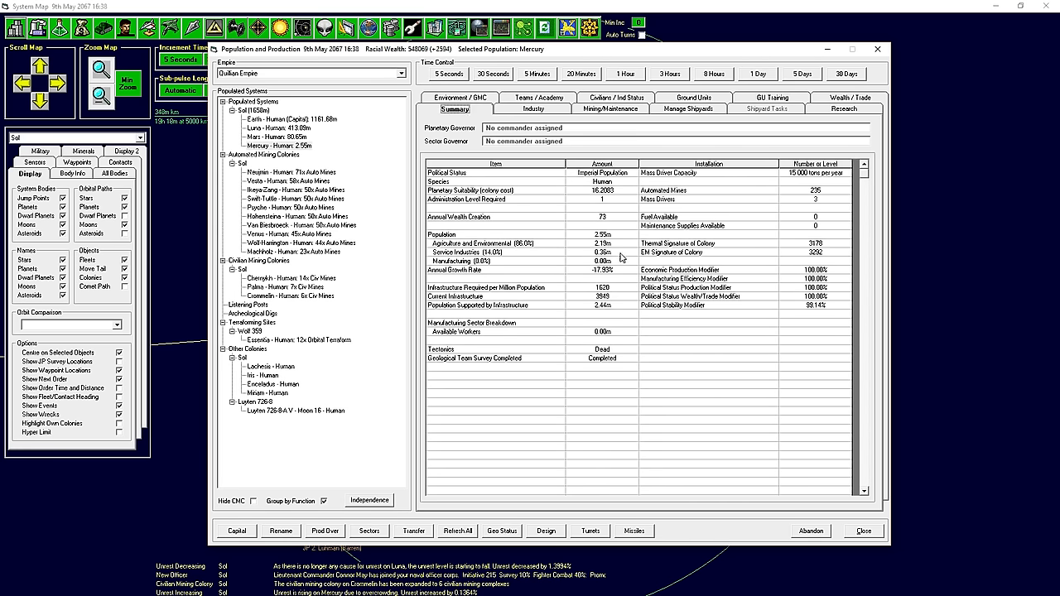
{"action": "mouse_move", "coordinate": [675, 243]}
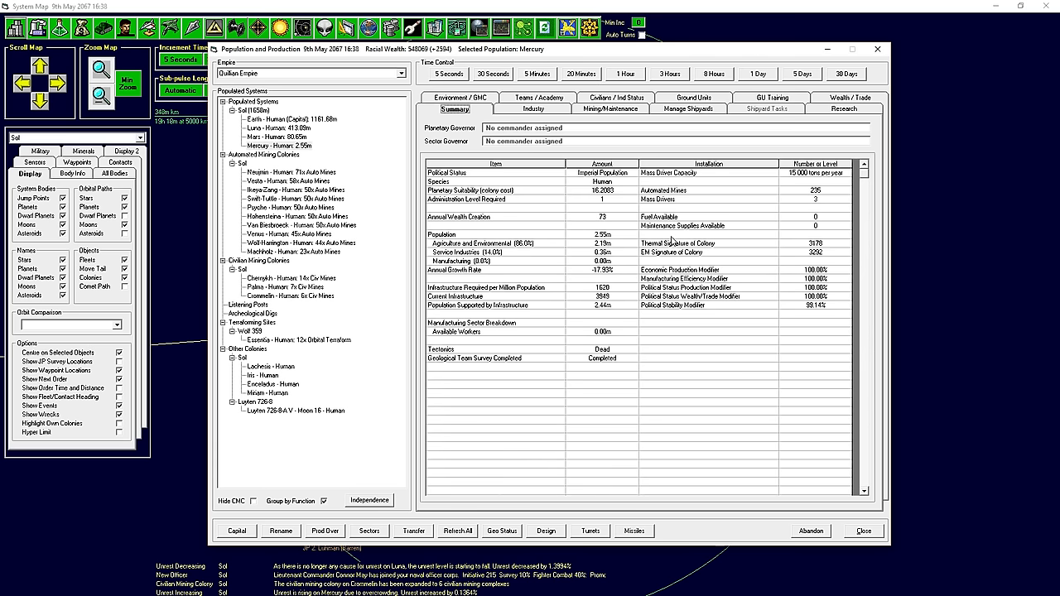
{"action": "left_click", "coordinate": [281, 128]}
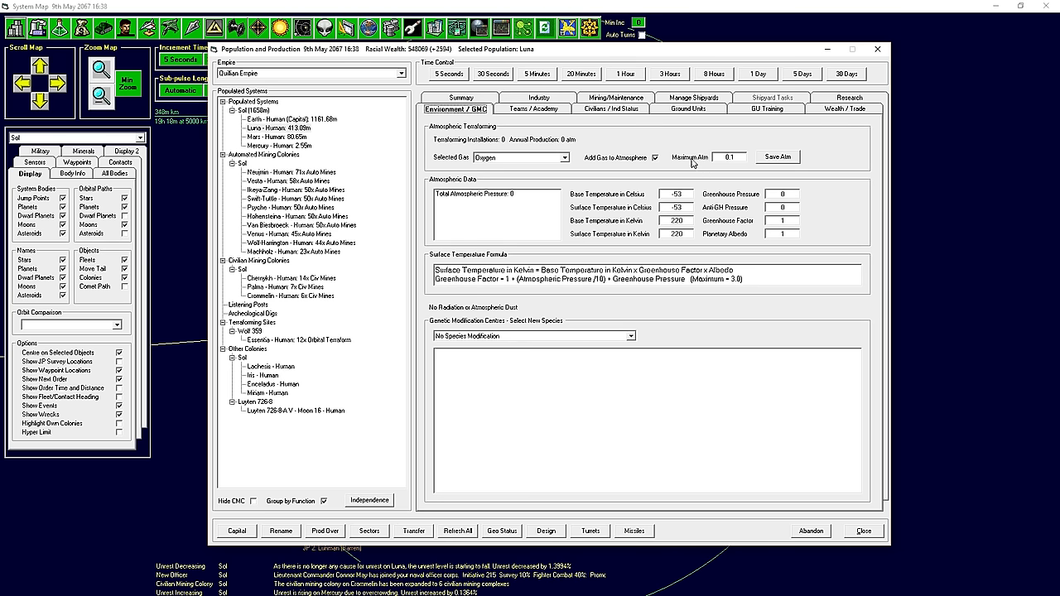
{"action": "left_click", "coordinate": [273, 146]}
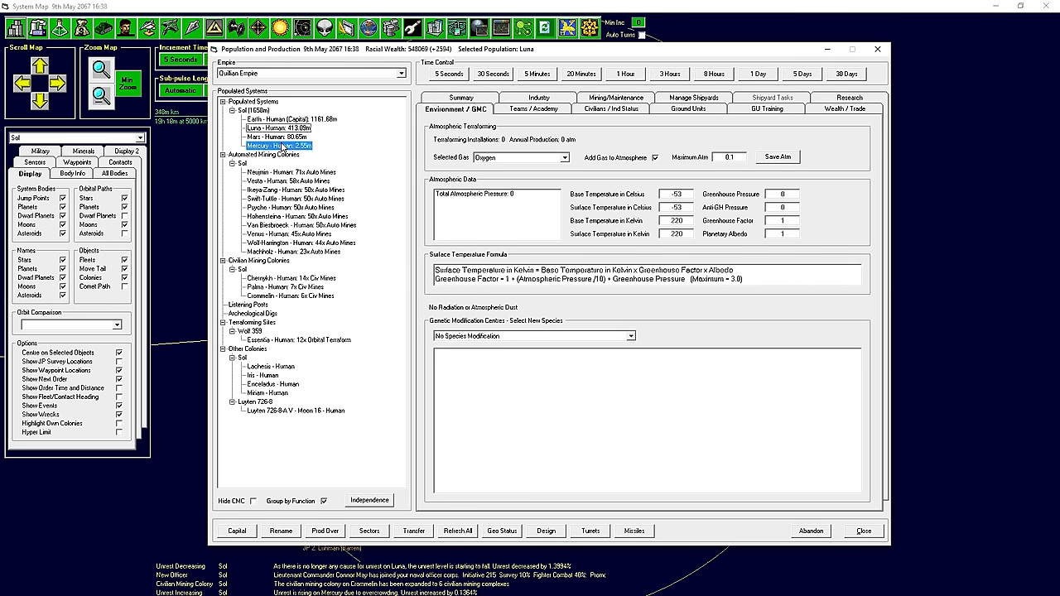
{"action": "left_click", "coordinate": [274, 137]}
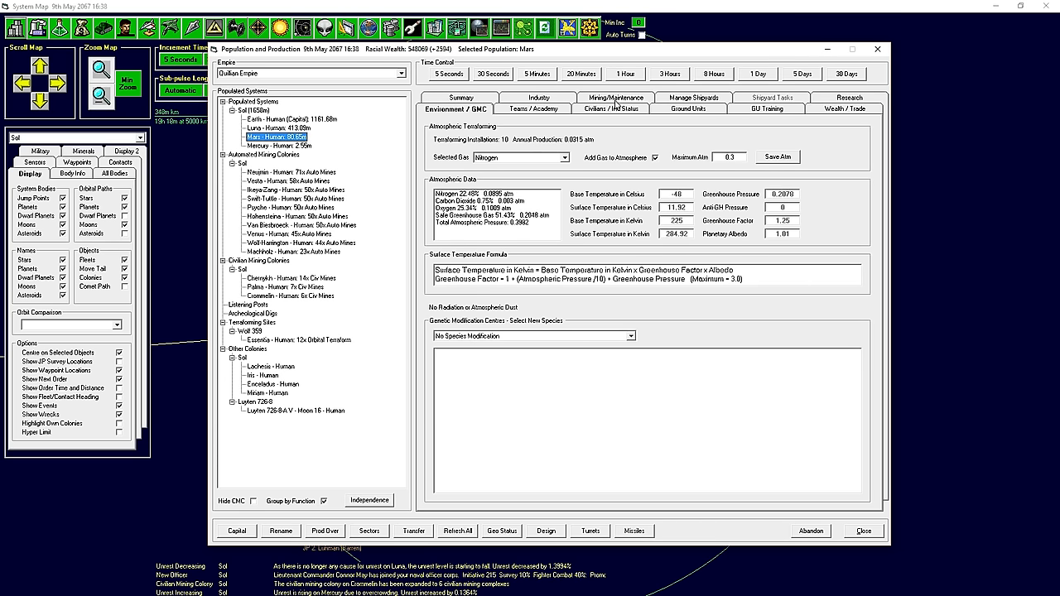
{"action": "left_click", "coordinate": [612, 108]}
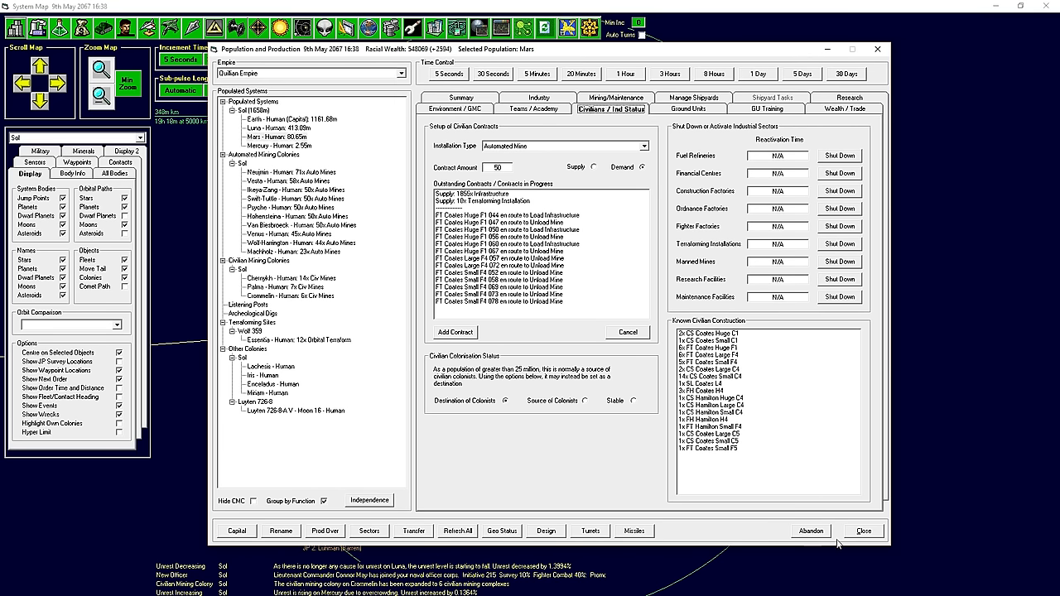
{"action": "left_click", "coordinate": [863, 531]}
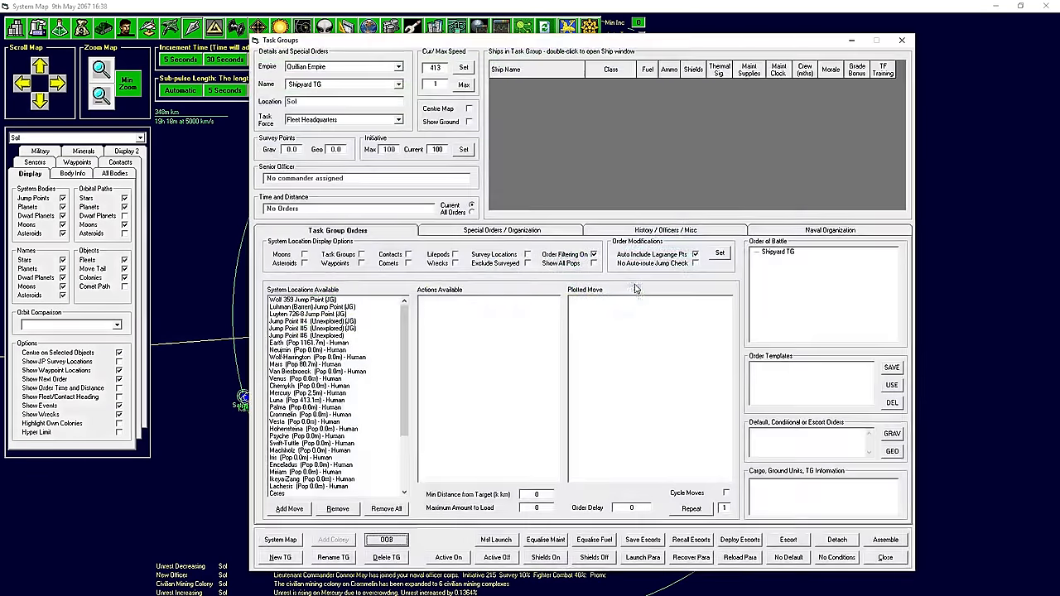
Order Cargo TG 1 to load terraforming components at Mars, unload at Luna, and cycle.
{"action": "left_click", "coordinate": [391, 85]}
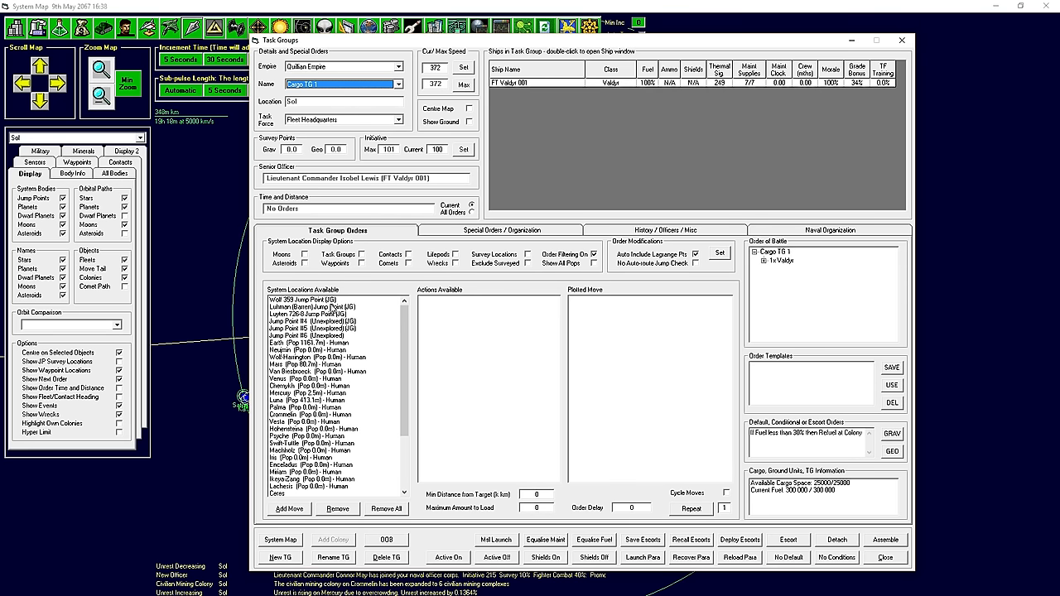
{"action": "left_click", "coordinate": [324, 356]}
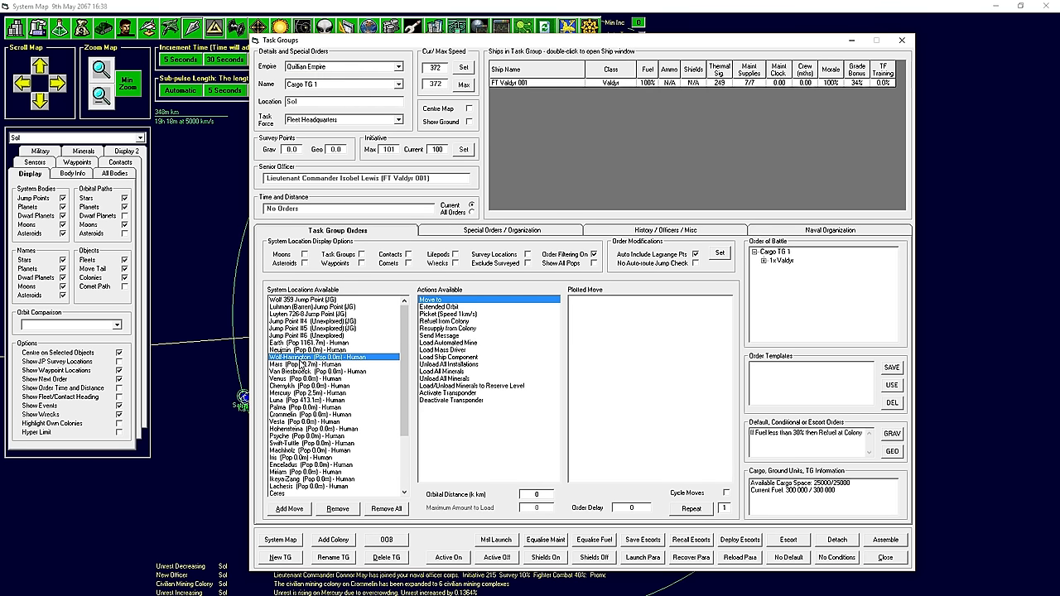
{"action": "left_click", "coordinate": [307, 361]}
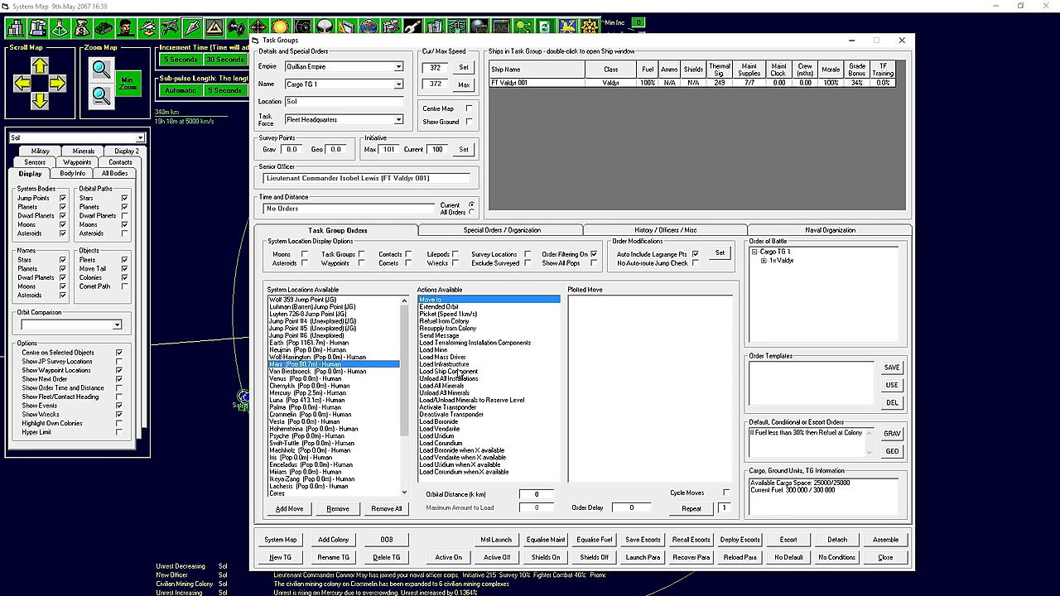
{"action": "left_click", "coordinate": [480, 342]}
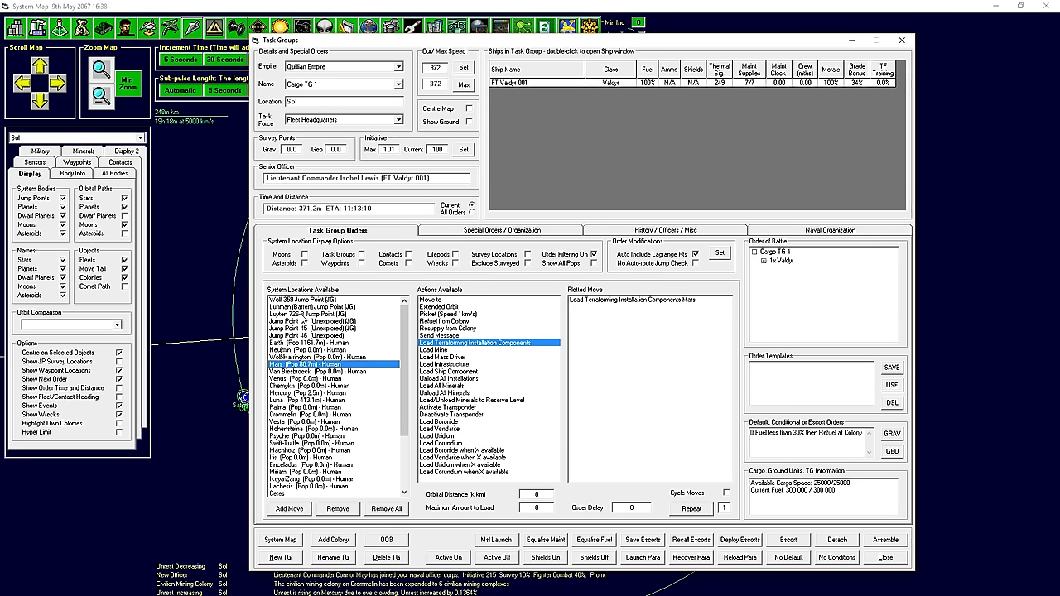
{"action": "left_click", "coordinate": [319, 399]}
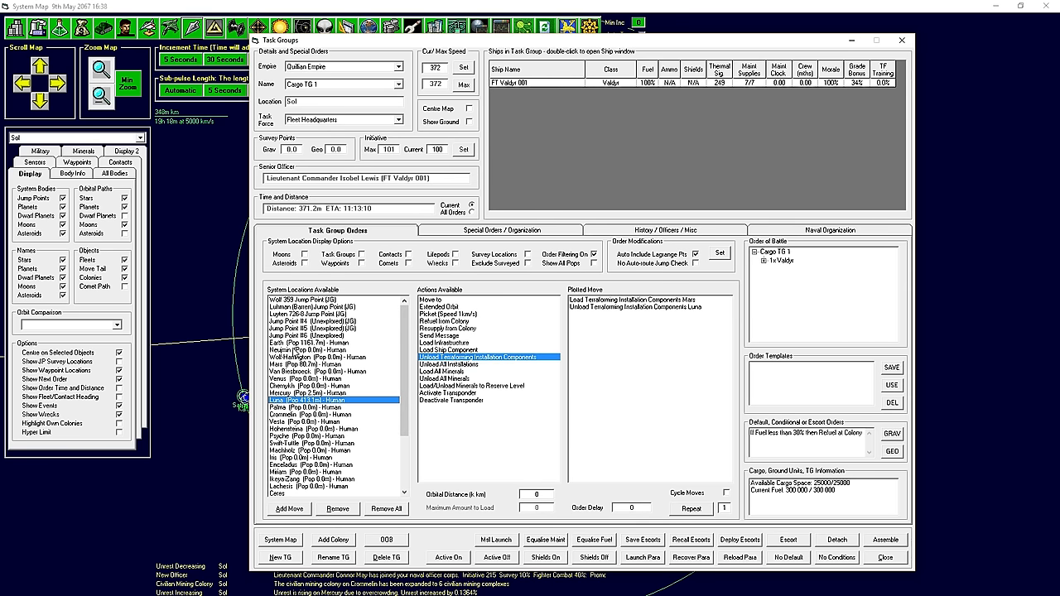
{"action": "left_click", "coordinate": [307, 344]}
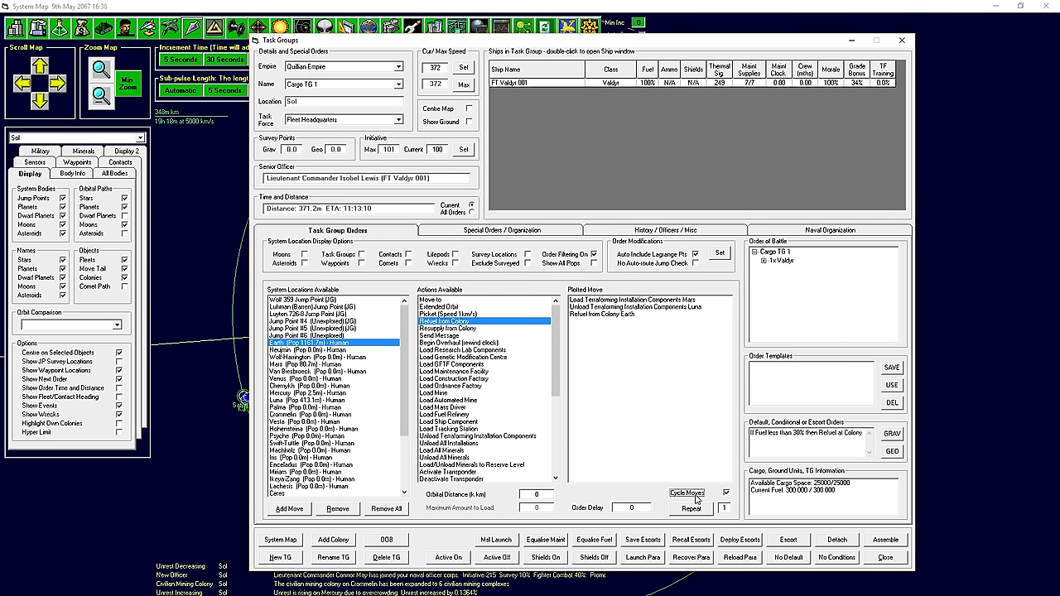
{"action": "left_click", "coordinate": [902, 40]}
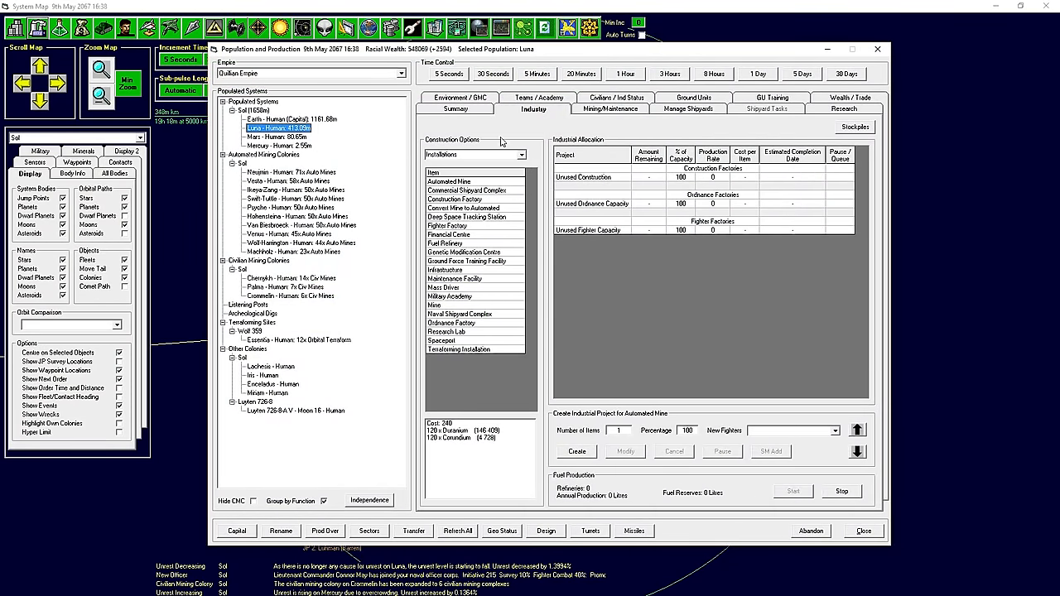
Browse Mars's civilian contracts and Earth's summary, then close the colony overview.
{"action": "left_click", "coordinate": [615, 108]}
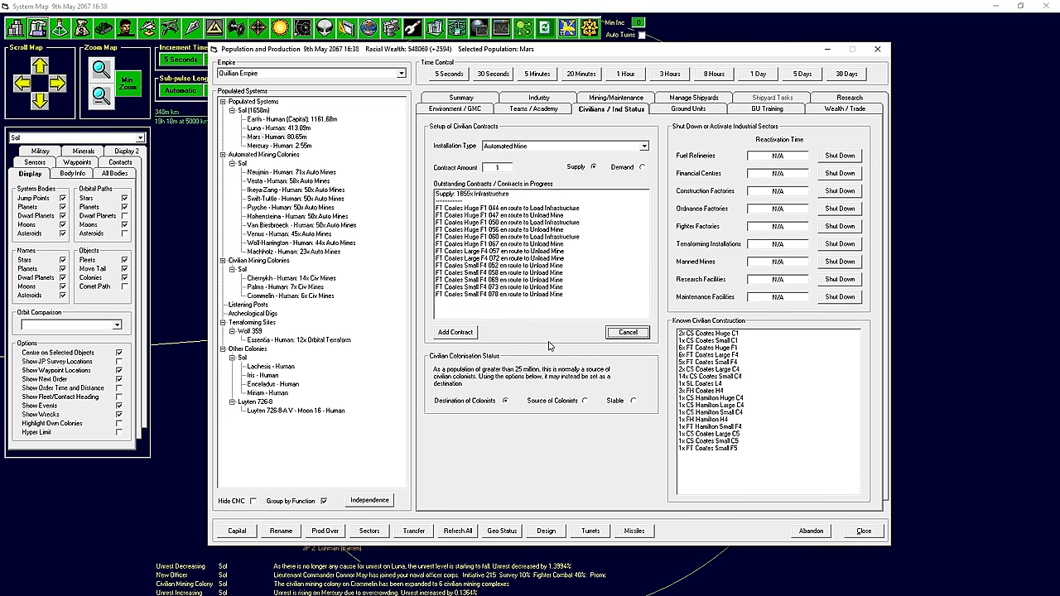
{"action": "mouse_move", "coordinate": [886, 538]}
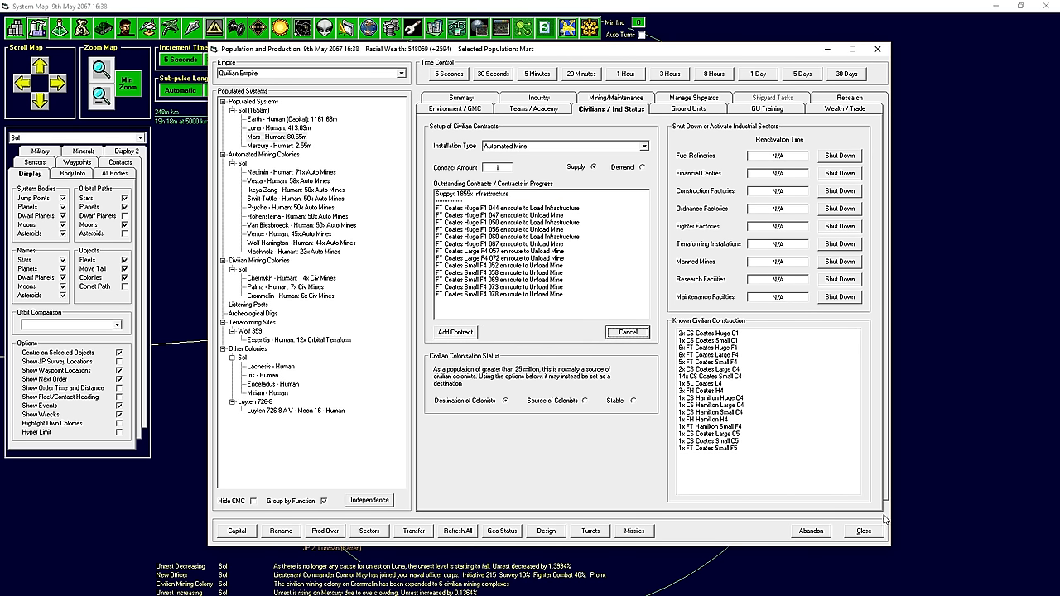
{"action": "mouse_move", "coordinate": [865, 536]}
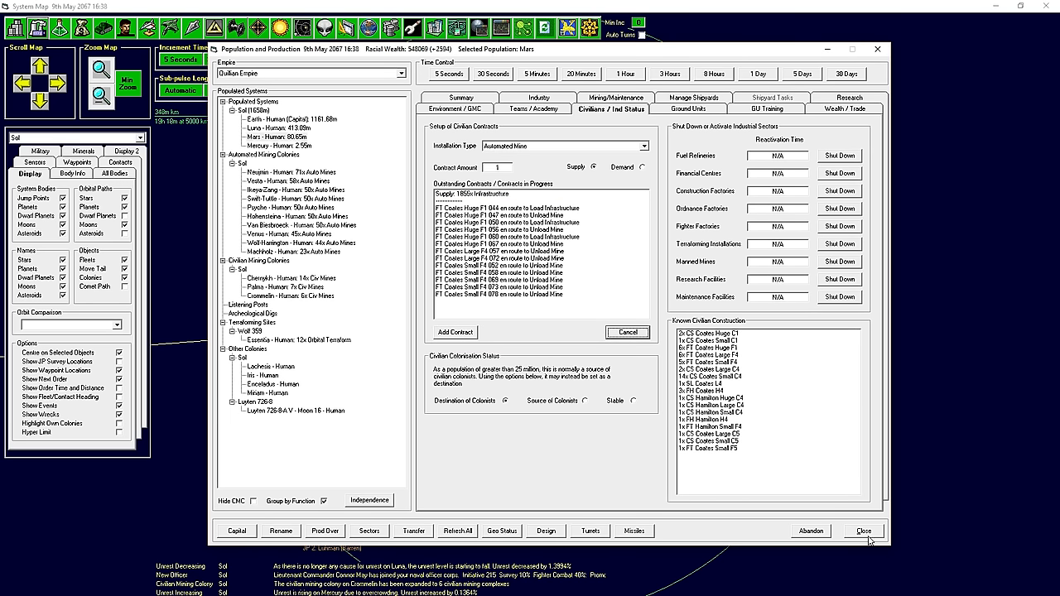
{"action": "left_click", "coordinate": [863, 531]}
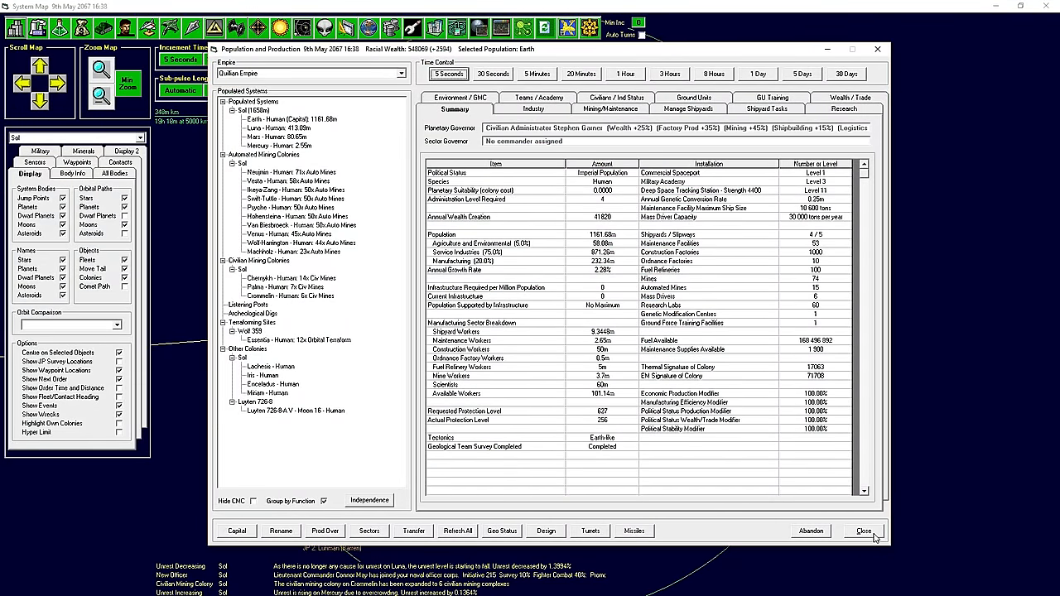
{"action": "left_click", "coordinate": [862, 530]}
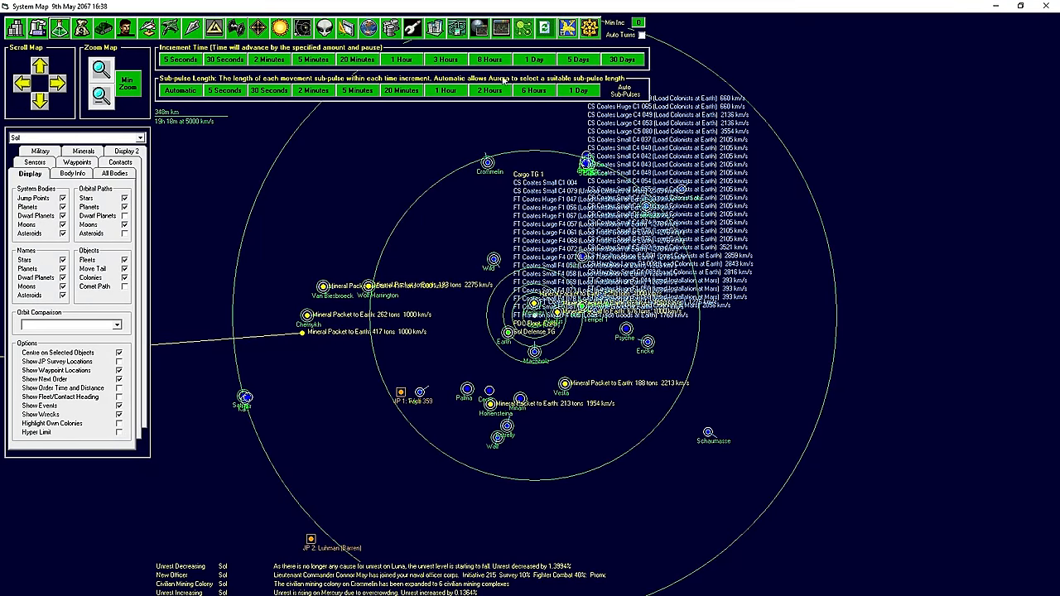
Display the Wolf 359 system and advance time 5 days to 14th June 2067.
{"action": "left_click", "coordinate": [135, 137]}
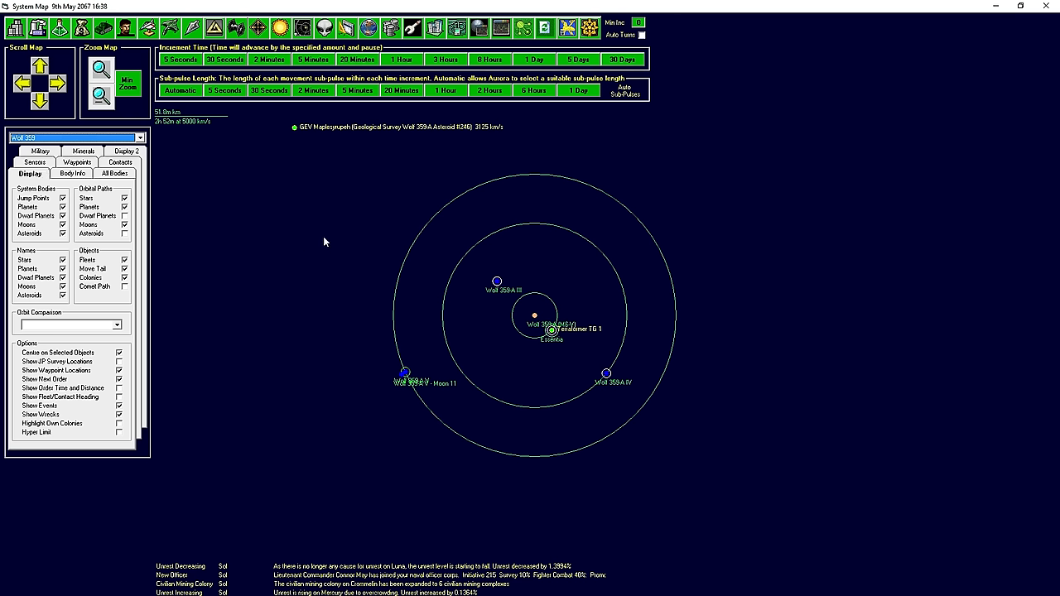
{"action": "mouse_move", "coordinate": [652, 410]}
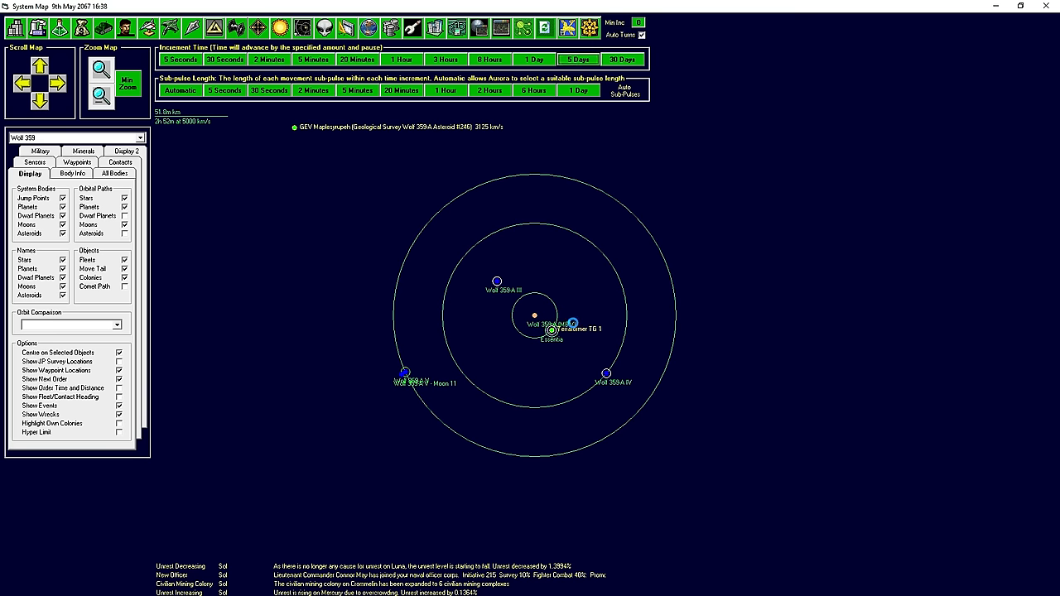
{"action": "left_click", "coordinate": [568, 59]}
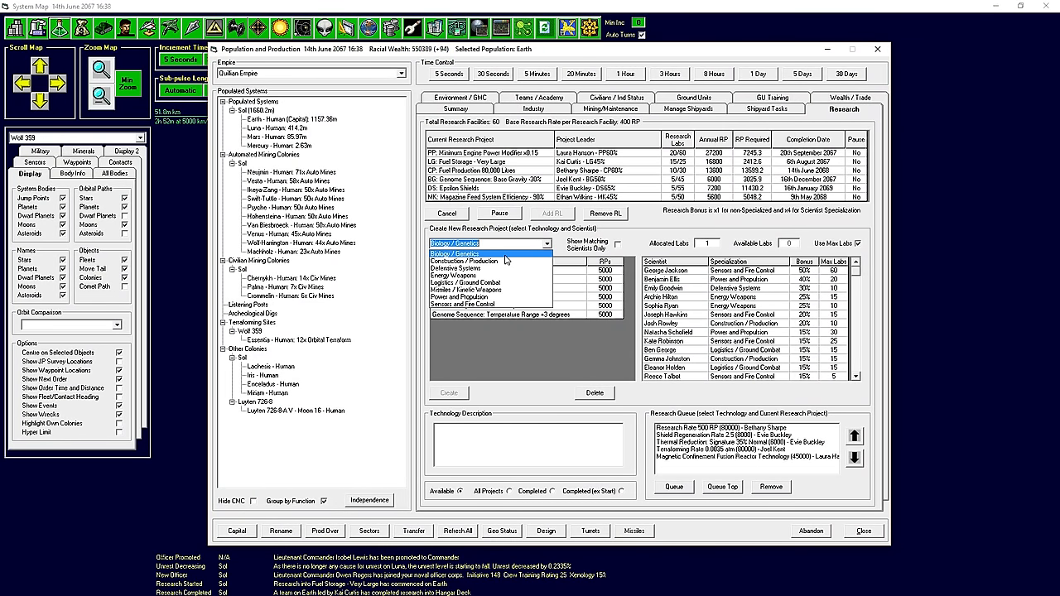
Pick a research field to browse in Earth's research projects dropdown.
{"action": "left_click", "coordinate": [465, 280]}
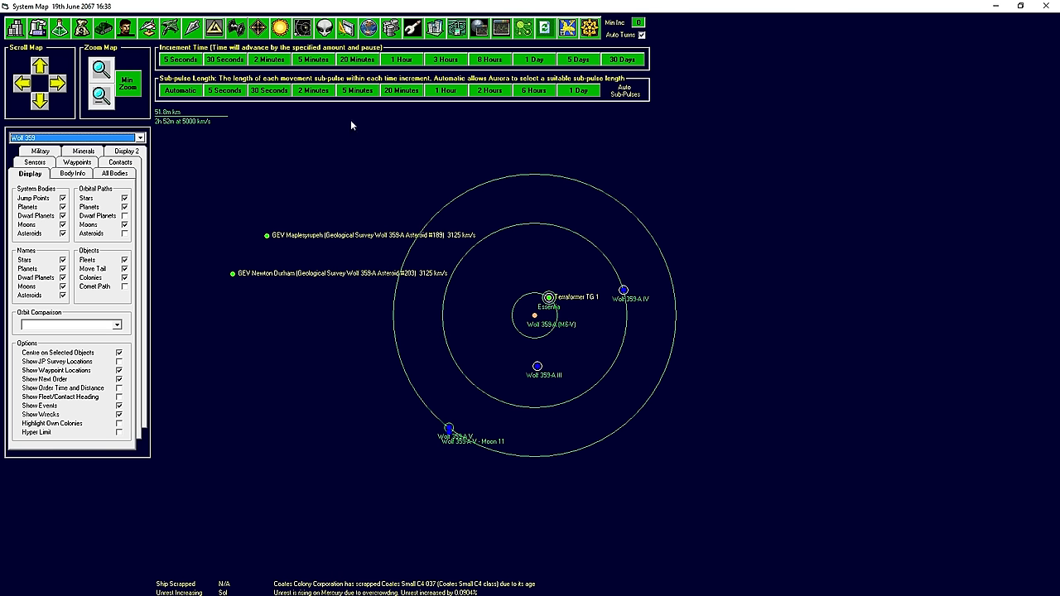
Advance game time in five-day increments until 29th July 2067.
{"action": "left_click", "coordinate": [577, 60]}
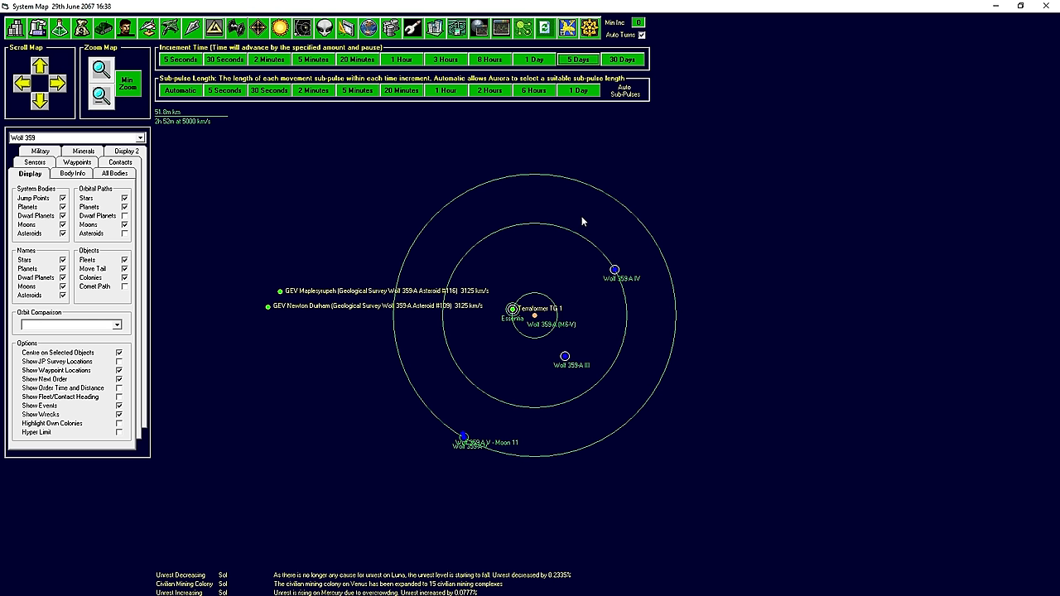
{"action": "mouse_move", "coordinate": [387, 369]}
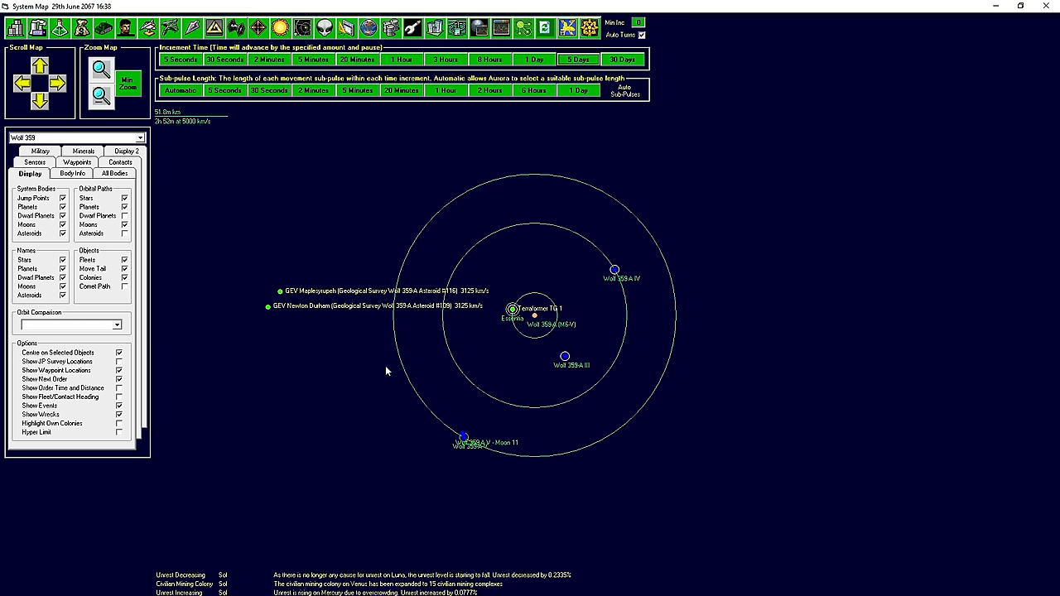
{"action": "mouse_move", "coordinate": [625, 163]}
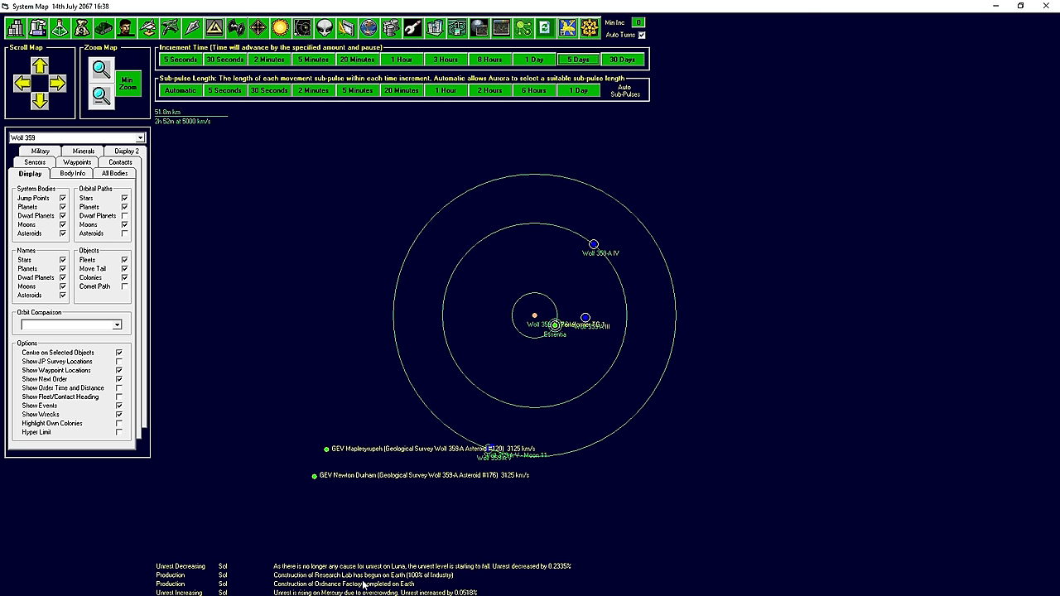
{"action": "mouse_move", "coordinate": [404, 570]}
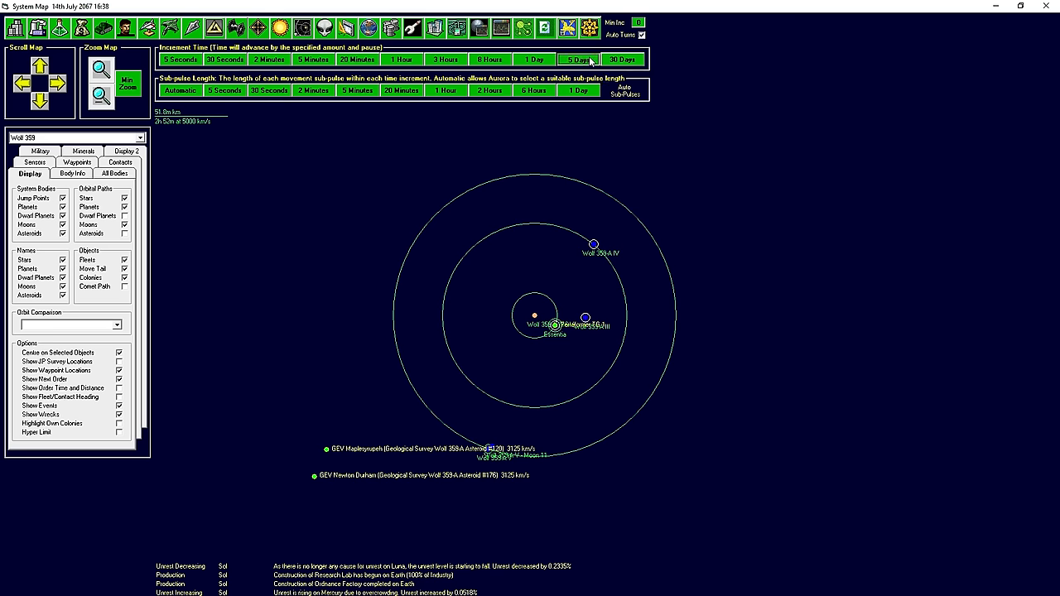
{"action": "left_click", "coordinate": [579, 60]}
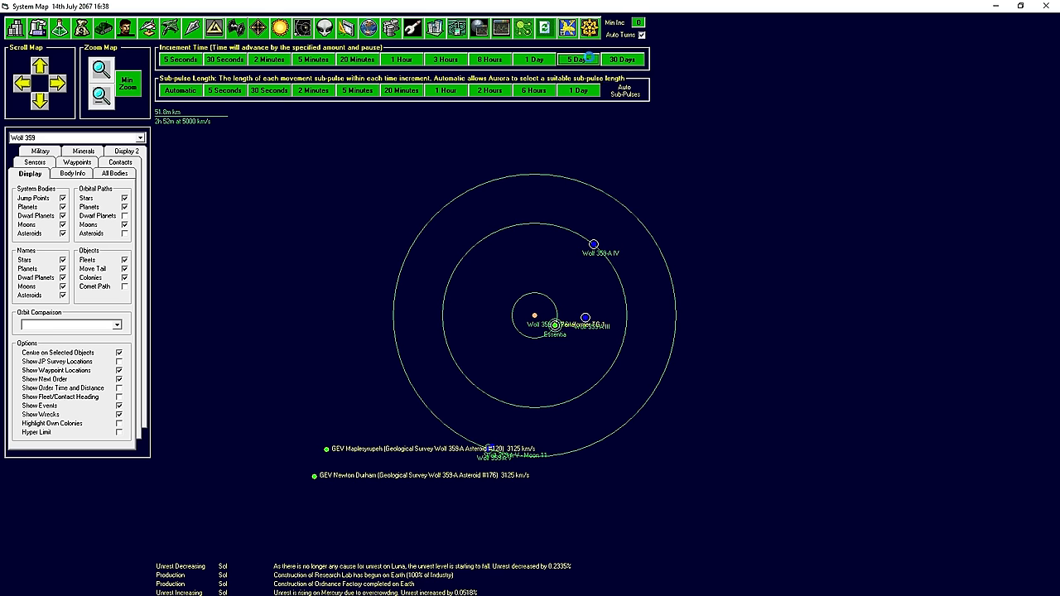
{"action": "left_click", "coordinate": [578, 60]}
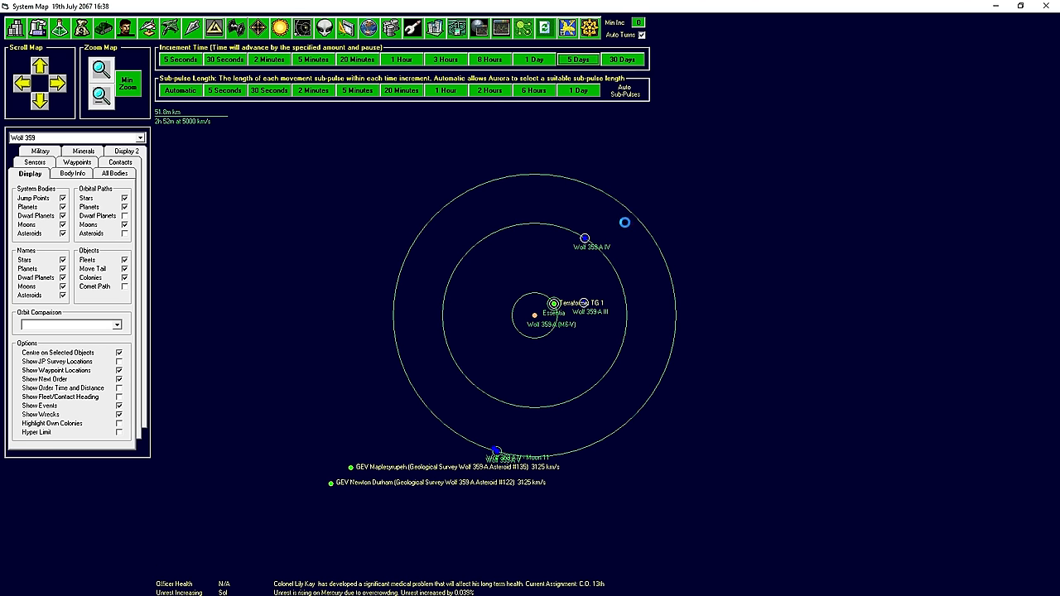
{"action": "left_click", "coordinate": [574, 59]}
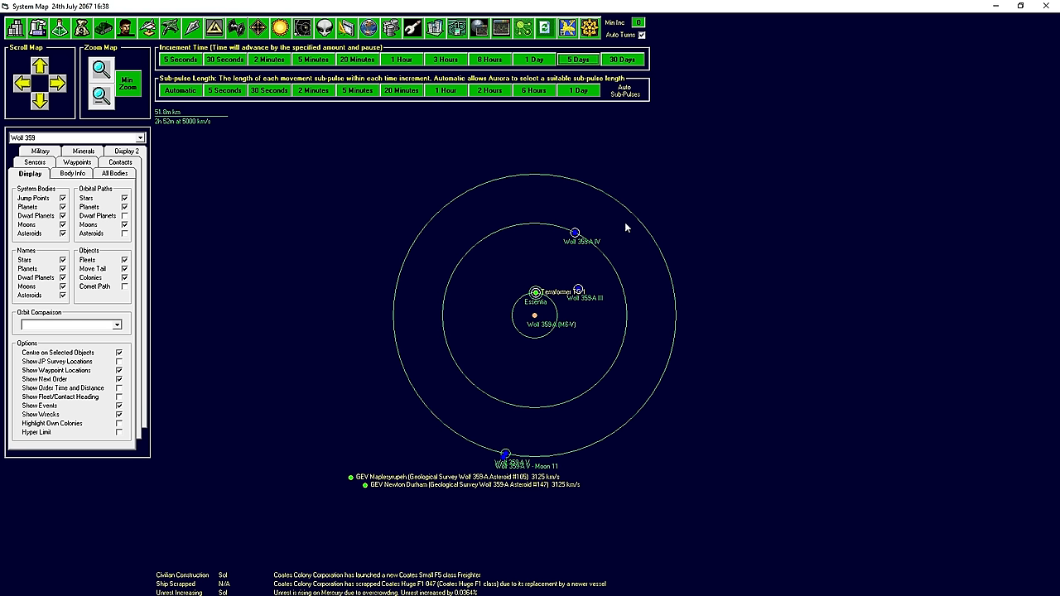
{"action": "mouse_move", "coordinate": [548, 503]}
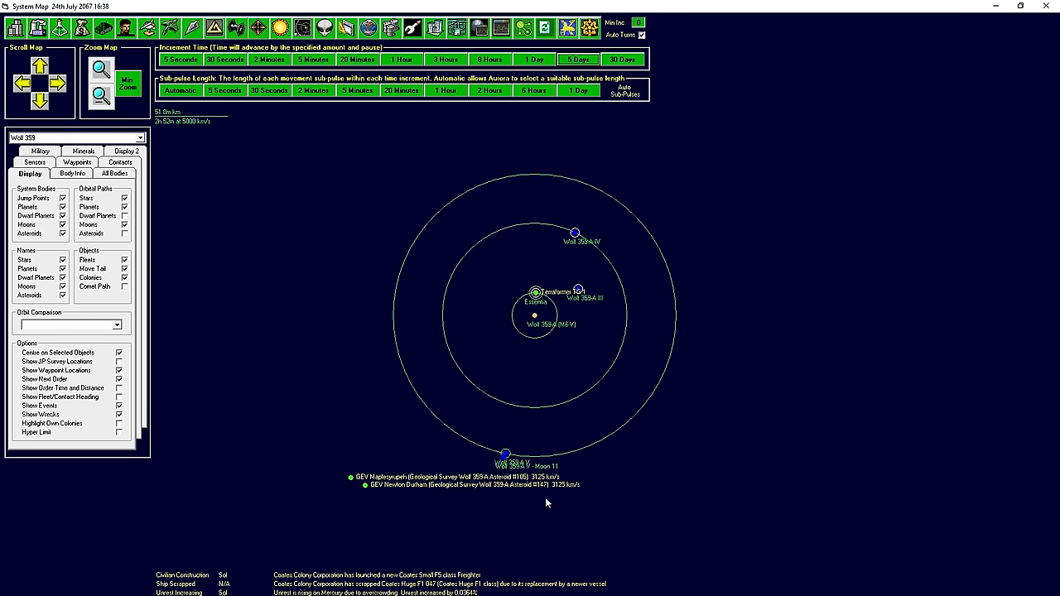
{"action": "left_click", "coordinate": [579, 60]}
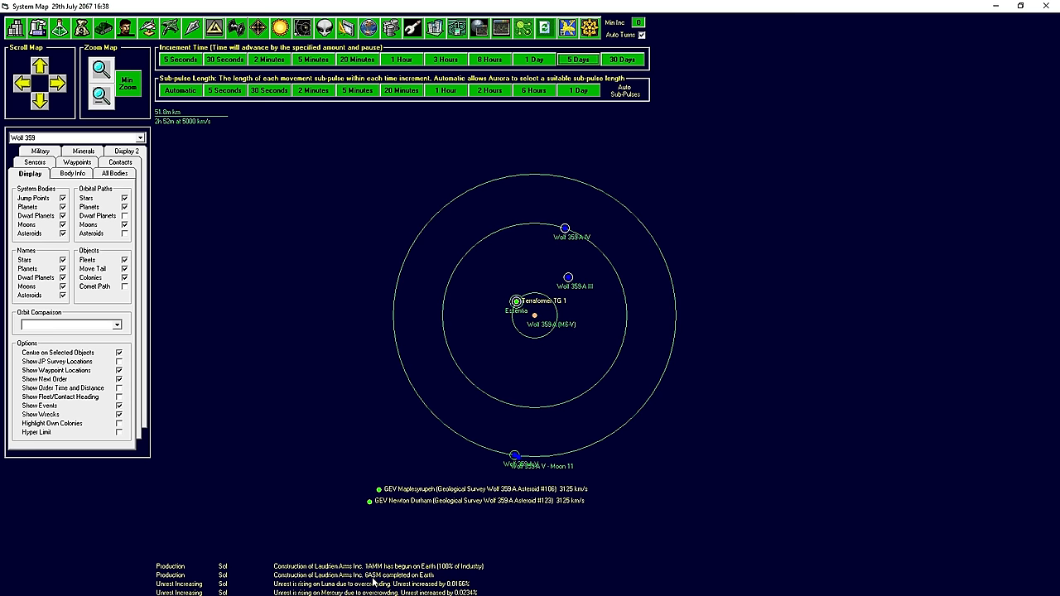
{"action": "mouse_move", "coordinate": [394, 582]}
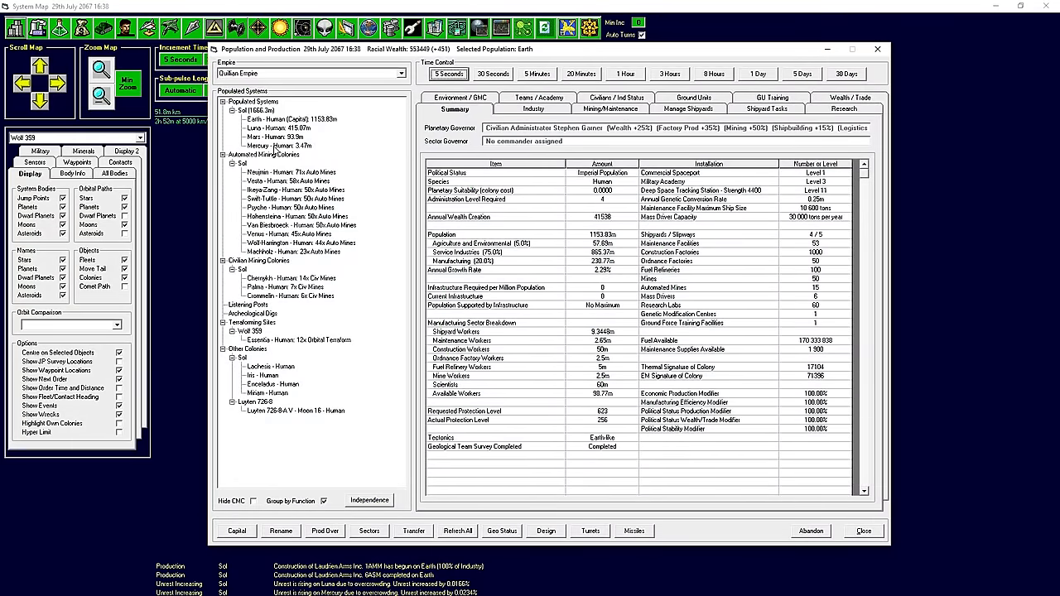
Review Essentia's Environment/GMC oxygen terraforming, 12.25 modules adding oxygen, then close the overview.
{"action": "left_click", "coordinate": [298, 340]}
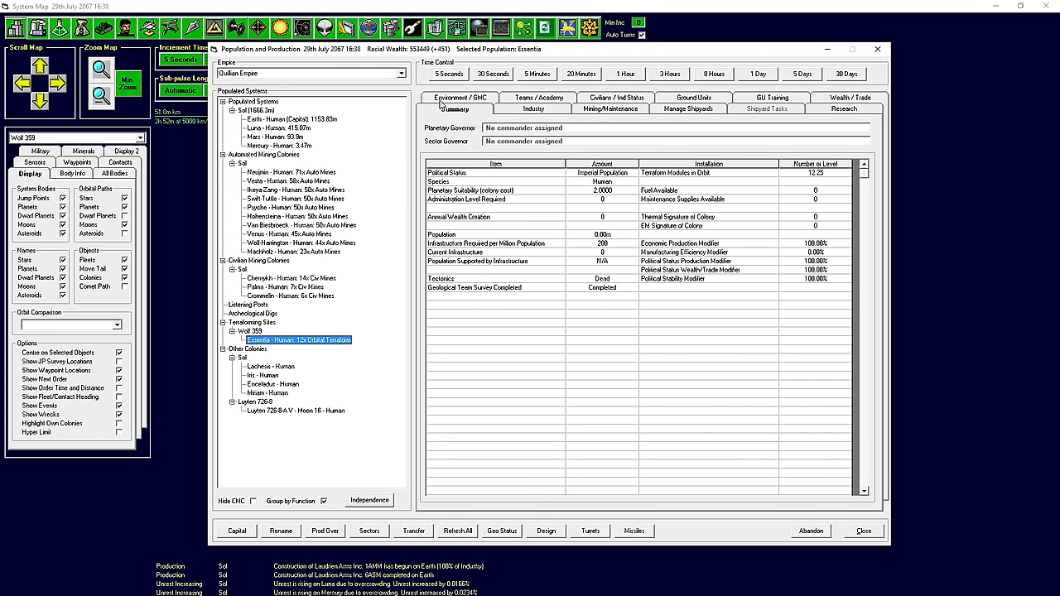
{"action": "left_click", "coordinate": [449, 108]}
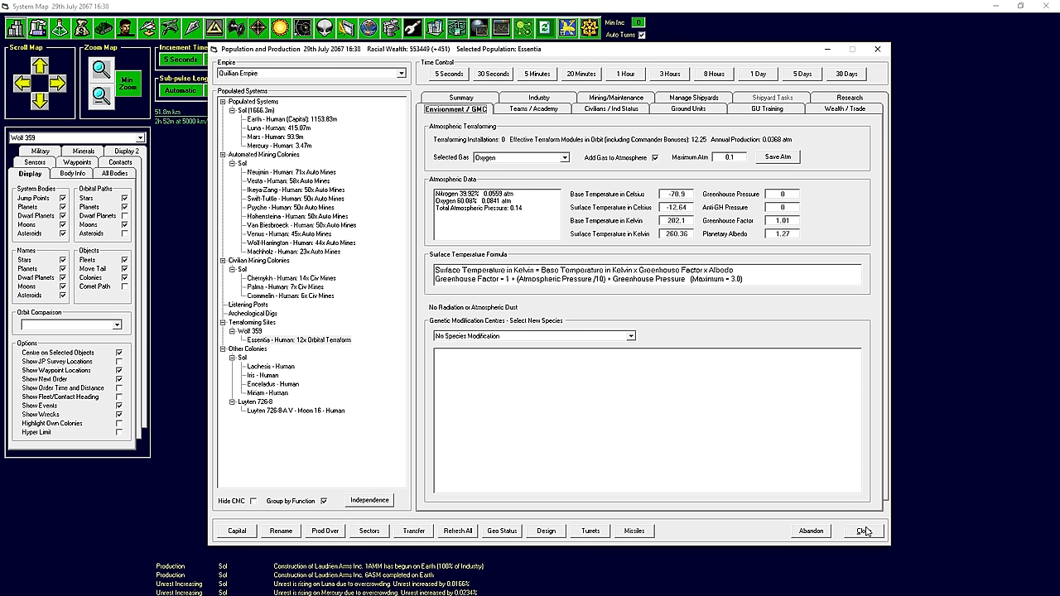
{"action": "left_click", "coordinate": [864, 530]}
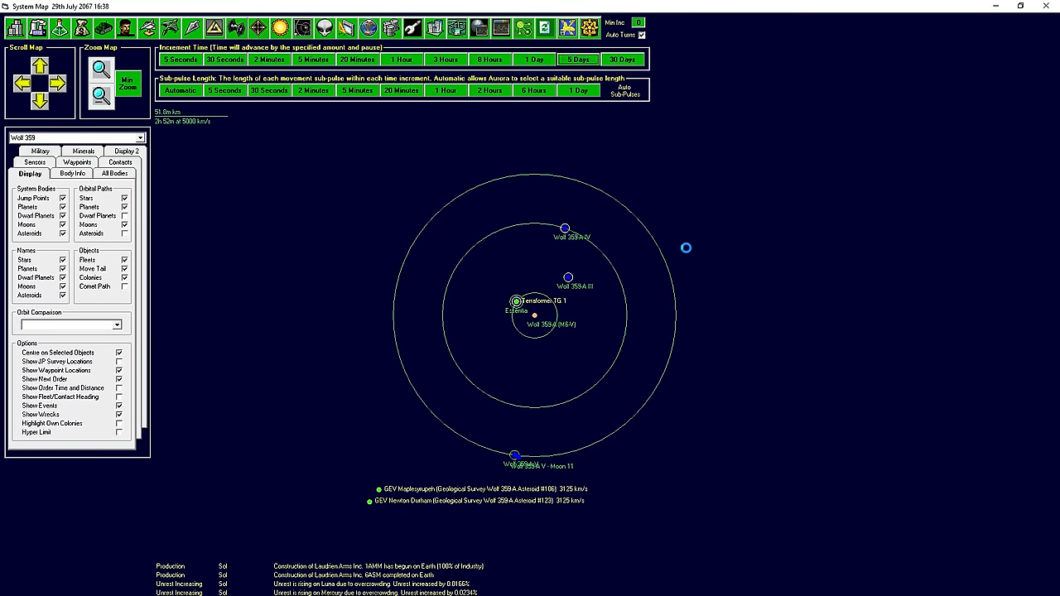
Advance game time five days toward 9th August 2067.
{"action": "left_click", "coordinate": [572, 58]}
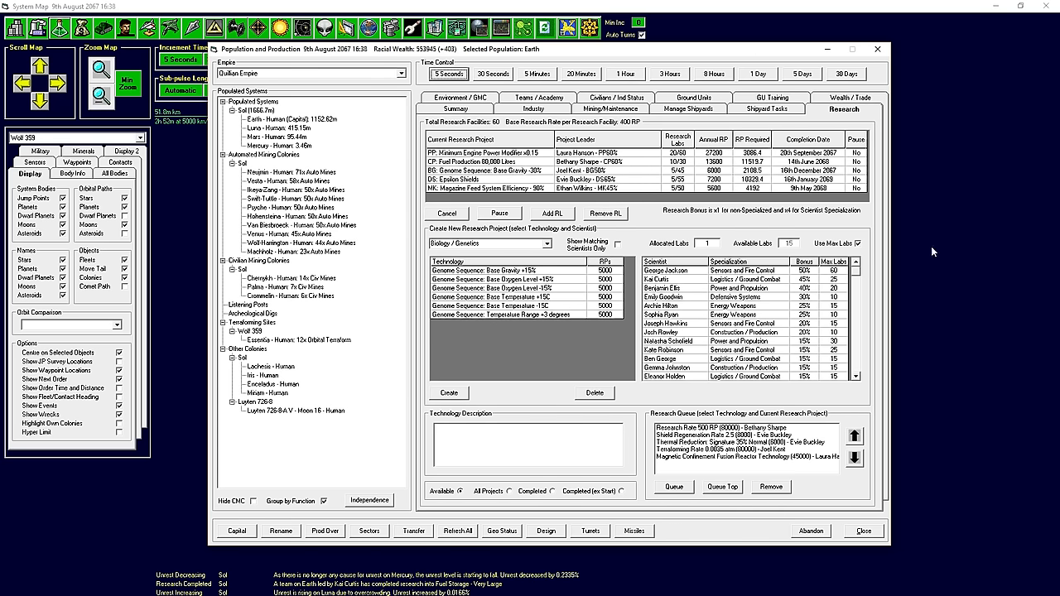
{"action": "mouse_move", "coordinate": [604, 129]}
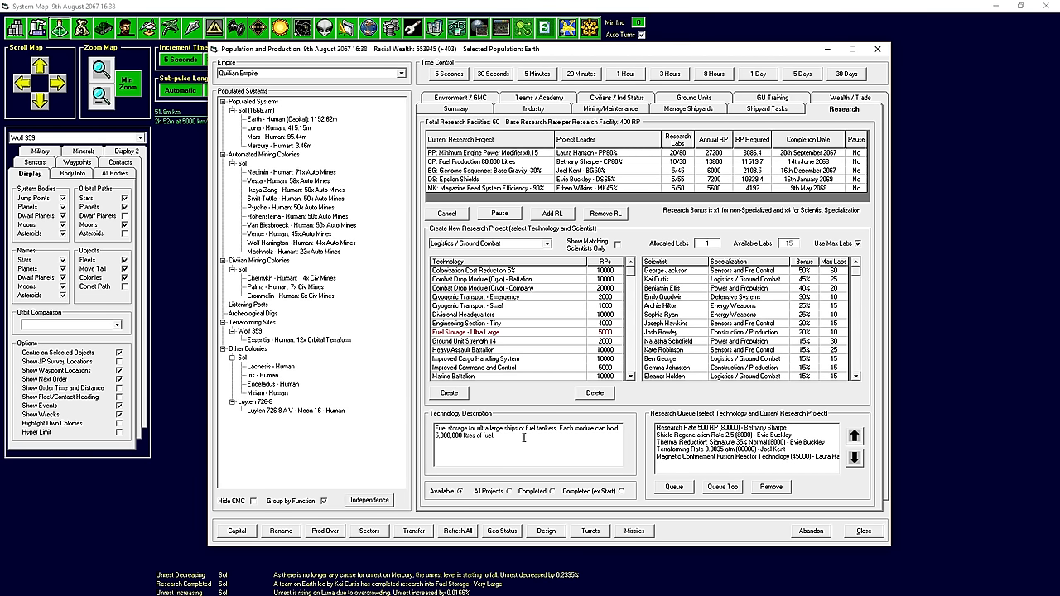
{"action": "mouse_move", "coordinate": [521, 345]}
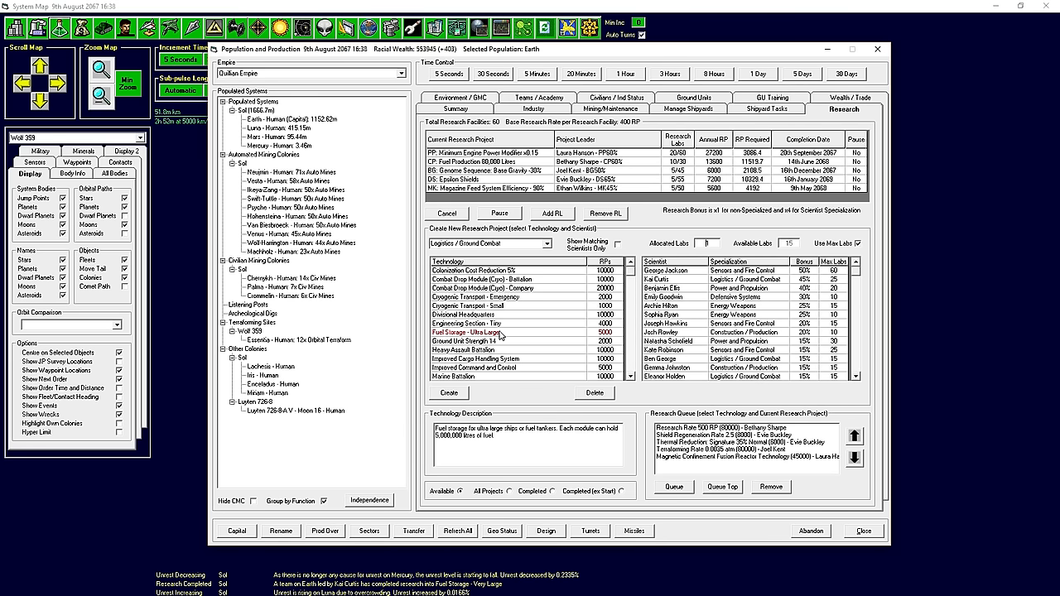
{"action": "mouse_move", "coordinate": [503, 333]}
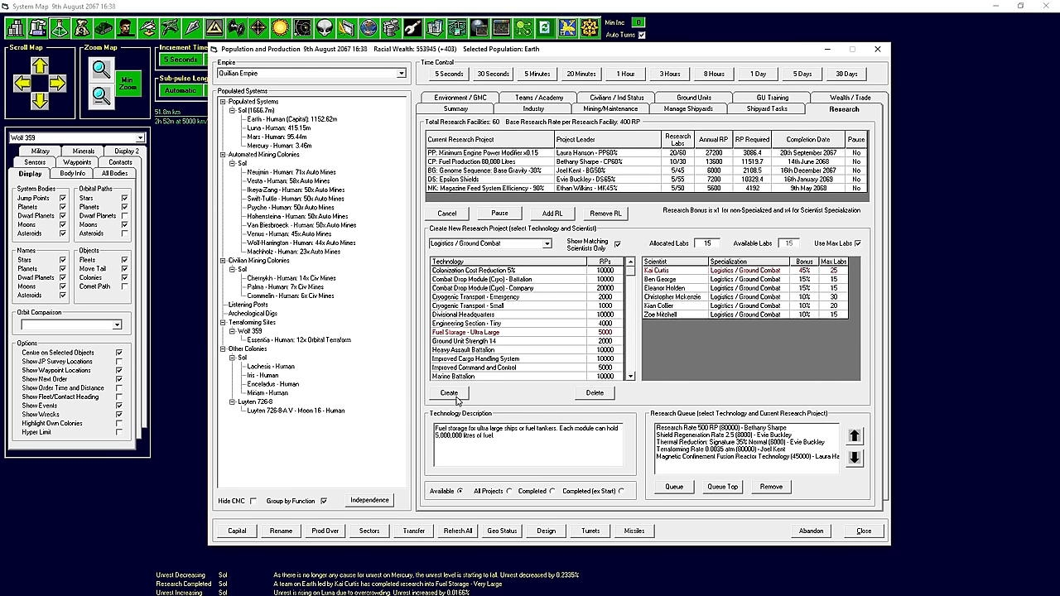
Create and confirm the Fuel Storage - Ultra Large project with 15 labs, then close.
{"action": "left_click", "coordinate": [449, 392]}
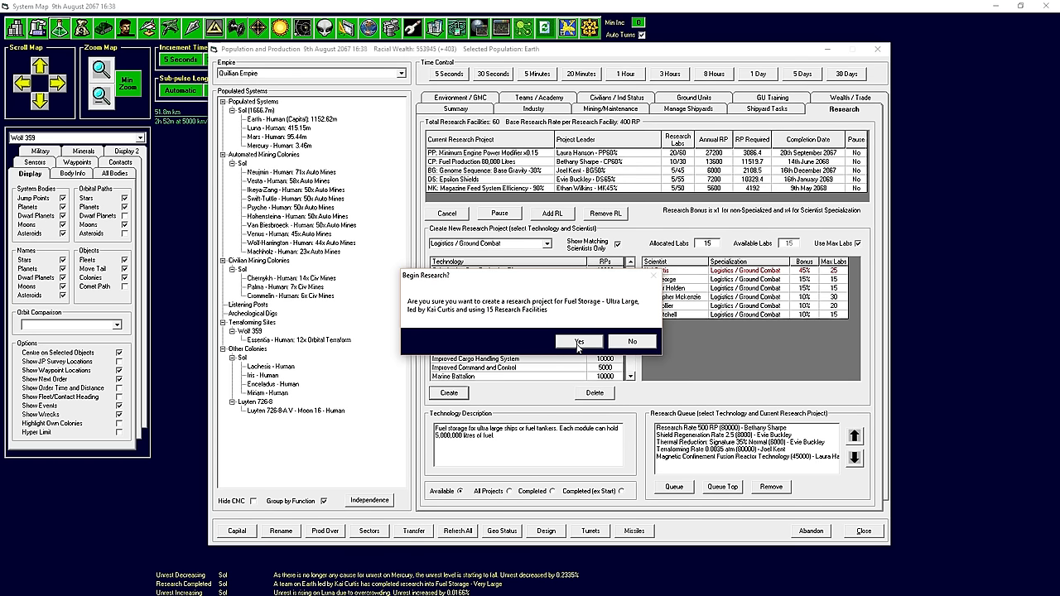
{"action": "left_click", "coordinate": [579, 340]}
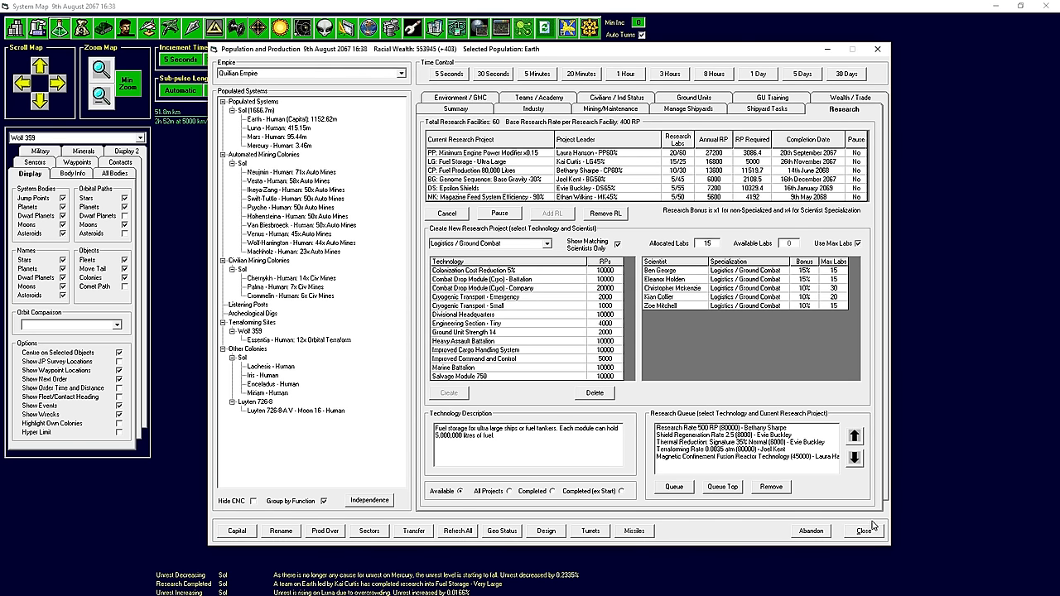
{"action": "left_click", "coordinate": [865, 531]}
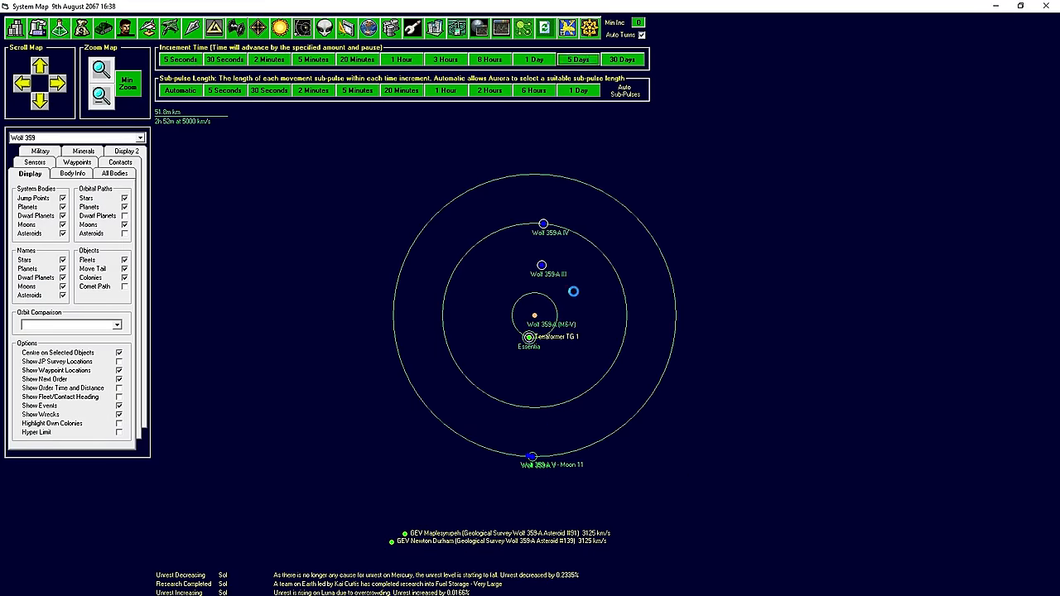
Open the Population and Production overview from the toolbar.
{"action": "left_click", "coordinate": [577, 58]}
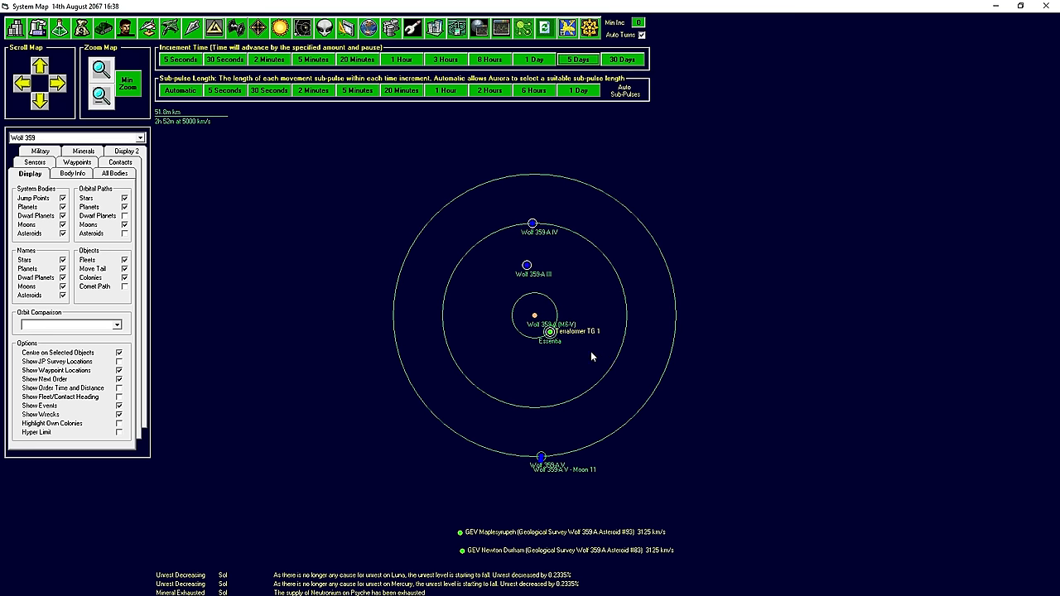
{"action": "mouse_move", "coordinate": [16, 31]}
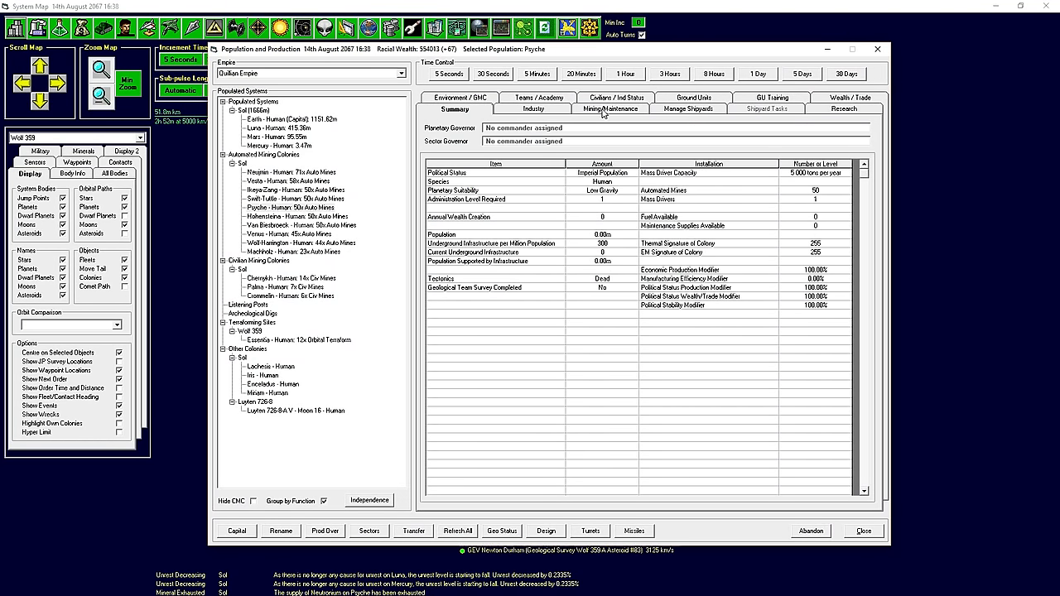
Set an automated mining colony's Mass Driver Destination to Earth (Human).
{"action": "left_click", "coordinate": [610, 109]}
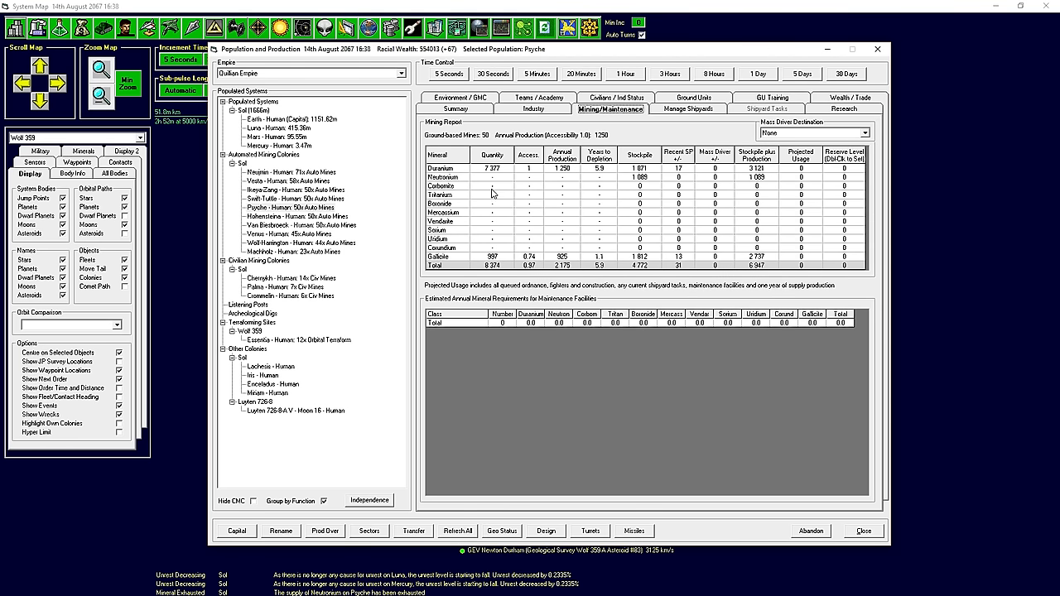
{"action": "mouse_move", "coordinate": [604, 236]}
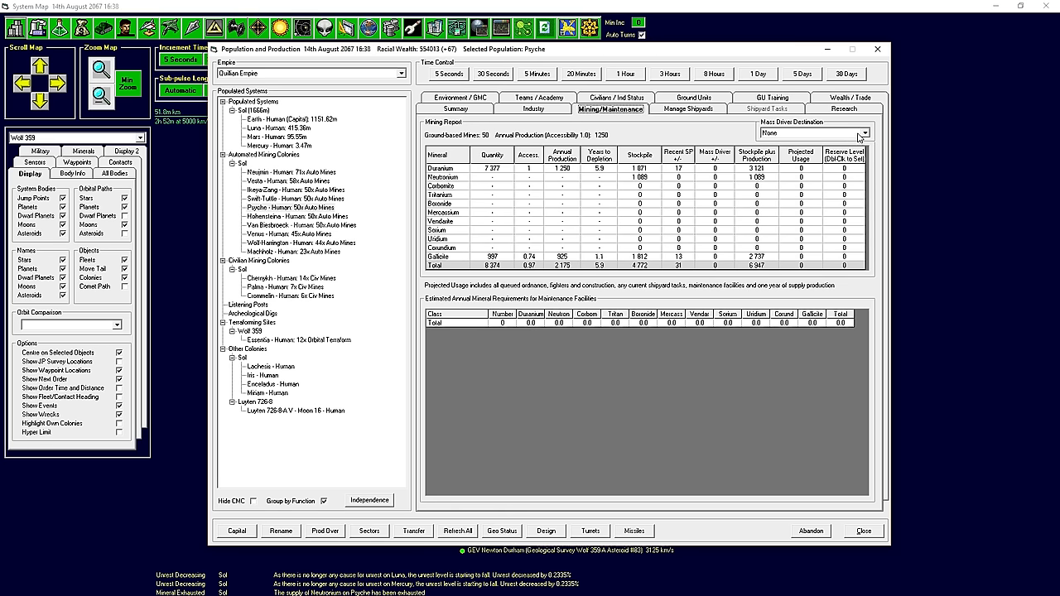
{"action": "left_click", "coordinate": [289, 171]}
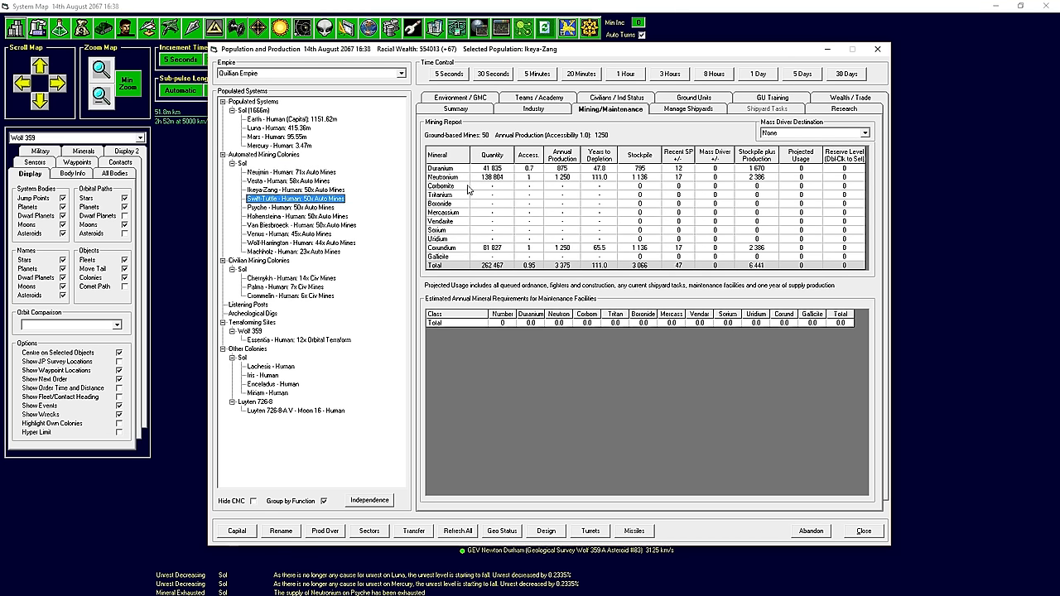
{"action": "left_click", "coordinate": [859, 132]}
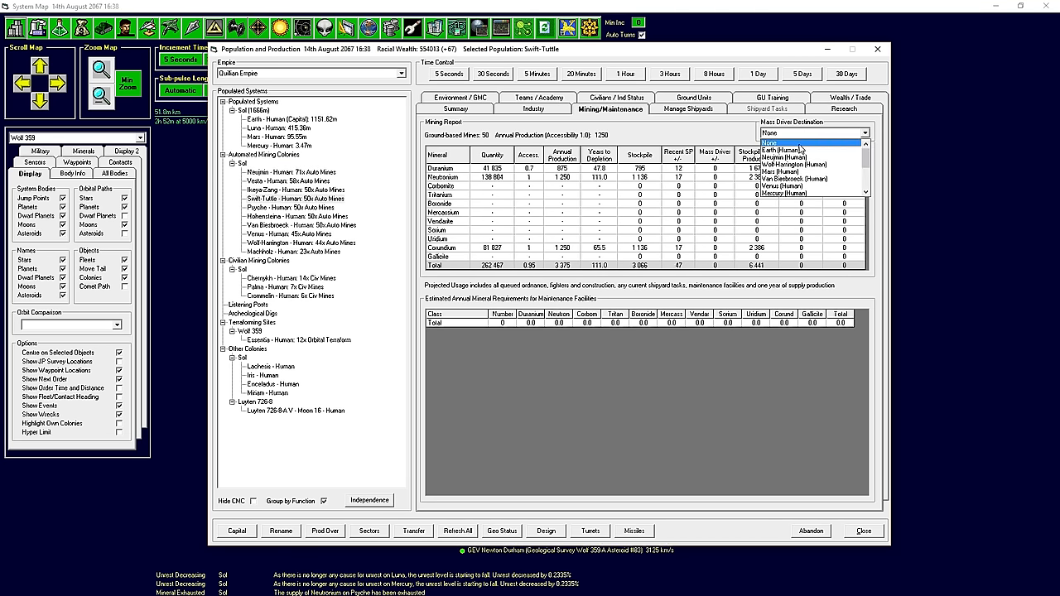
{"action": "left_click", "coordinate": [276, 190]}
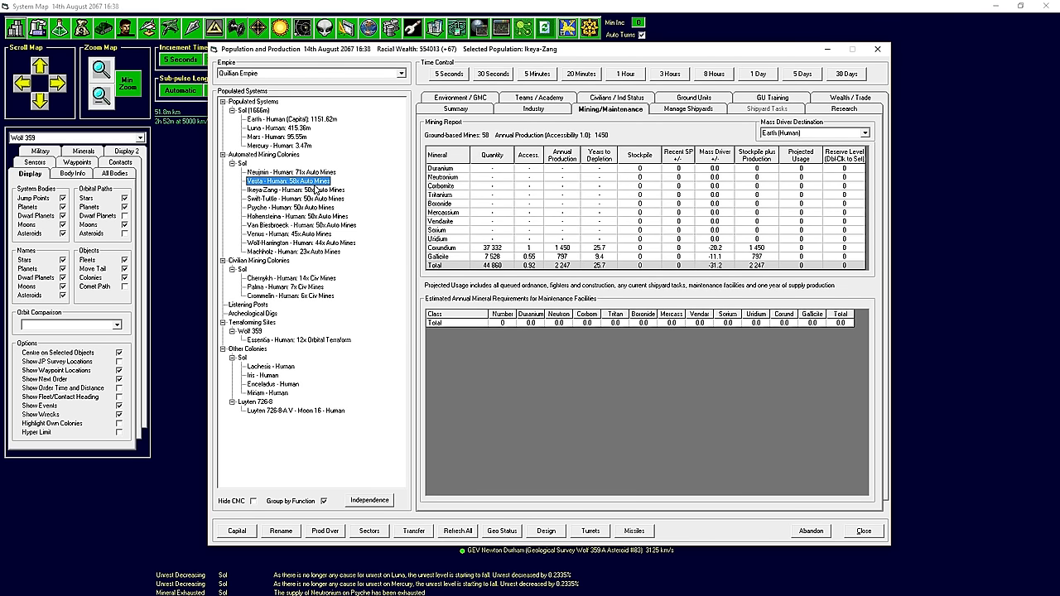
Go through the Machholz, Hohensteina, Psyche, Wolf-Harrington and Neujmin mining colonies.
{"action": "left_click", "coordinate": [287, 233]}
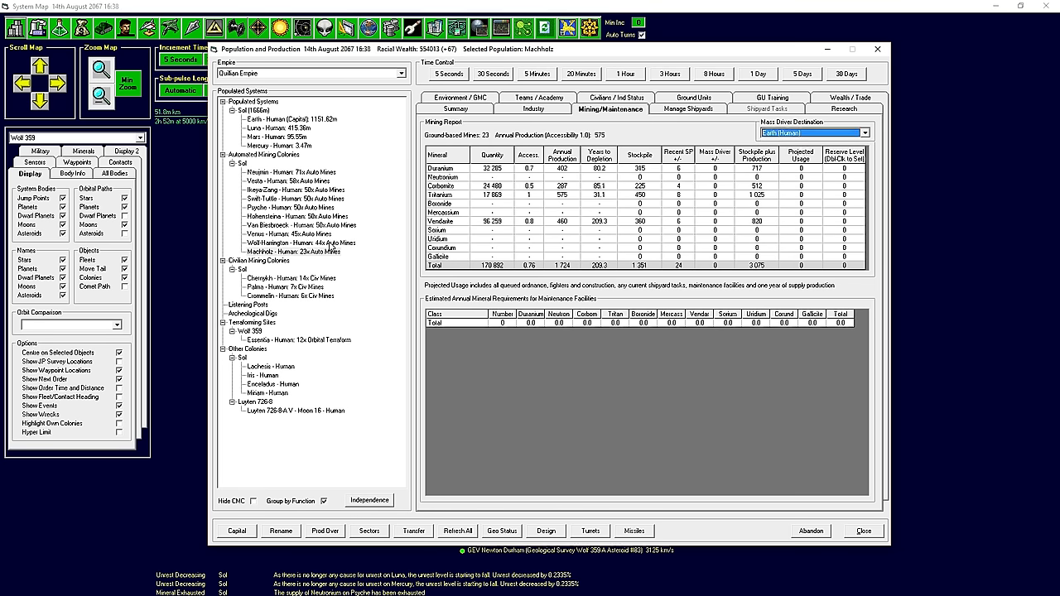
{"action": "left_click", "coordinate": [290, 251]}
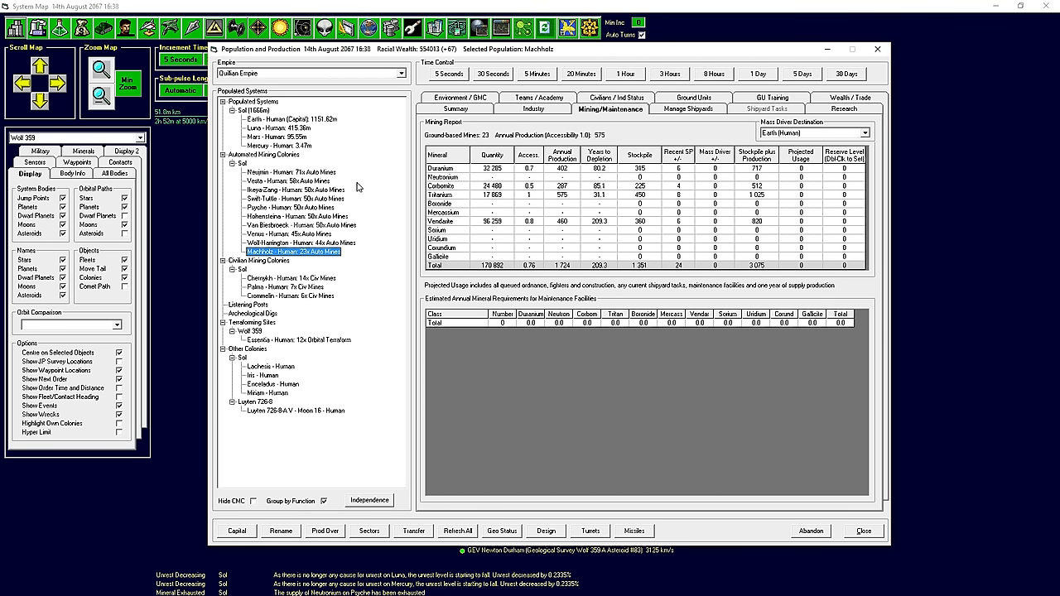
{"action": "left_click", "coordinate": [285, 216]}
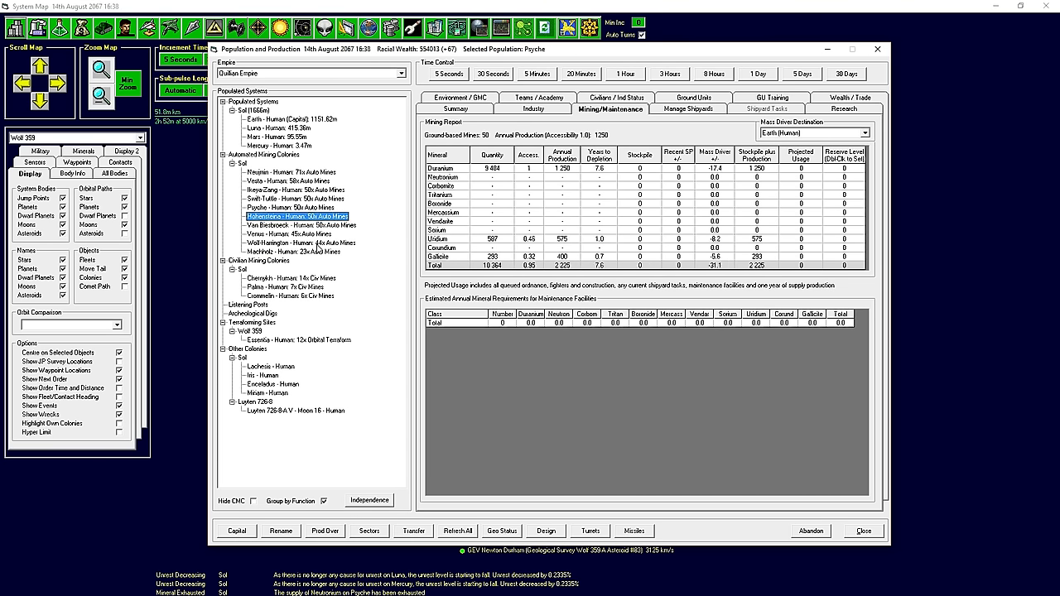
{"action": "left_click", "coordinate": [286, 207]}
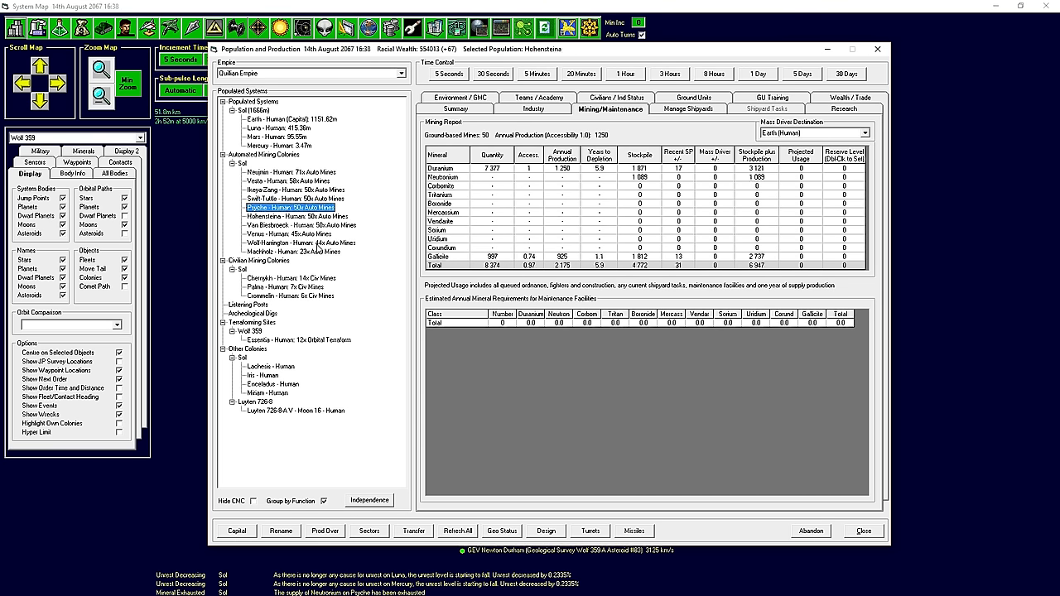
{"action": "left_click", "coordinate": [297, 242]}
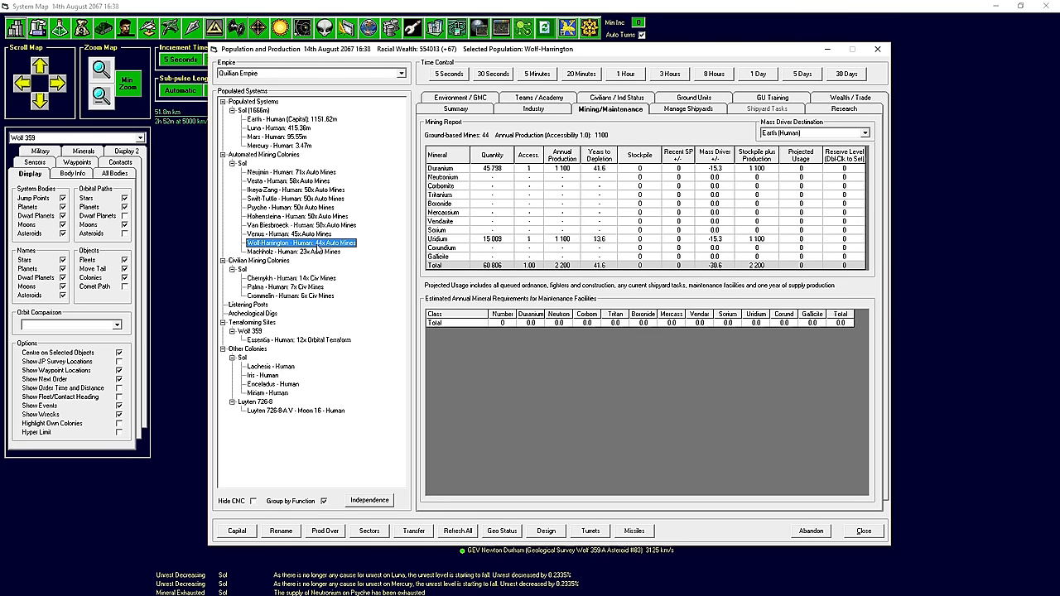
{"action": "left_click", "coordinate": [280, 216]}
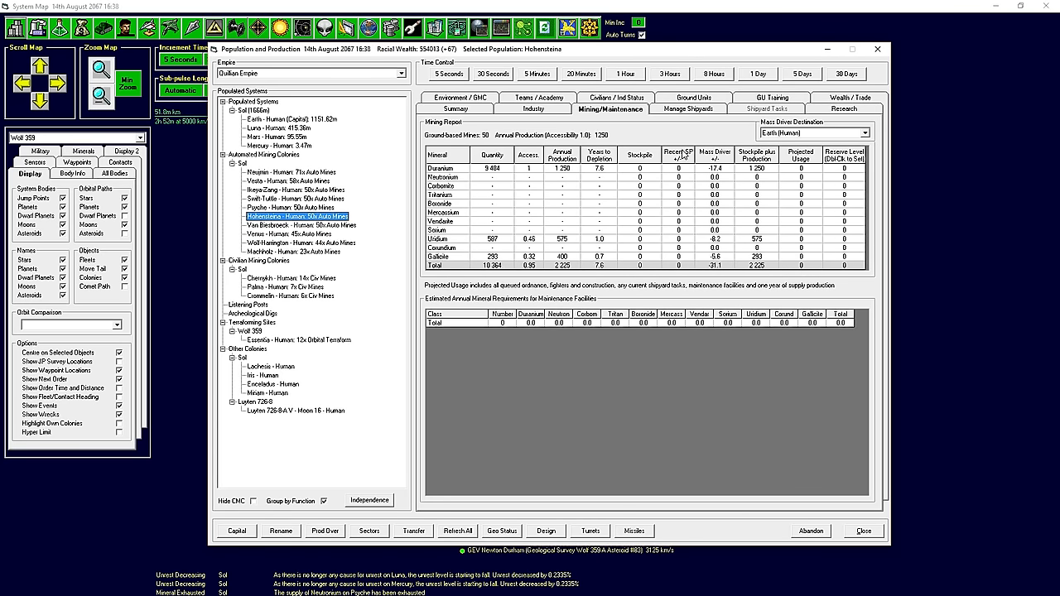
{"action": "left_click", "coordinate": [274, 171]}
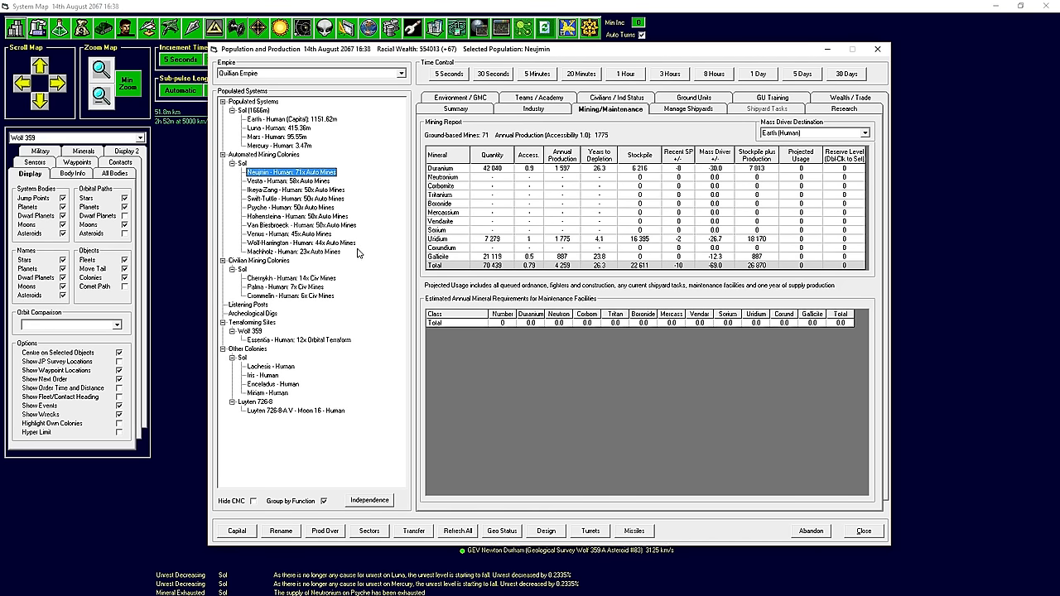
{"action": "left_click", "coordinate": [284, 207]}
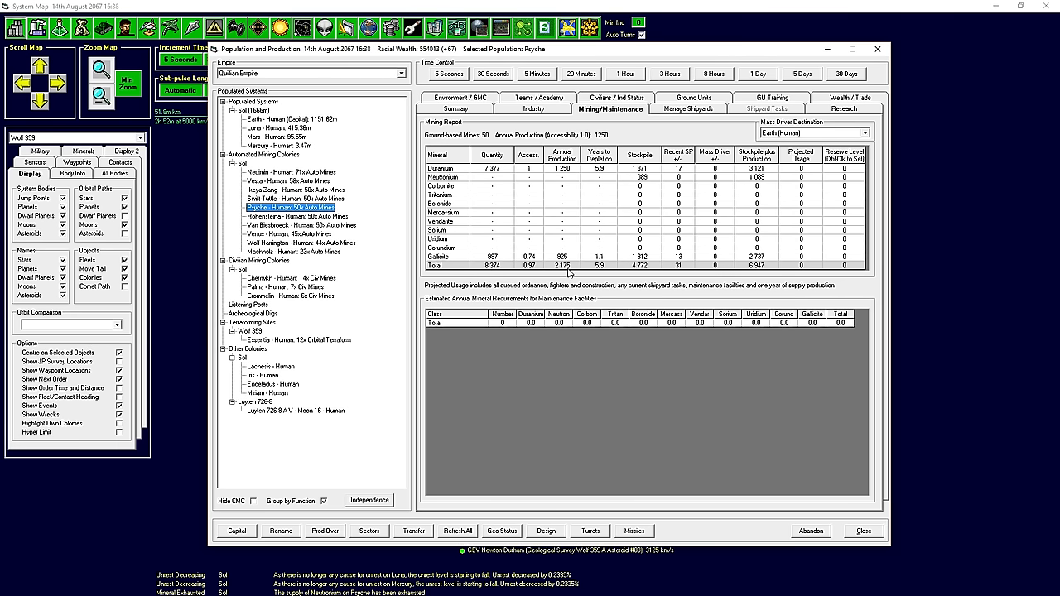
{"action": "mouse_move", "coordinate": [870, 142]}
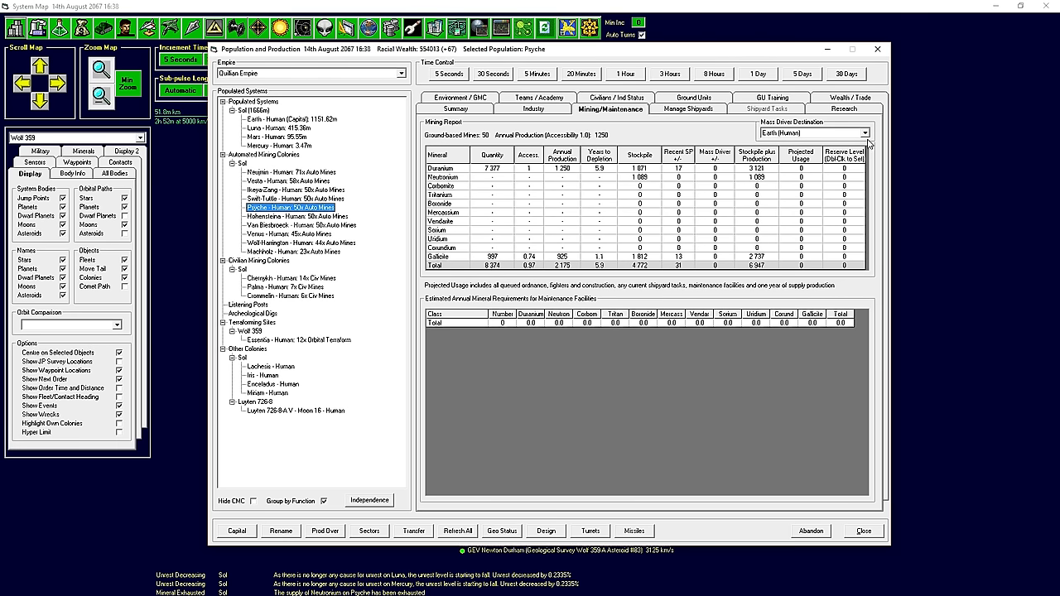
{"action": "mouse_move", "coordinate": [801, 170]}
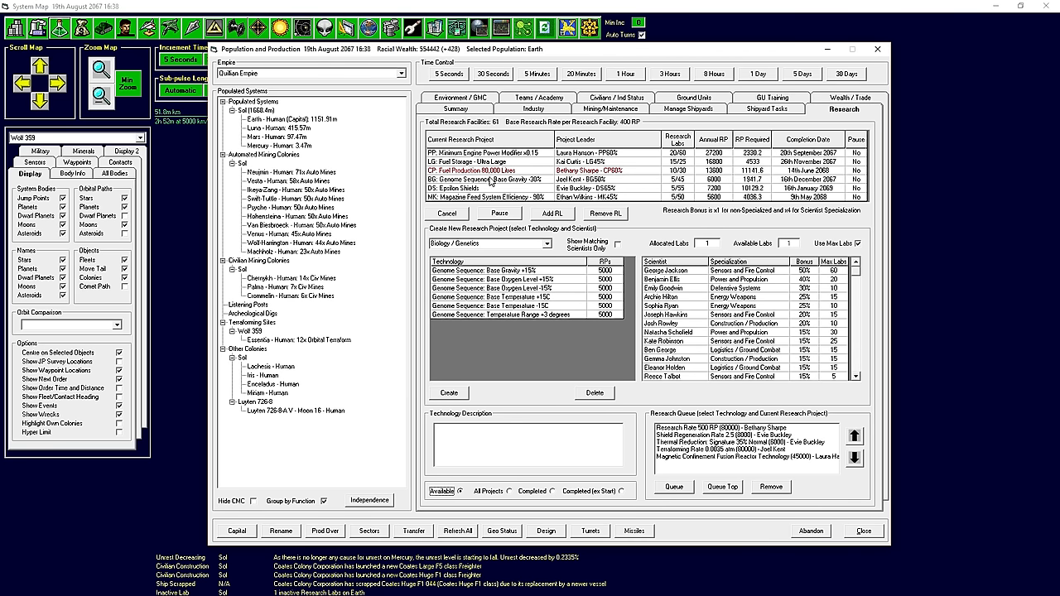
Start Meson Focusing Technology 1 under Energy Weapons scientist Archie Hilton, then return to the map.
{"action": "left_click", "coordinate": [489, 242]}
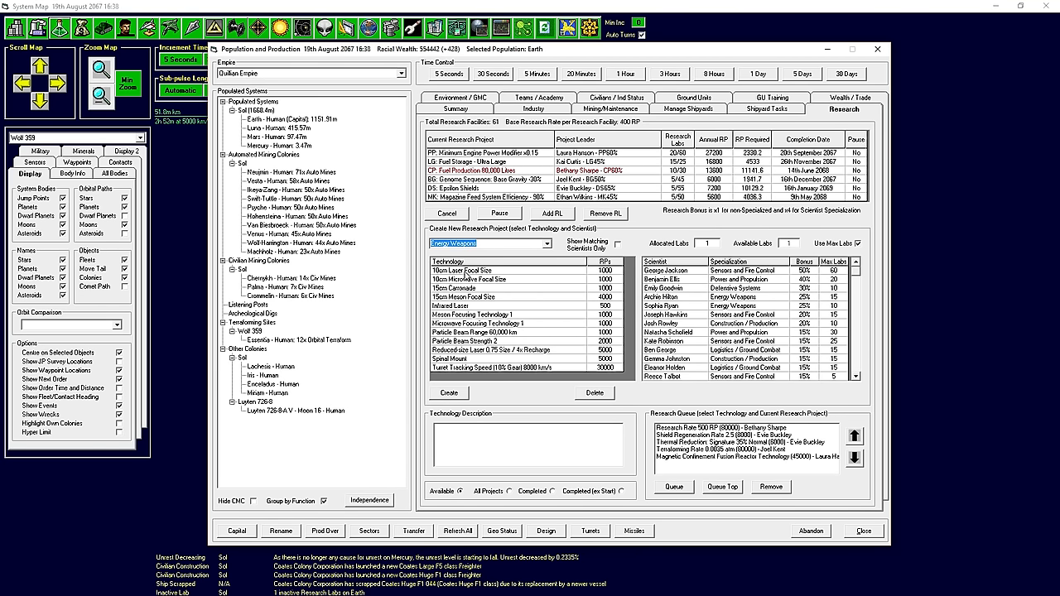
{"action": "left_click", "coordinate": [617, 242]}
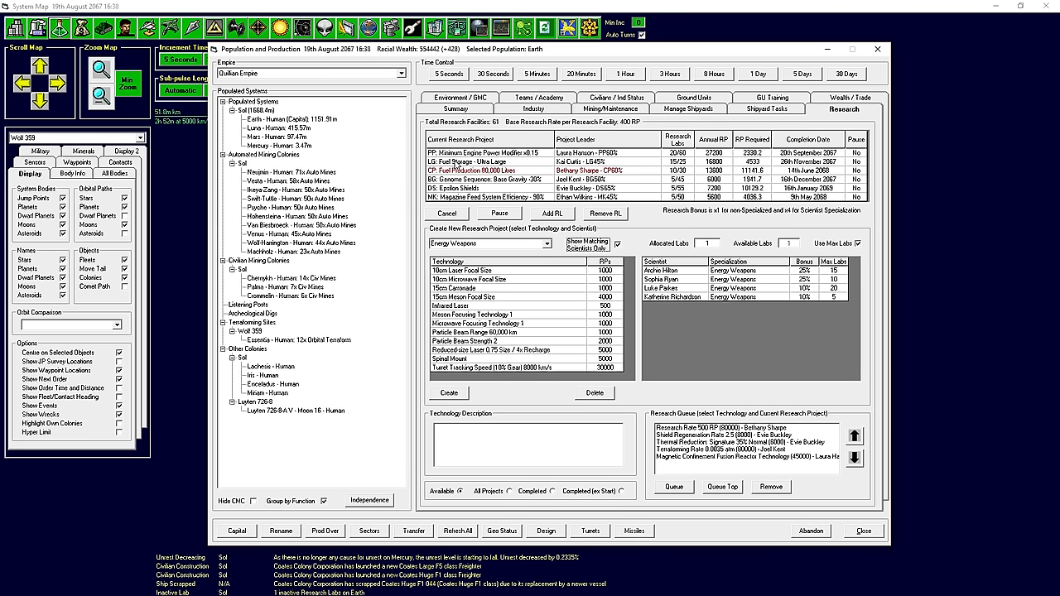
{"action": "mouse_move", "coordinate": [672, 323]}
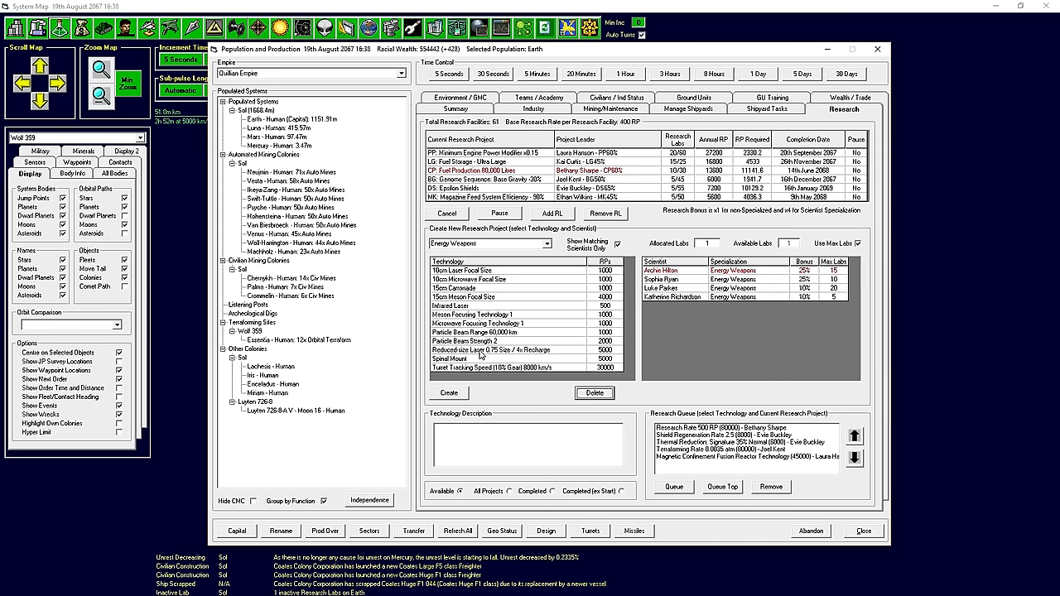
{"action": "mouse_move", "coordinate": [479, 350]}
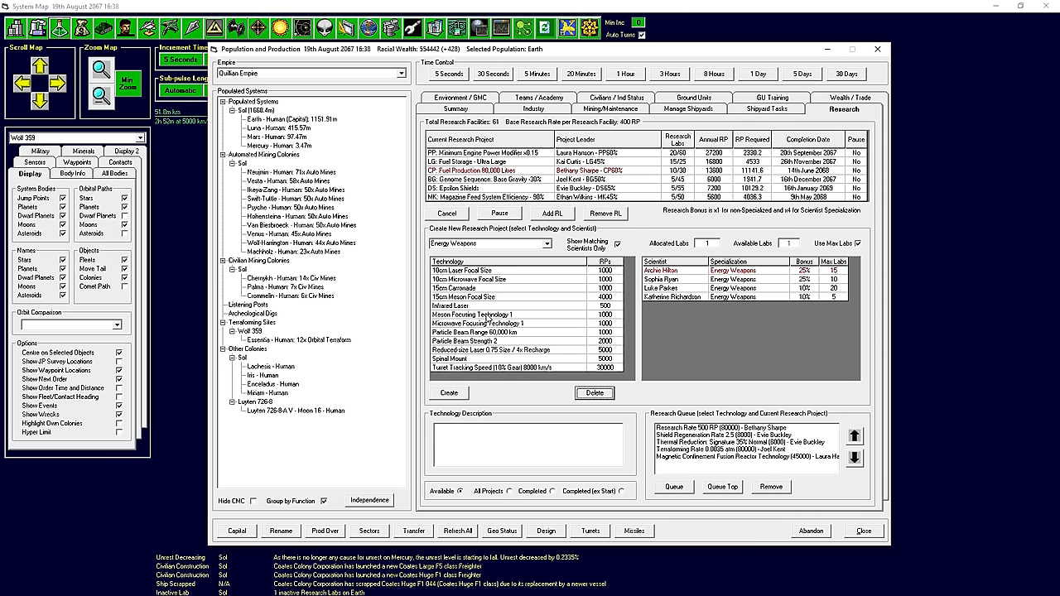
{"action": "left_click", "coordinate": [473, 314]}
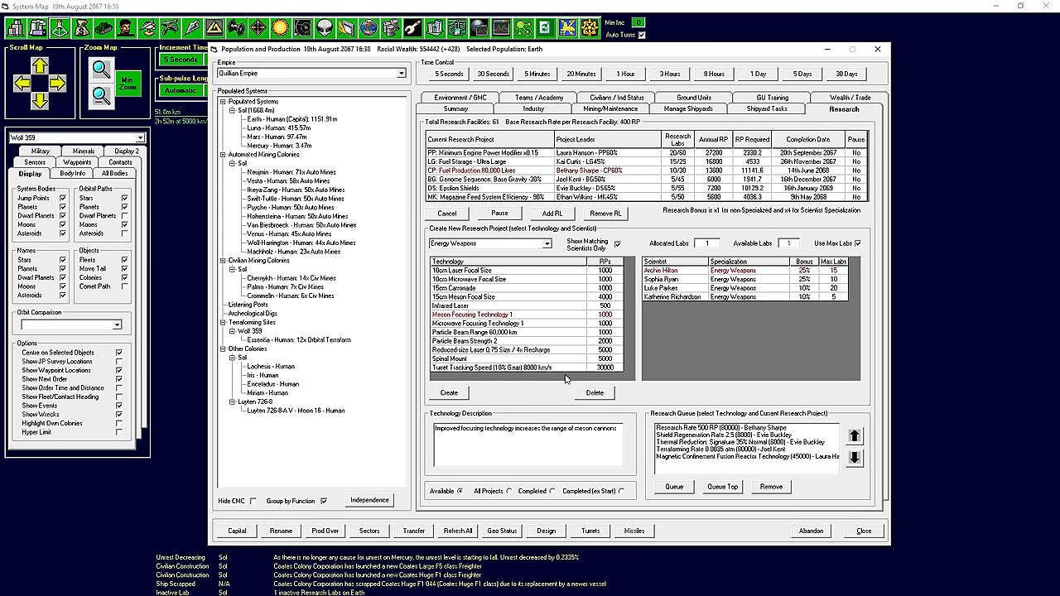
{"action": "left_click", "coordinate": [449, 392]}
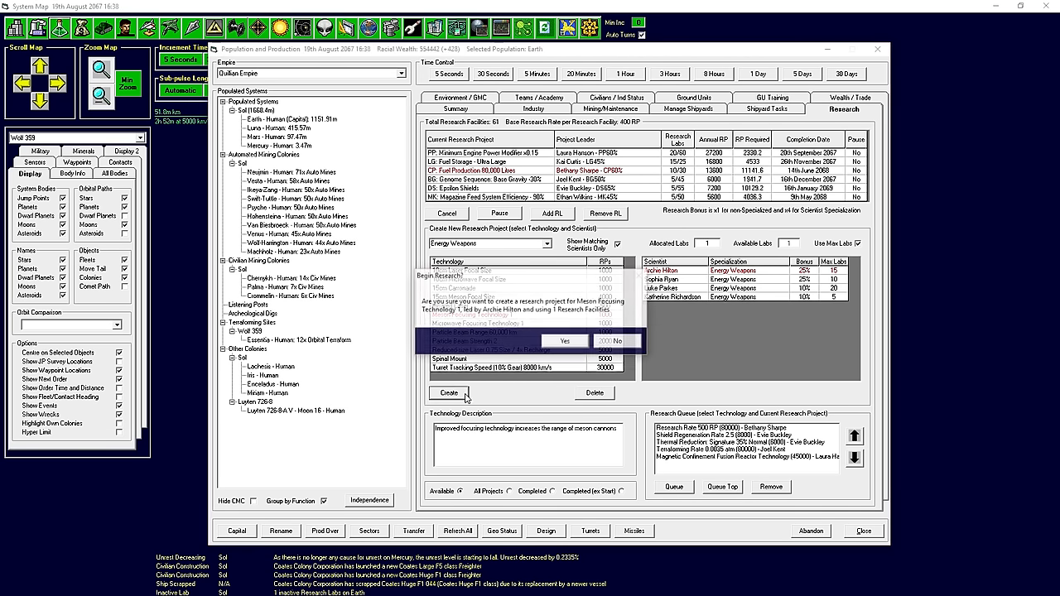
{"action": "left_click", "coordinate": [565, 341]}
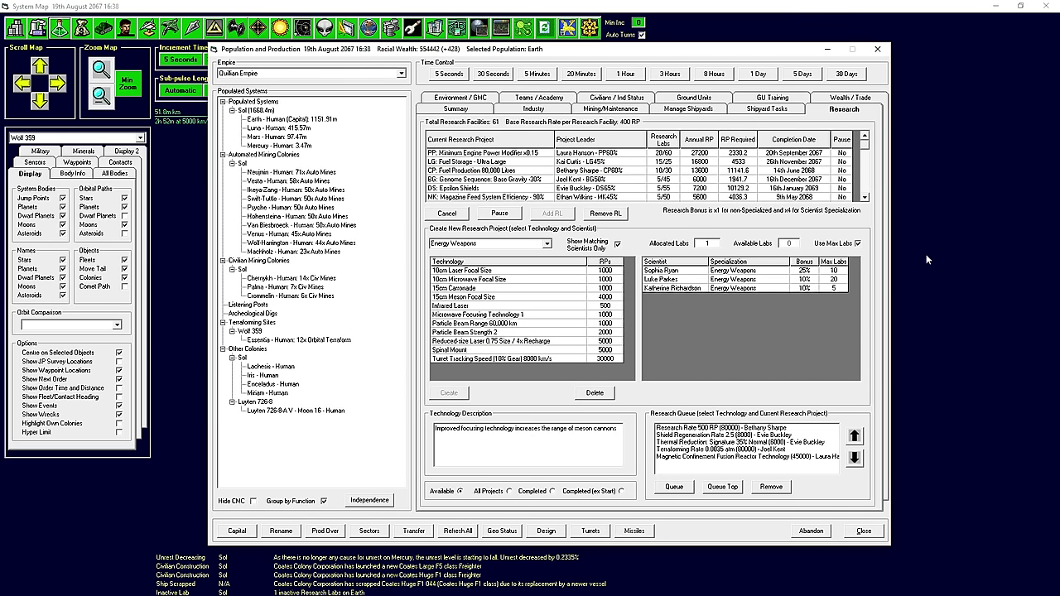
{"action": "left_click", "coordinate": [865, 140]}
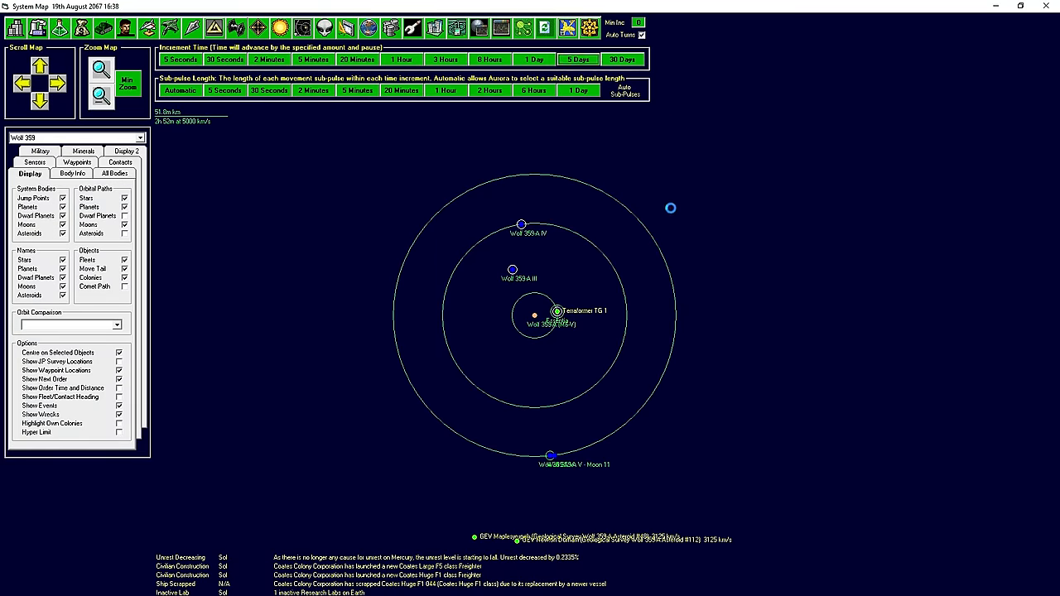
Advance time in five-day steps to 19th September 2067 and open Population and Production.
{"action": "left_click", "coordinate": [578, 60]}
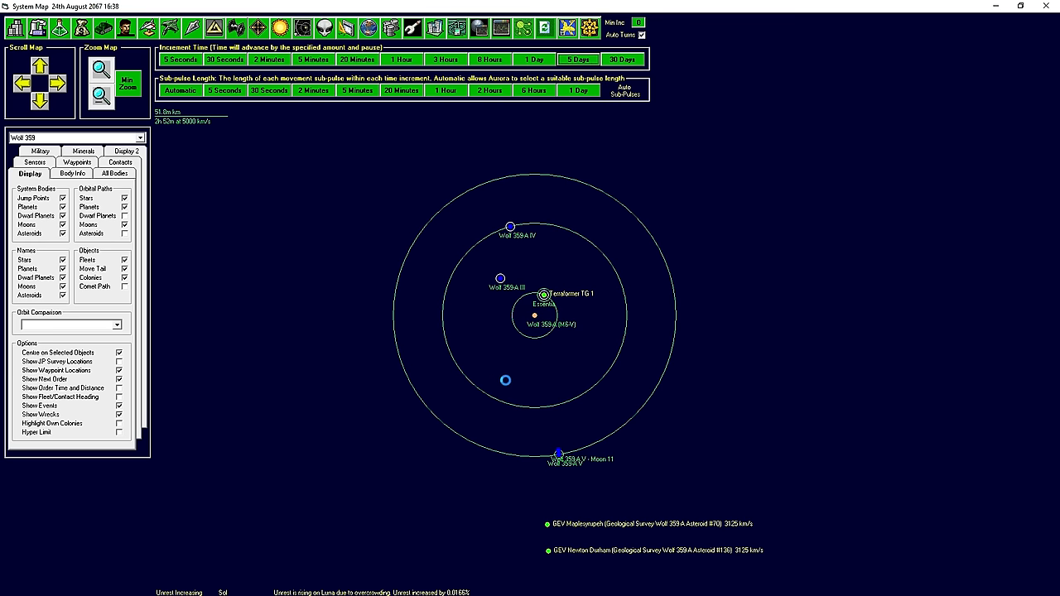
{"action": "left_click", "coordinate": [573, 59]}
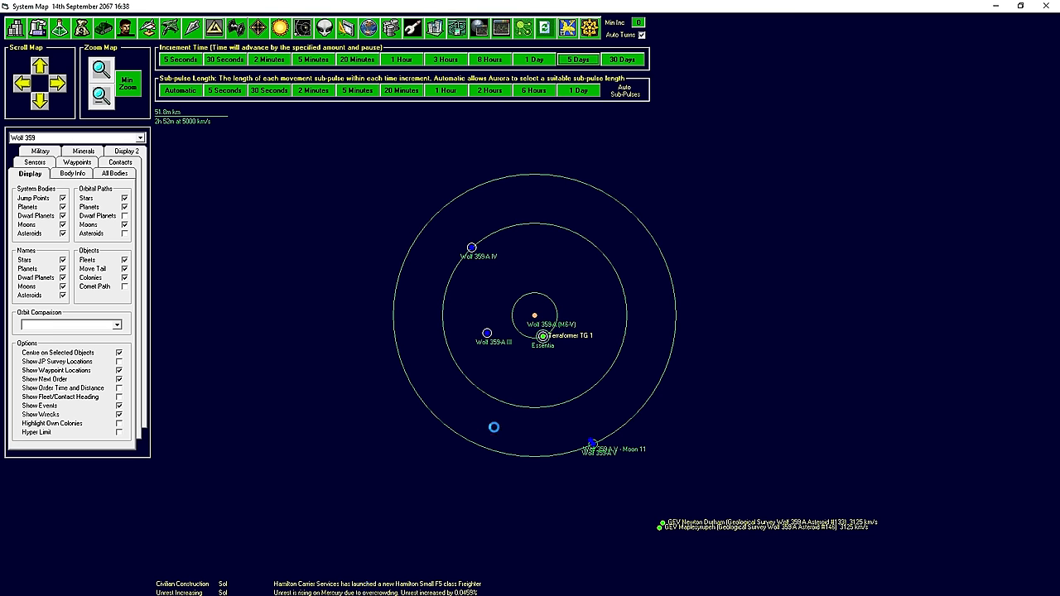
{"action": "left_click", "coordinate": [569, 60]}
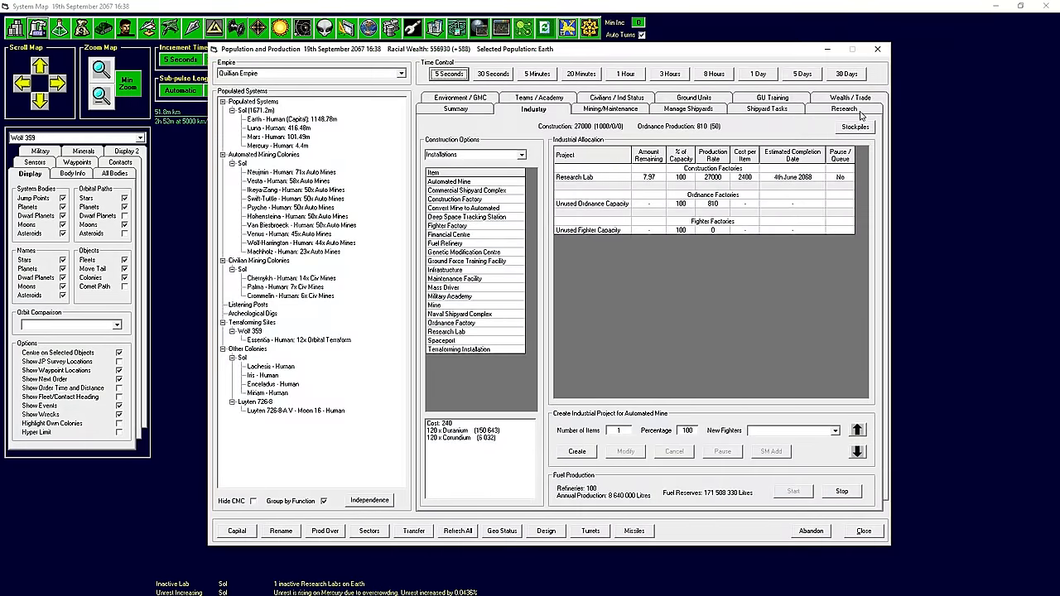
Assign Earth's spare research lab, set Essentia to add oxygen up to 0.1 atm, then close.
{"action": "left_click", "coordinate": [842, 108]}
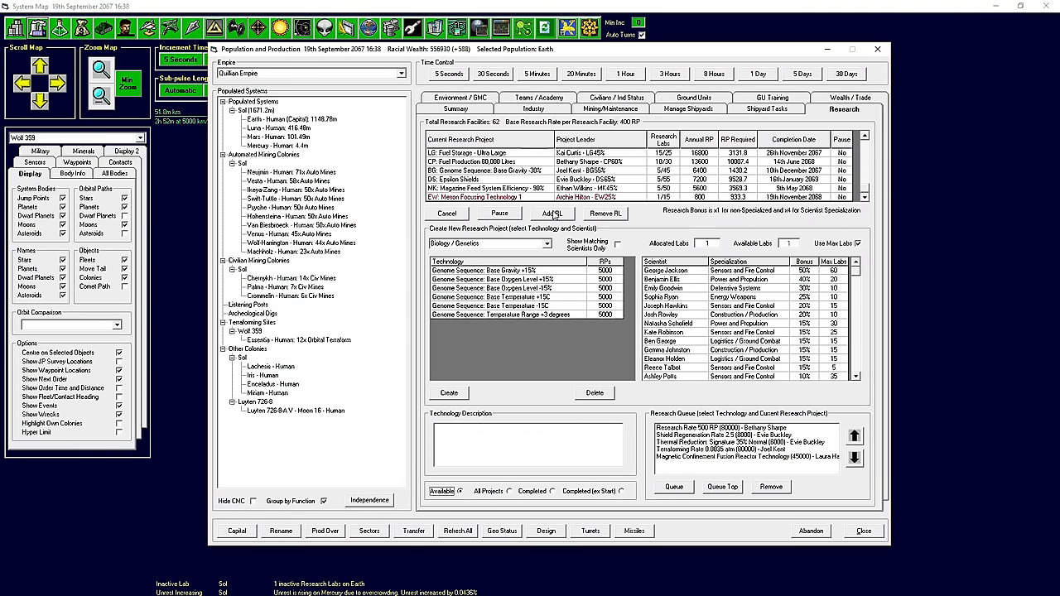
{"action": "left_click", "coordinate": [553, 213]}
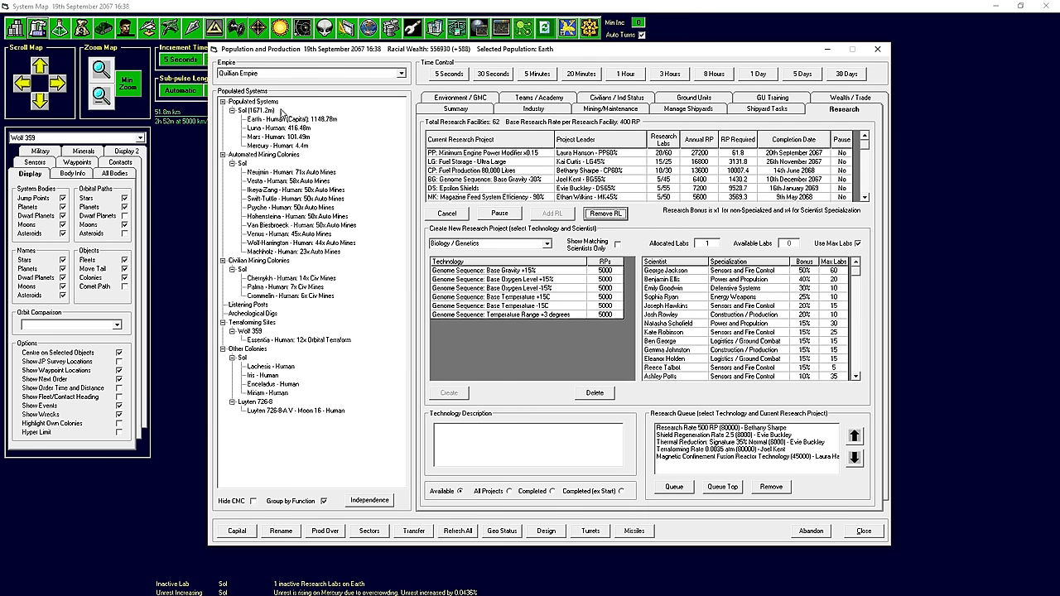
{"action": "left_click", "coordinate": [296, 340]}
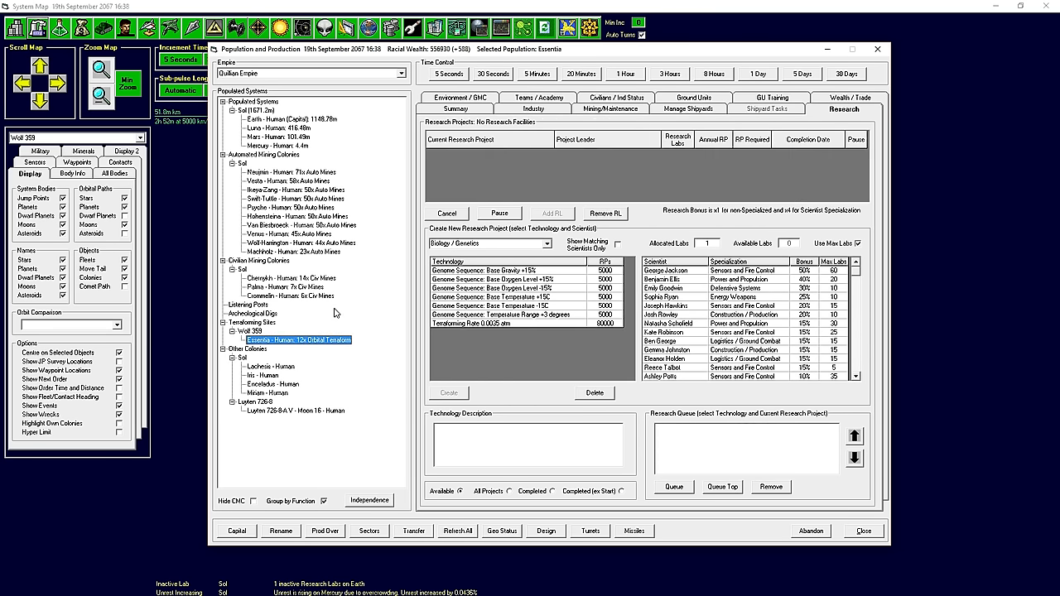
{"action": "left_click", "coordinate": [454, 109]}
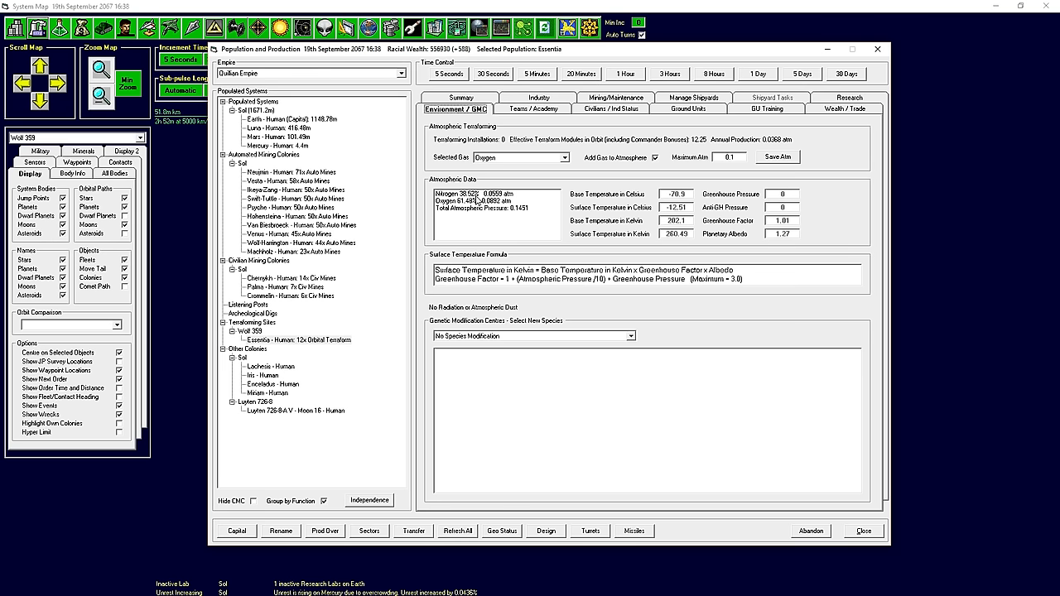
{"action": "mouse_move", "coordinate": [594, 221]}
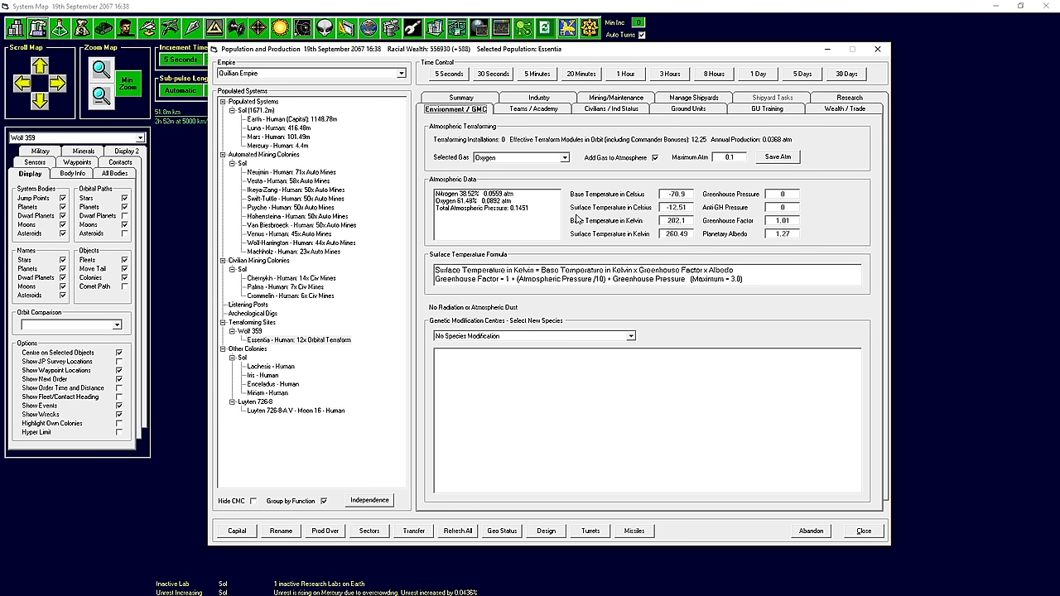
{"action": "left_click", "coordinate": [880, 43]}
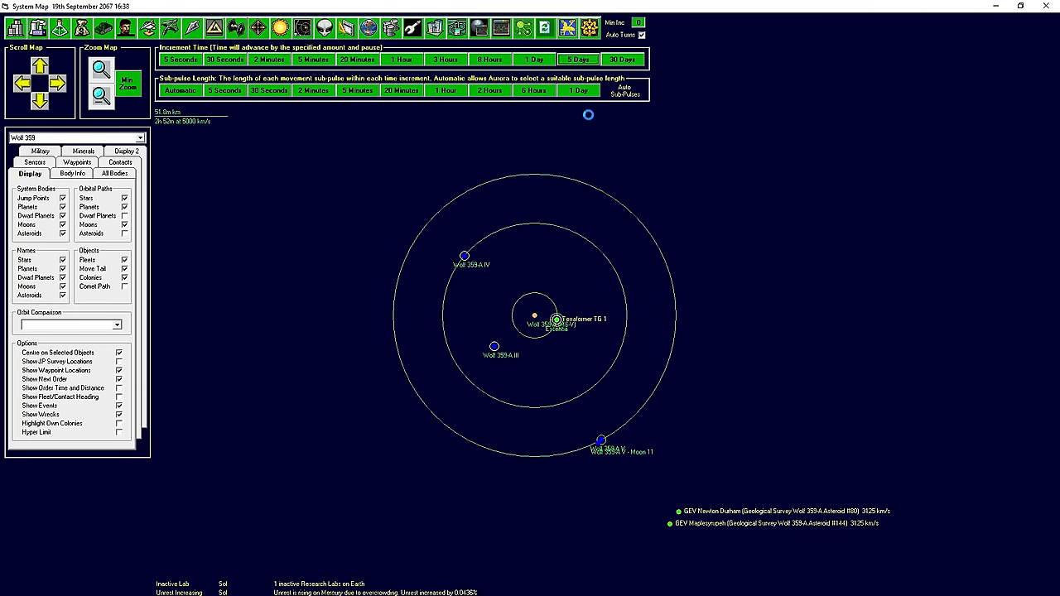
Advance game time five days to 22nd September 2067.
{"action": "left_click", "coordinate": [581, 59]}
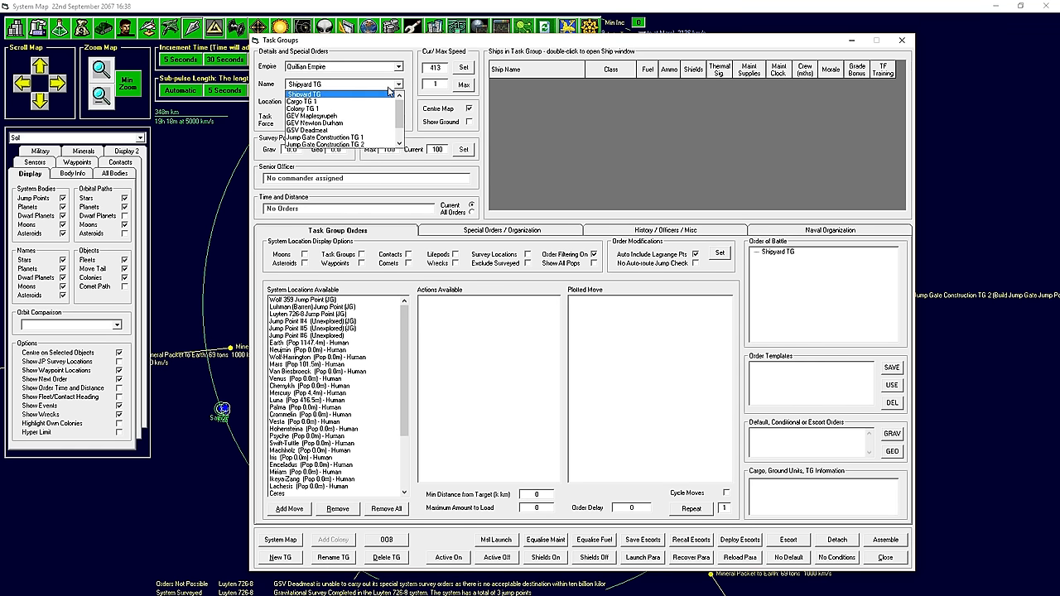
Order GSV Deadmeat through the Sol jump point to refuel and resupply at Earth.
{"action": "left_click", "coordinate": [319, 135]}
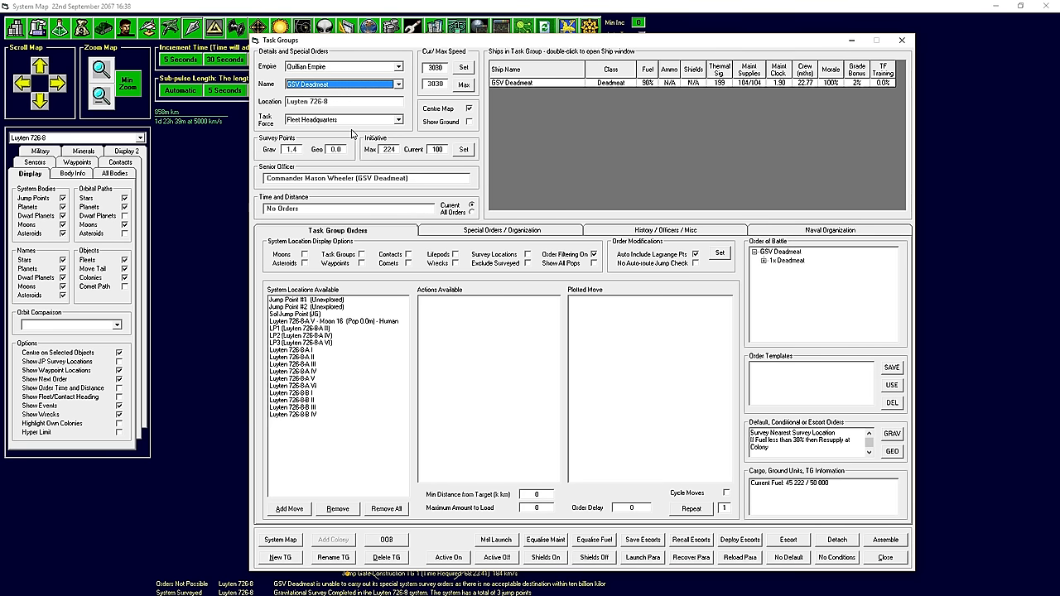
{"action": "mouse_move", "coordinate": [901, 561]}
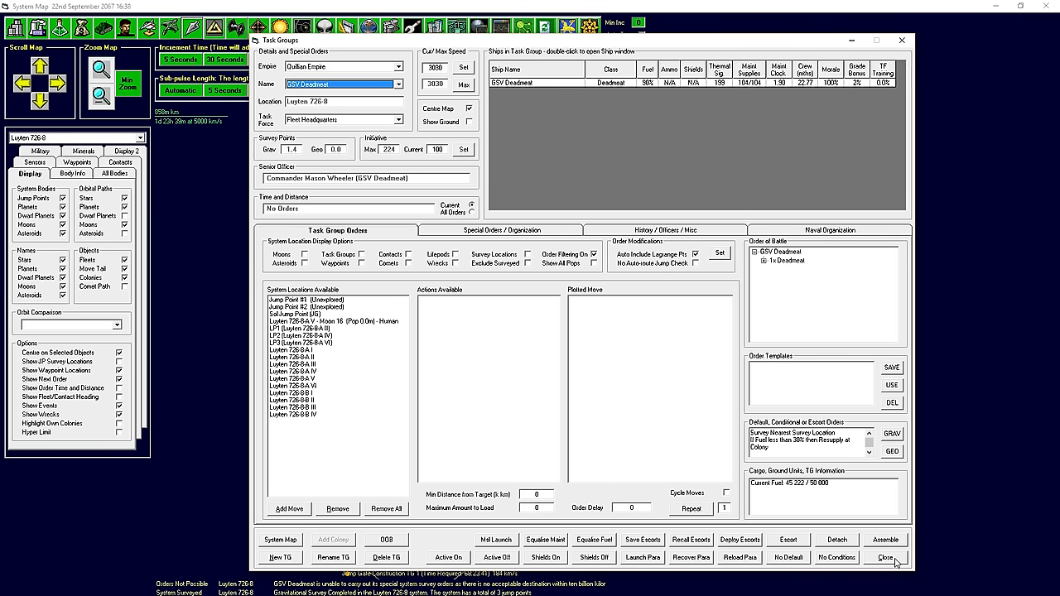
{"action": "left_click", "coordinate": [884, 559]}
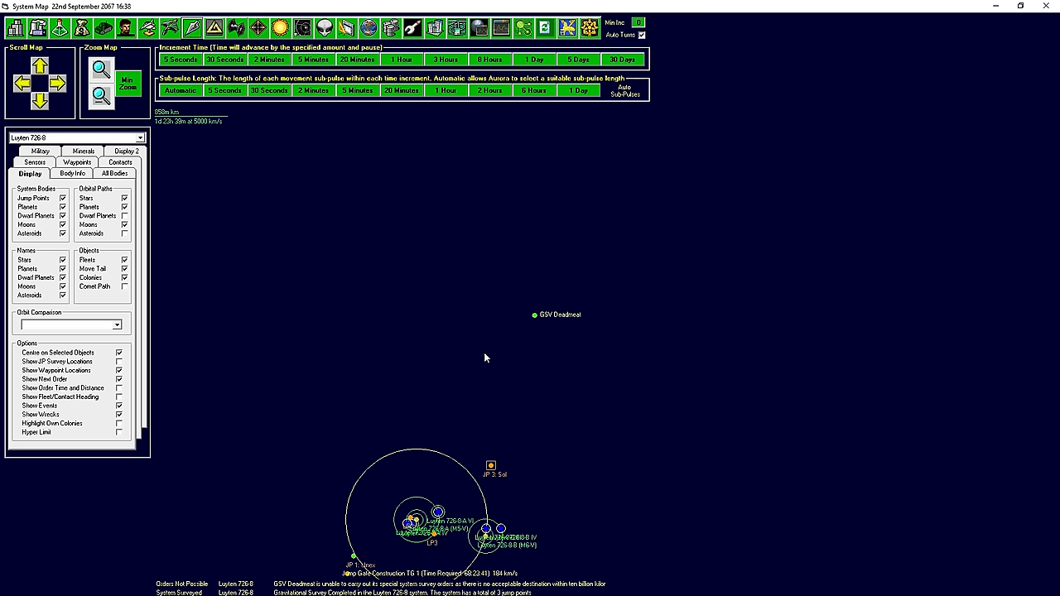
{"action": "mouse_move", "coordinate": [537, 347]}
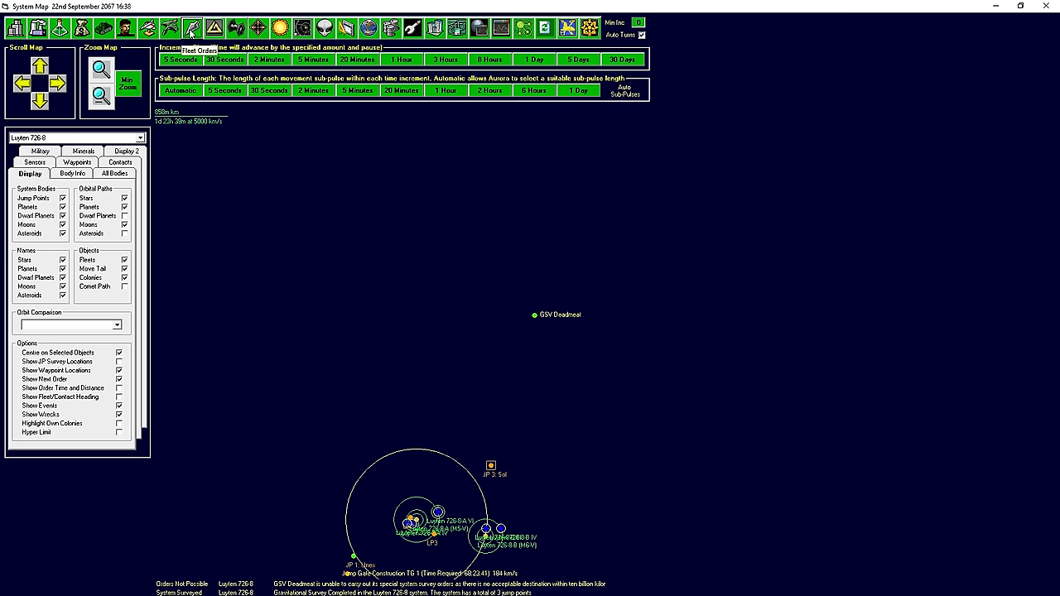
{"action": "mouse_move", "coordinate": [141, 137]}
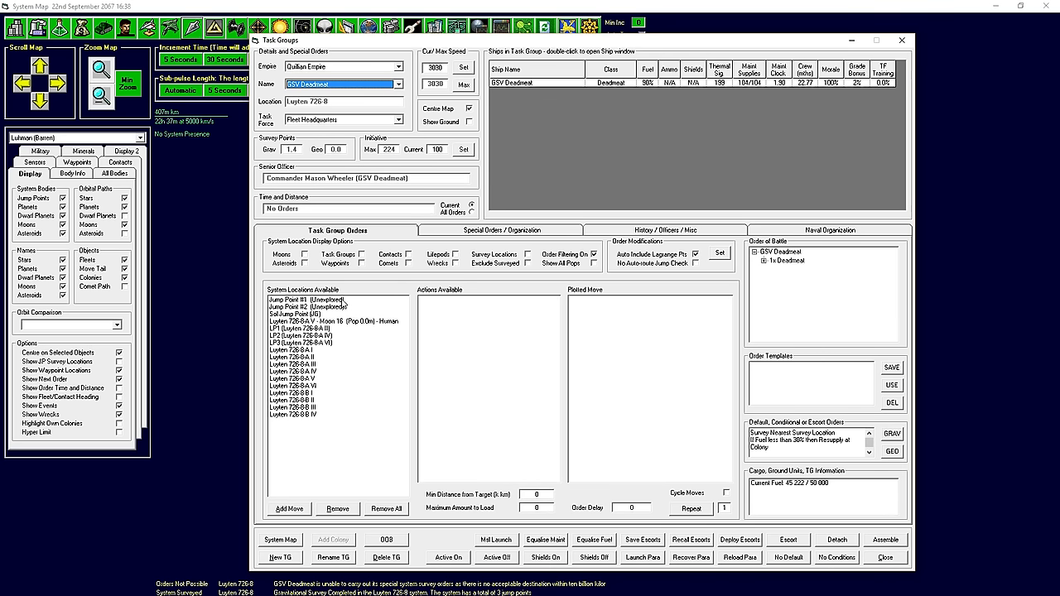
{"action": "left_click", "coordinate": [293, 312]}
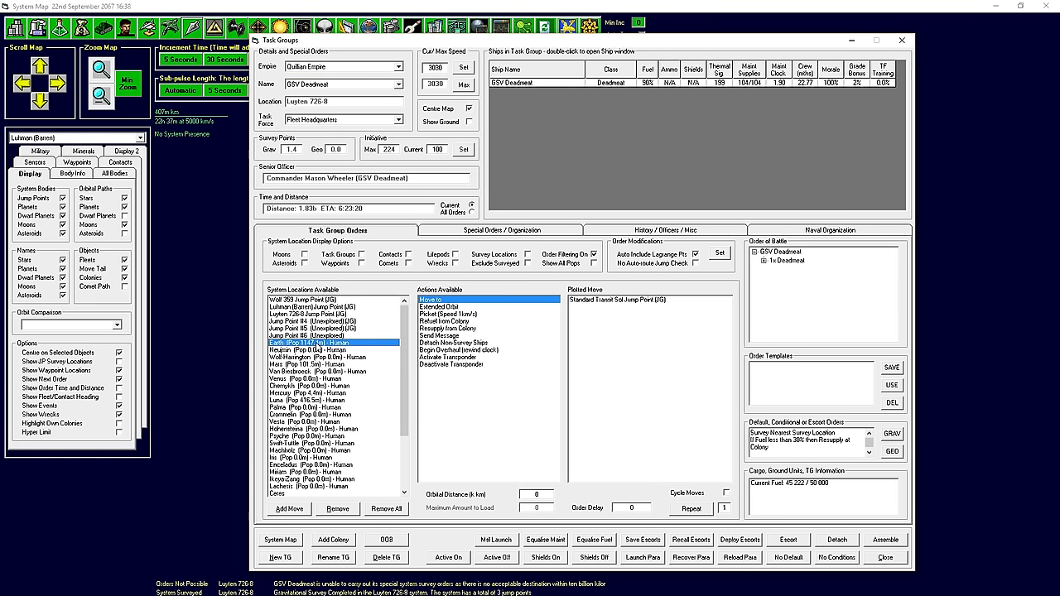
{"action": "left_click", "coordinate": [448, 321]}
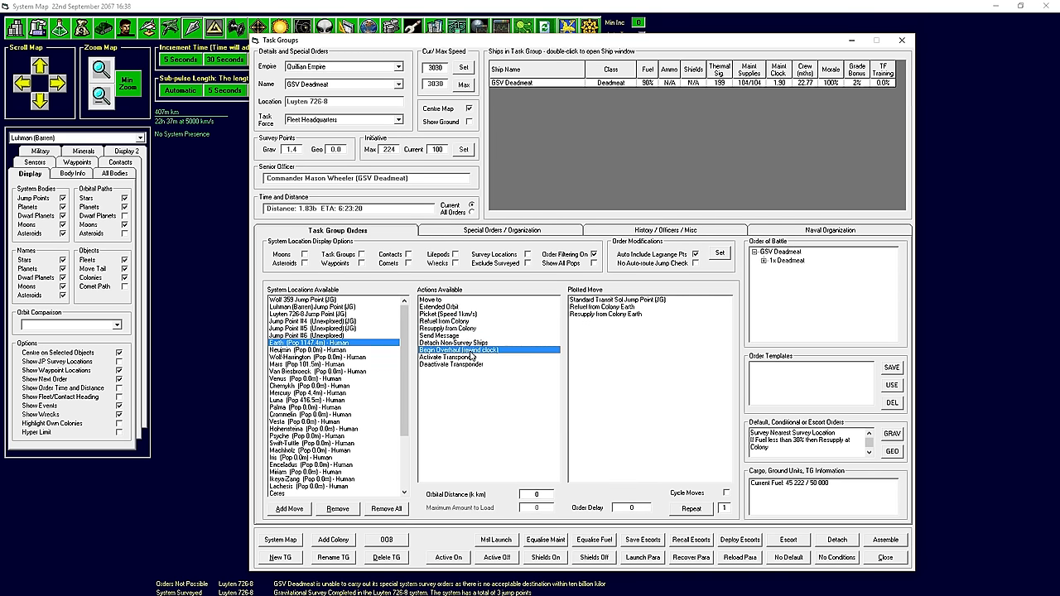
{"action": "left_click", "coordinate": [503, 230]}
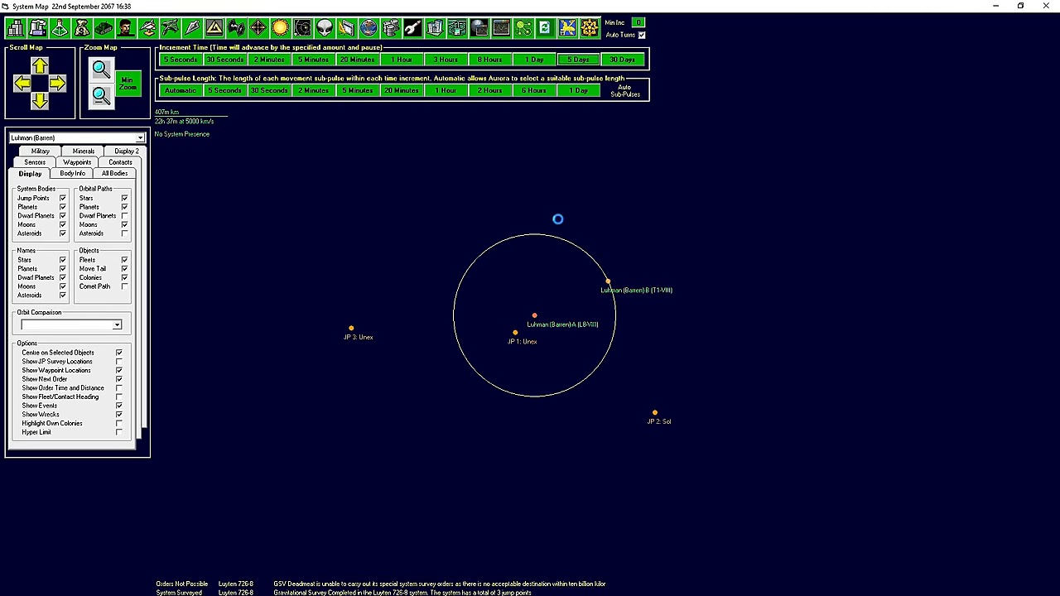
Advance game time in repeated five-day turns to 12th October 2067.
{"action": "left_click", "coordinate": [577, 60]}
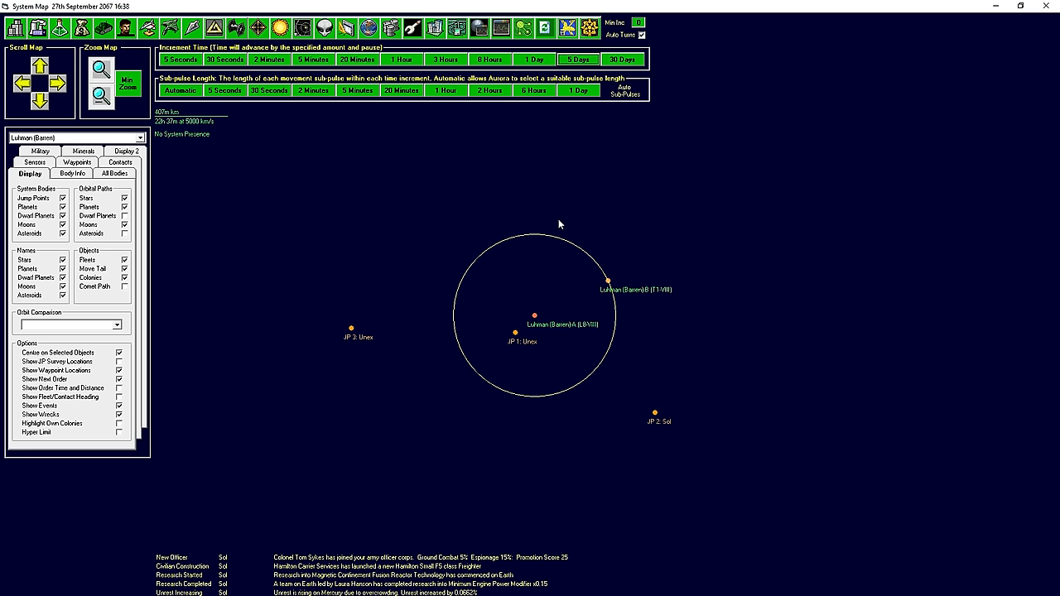
{"action": "mouse_move", "coordinate": [520, 272]}
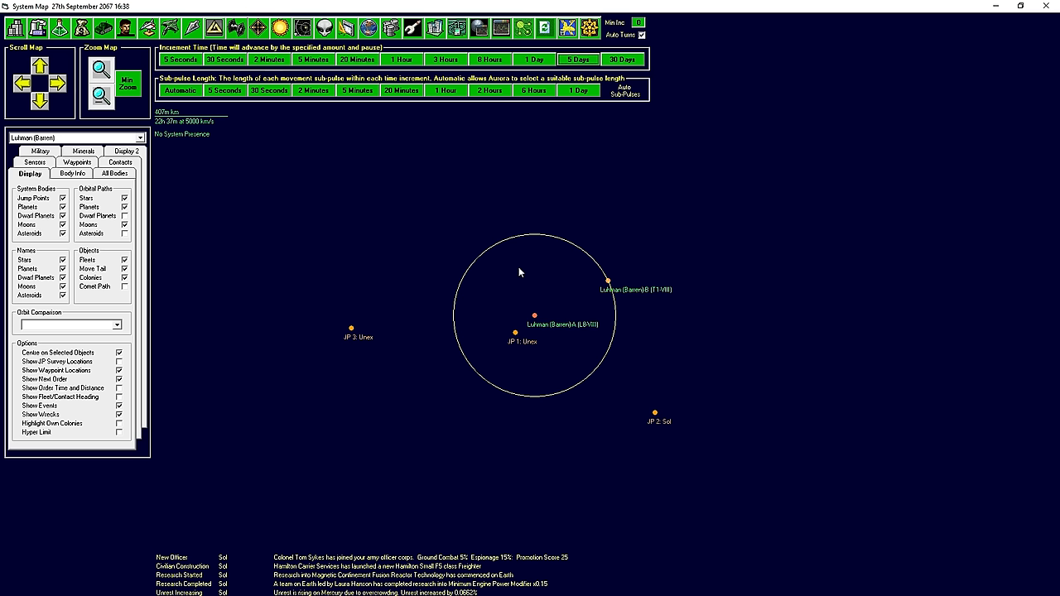
{"action": "mouse_move", "coordinate": [441, 381]}
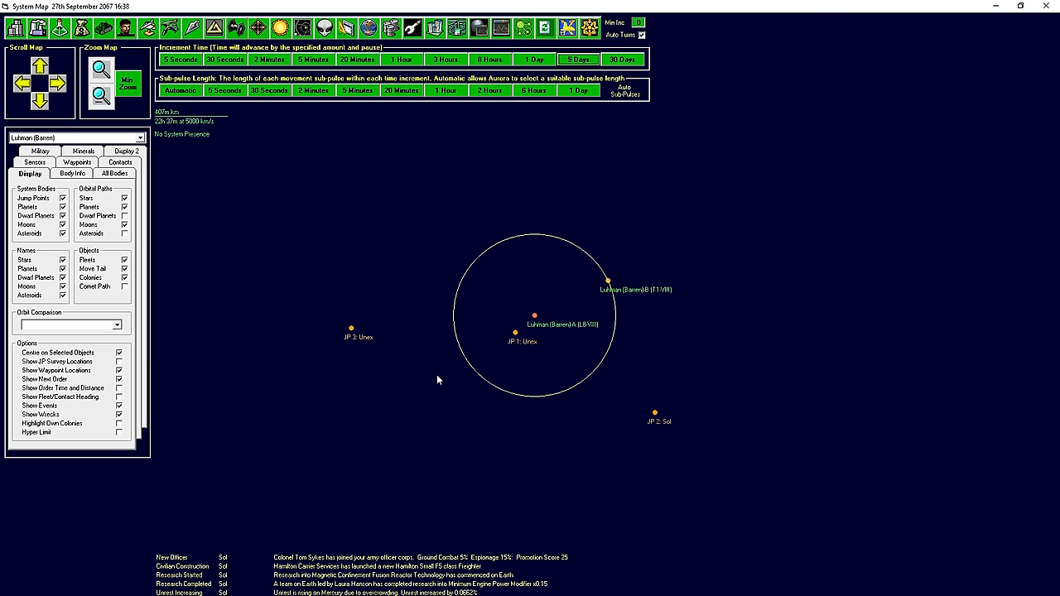
{"action": "mouse_move", "coordinate": [425, 32]}
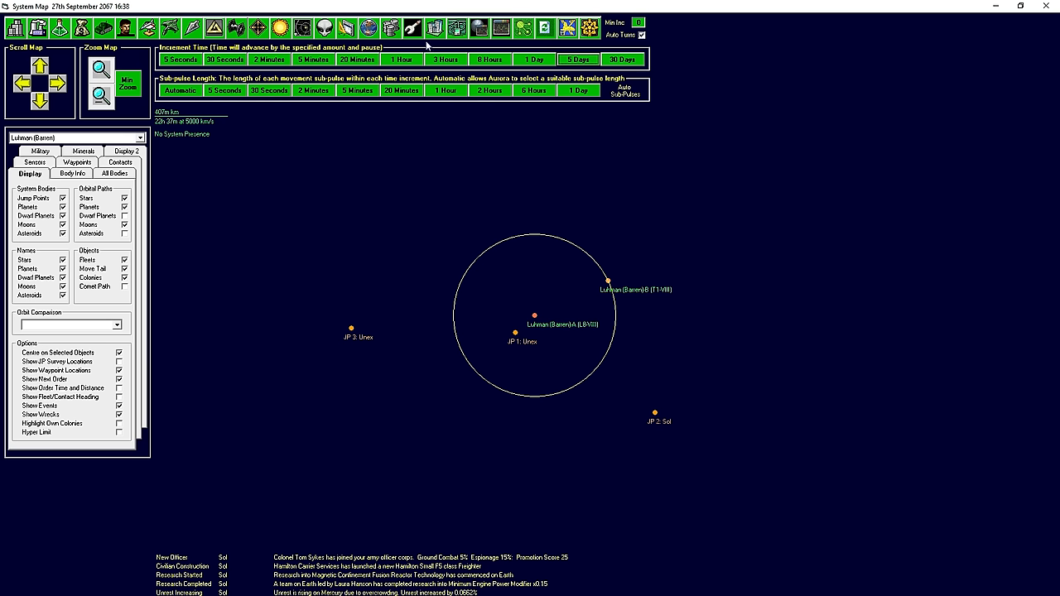
{"action": "mouse_move", "coordinate": [416, 243]}
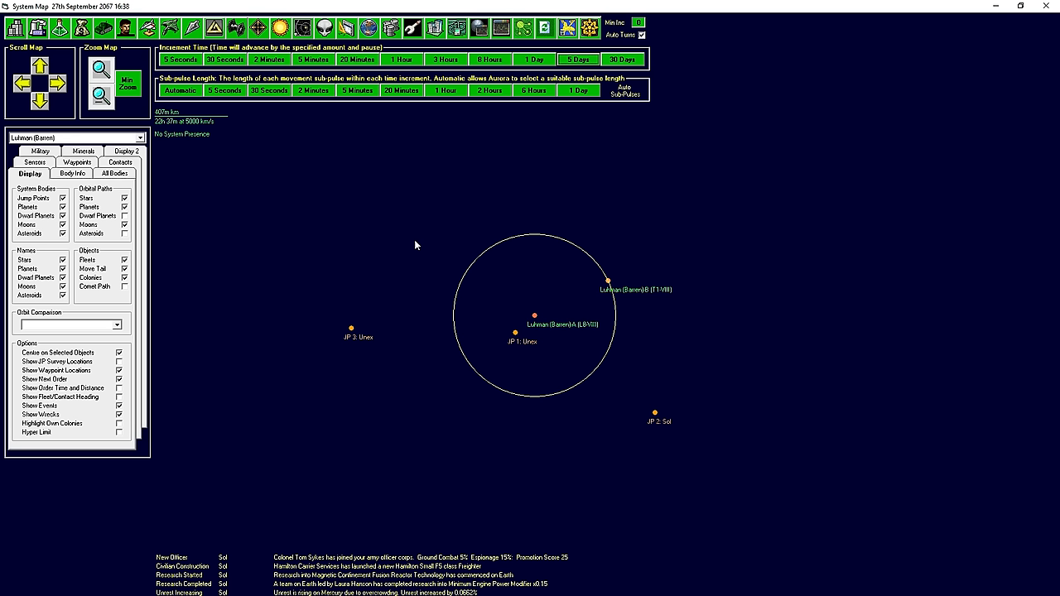
{"action": "mouse_move", "coordinate": [526, 197]}
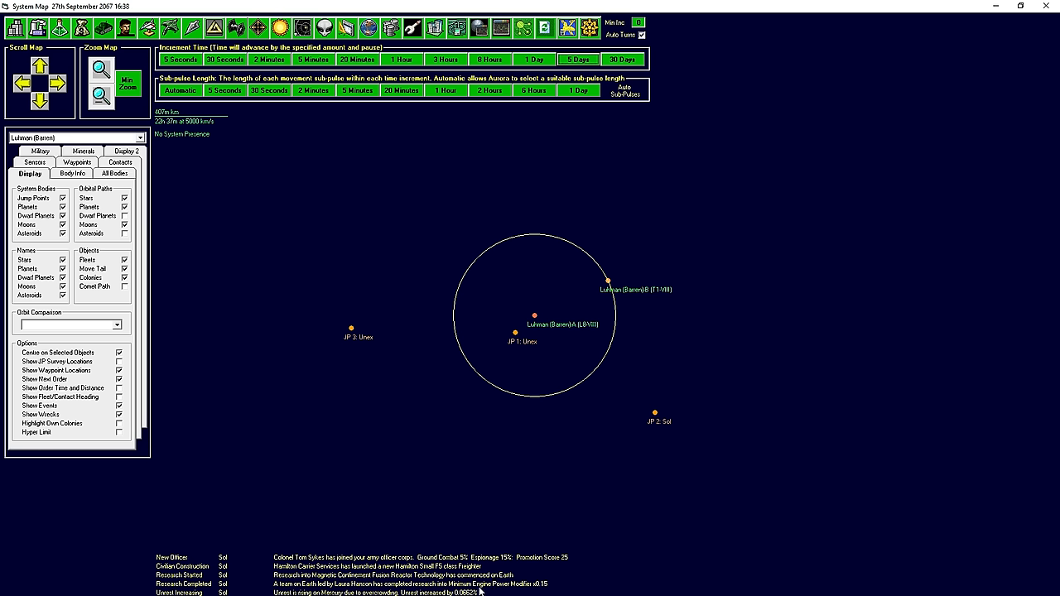
{"action": "mouse_move", "coordinate": [508, 593]}
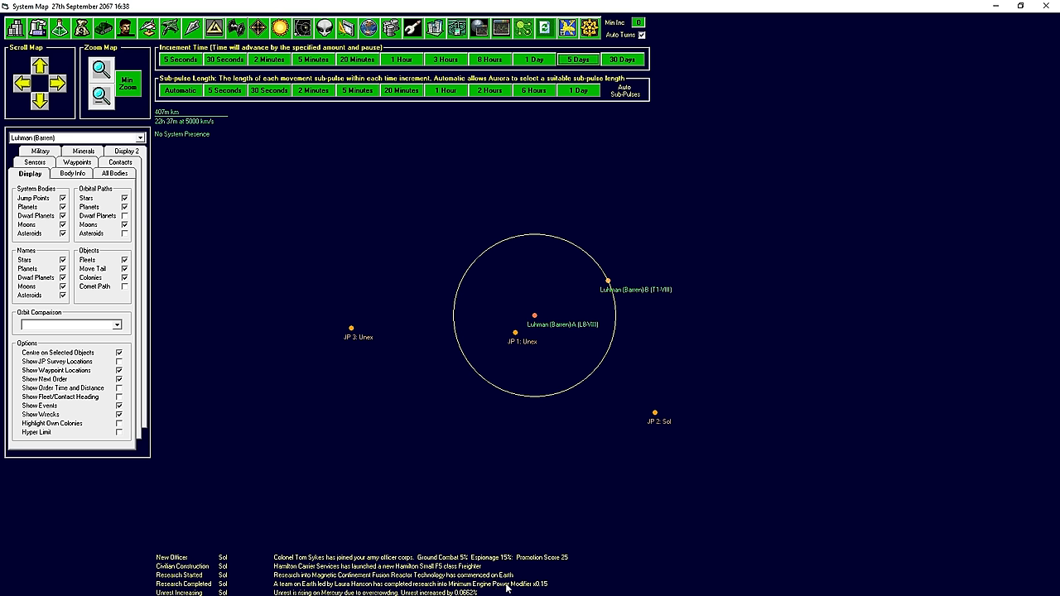
{"action": "mouse_move", "coordinate": [357, 589]}
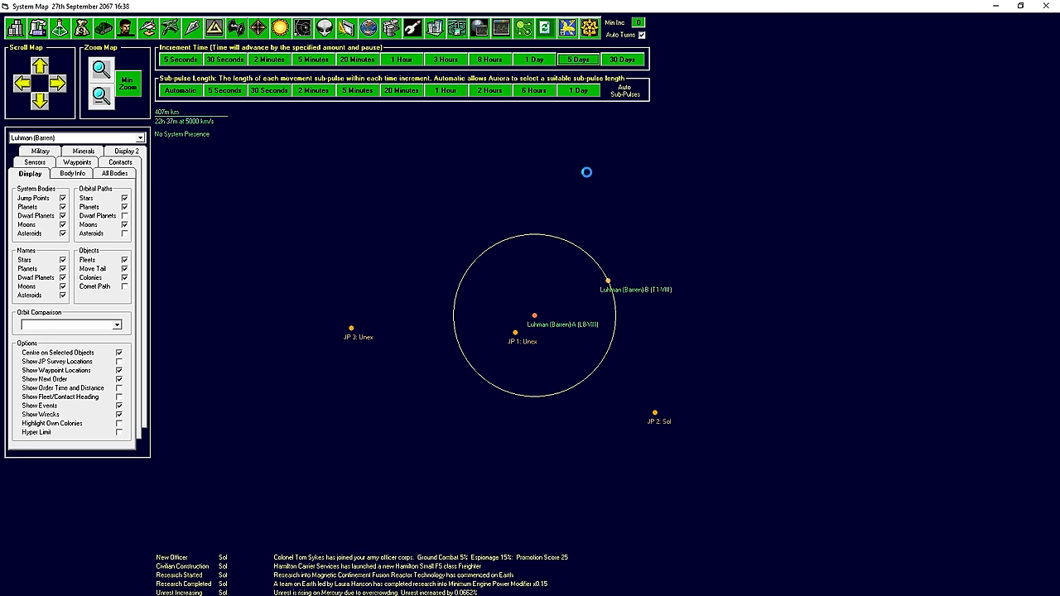
{"action": "left_click", "coordinate": [591, 59]}
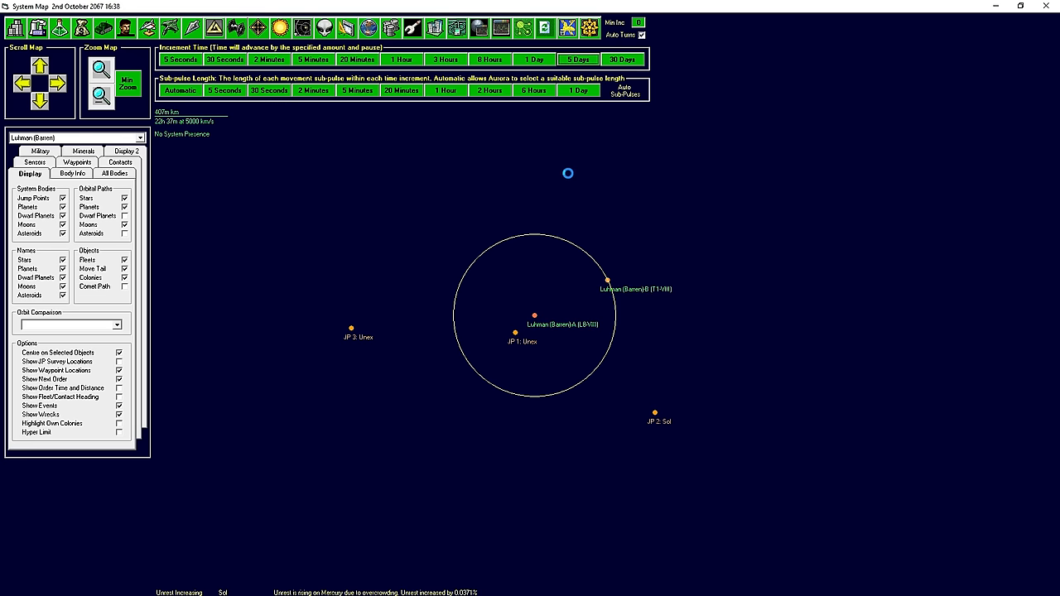
{"action": "left_click", "coordinate": [575, 59]}
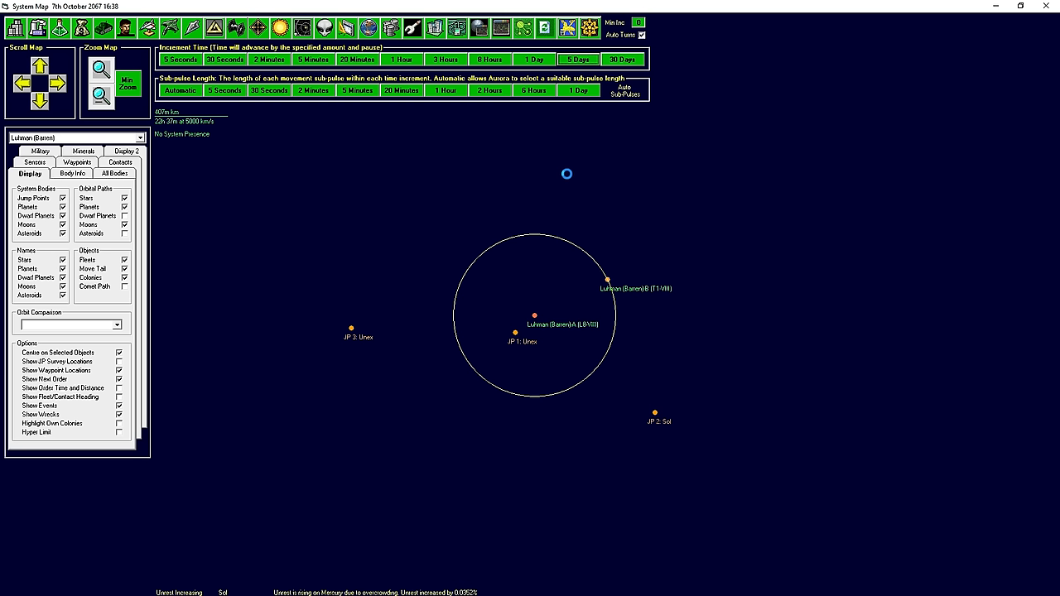
{"action": "left_click", "coordinate": [587, 59]}
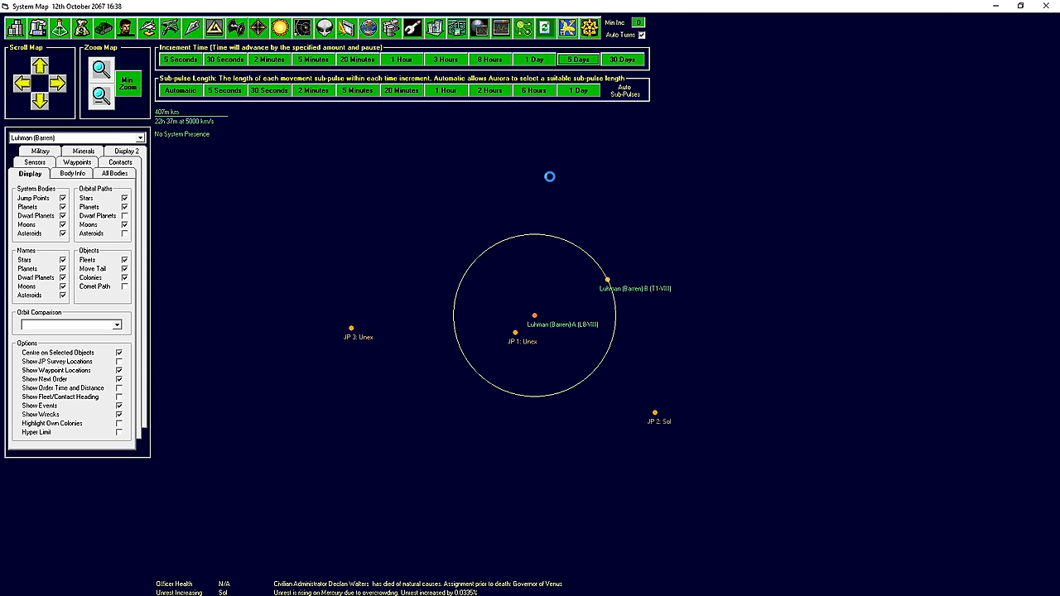
{"action": "mouse_move", "coordinate": [475, 589]}
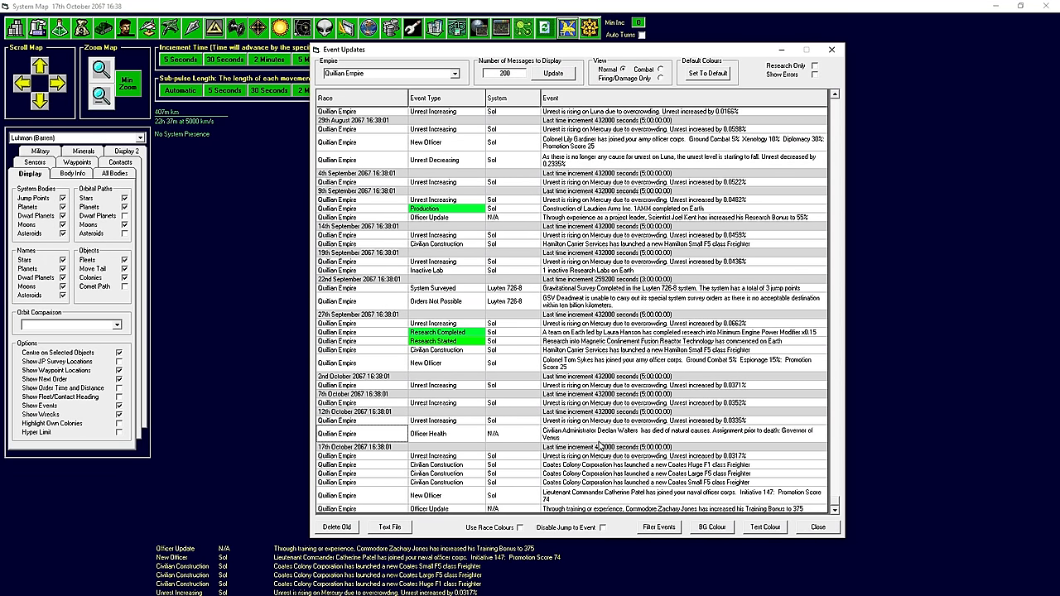
{"action": "mouse_move", "coordinate": [682, 456]}
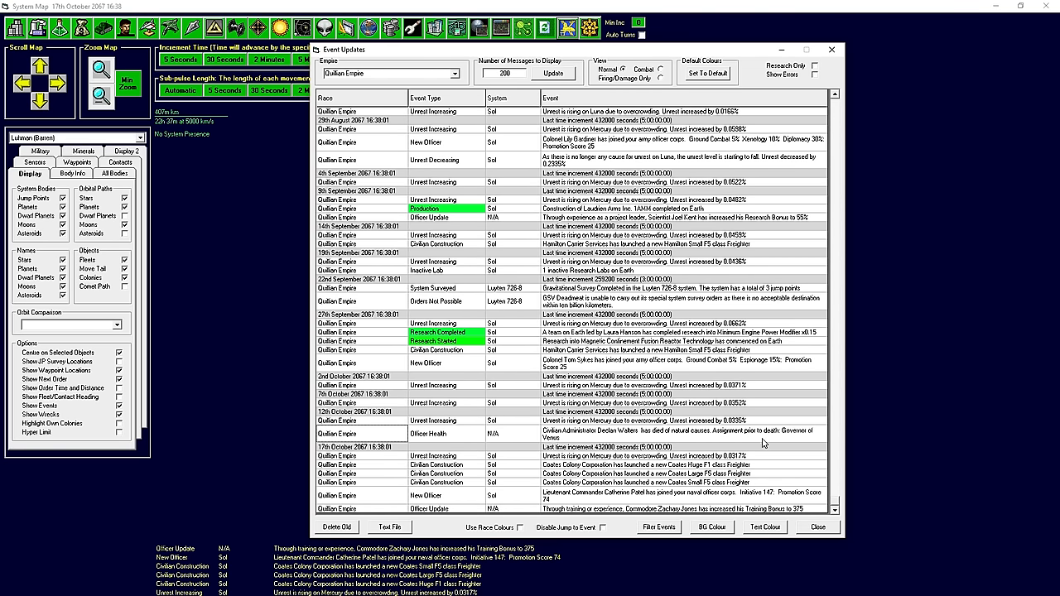
Dismiss the Event Updates log.
{"action": "left_click", "coordinate": [816, 528]}
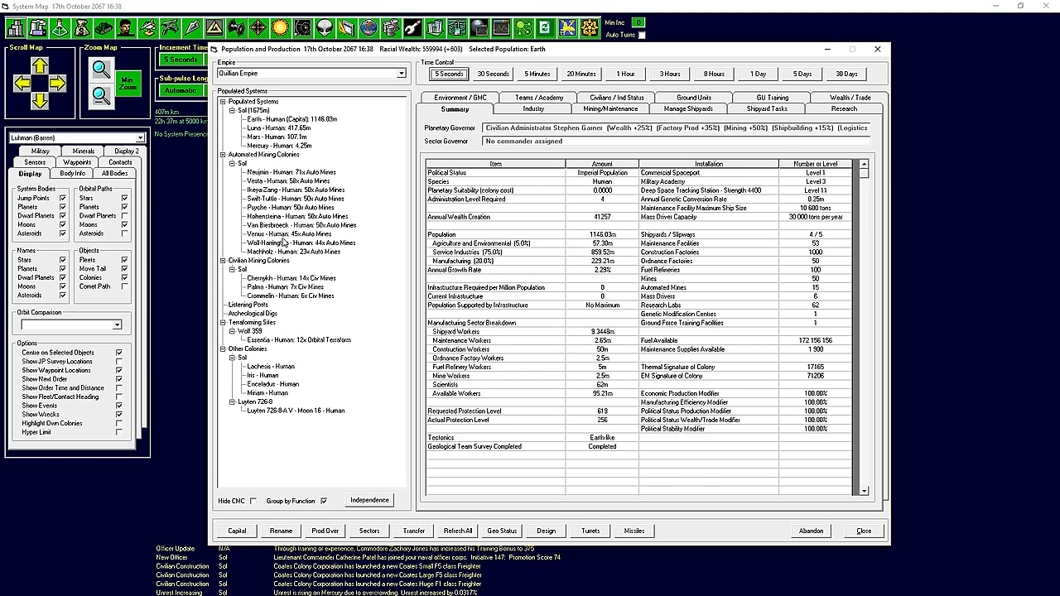
Review Venus's mining report and colony summary, then bring up the Commanders roster.
{"action": "left_click", "coordinate": [288, 233]}
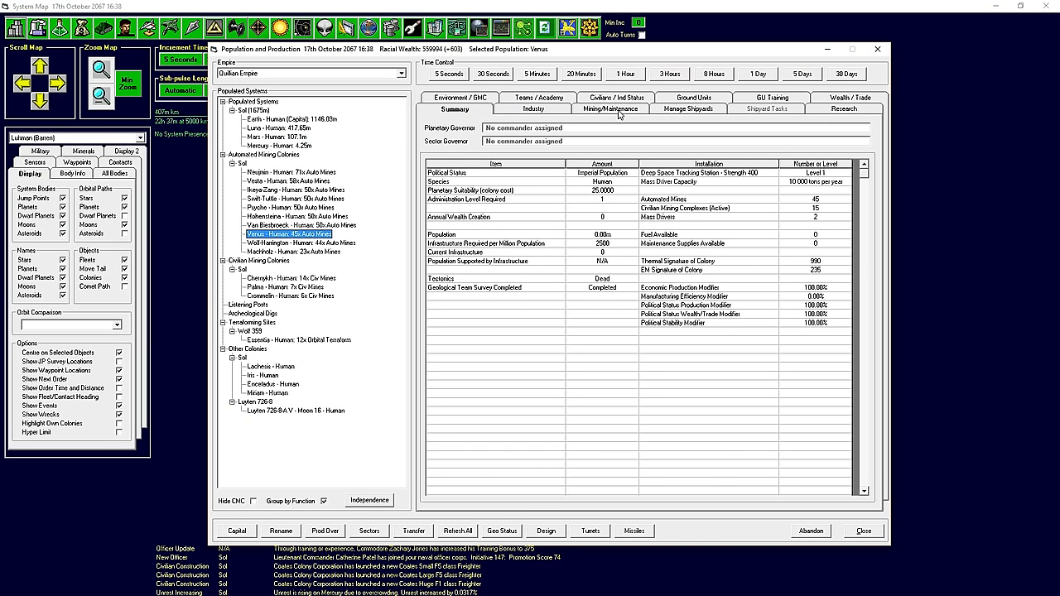
{"action": "left_click", "coordinate": [611, 109]}
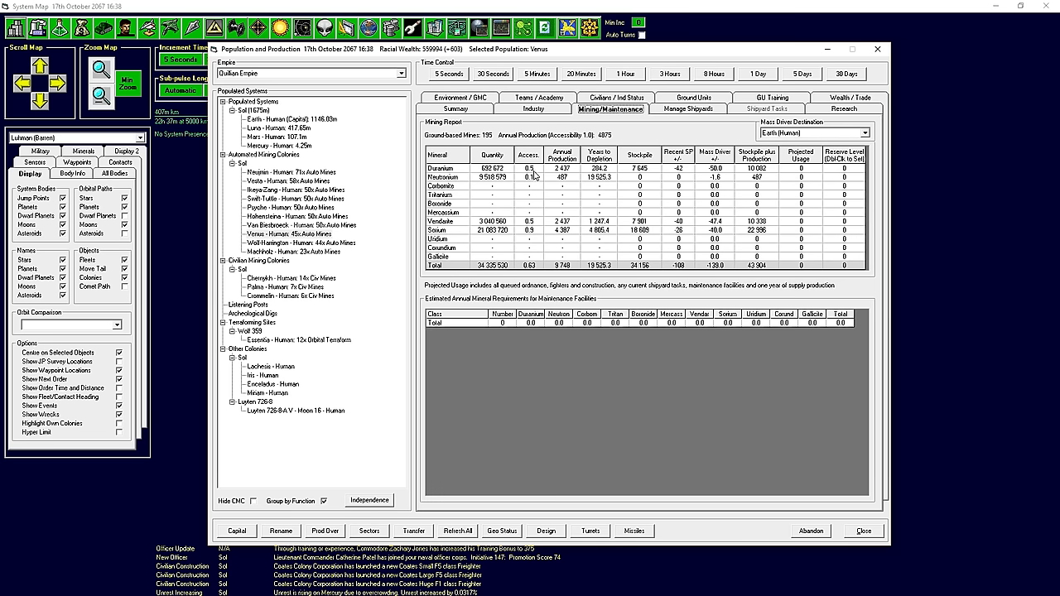
{"action": "mouse_move", "coordinate": [535, 203]}
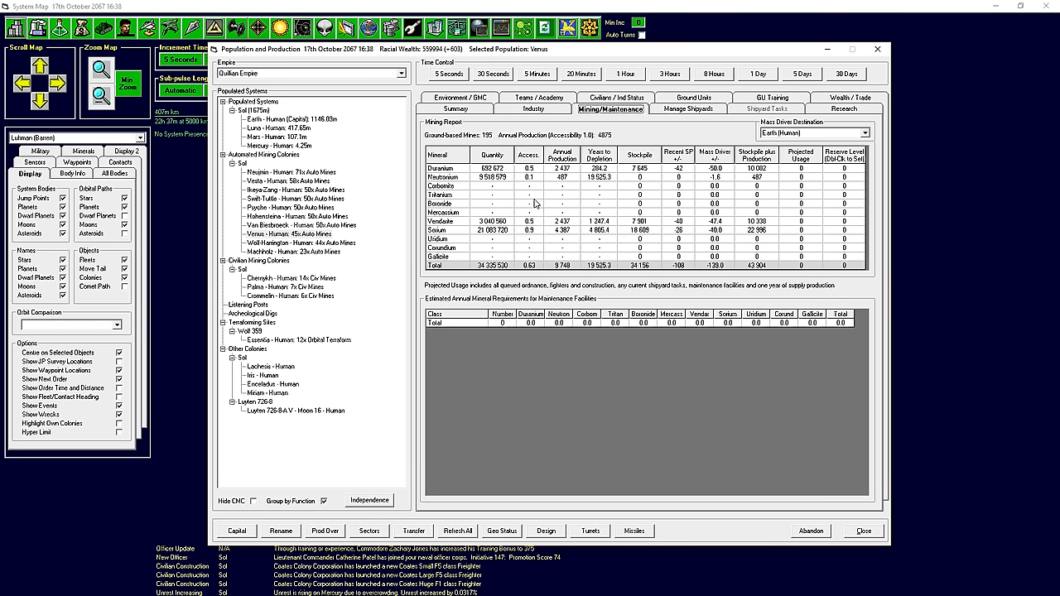
{"action": "mouse_move", "coordinate": [557, 245]}
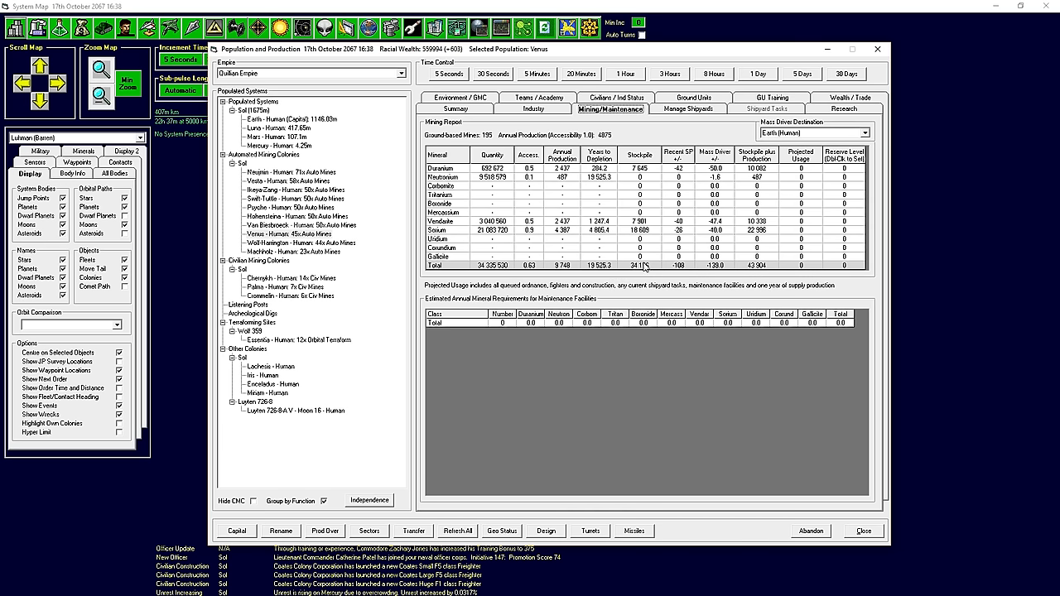
{"action": "left_click", "coordinate": [455, 108]}
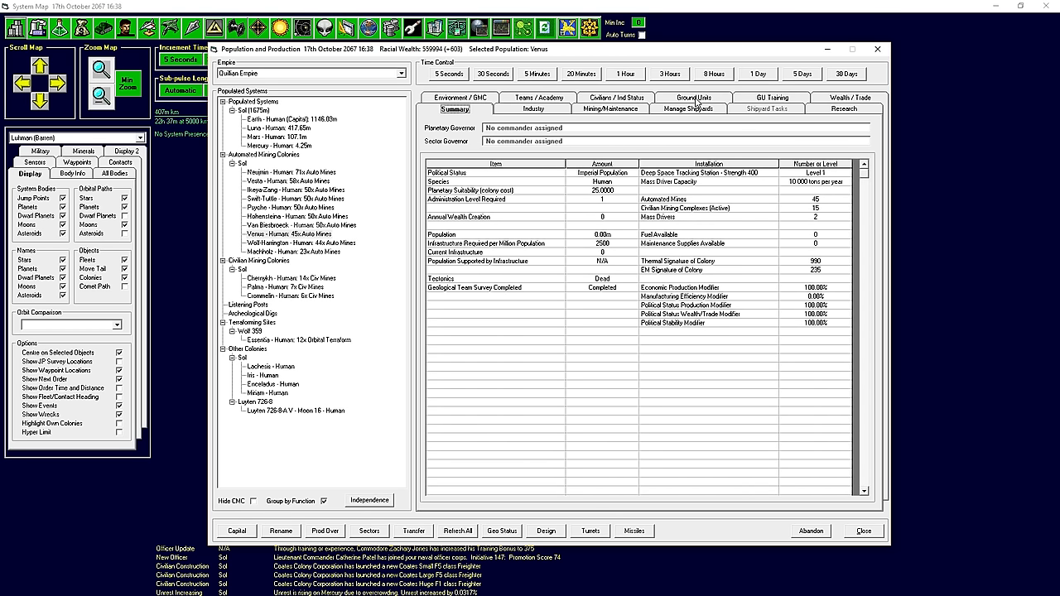
{"action": "left_click", "coordinate": [615, 97]}
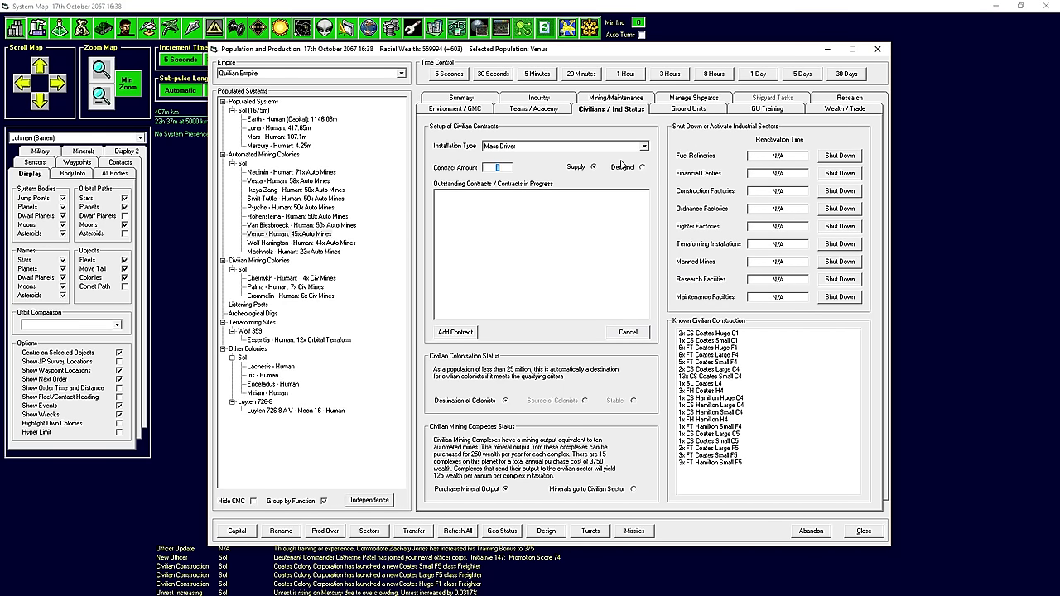
{"action": "left_click", "coordinate": [454, 332]}
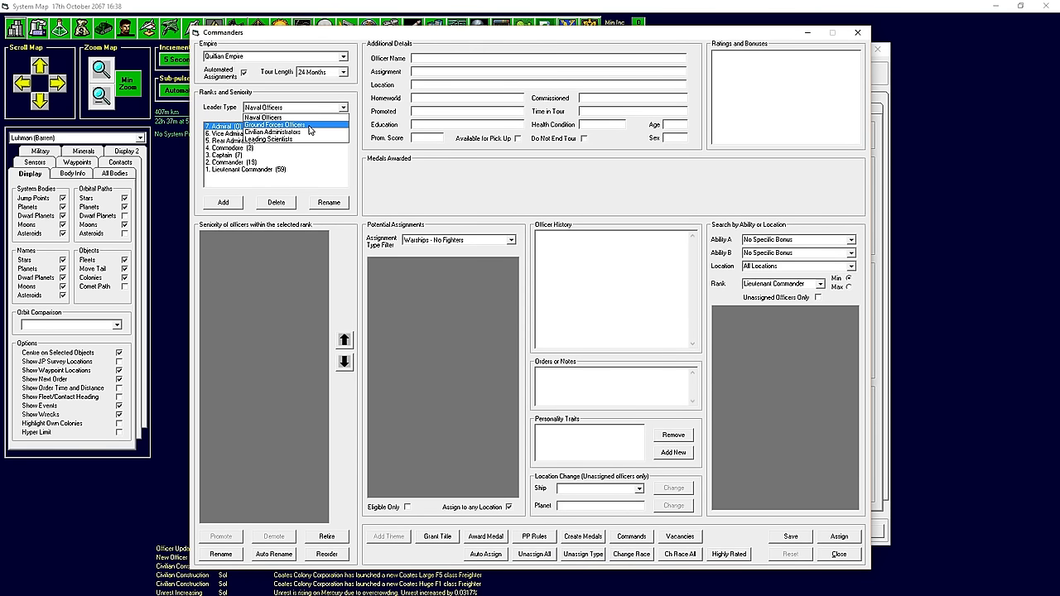
Rank civilian administrators by terraforming bonus and appoint Samuel Davis governor of Essentia.
{"action": "left_click", "coordinate": [274, 130]}
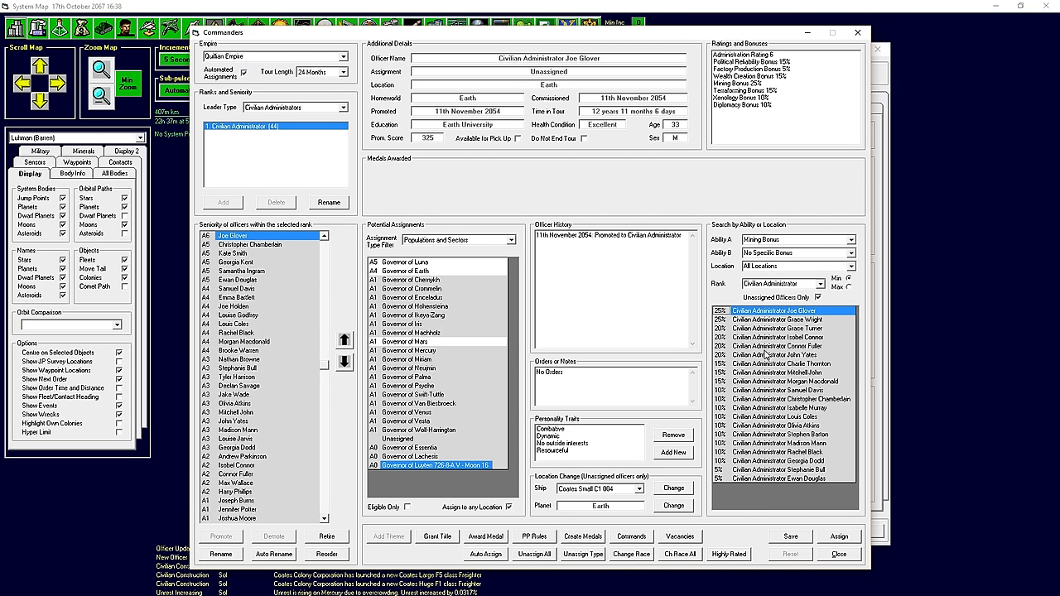
{"action": "left_click", "coordinate": [781, 320]}
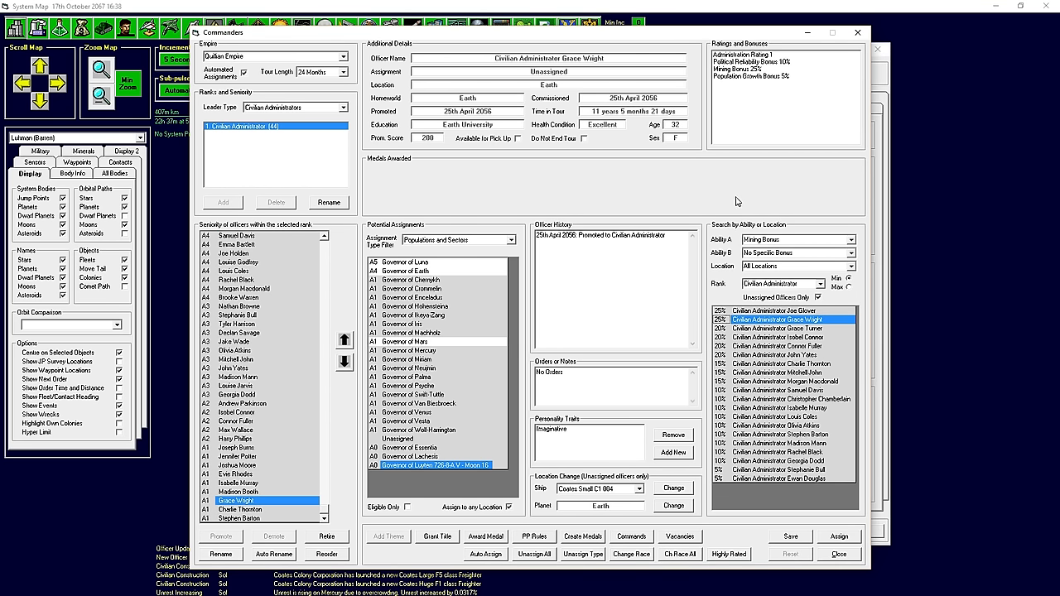
{"action": "mouse_move", "coordinate": [433, 348]}
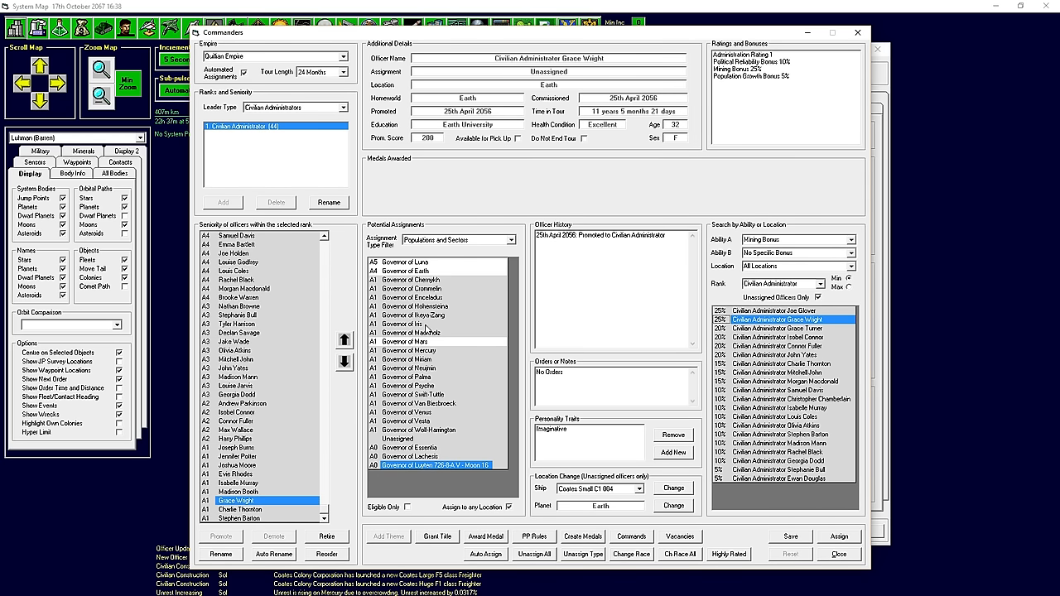
{"action": "left_click", "coordinate": [410, 411]}
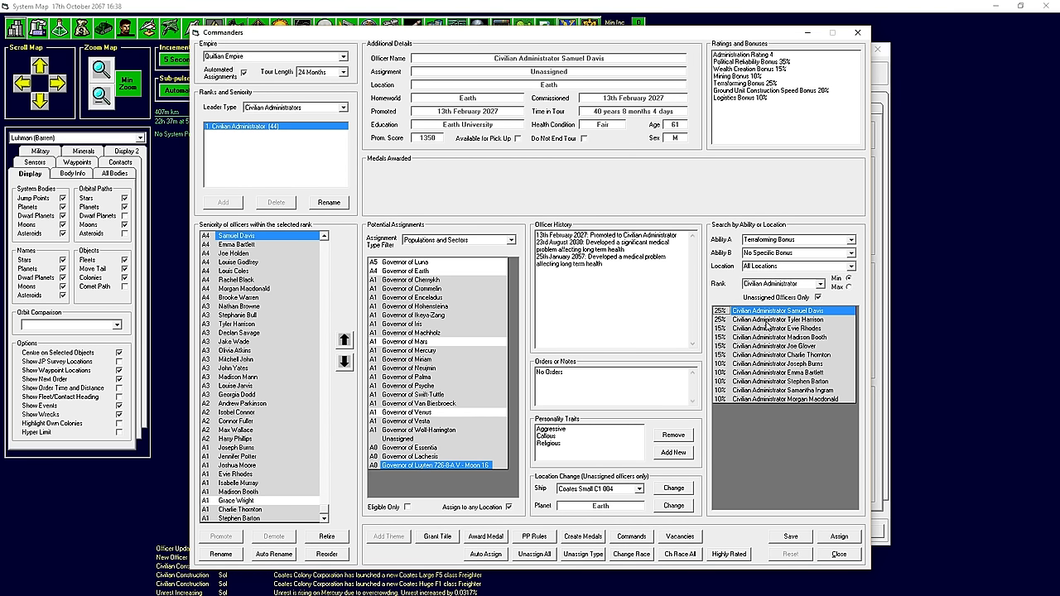
{"action": "left_click", "coordinate": [778, 319]}
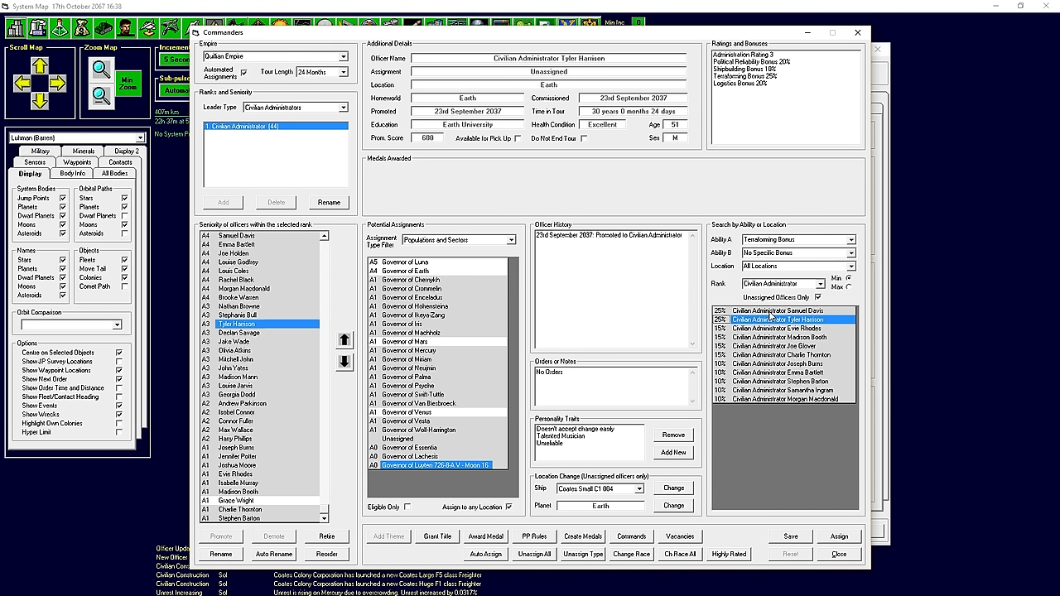
{"action": "left_click", "coordinate": [778, 310]}
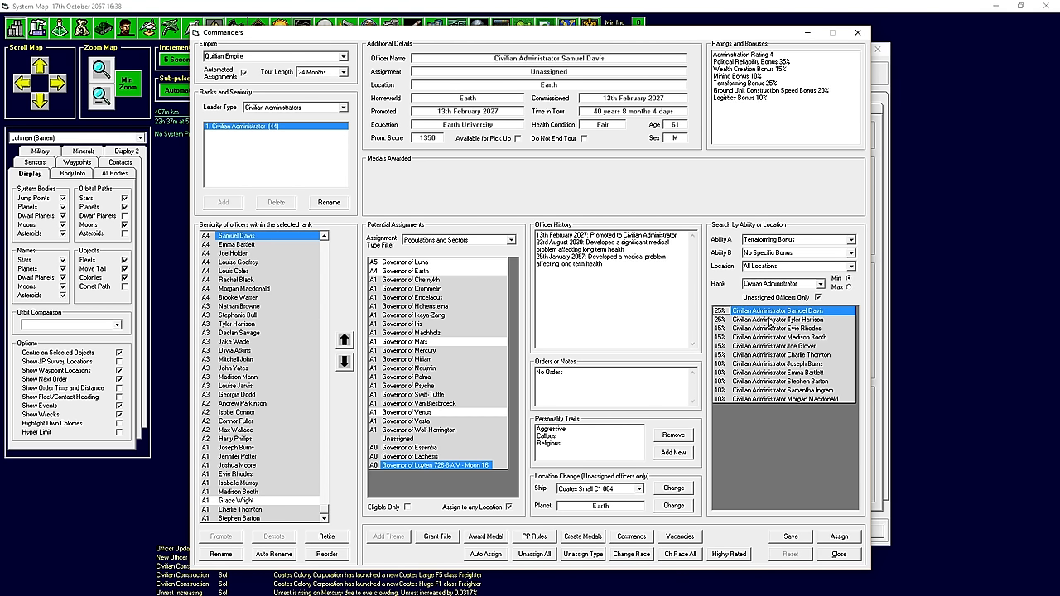
{"action": "left_click", "coordinate": [785, 319]}
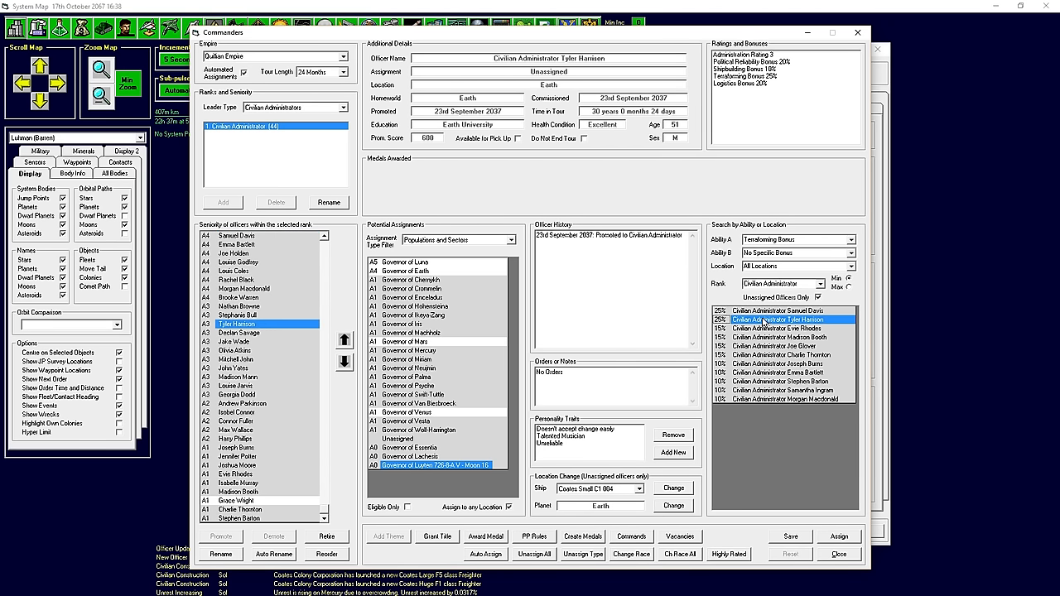
{"action": "left_click", "coordinate": [784, 310]}
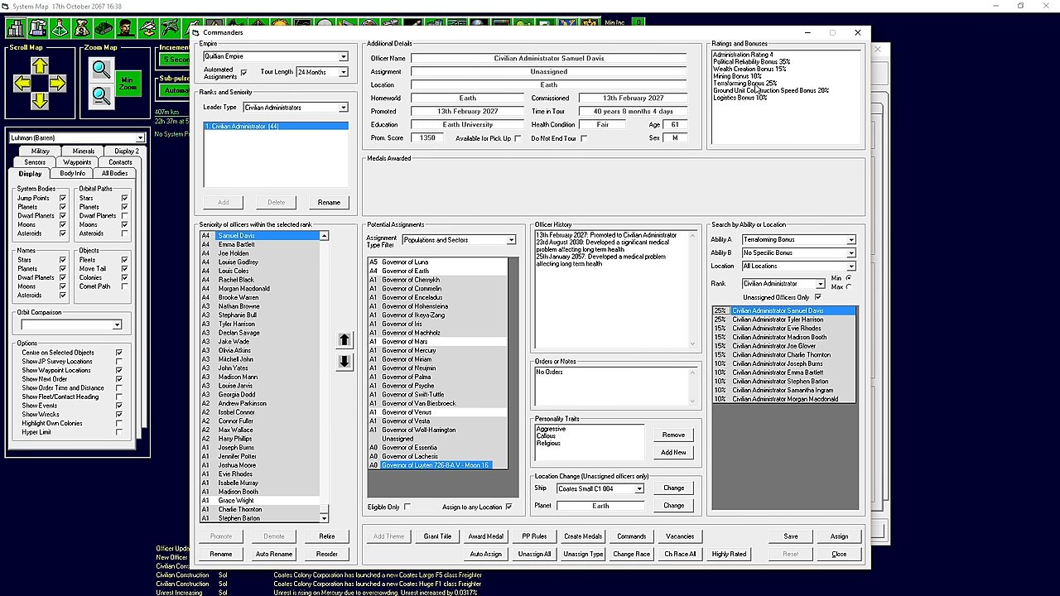
{"action": "mouse_move", "coordinate": [609, 312]}
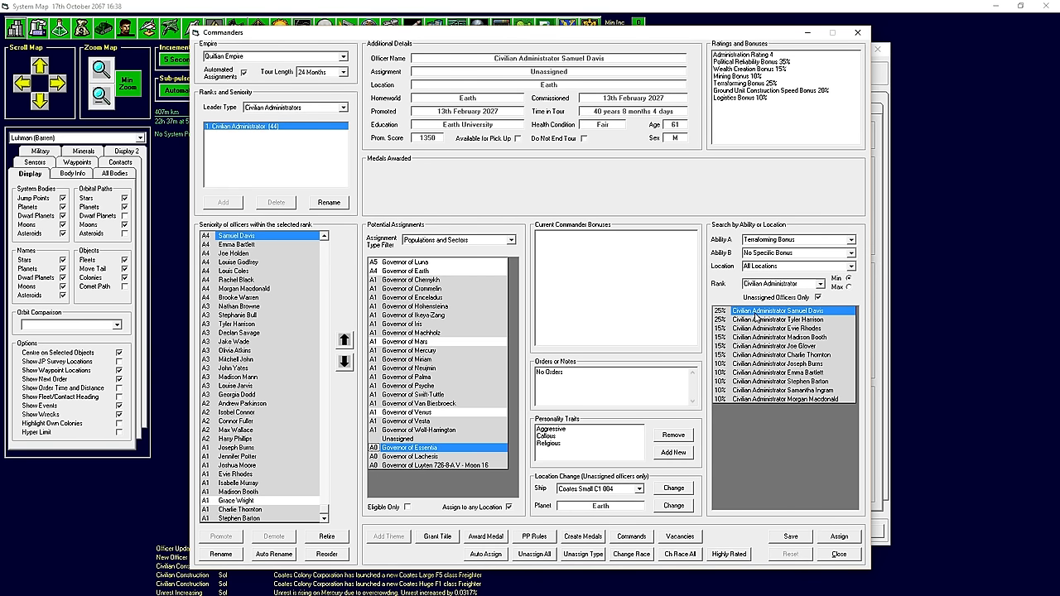
{"action": "left_click", "coordinate": [838, 535]}
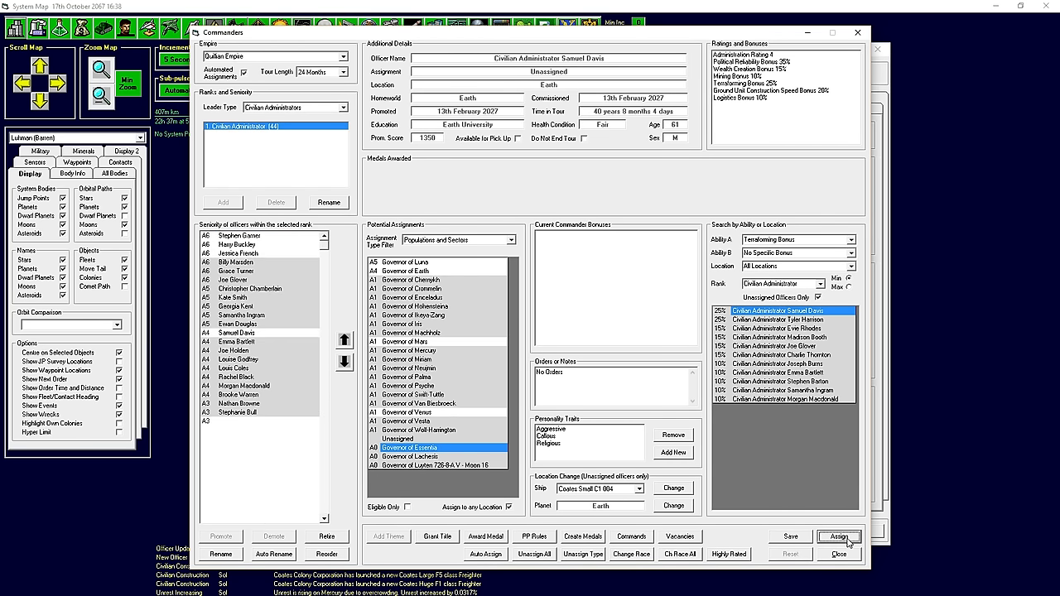
{"action": "left_click", "coordinate": [839, 536]}
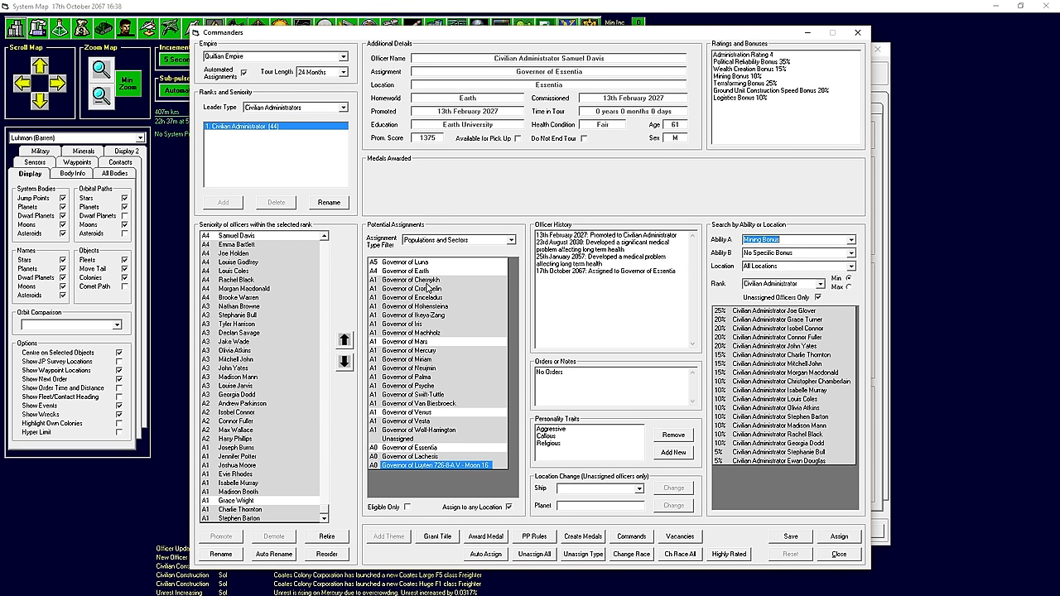
{"action": "mouse_move", "coordinate": [420, 288]}
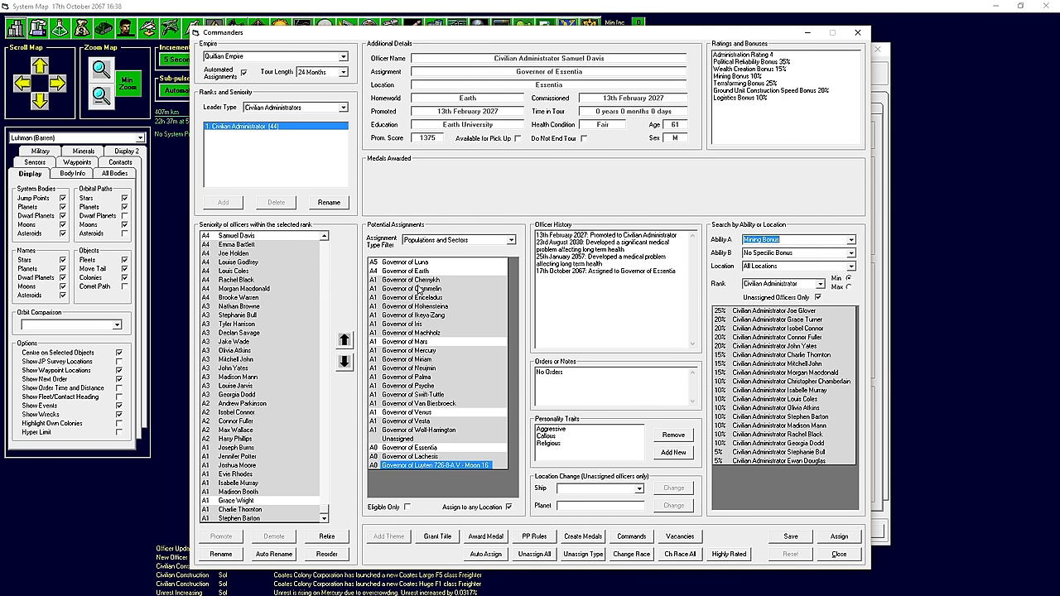
{"action": "mouse_move", "coordinate": [415, 362]}
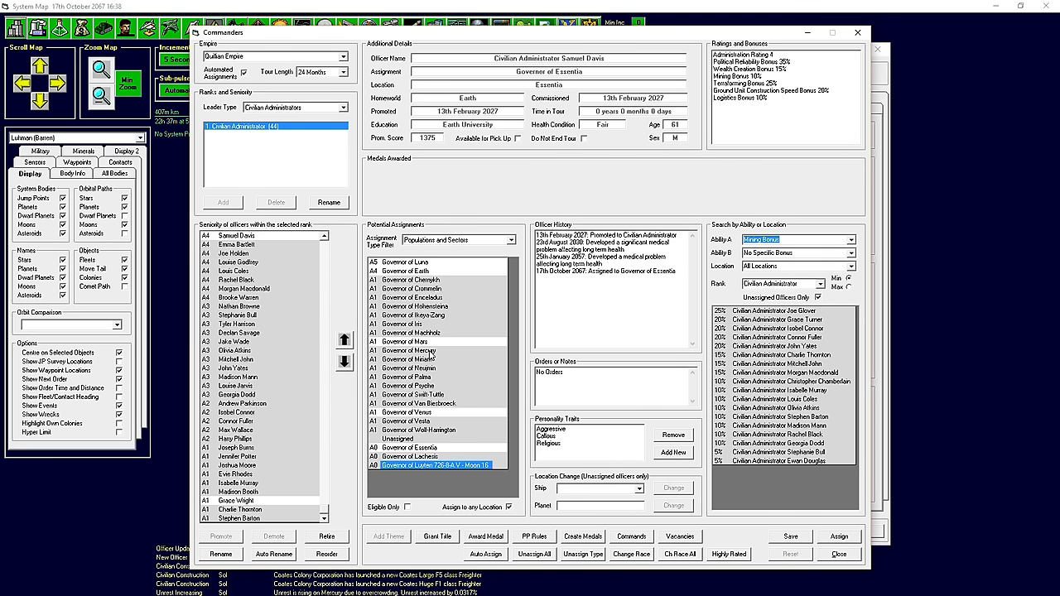
Appoint Joe Glover governor of Swift-Tuttle and Grace Turner governor of Van Biesbroeck.
{"action": "left_click", "coordinate": [411, 394]}
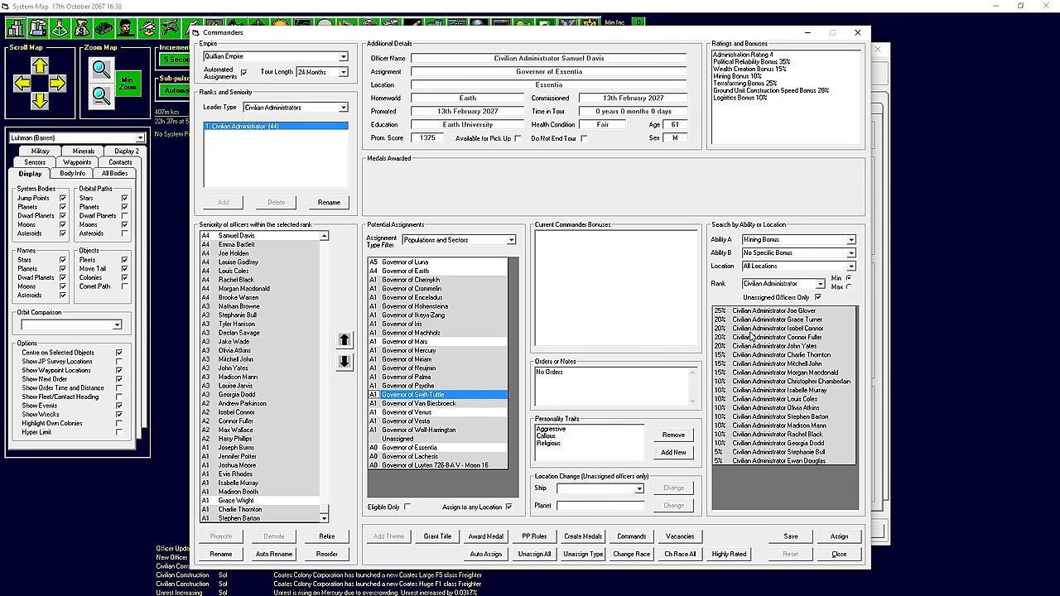
{"action": "left_click", "coordinate": [777, 310]}
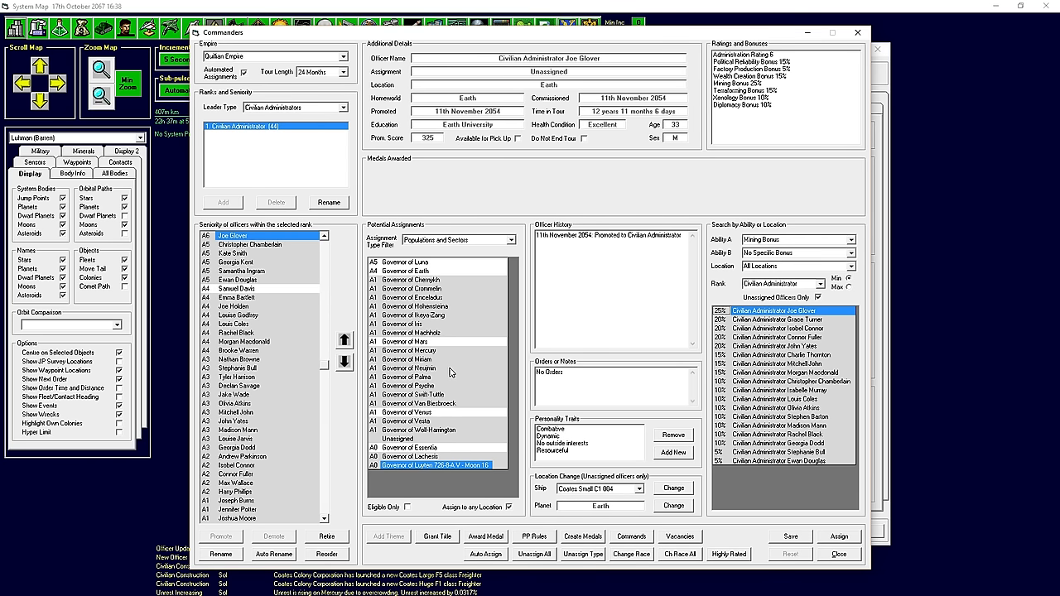
{"action": "mouse_move", "coordinate": [433, 402]}
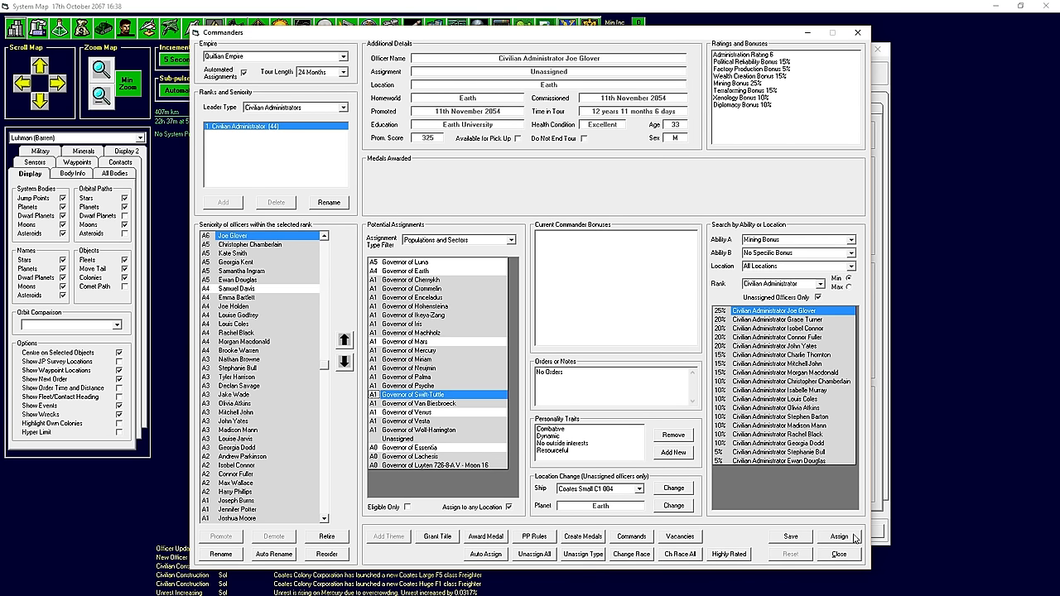
{"action": "left_click", "coordinate": [838, 536]}
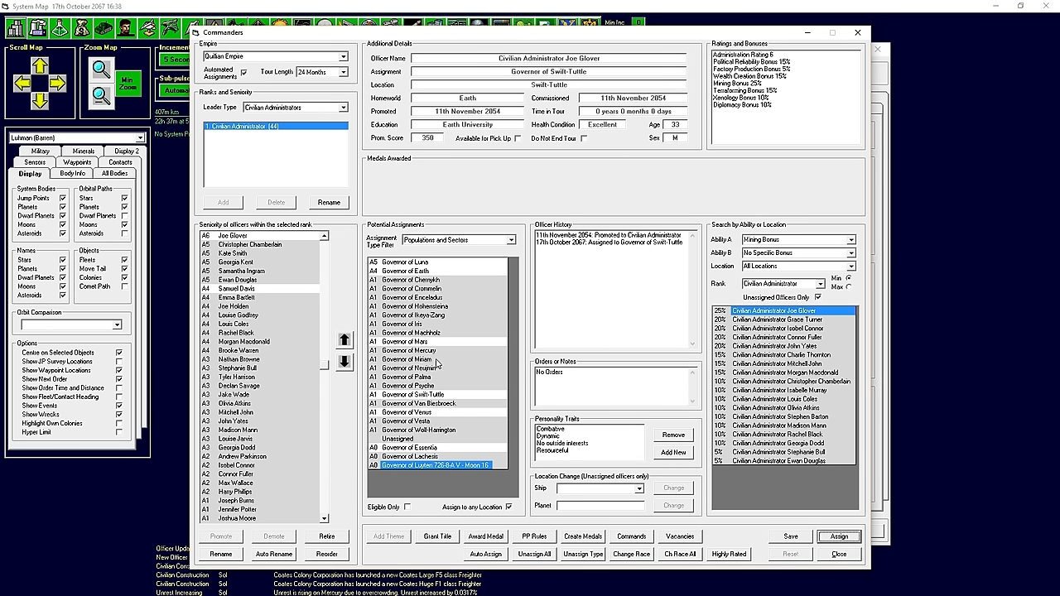
{"action": "left_click", "coordinate": [435, 403]}
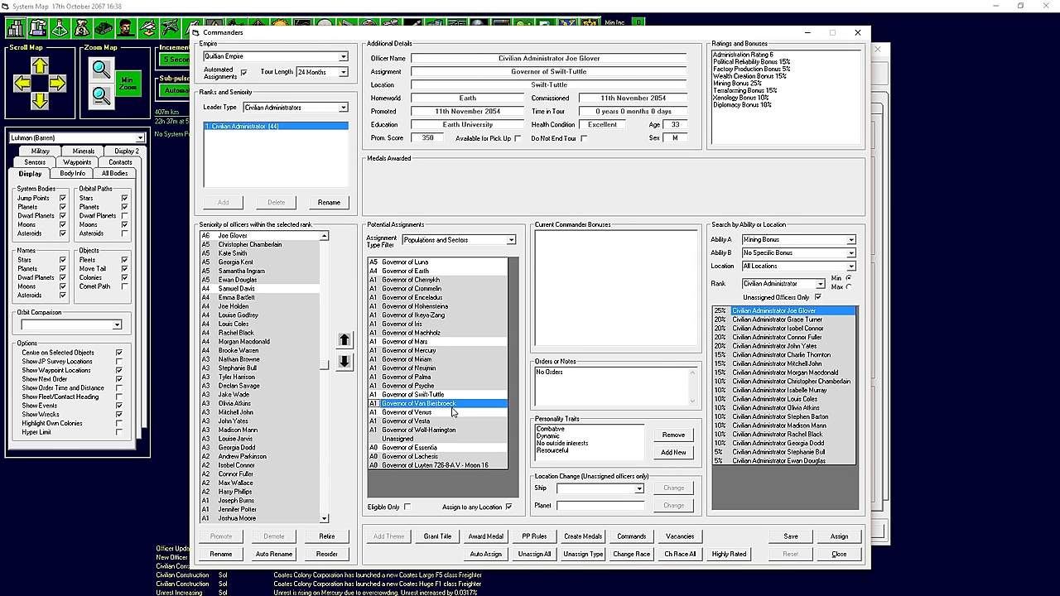
{"action": "left_click", "coordinate": [779, 319]}
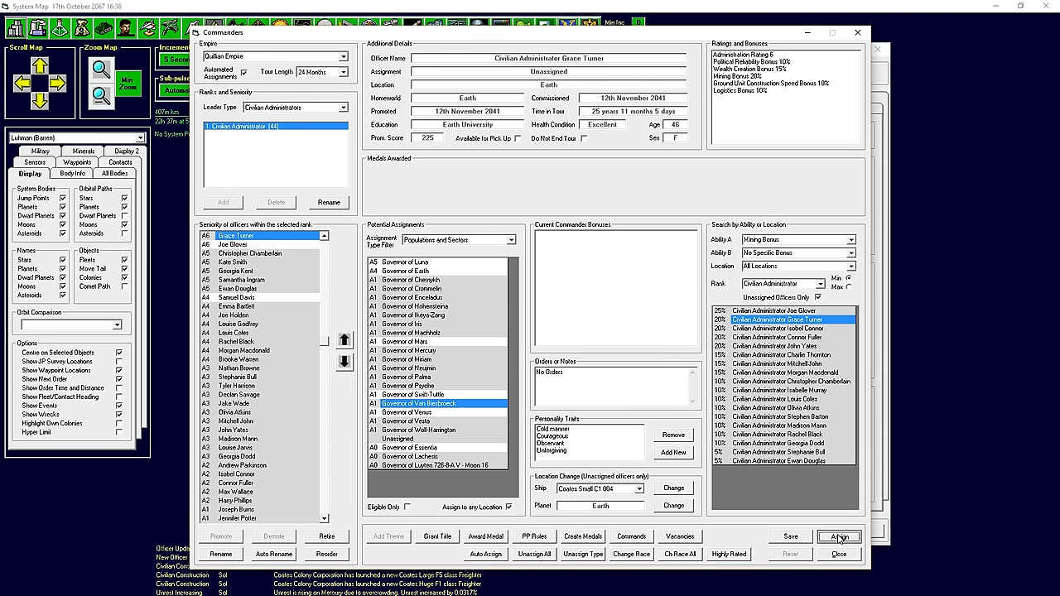
{"action": "left_click", "coordinate": [836, 535]}
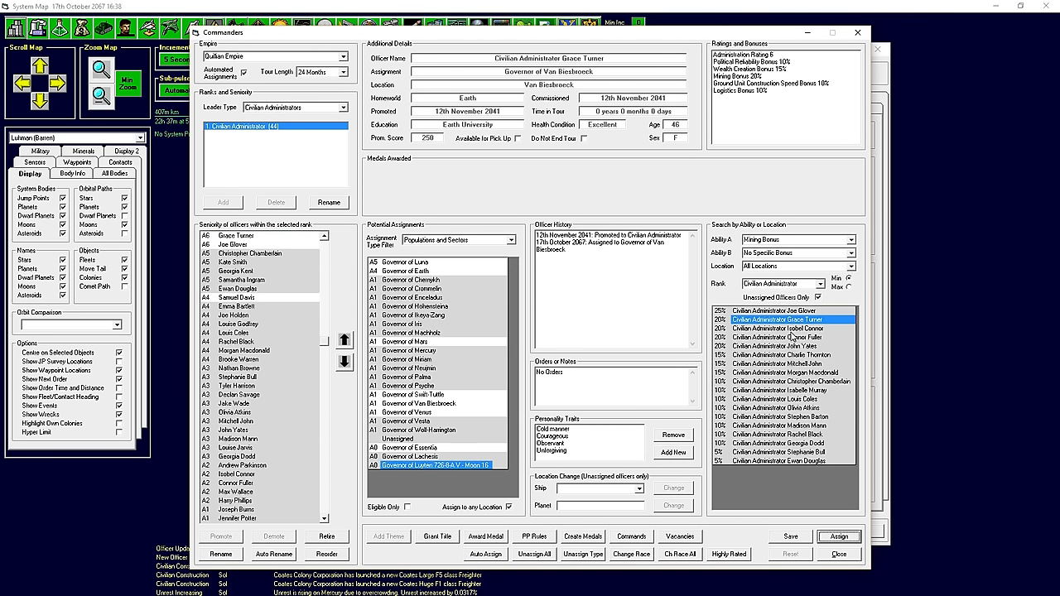
Appoint Isobel Connor to Vesta and Connor Fuller to Wolf-Harrington, then close the roster.
{"action": "left_click", "coordinate": [778, 328]}
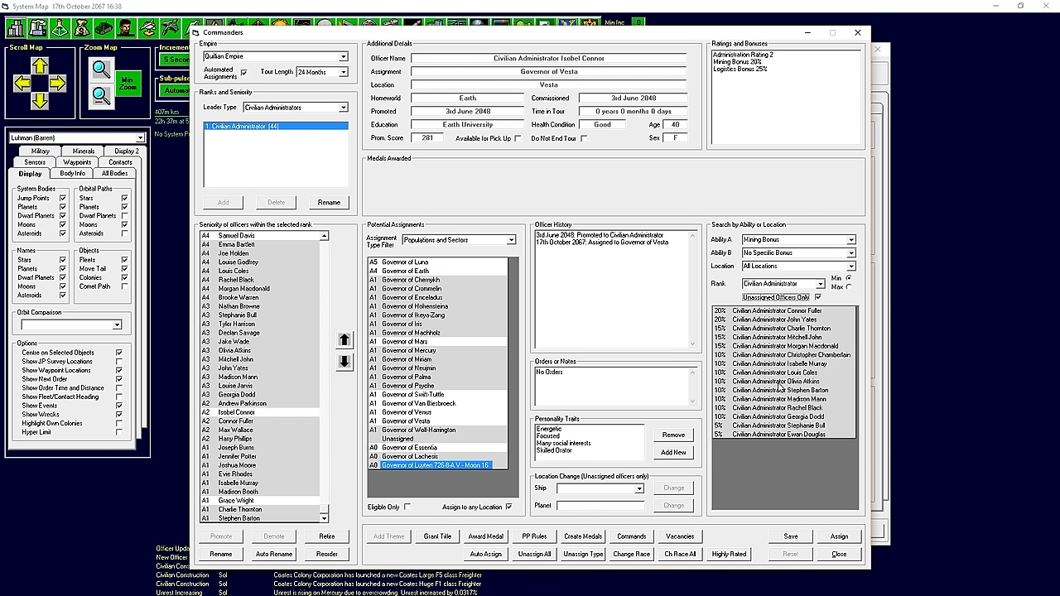
{"action": "mouse_move", "coordinate": [849, 321]}
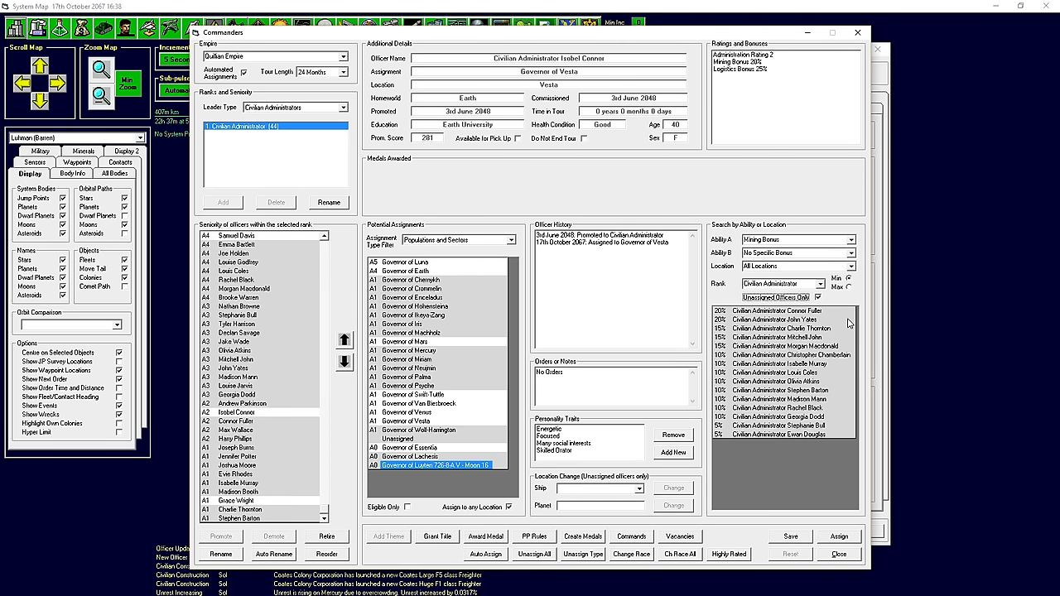
{"action": "mouse_move", "coordinate": [848, 323]}
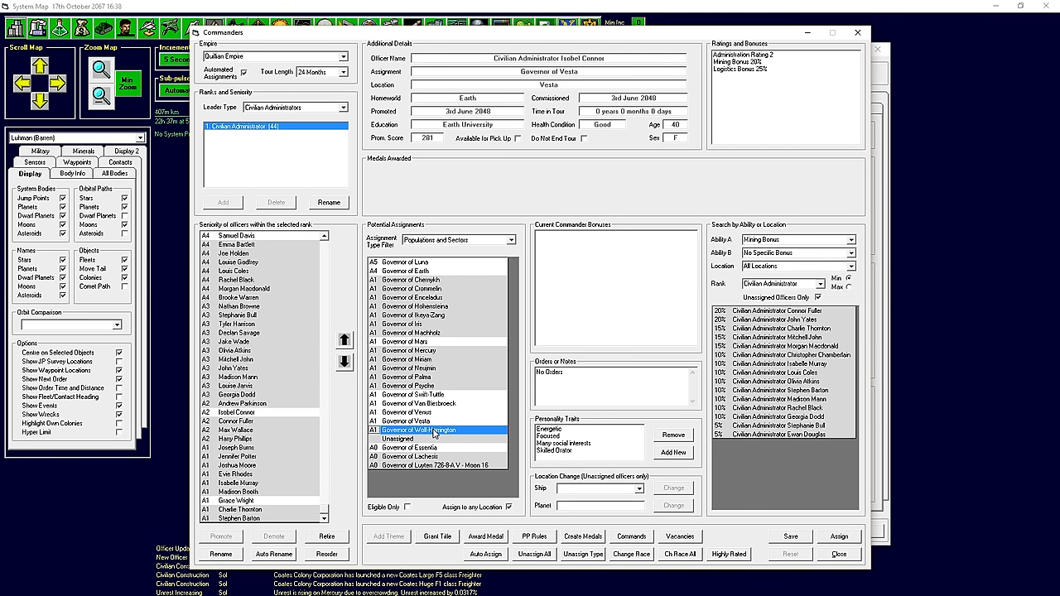
{"action": "left_click", "coordinate": [234, 421]}
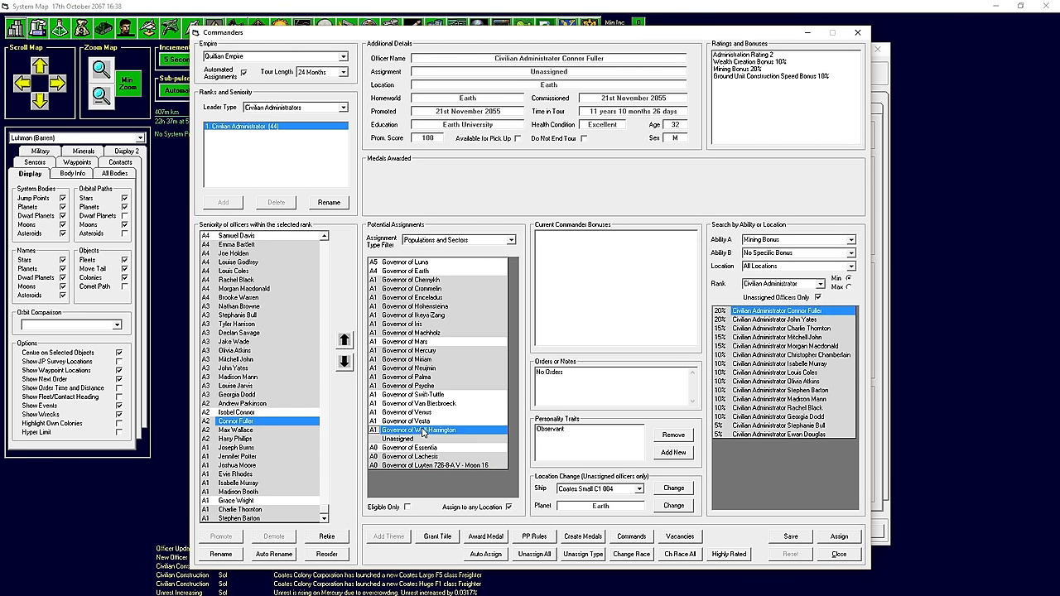
{"action": "mouse_move", "coordinate": [835, 535]}
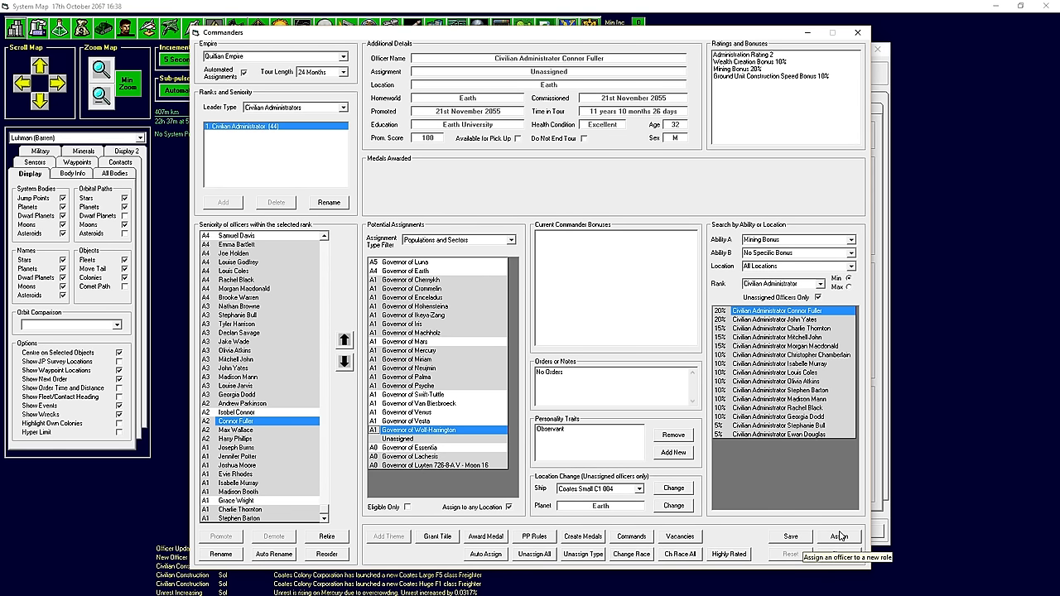
{"action": "left_click", "coordinate": [837, 536]}
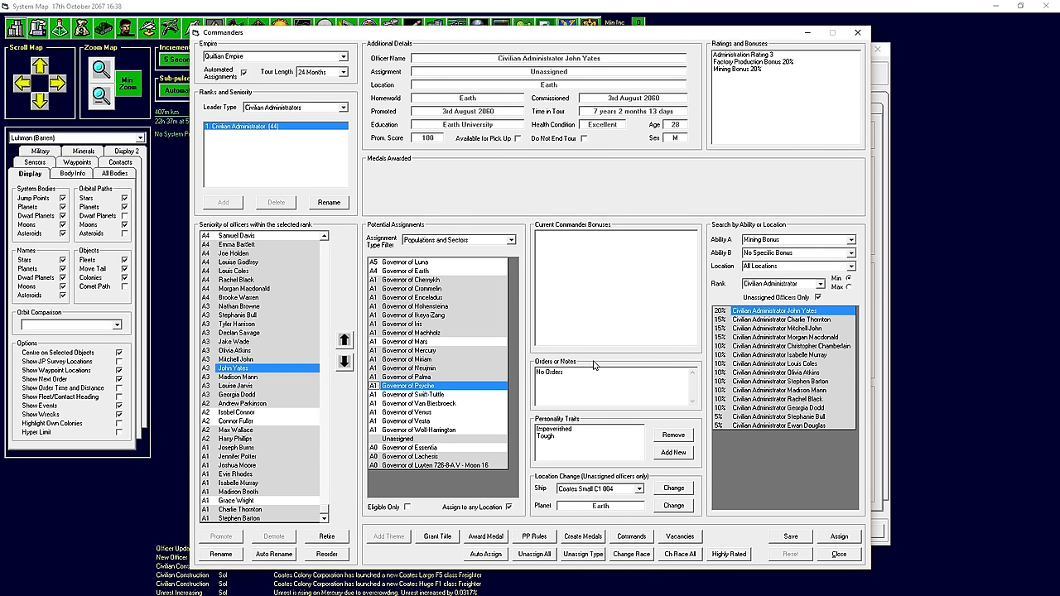
{"action": "left_click", "coordinate": [837, 535]}
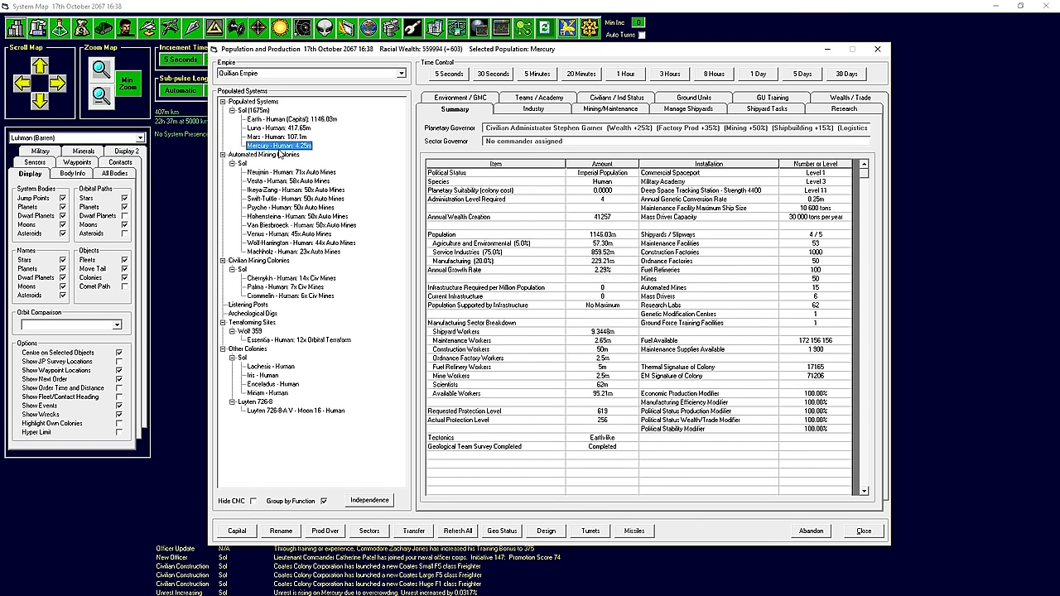
Check the colony's mining report and close the Population and Production window.
{"action": "left_click", "coordinate": [613, 109]}
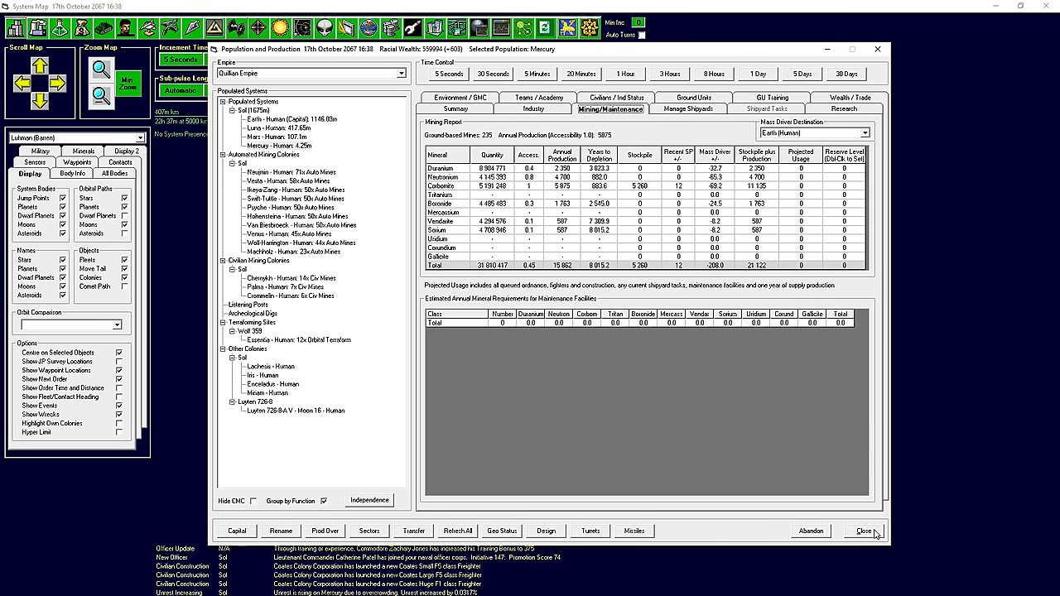
{"action": "left_click", "coordinate": [863, 531]}
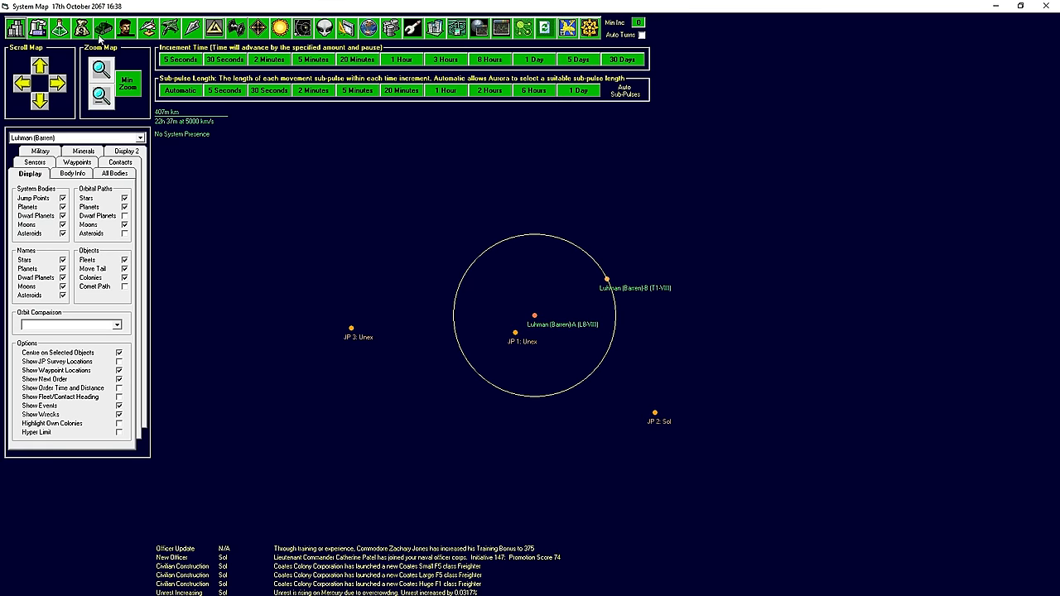
{"action": "mouse_move", "coordinate": [217, 61]}
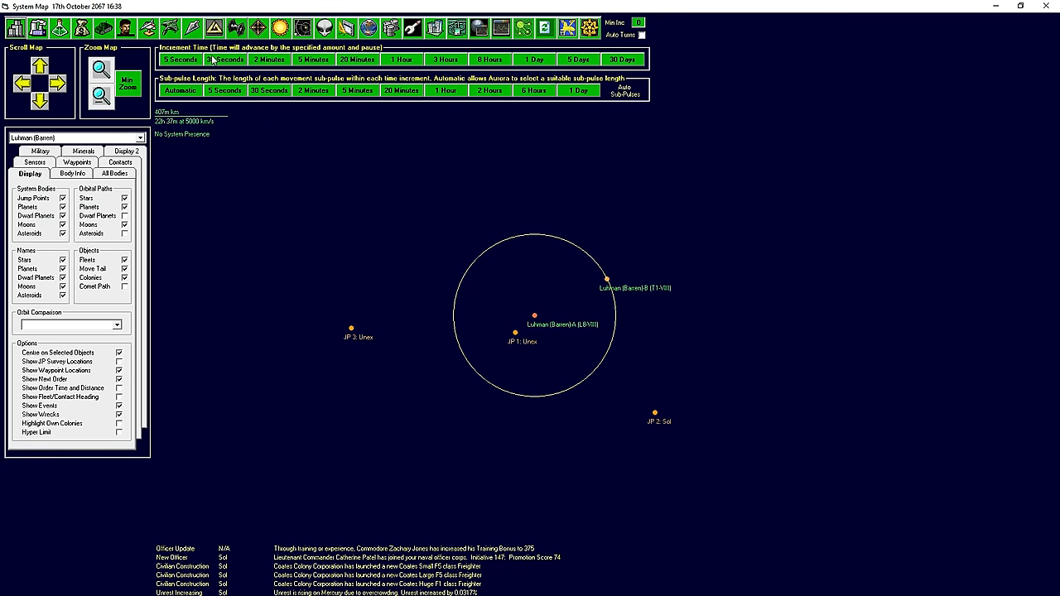
{"action": "mouse_move", "coordinate": [217, 61]}
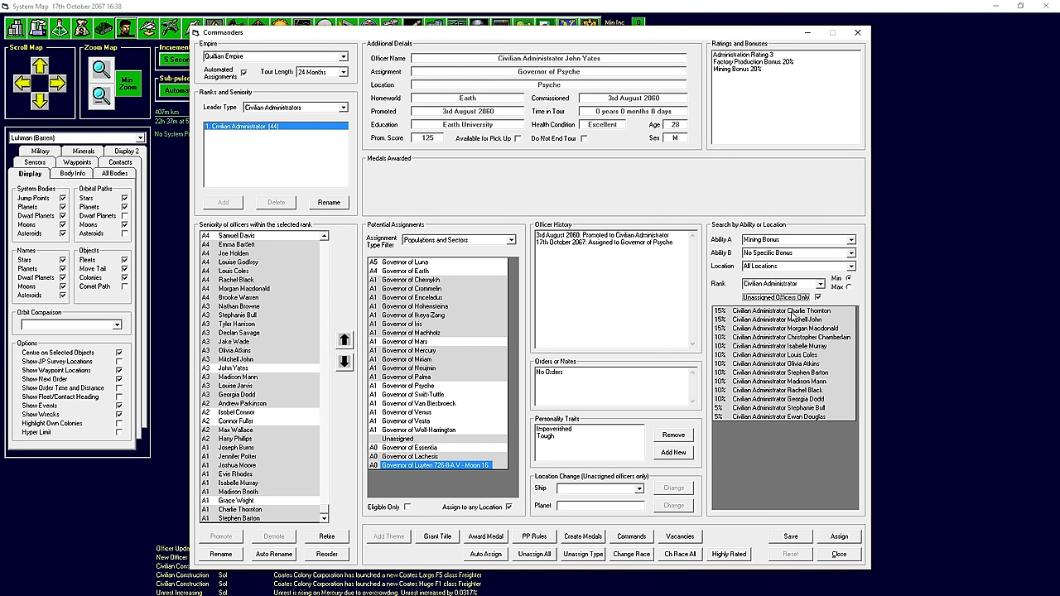
Make Charlie Thornton governor of Mercury and advance game time to 22nd October 2067.
{"action": "left_click", "coordinate": [784, 310]}
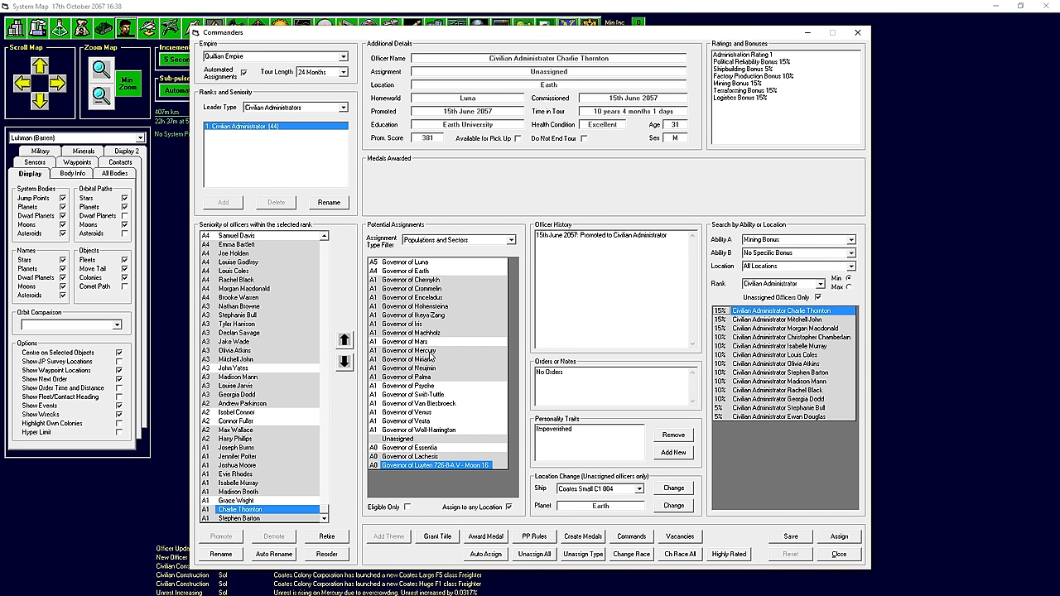
{"action": "left_click", "coordinate": [839, 536]}
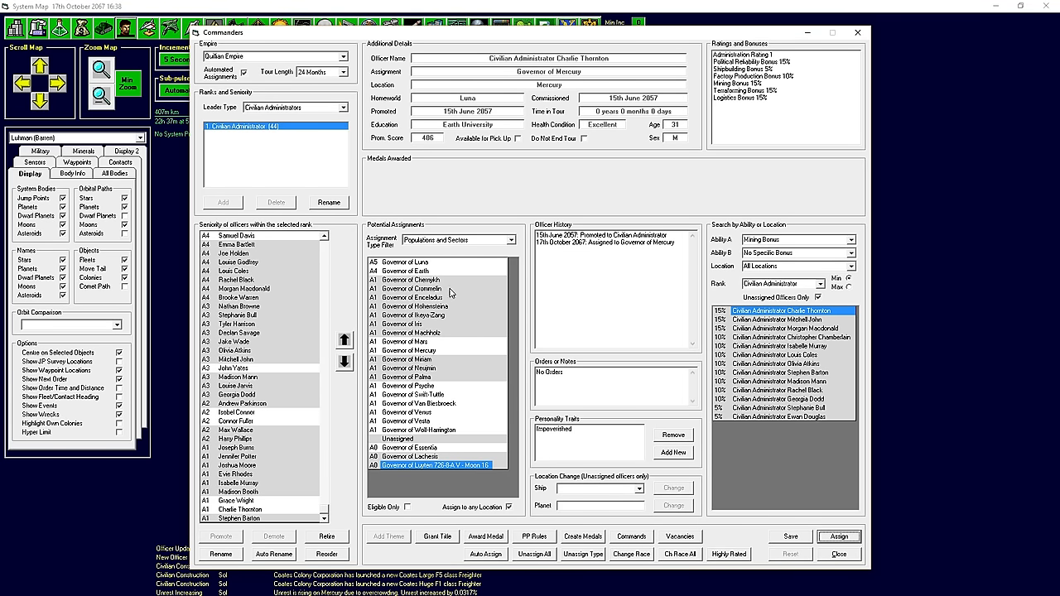
{"action": "left_click", "coordinate": [410, 262]}
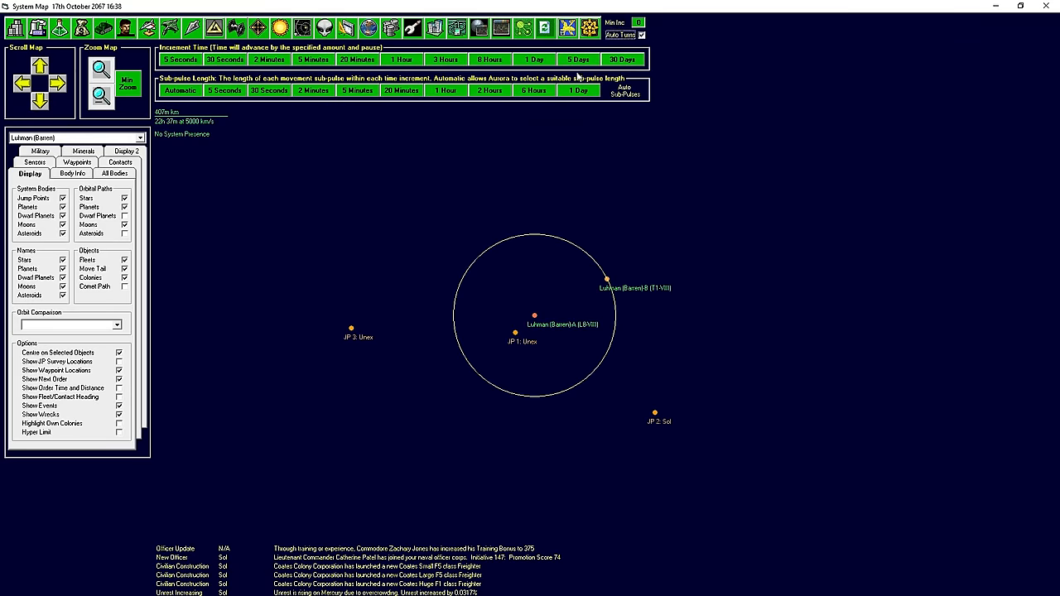
{"action": "left_click", "coordinate": [580, 60]}
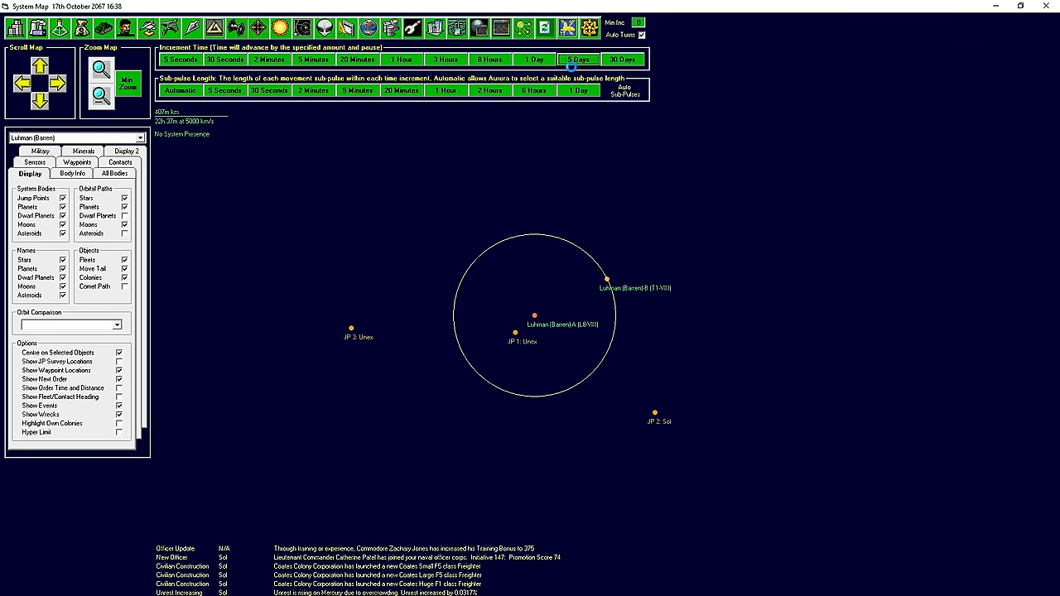
{"action": "left_click", "coordinate": [579, 59]}
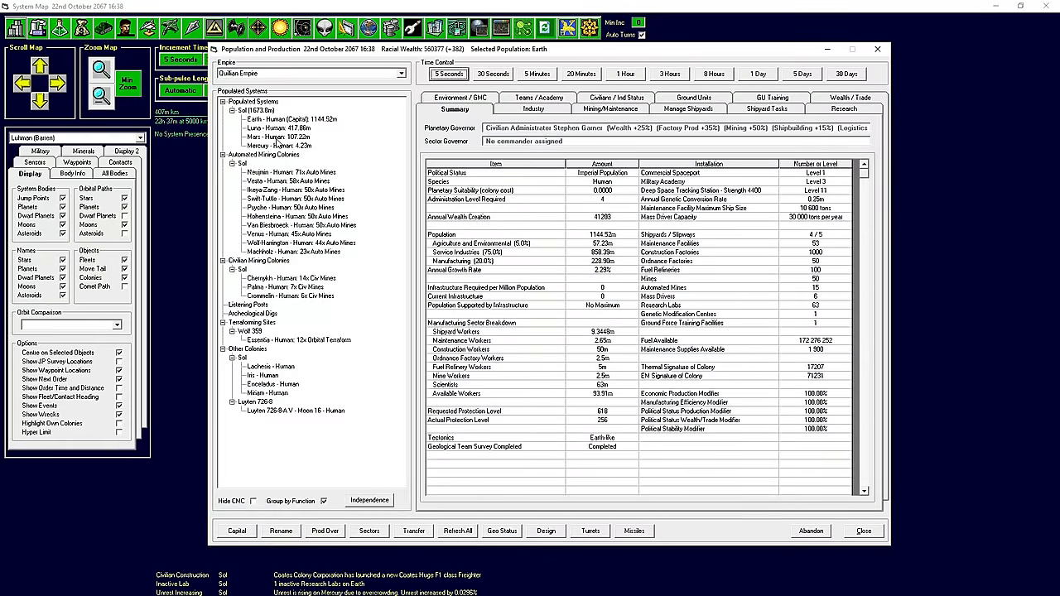
Check Earth's research projects, then view Essentia's atmosphere and terraforming settings.
{"action": "left_click", "coordinate": [843, 109]}
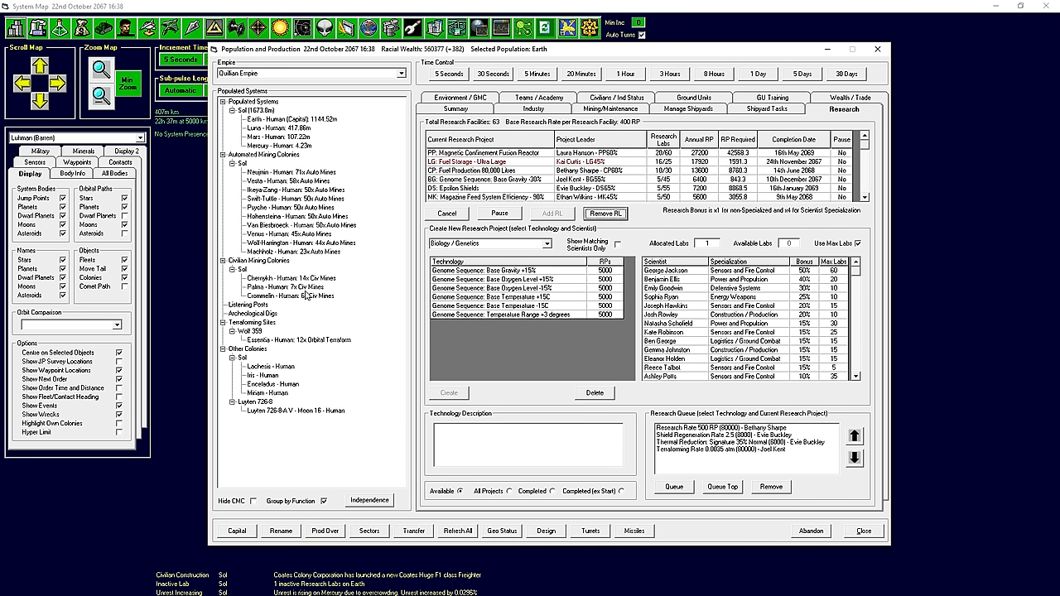
{"action": "left_click", "coordinate": [296, 340]}
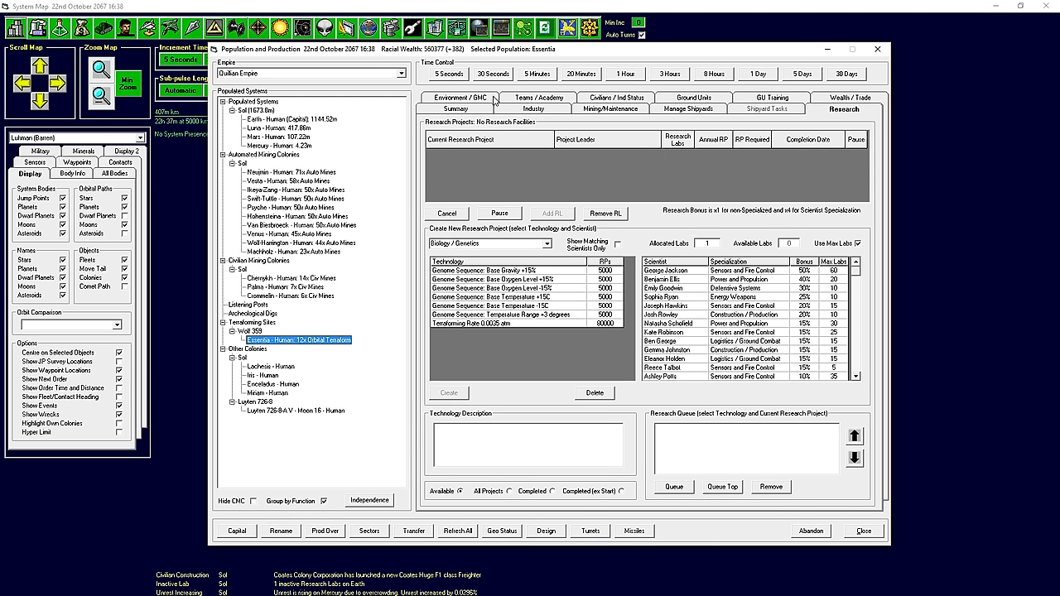
{"action": "left_click", "coordinate": [461, 97]}
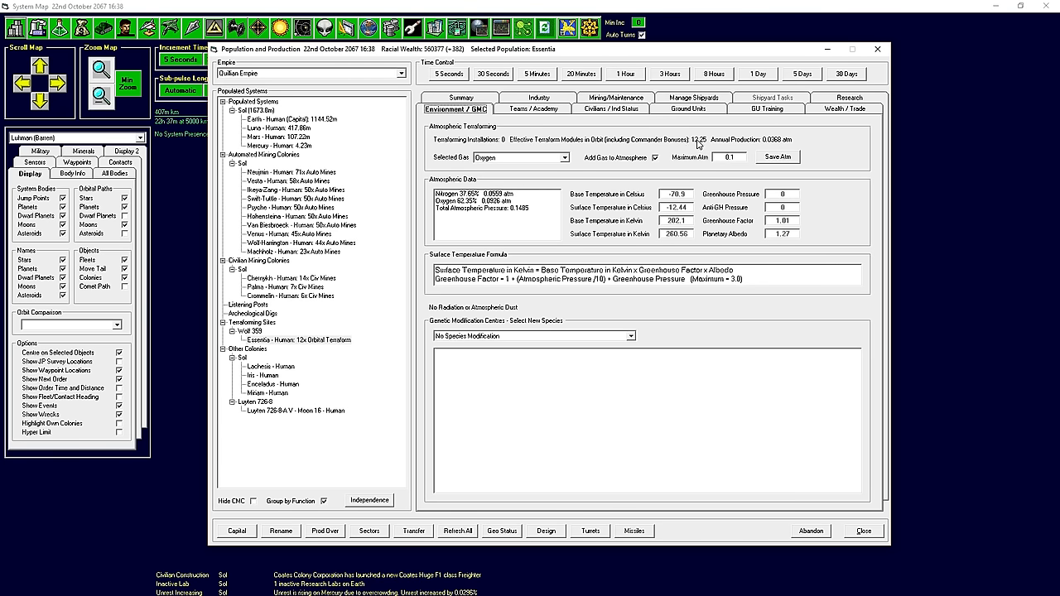
{"action": "mouse_move", "coordinate": [689, 147]}
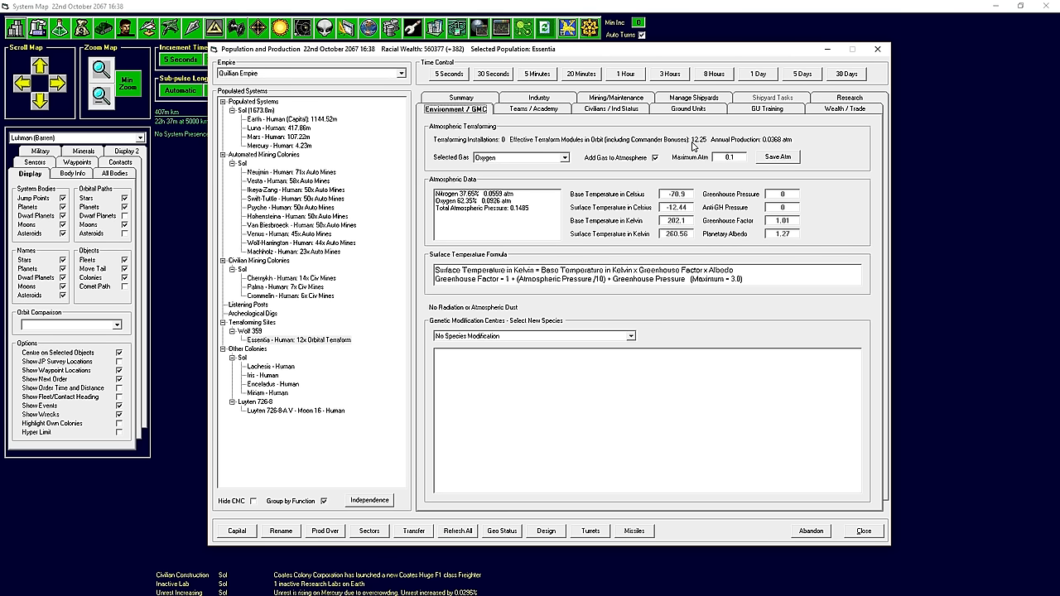
{"action": "mouse_move", "coordinate": [692, 148]}
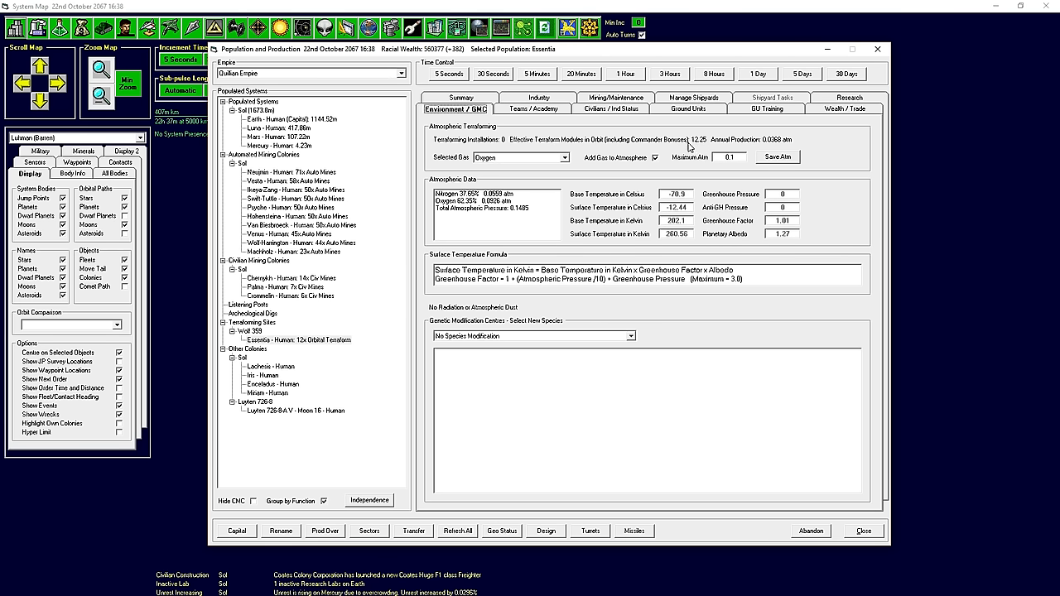
{"action": "mouse_move", "coordinate": [215, 59]}
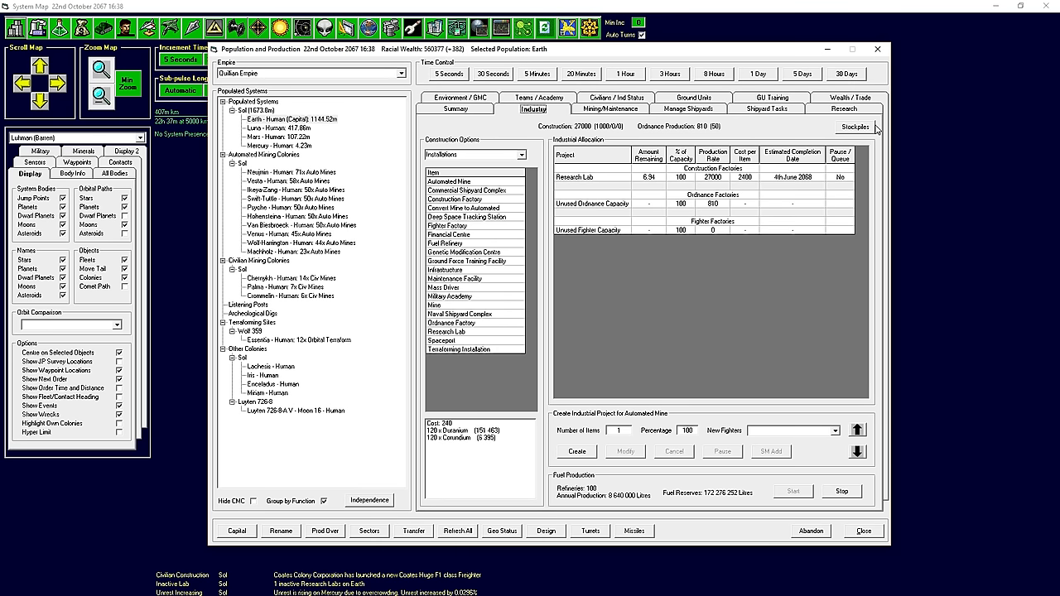
Browse Logistics / Ground Combat research technologies and read a ground combat tech's description.
{"action": "left_click", "coordinate": [841, 109]}
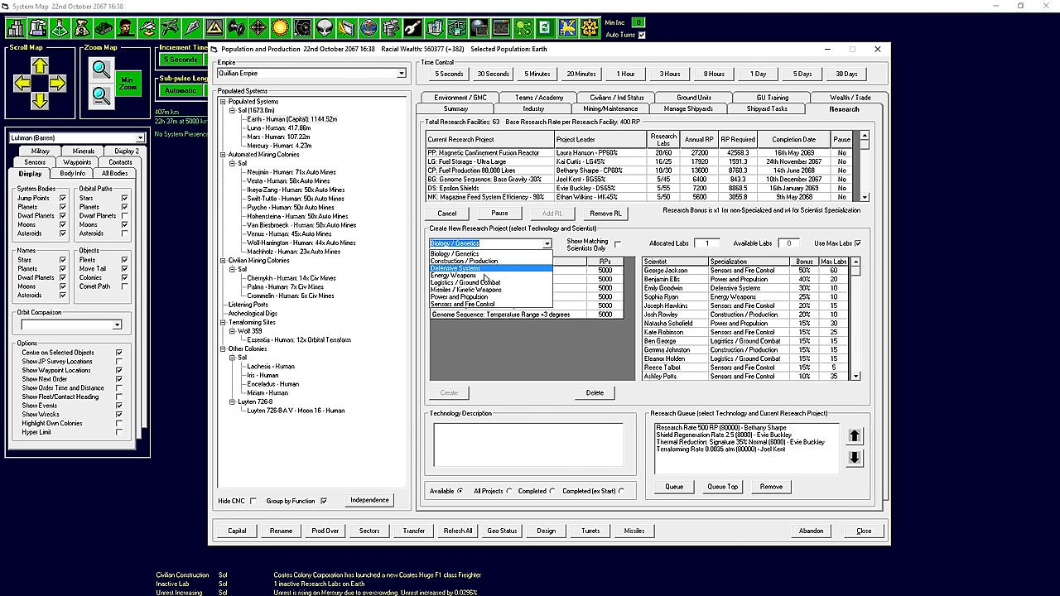
{"action": "left_click", "coordinate": [467, 282]}
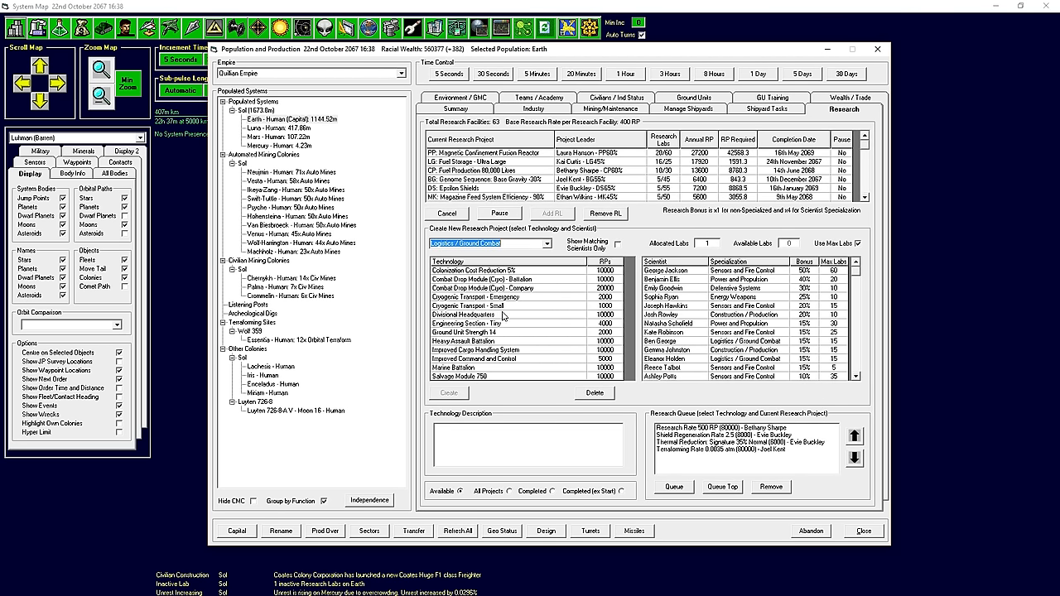
{"action": "left_click", "coordinate": [475, 314]}
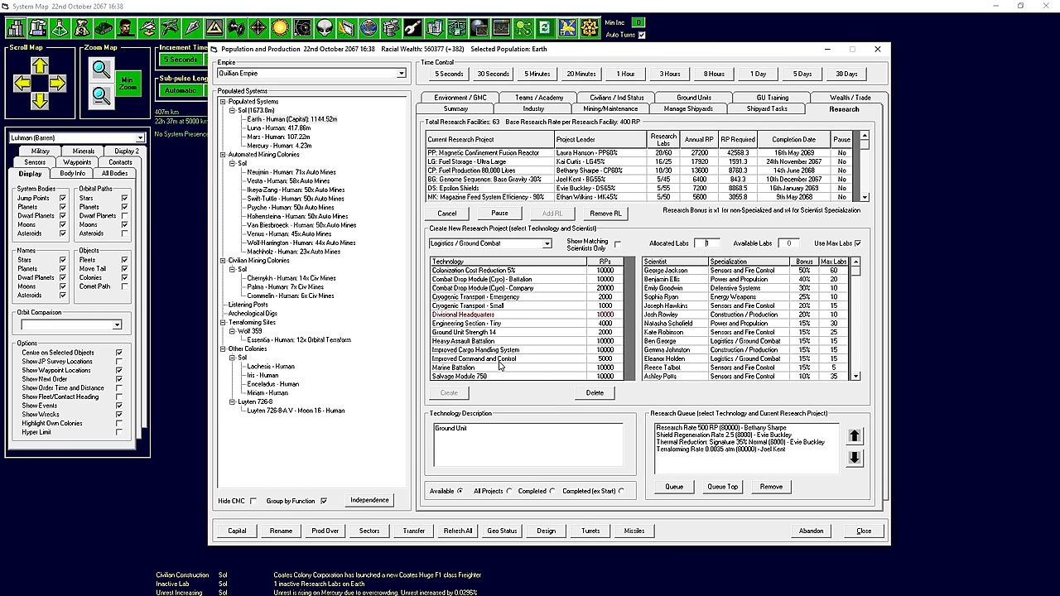
{"action": "mouse_move", "coordinate": [167, 26]}
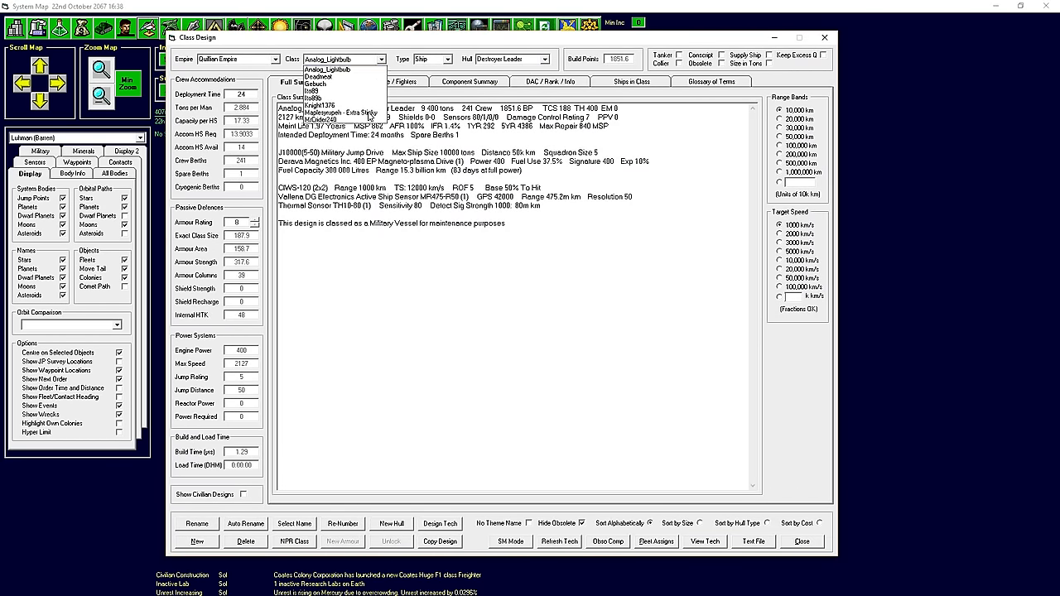
Load the Cape class design and scroll through its available components in Design View.
{"action": "left_click", "coordinate": [336, 68]}
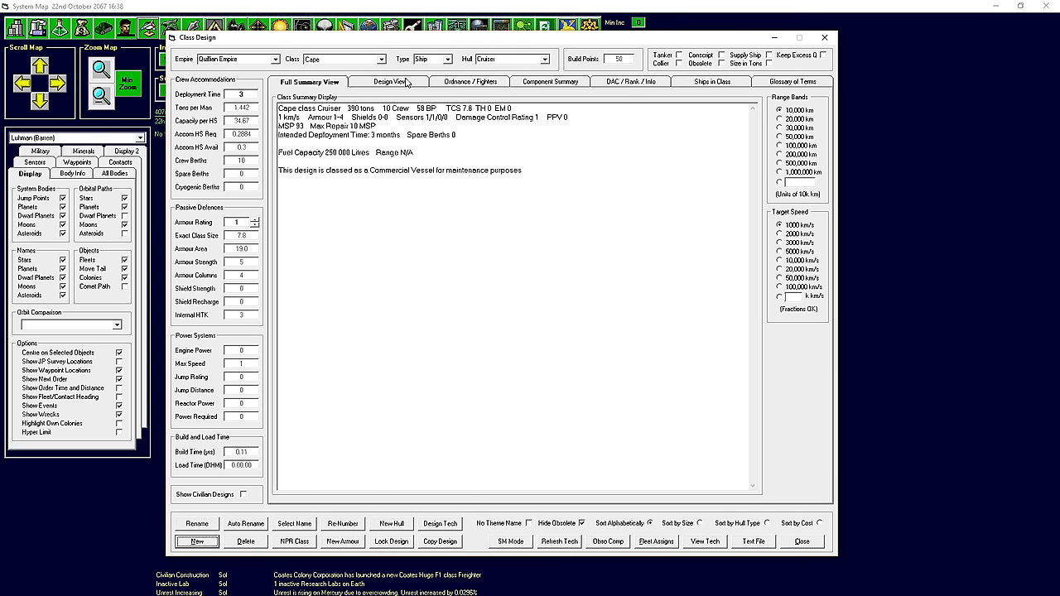
{"action": "left_click", "coordinate": [392, 82]}
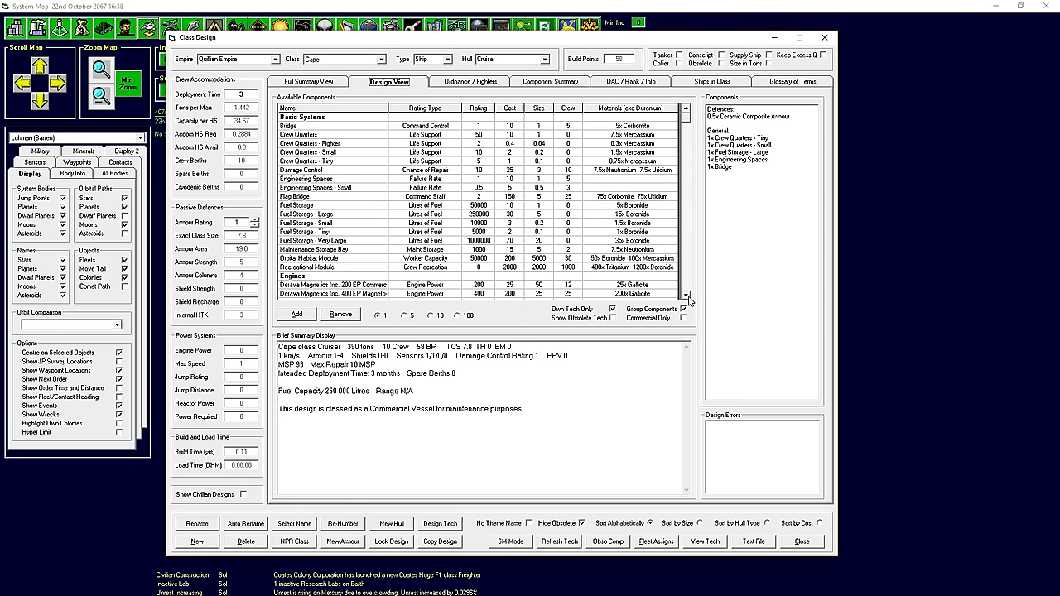
{"action": "left_click", "coordinate": [315, 197]}
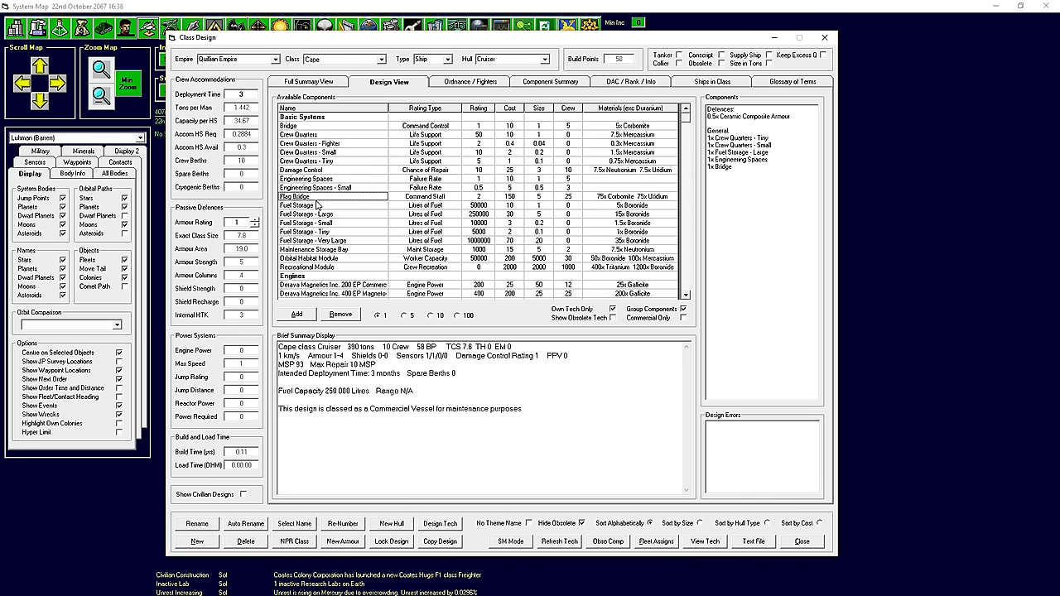
{"action": "mouse_move", "coordinate": [686, 297]}
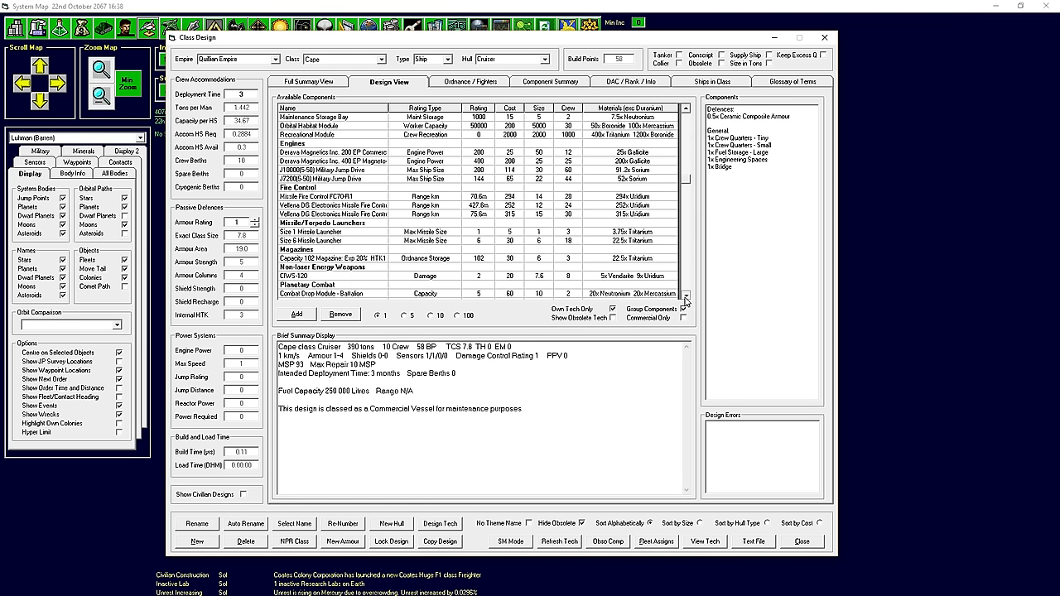
{"action": "scroll", "scroll_direction": "down", "scroll_amount": 3}
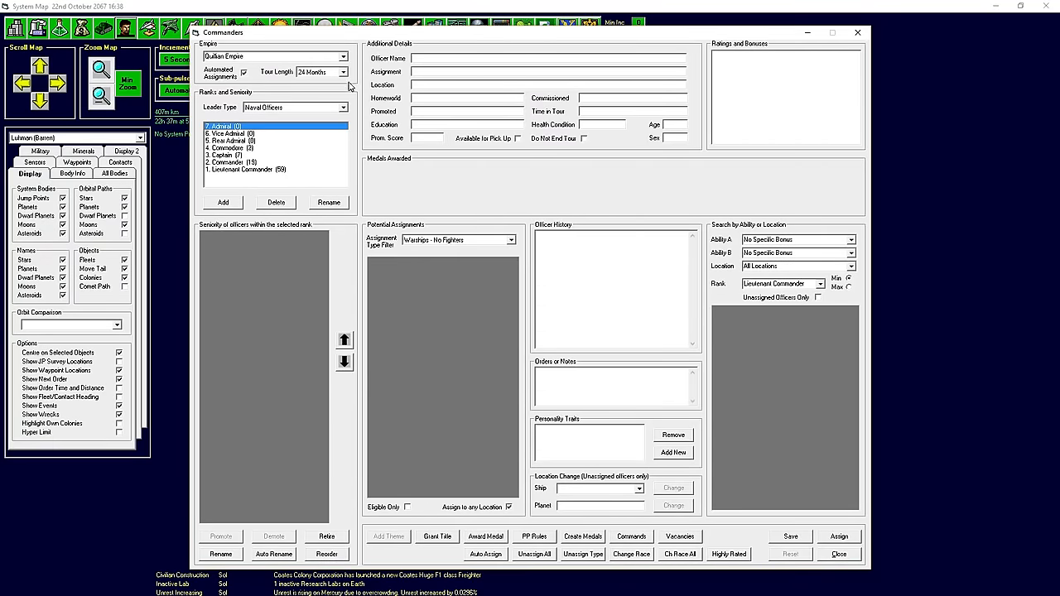
Filter naval officers to Staff Officers and browse the commander, captain and commodore ranks.
{"action": "left_click", "coordinate": [294, 107]}
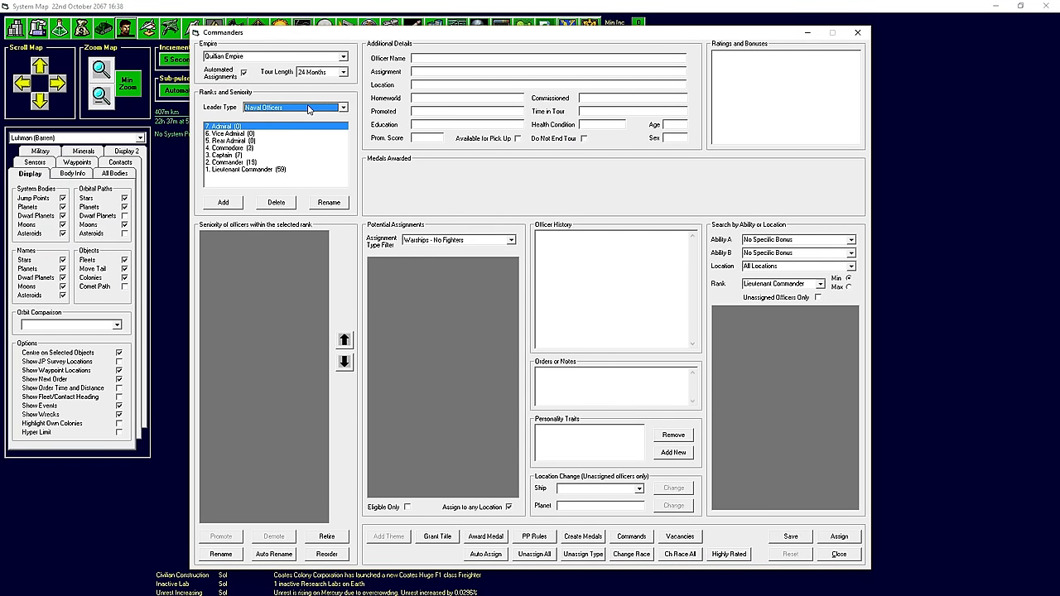
{"action": "left_click", "coordinate": [510, 241]}
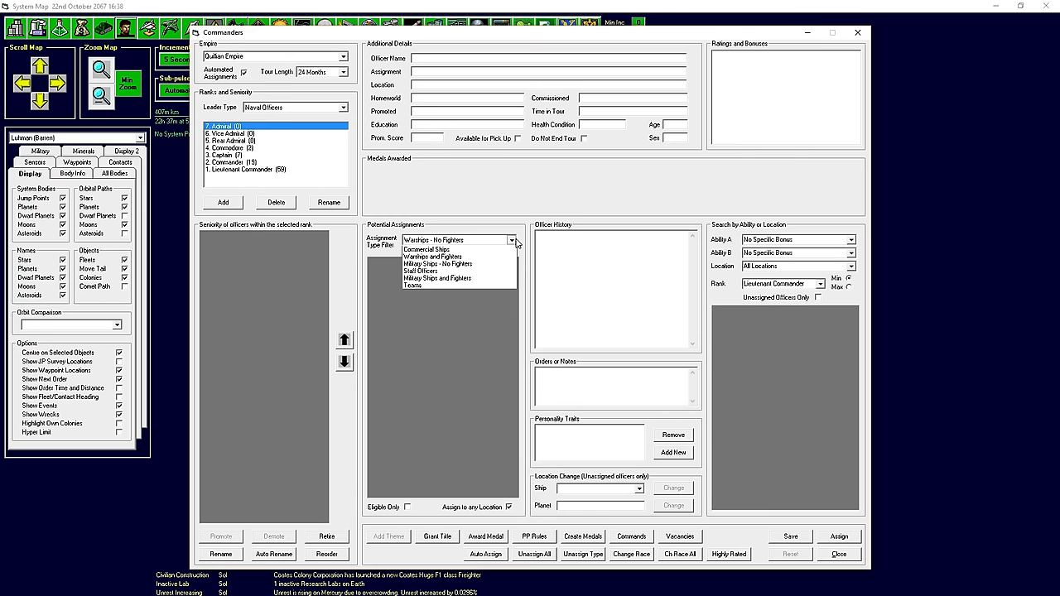
{"action": "left_click", "coordinate": [421, 271]}
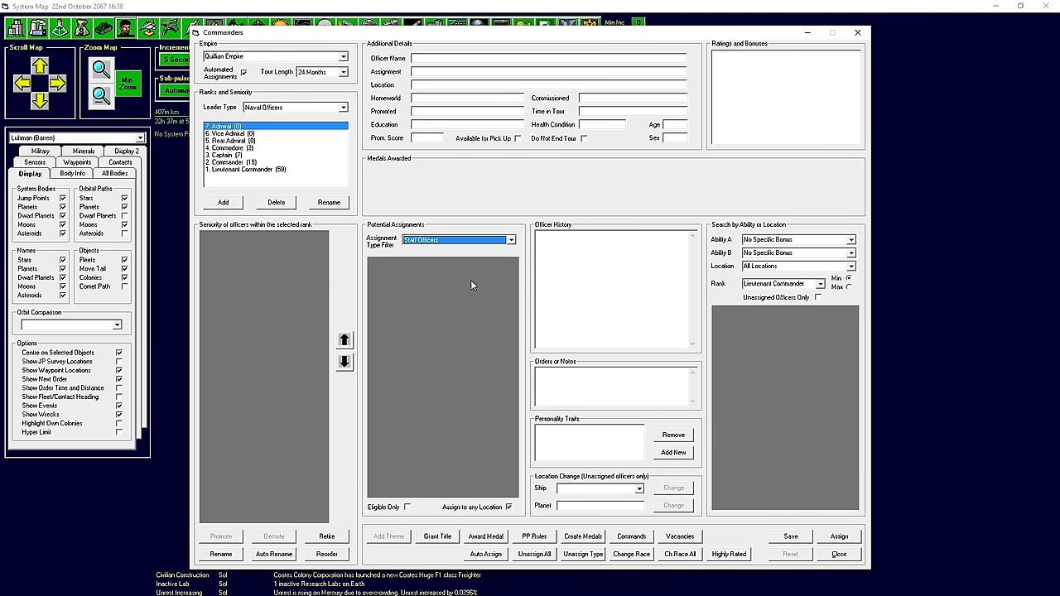
{"action": "left_click", "coordinate": [241, 147]}
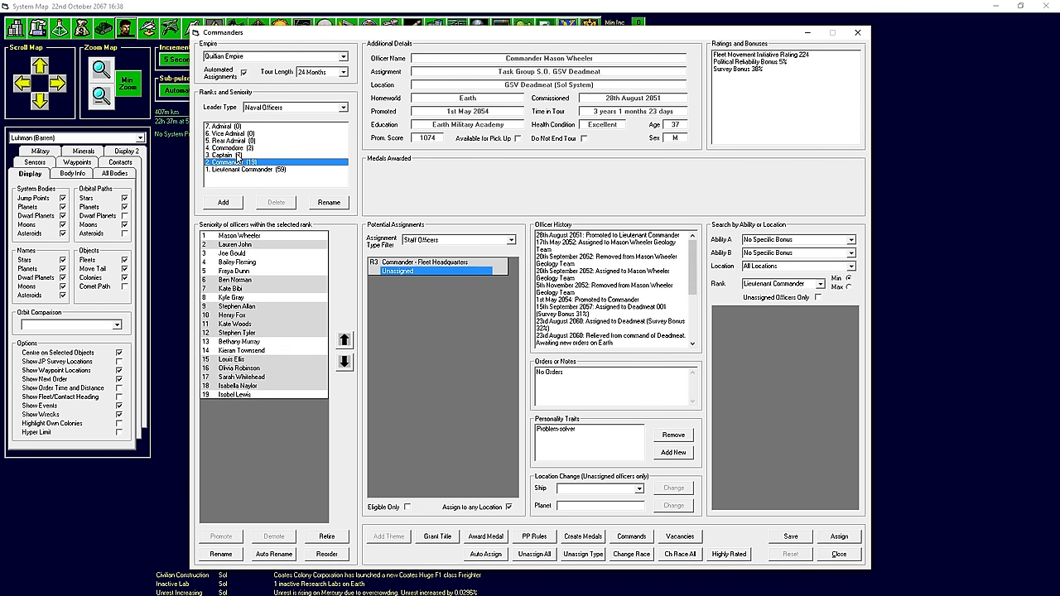
{"action": "left_click", "coordinate": [228, 154]}
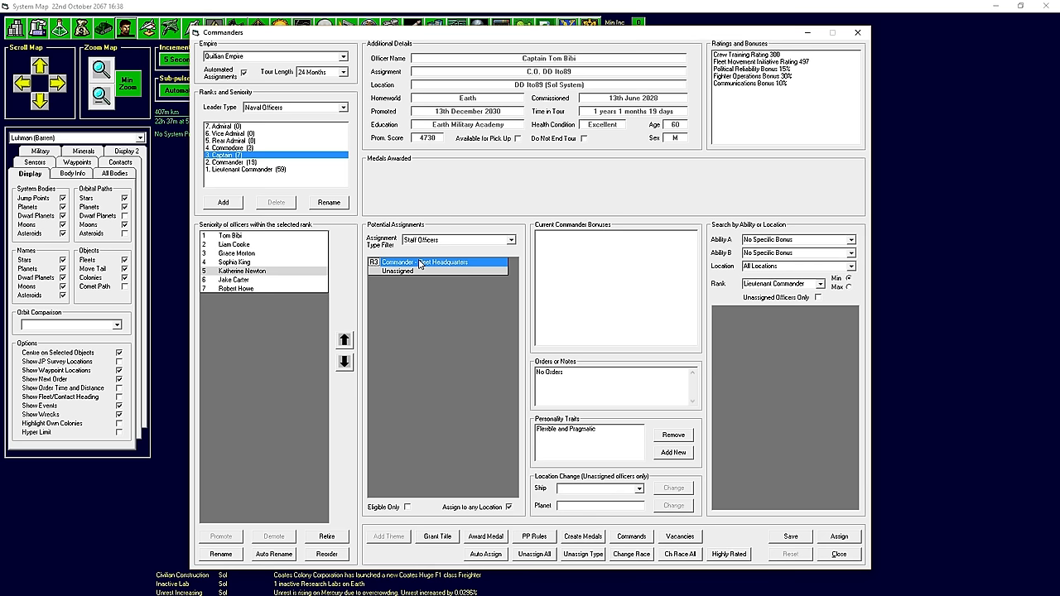
{"action": "left_click", "coordinate": [236, 147]}
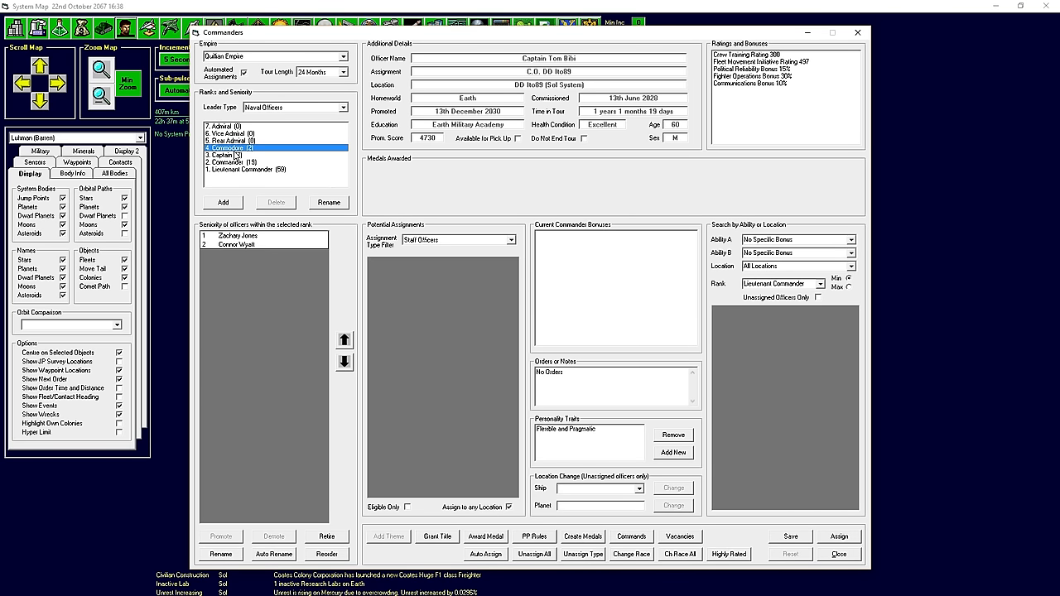
{"action": "left_click", "coordinate": [232, 155]}
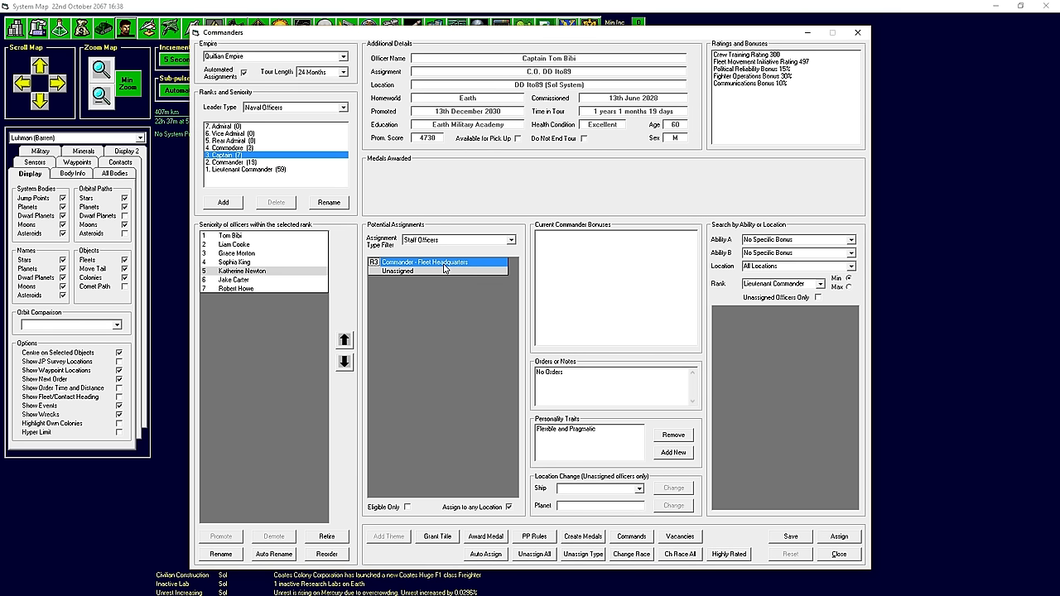
Assign the unassigned captain, Katherine Newton, as Commander - Fleet Headquarters.
{"action": "left_click", "coordinate": [242, 271]}
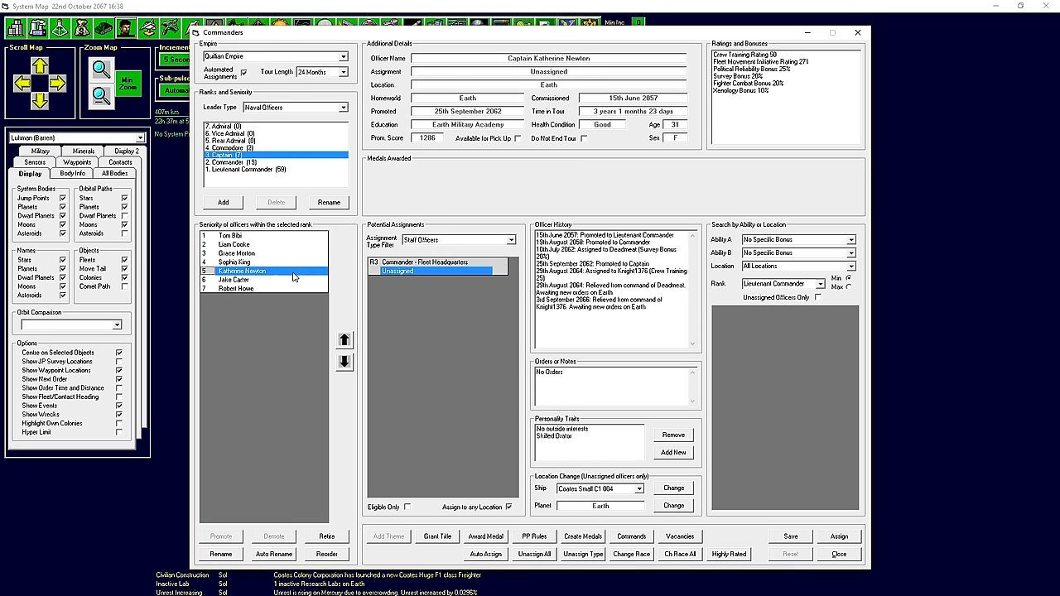
{"action": "left_click", "coordinate": [835, 536]}
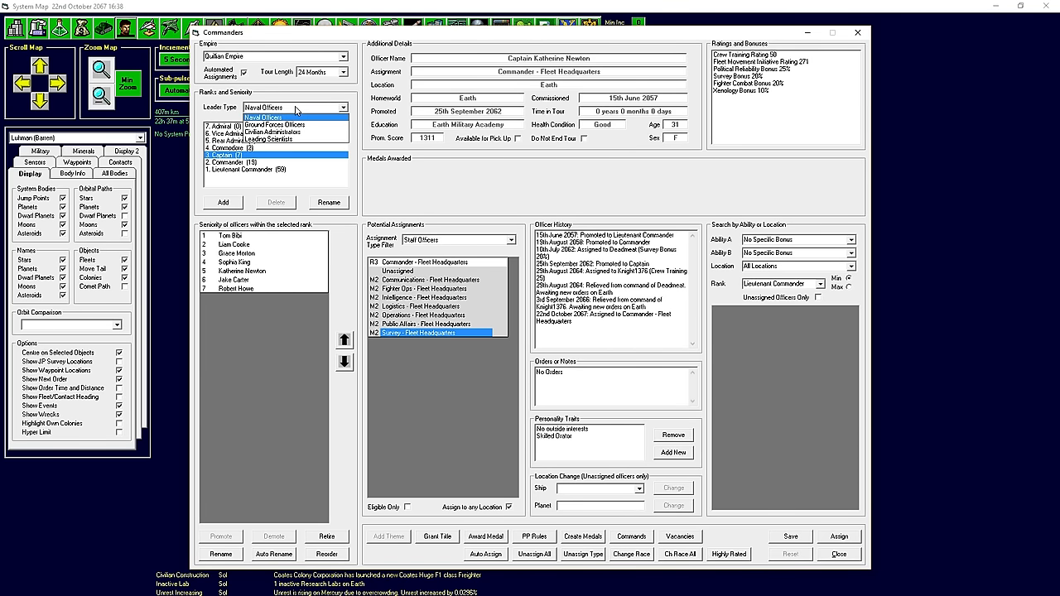
{"action": "left_click", "coordinate": [290, 117]}
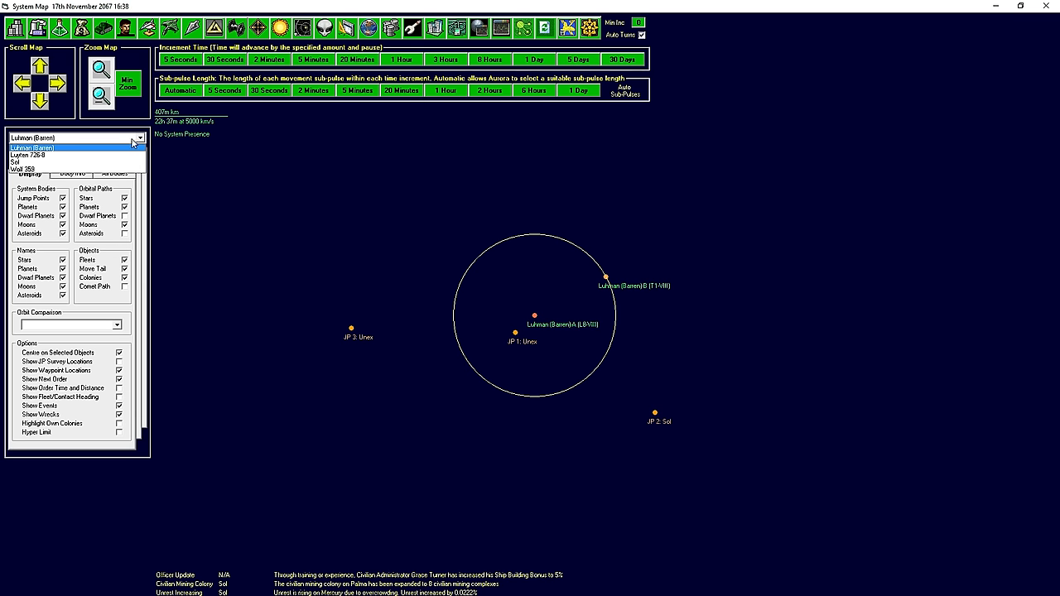
Show Sol with Contact Filter set to No Civilian, then advance time 5 days.
{"action": "left_click", "coordinate": [25, 162]}
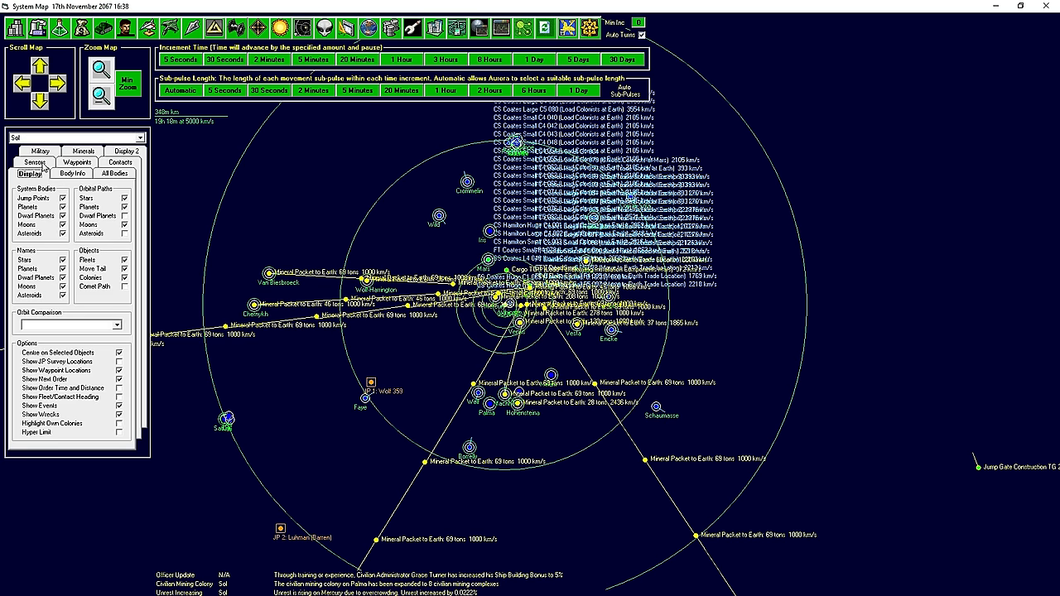
{"action": "left_click", "coordinate": [116, 174]}
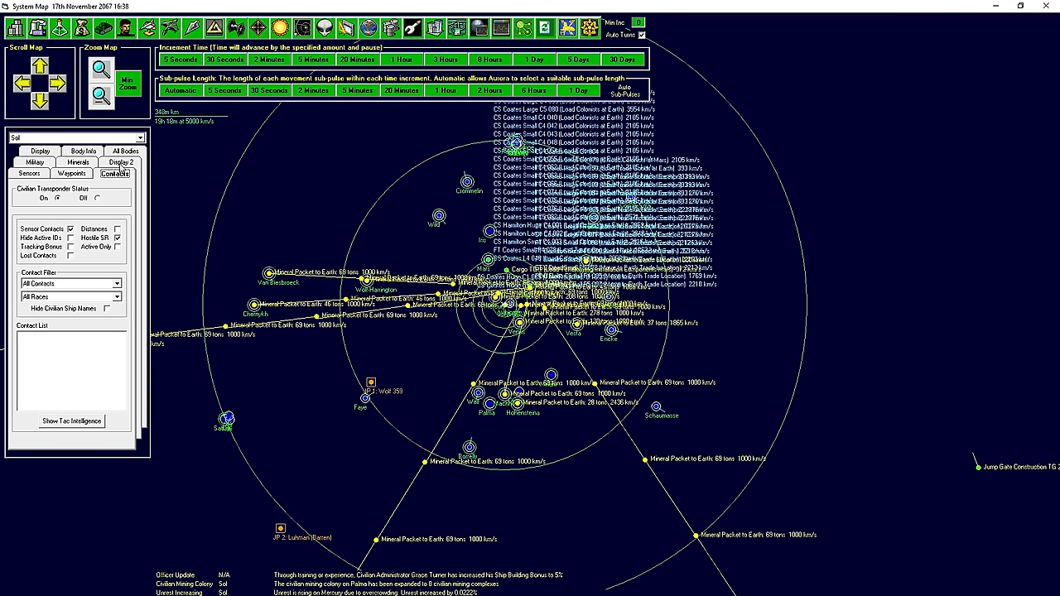
{"action": "left_click", "coordinate": [29, 174]}
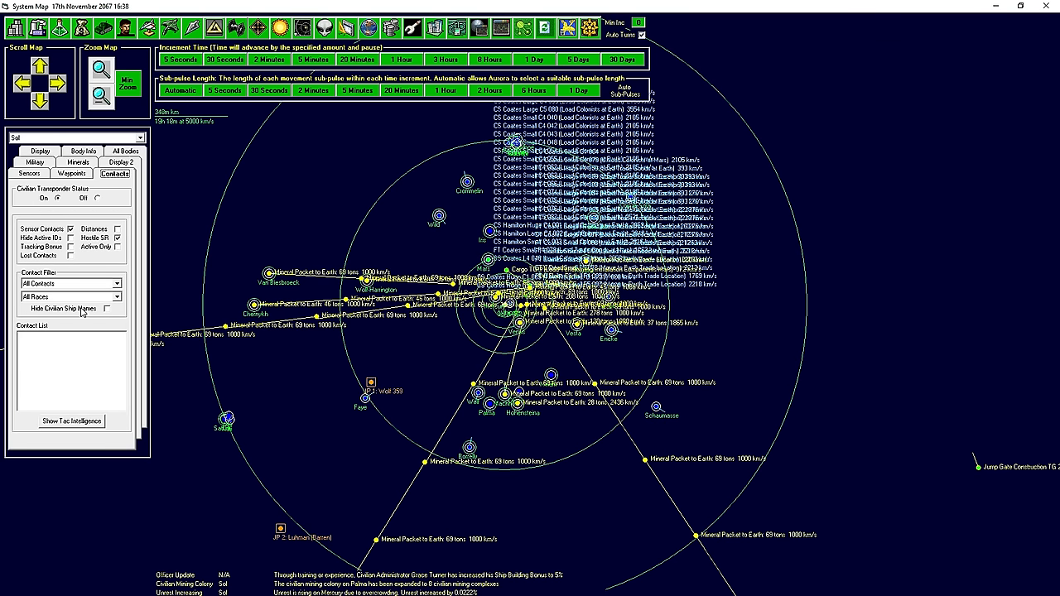
{"action": "left_click", "coordinate": [106, 309]}
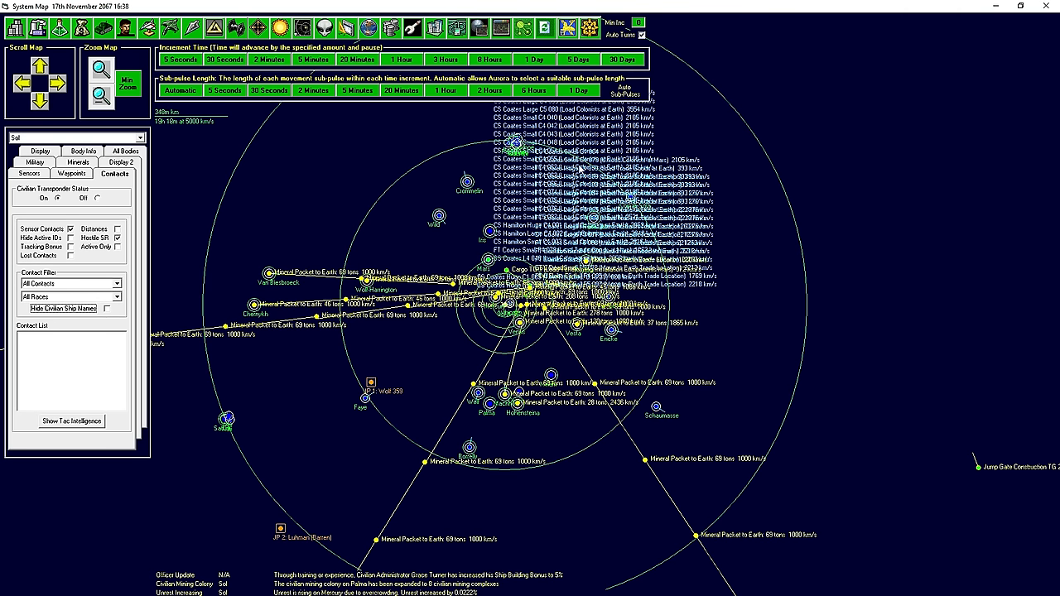
{"action": "mouse_move", "coordinate": [356, 205]}
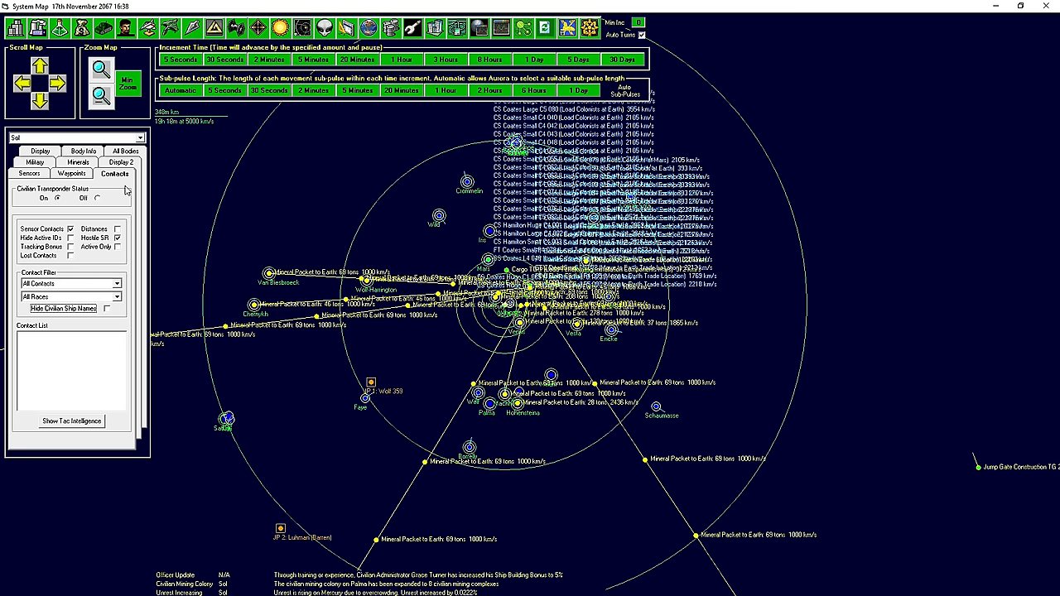
{"action": "mouse_move", "coordinate": [204, 255]}
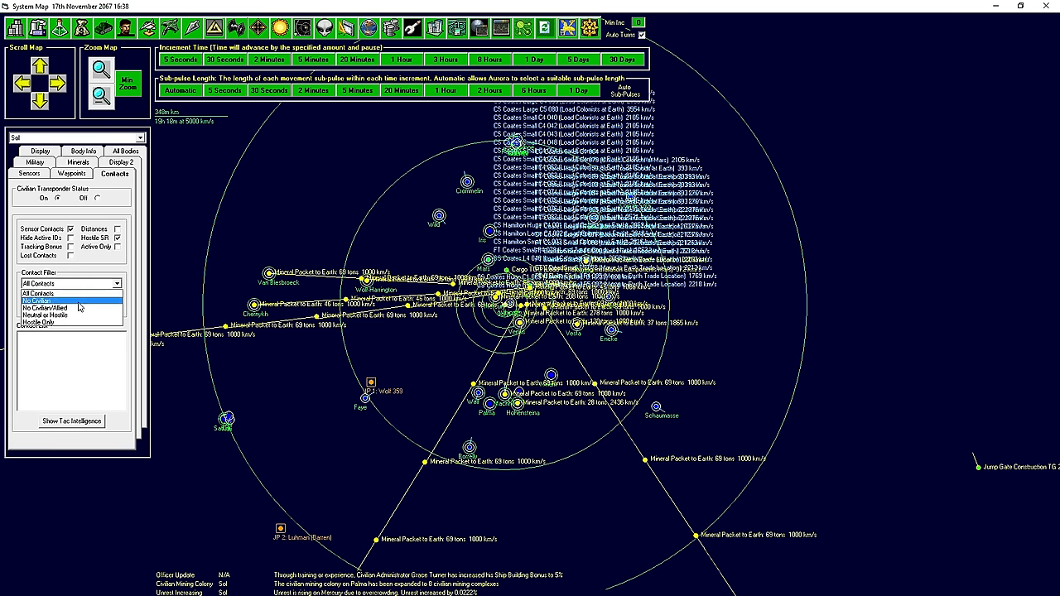
{"action": "left_click", "coordinate": [50, 301]}
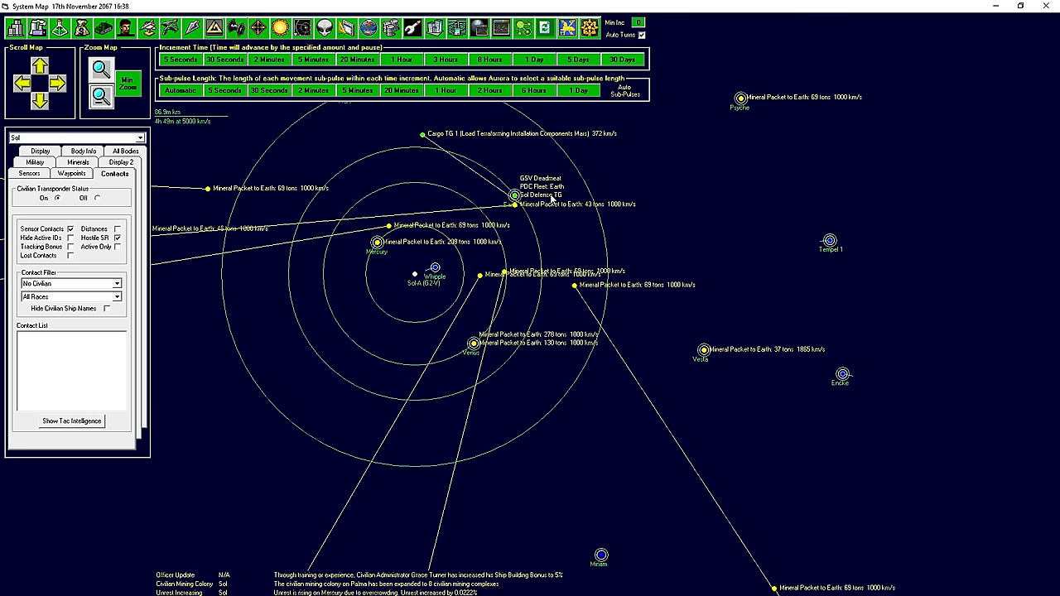
{"action": "mouse_move", "coordinate": [551, 198]}
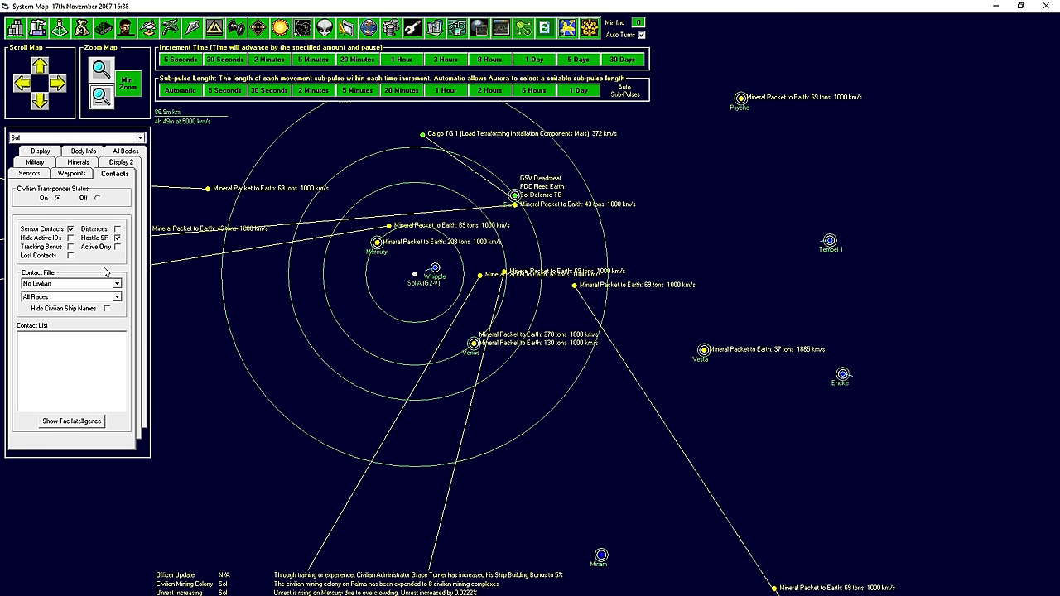
{"action": "left_click", "coordinate": [71, 284]}
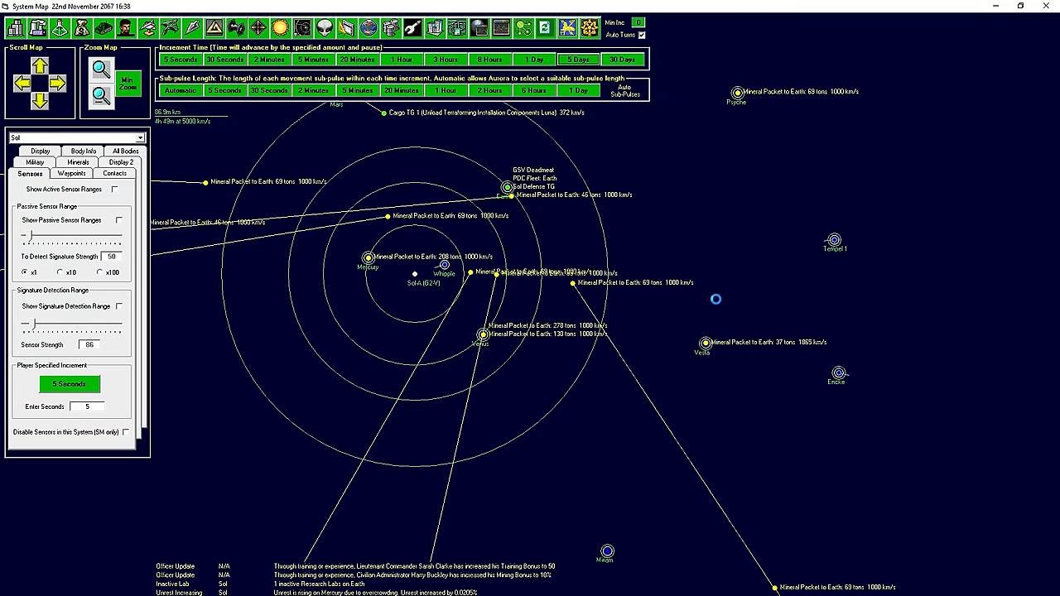
Create Engineering Section - Tiny research on Earth, view Colonization Cost Reduction 5%, then Luna's atmosphere.
{"action": "left_click", "coordinate": [580, 59]}
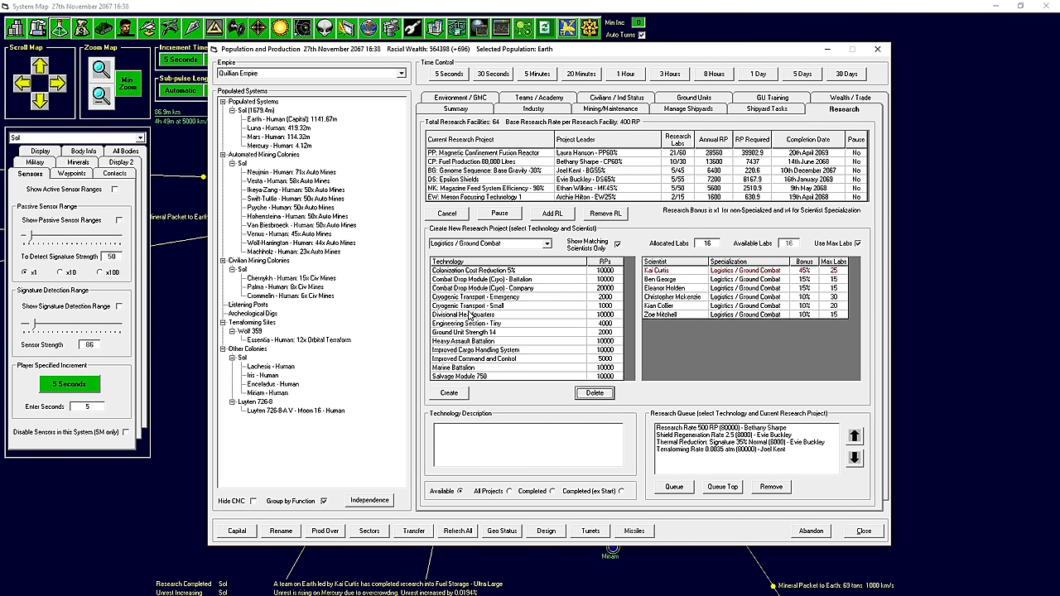
{"action": "mouse_move", "coordinate": [493, 305]}
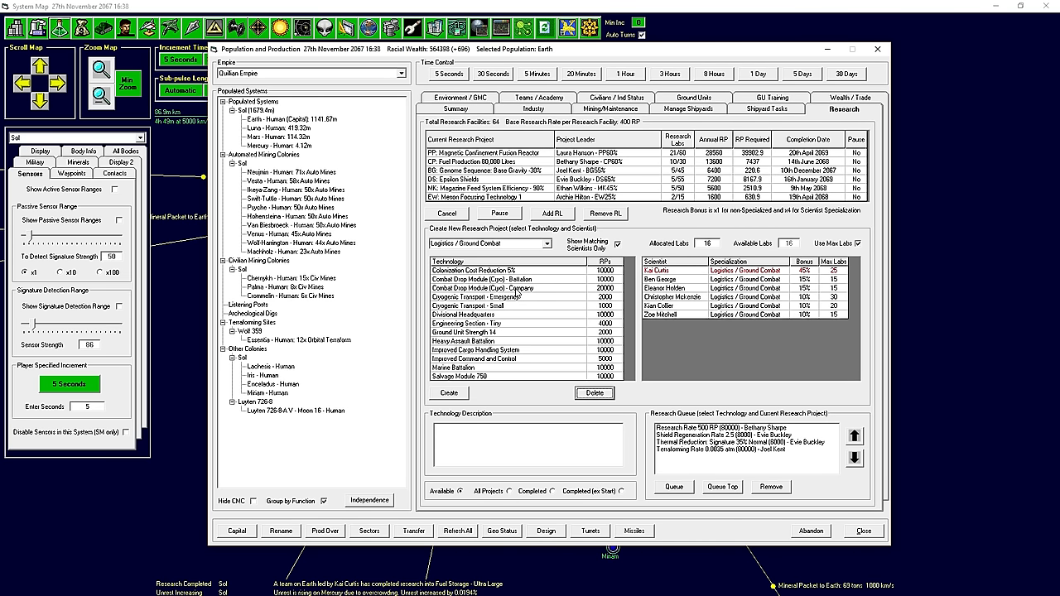
{"action": "mouse_move", "coordinate": [490, 361]}
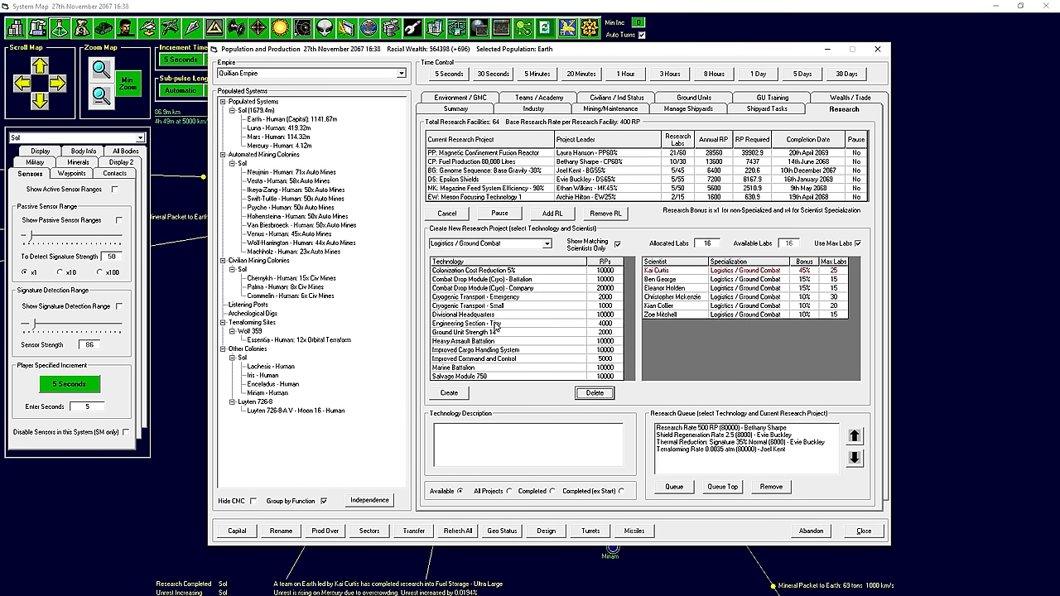
{"action": "left_click", "coordinate": [465, 322]}
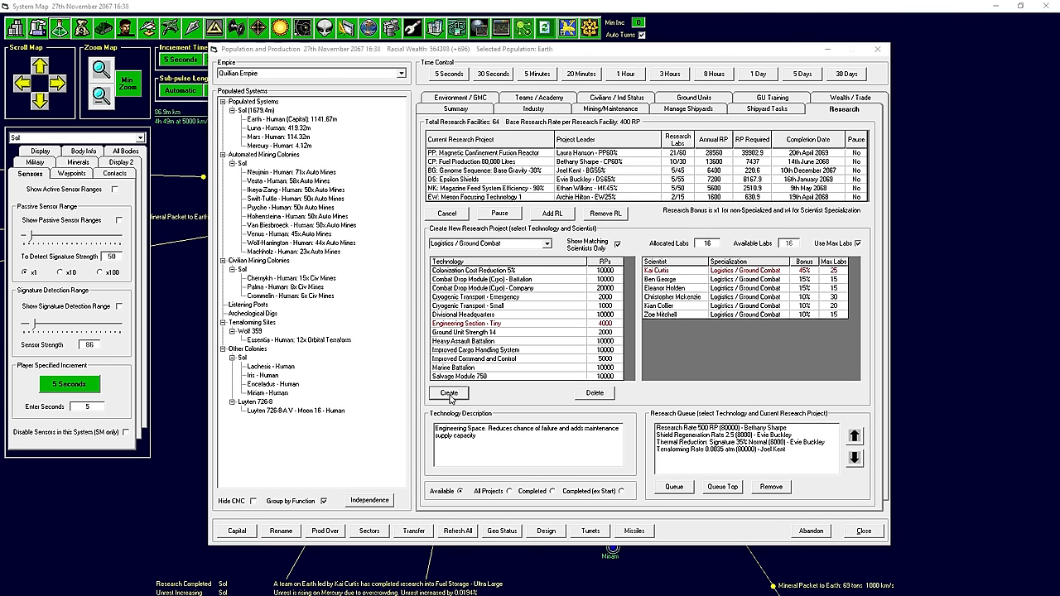
{"action": "left_click", "coordinate": [449, 392]}
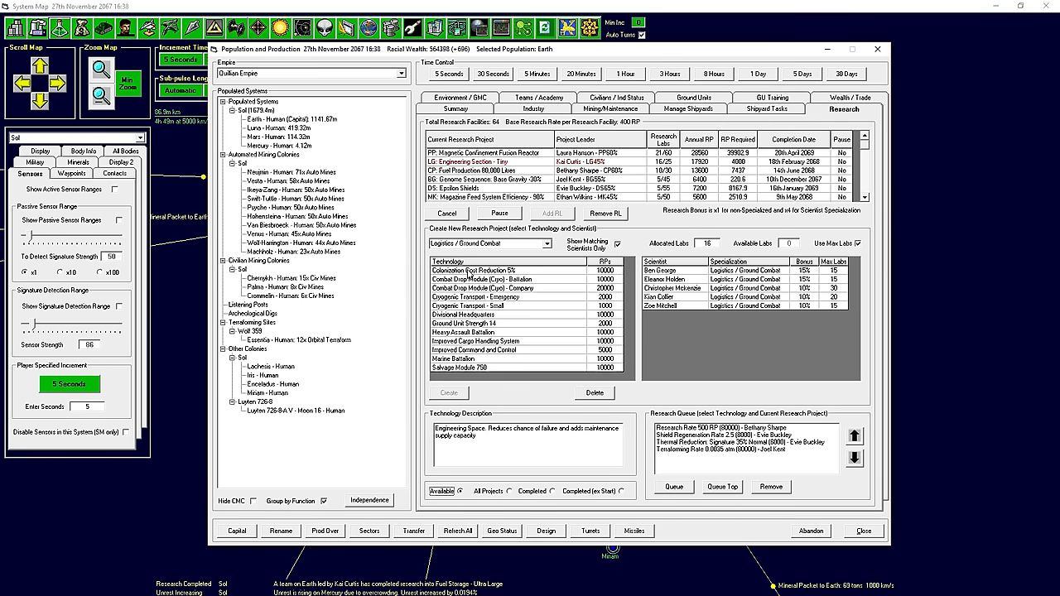
{"action": "left_click", "coordinate": [486, 270]}
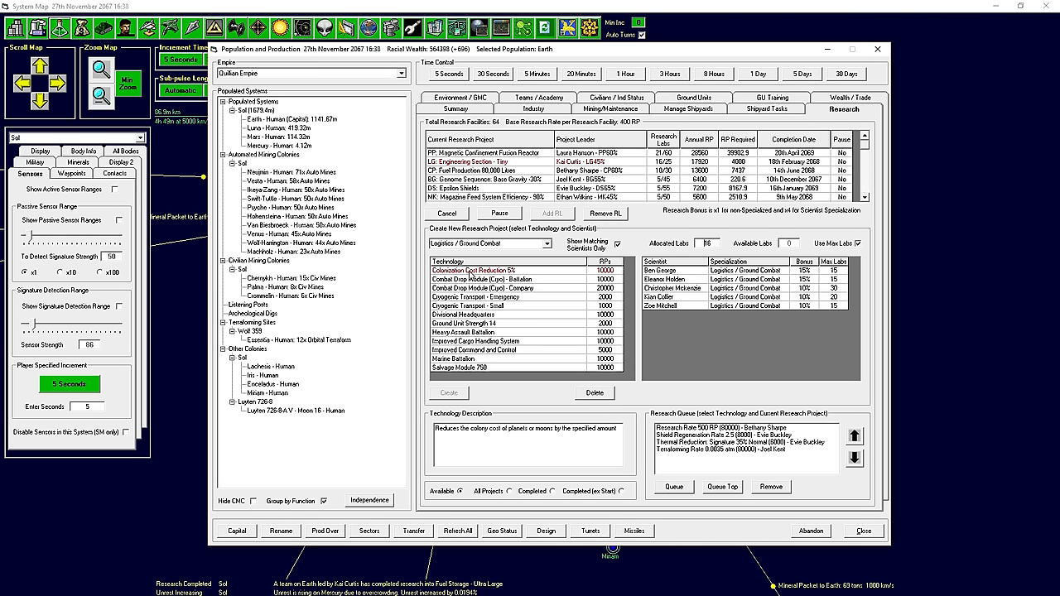
{"action": "mouse_move", "coordinate": [510, 303]}
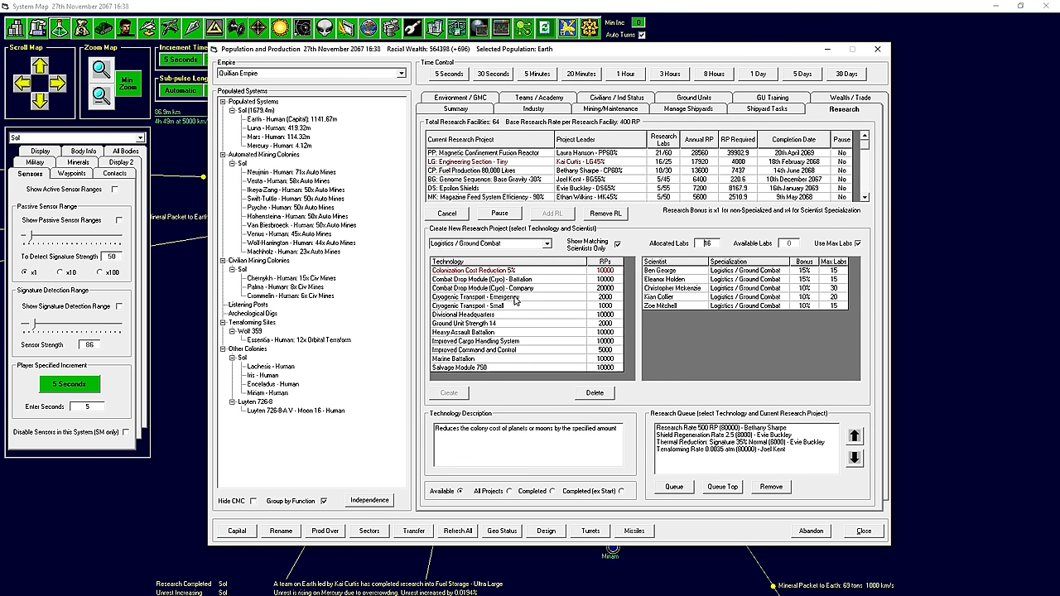
{"action": "mouse_move", "coordinate": [515, 300]}
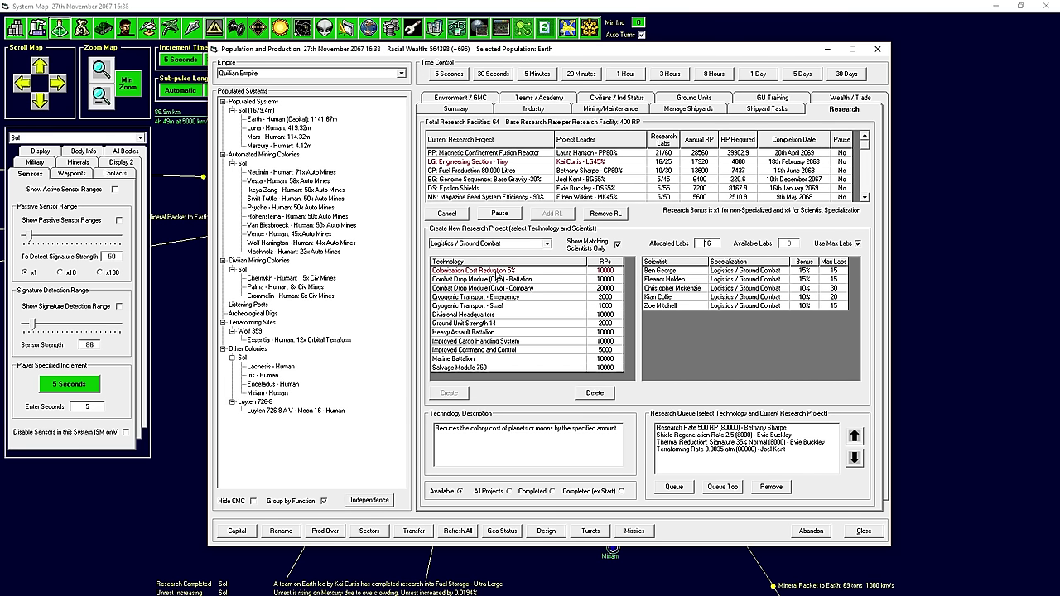
{"action": "left_click", "coordinate": [673, 487]}
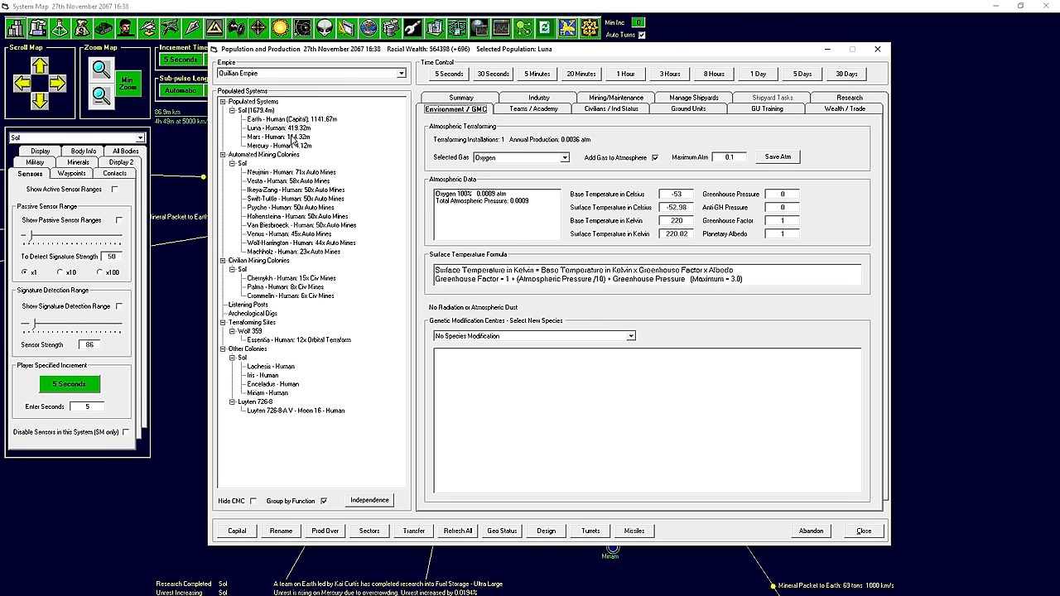
Set Mars's terraforming gas to Terraforming Inactive.
{"action": "left_click", "coordinate": [277, 137]}
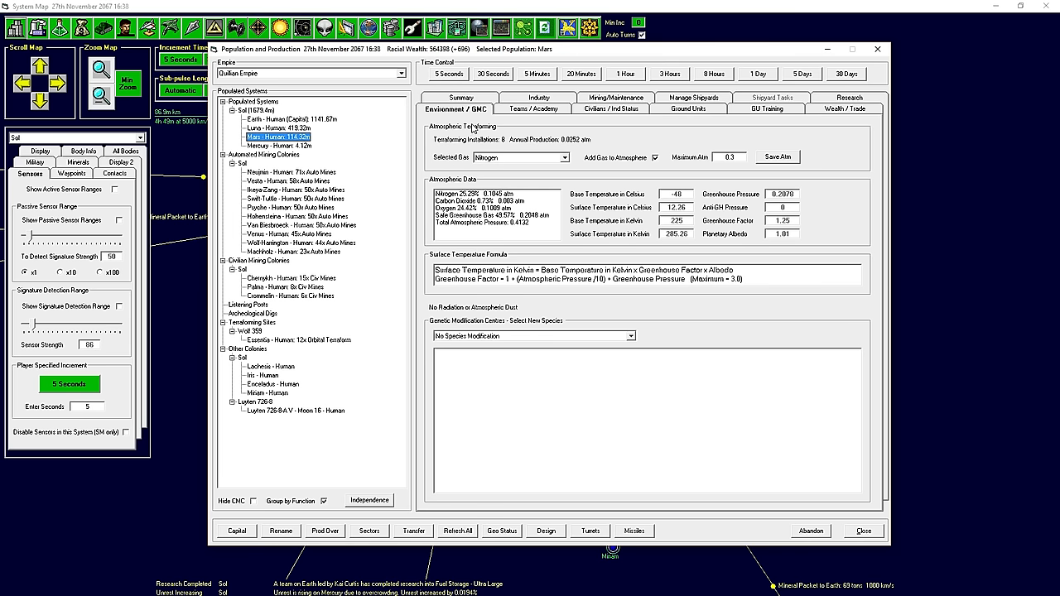
{"action": "mouse_move", "coordinate": [657, 166]}
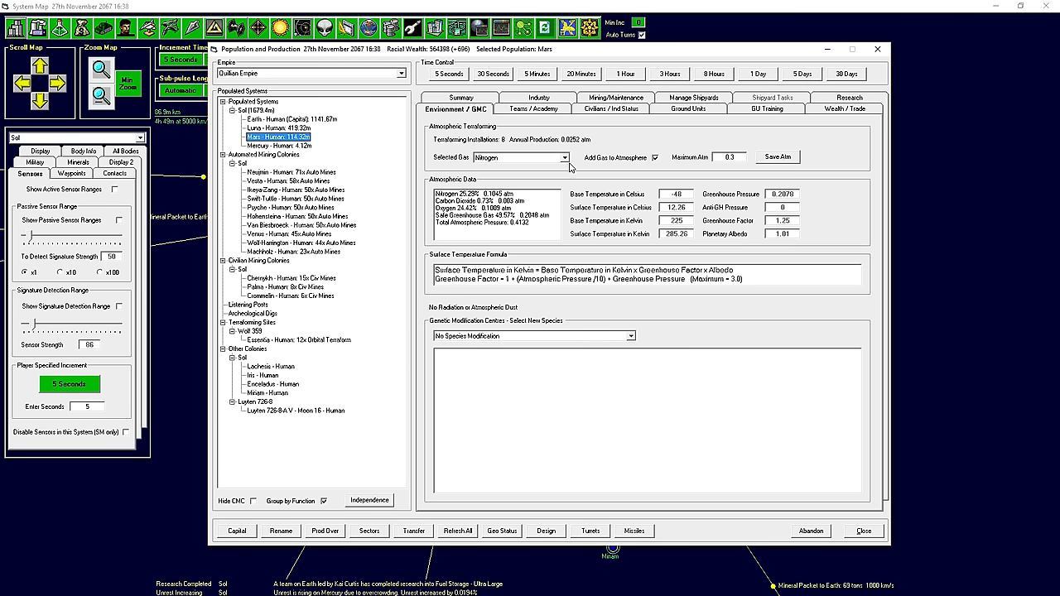
{"action": "left_click", "coordinate": [564, 157]}
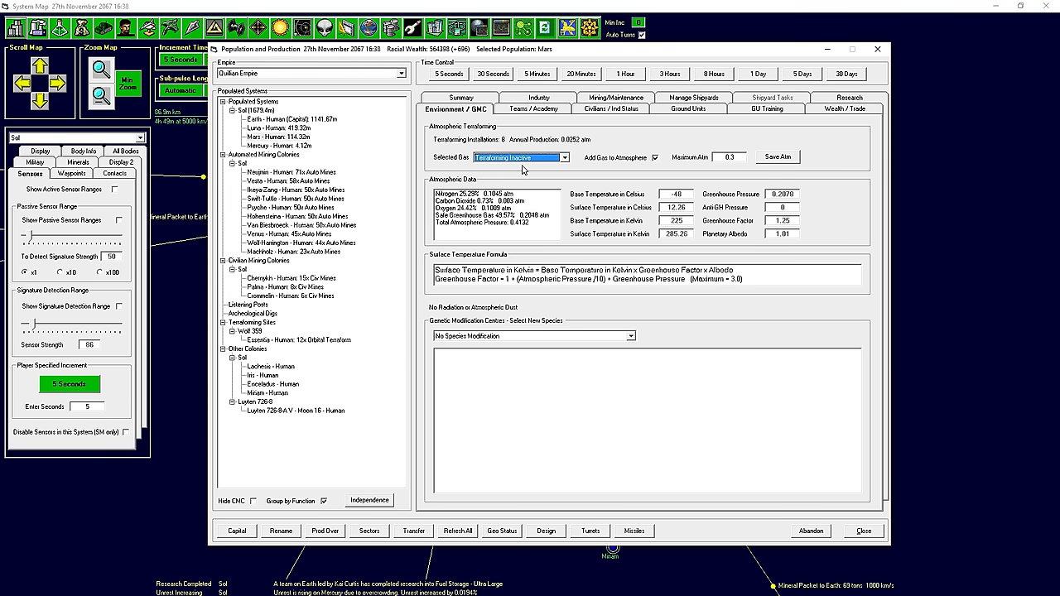
{"action": "left_click", "coordinate": [281, 146]}
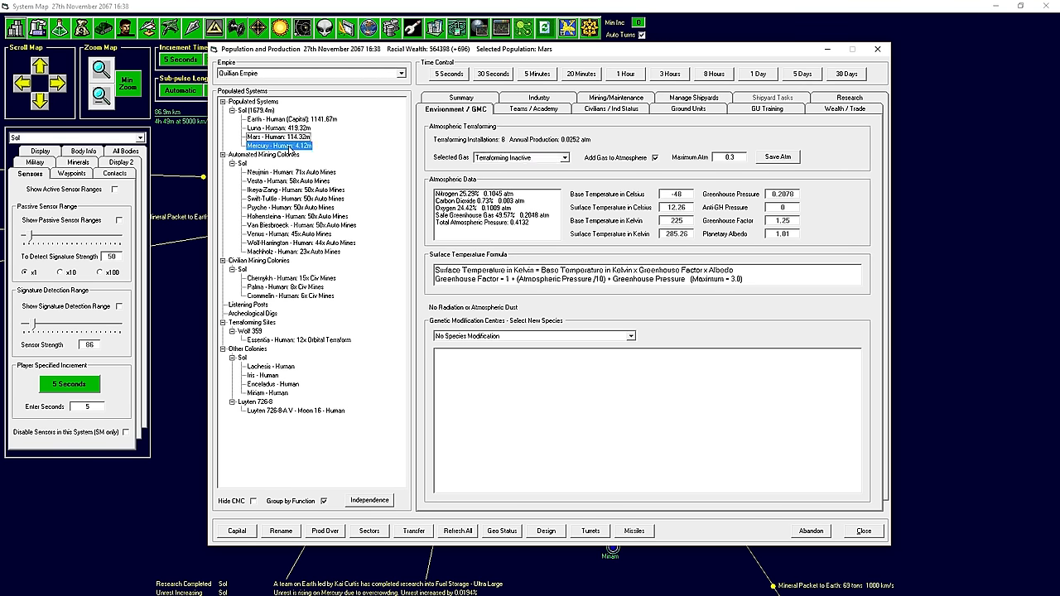
Have Mercury add oxygen up to 0.1 atm, then close the population overview.
{"action": "left_click", "coordinate": [281, 146]}
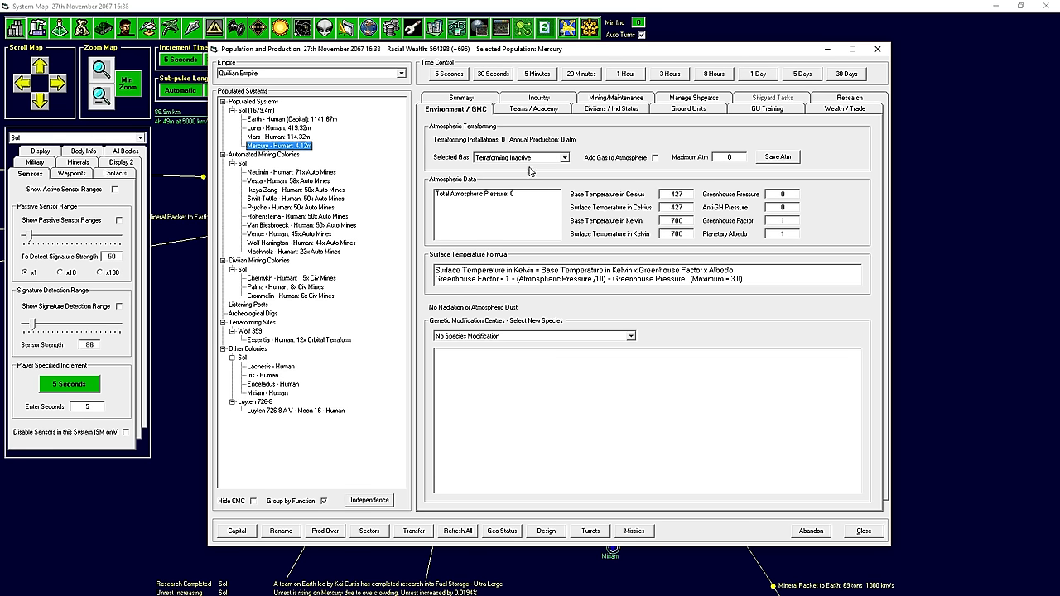
{"action": "left_click", "coordinate": [560, 157]}
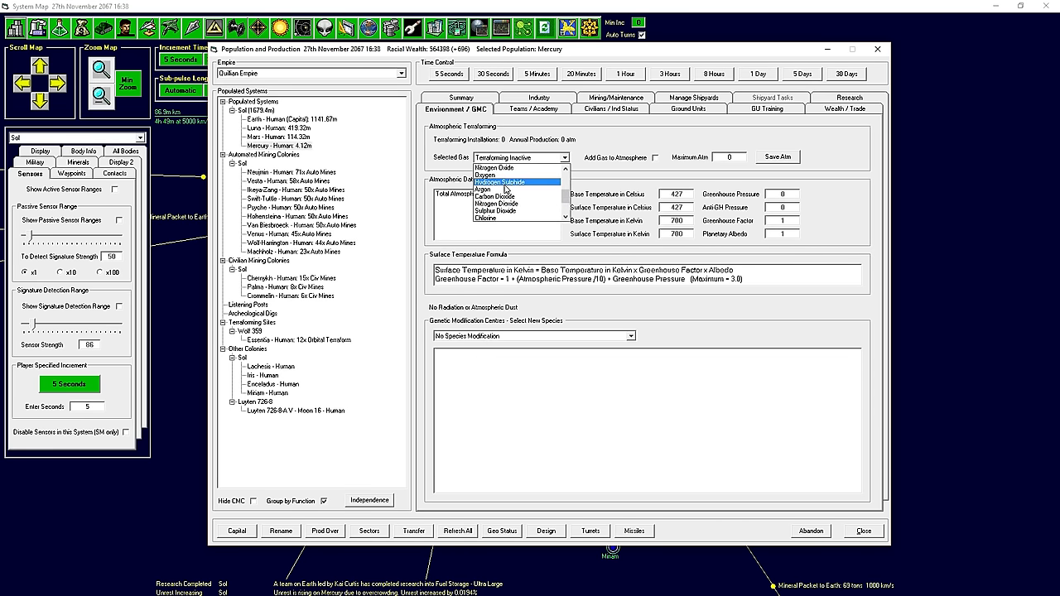
{"action": "left_click", "coordinate": [496, 175]}
{"action": "type", "text": ".1"}
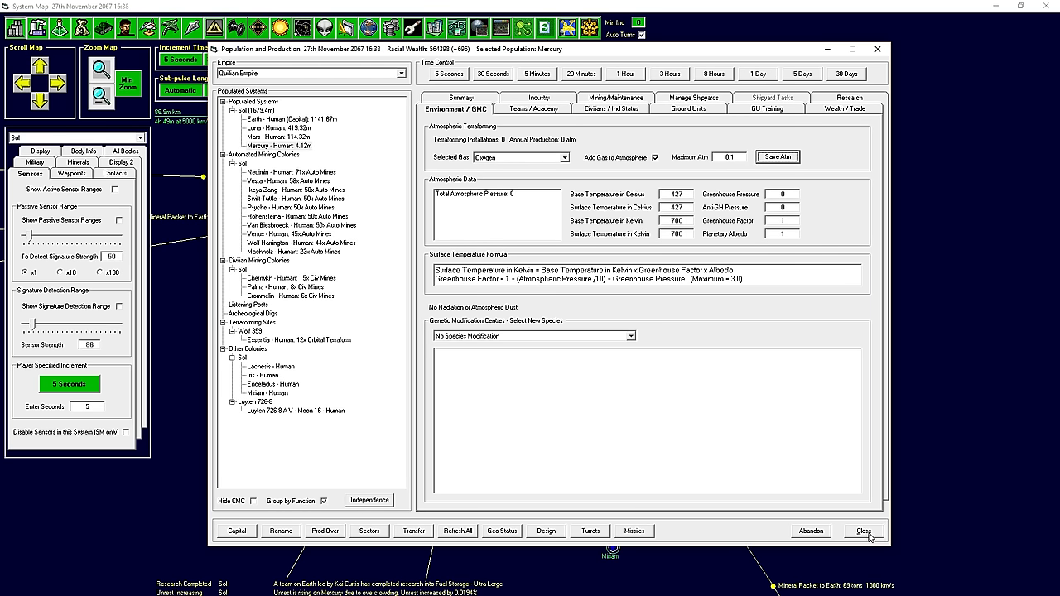
{"action": "left_click", "coordinate": [865, 530]}
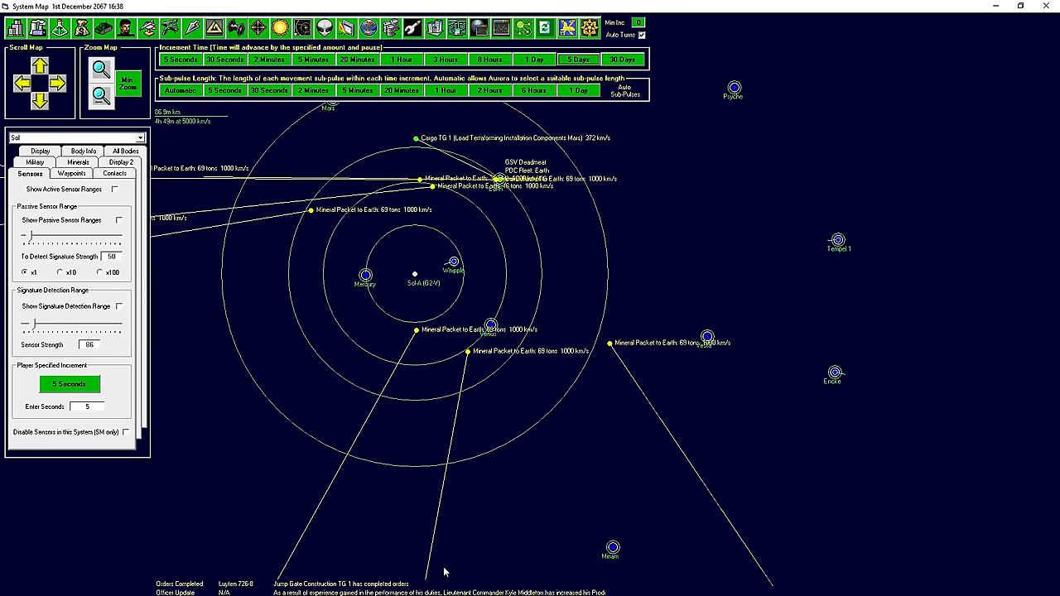
{"action": "mouse_move", "coordinate": [442, 566]}
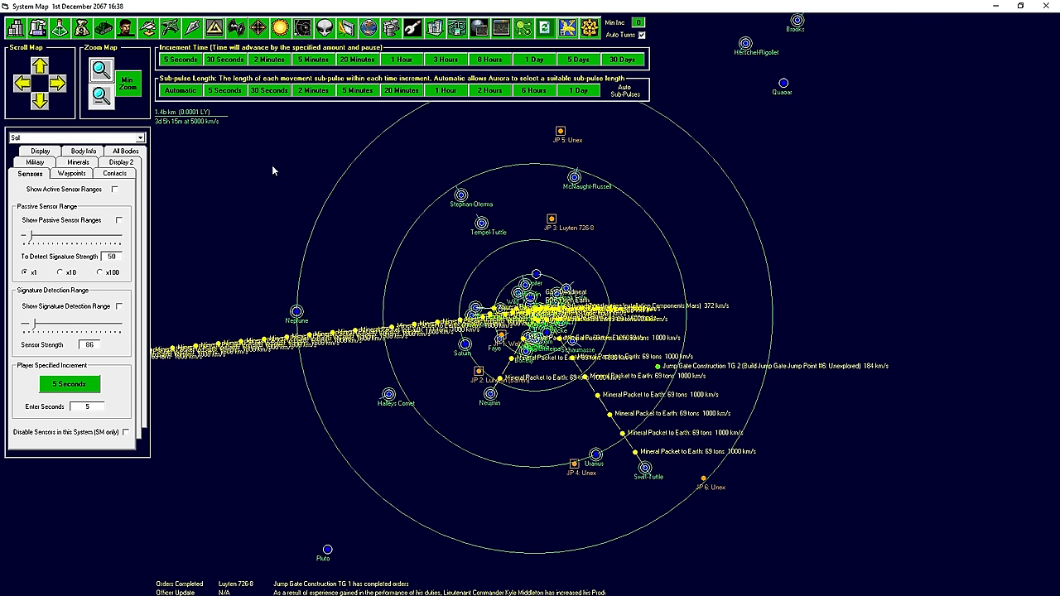
Show the Luyten 726-8 system map and bring up the Task Groups window.
{"action": "left_click", "coordinate": [138, 138]}
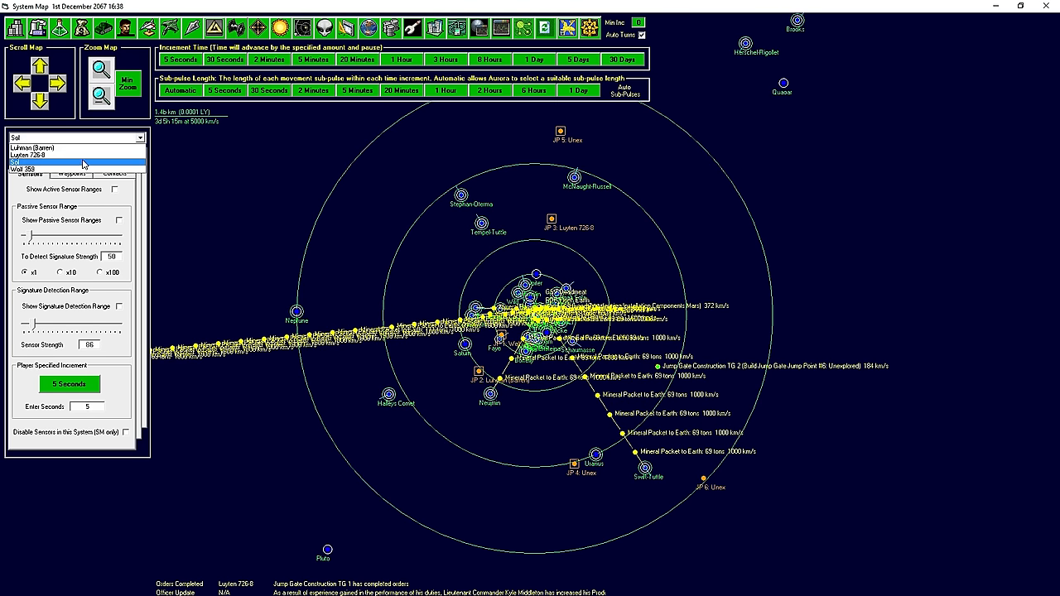
{"action": "left_click", "coordinate": [50, 169]}
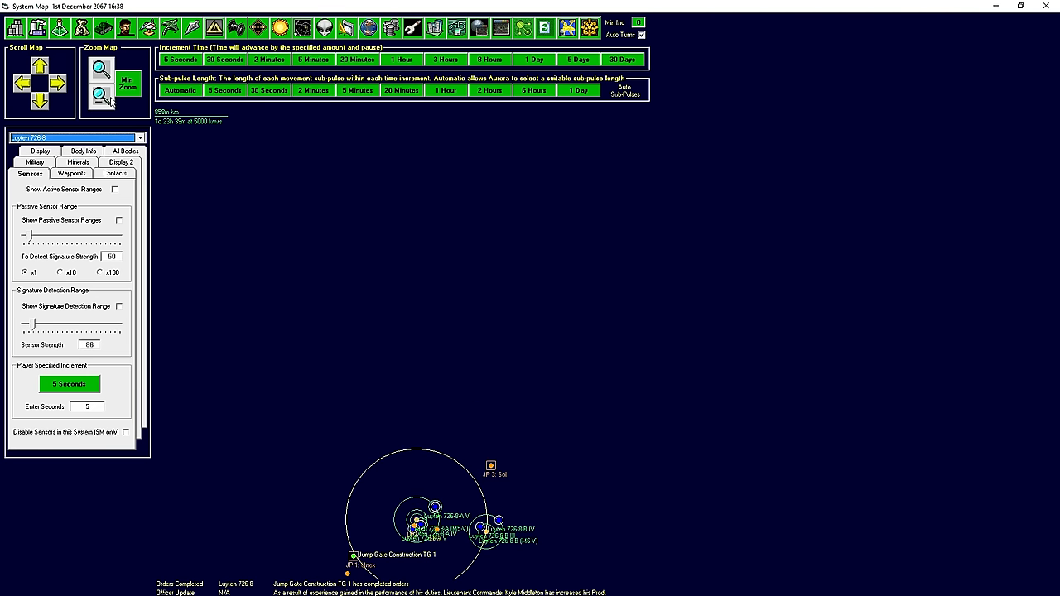
{"action": "left_click", "coordinate": [98, 97]}
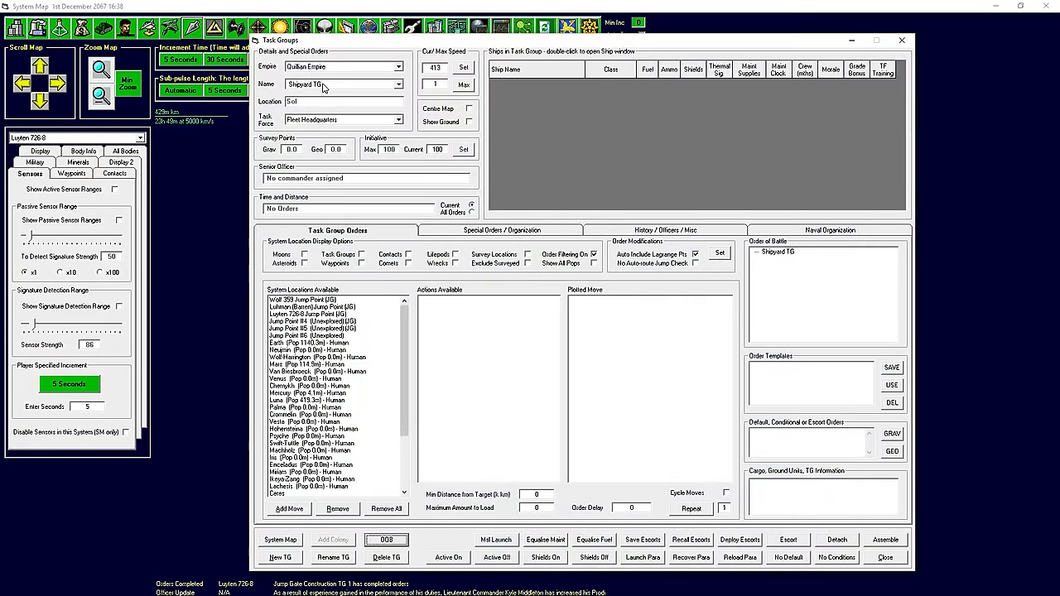
Order Jump Gate Construction TG 1 to build a jump gate at Jump Point #2.
{"action": "left_click", "coordinate": [393, 84]}
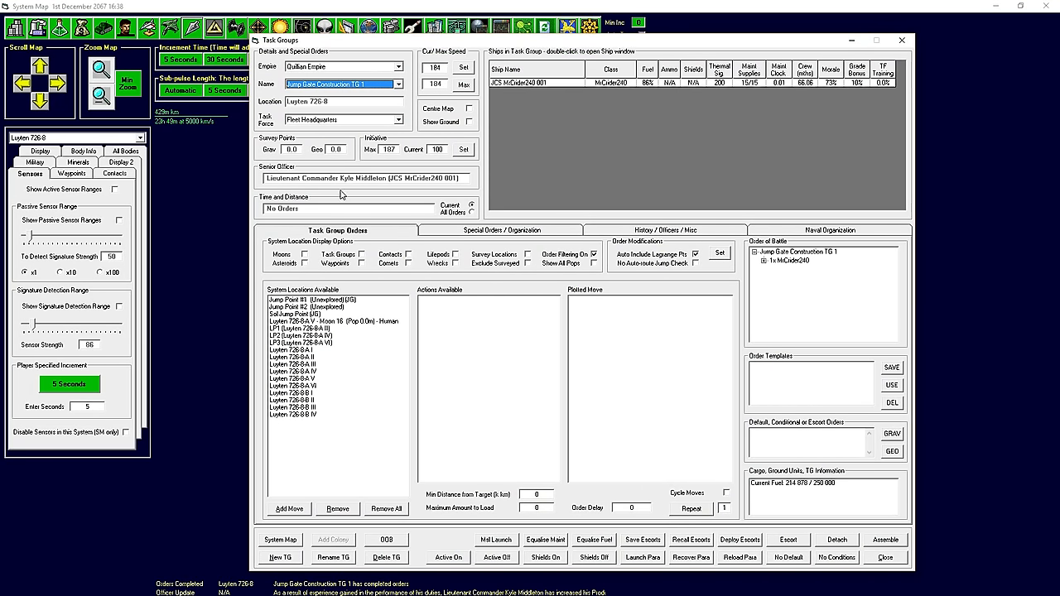
{"action": "left_click", "coordinate": [315, 307]}
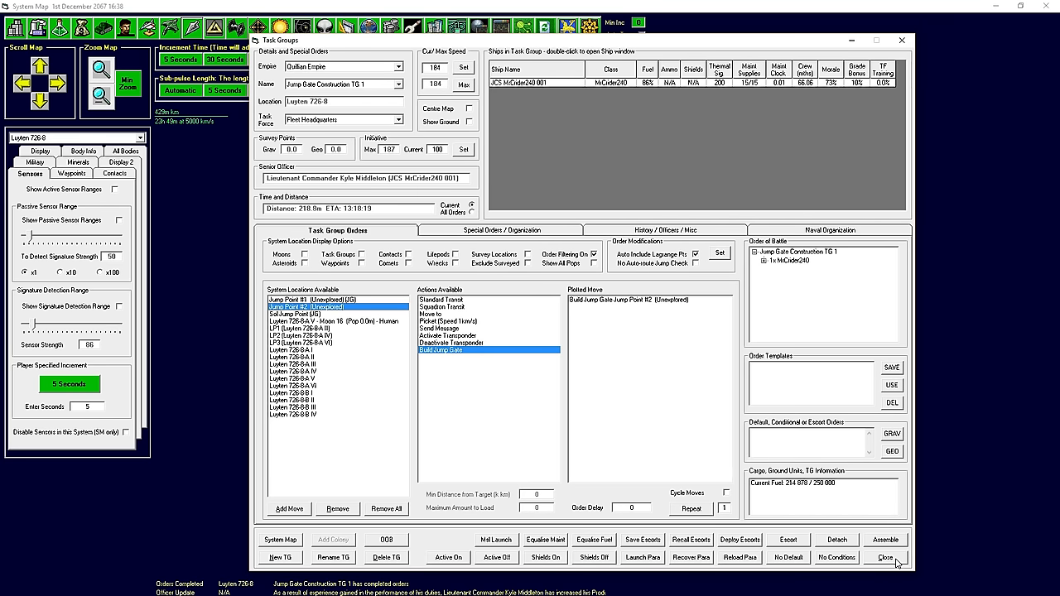
{"action": "left_click", "coordinate": [887, 558]}
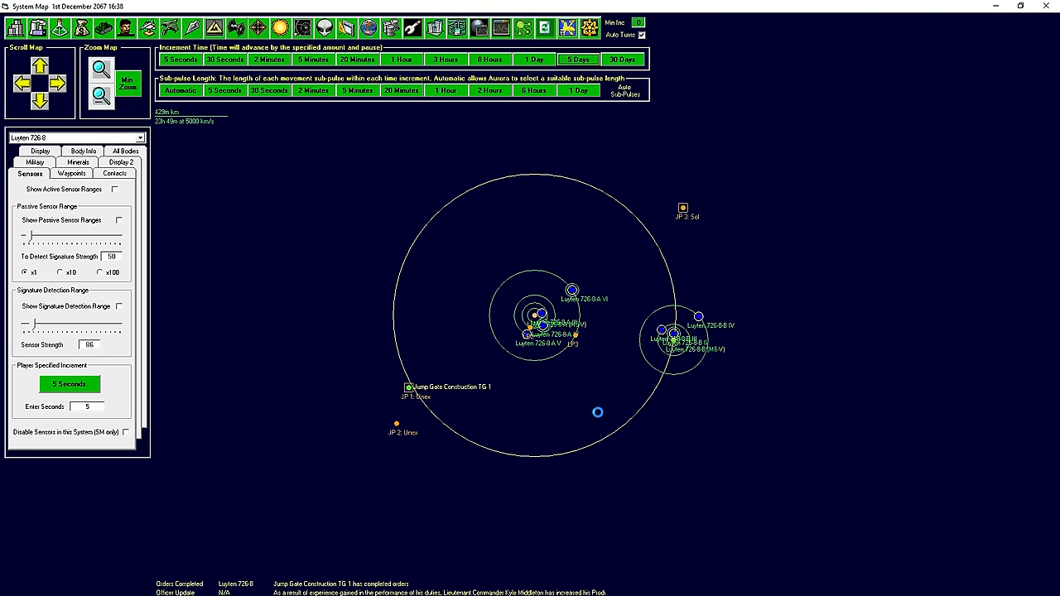
Advance the game clock in four 5-day increments to 26th December 2067.
{"action": "left_click", "coordinate": [591, 59]}
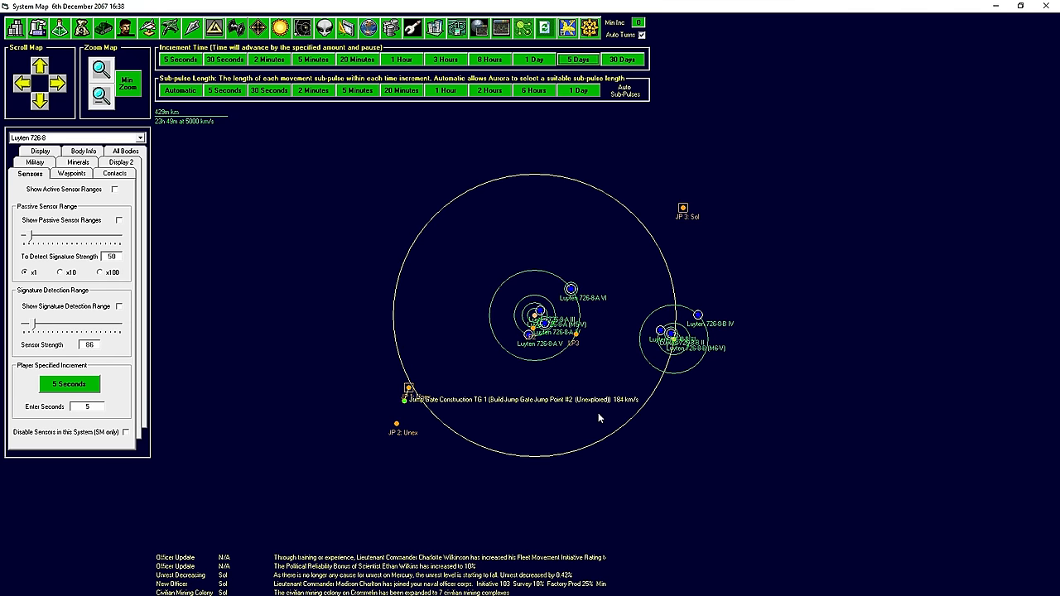
{"action": "mouse_move", "coordinate": [373, 565]}
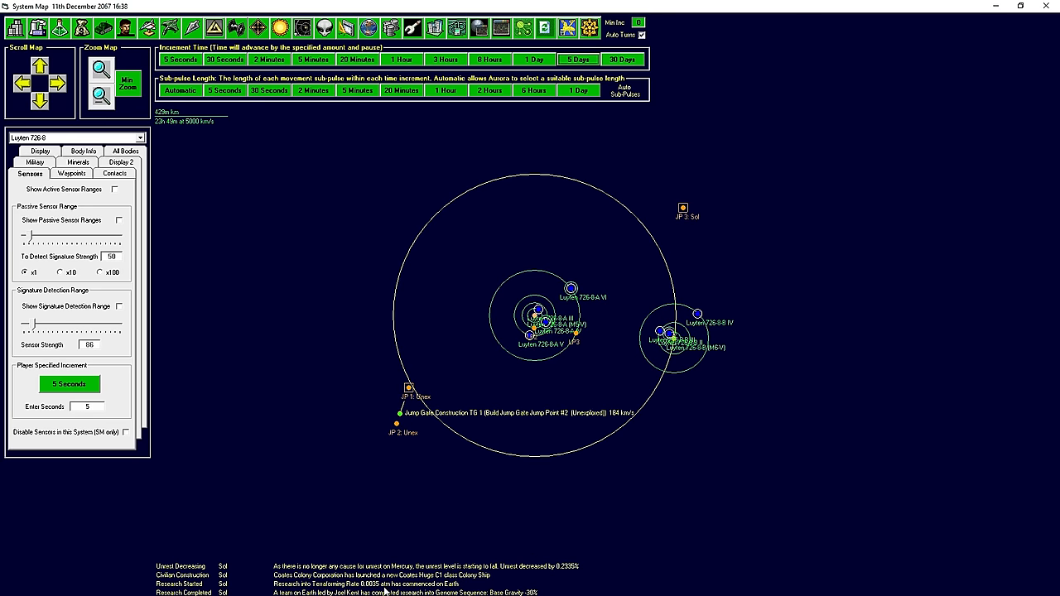
{"action": "mouse_move", "coordinate": [526, 578]}
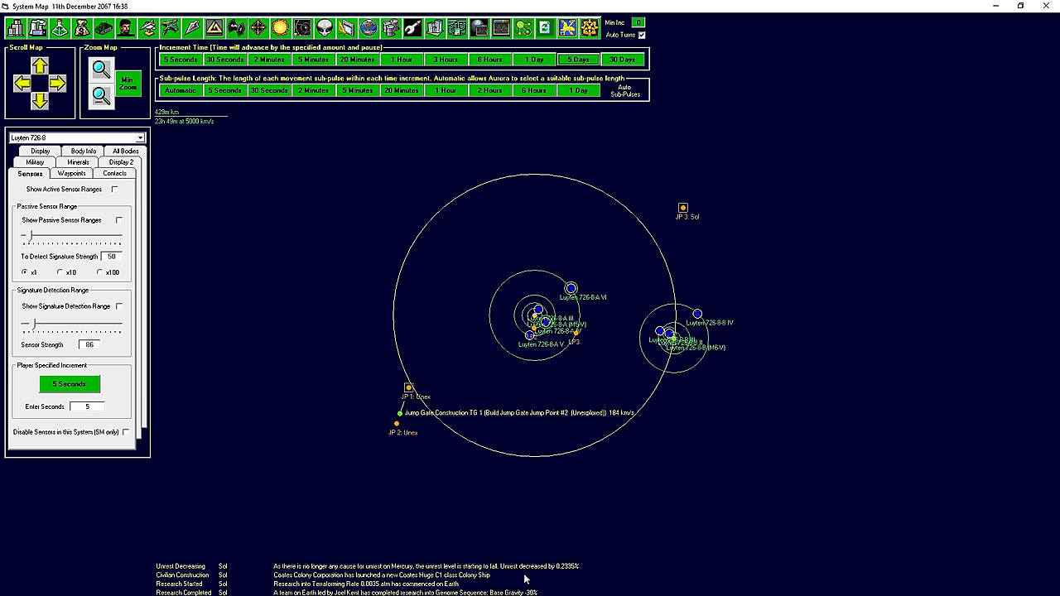
{"action": "mouse_move", "coordinate": [511, 255]}
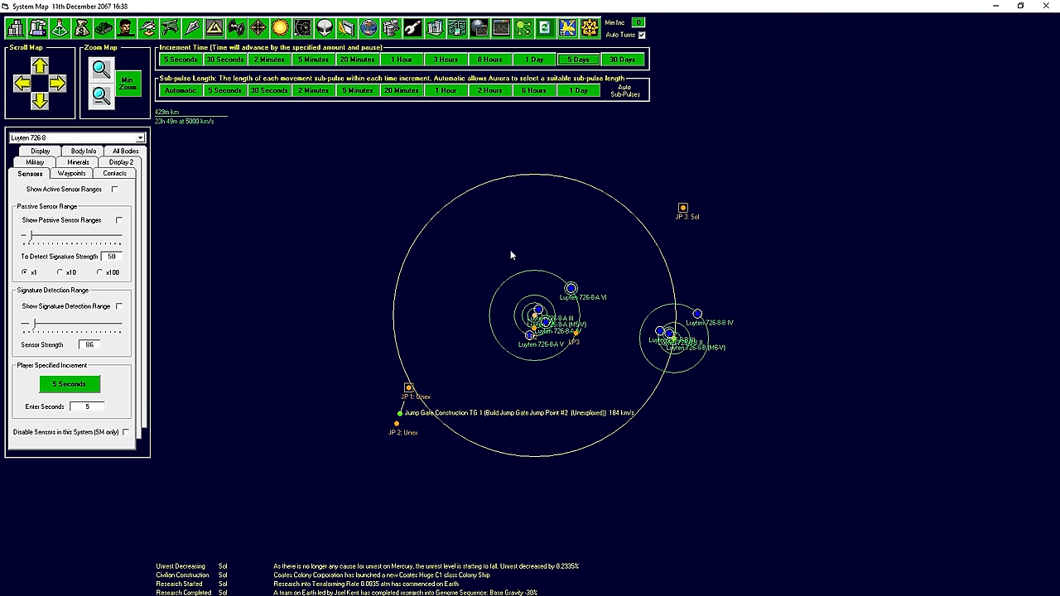
{"action": "mouse_move", "coordinate": [411, 327]}
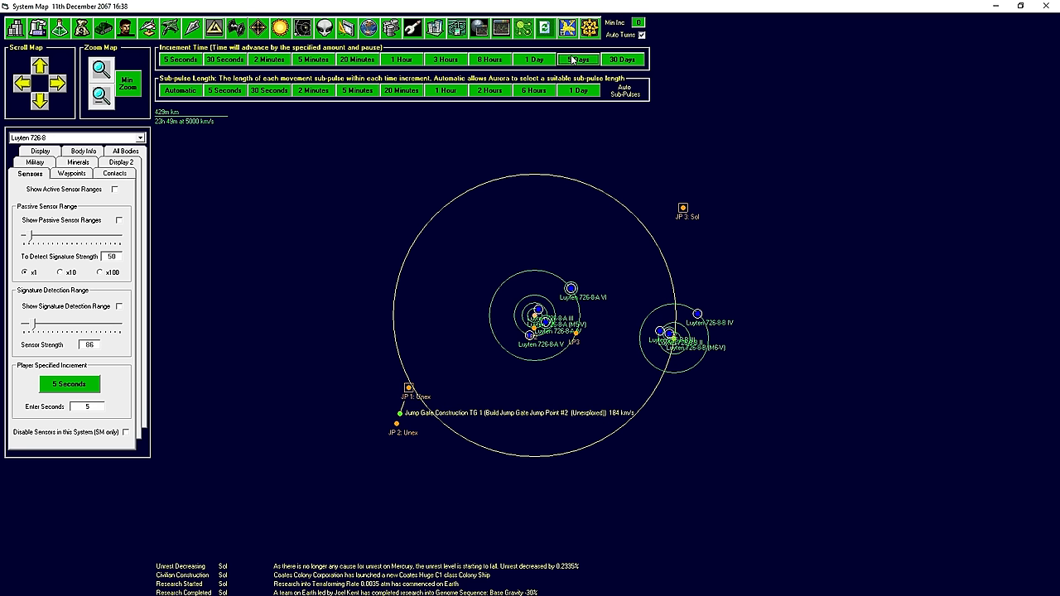
{"action": "left_click", "coordinate": [582, 58]}
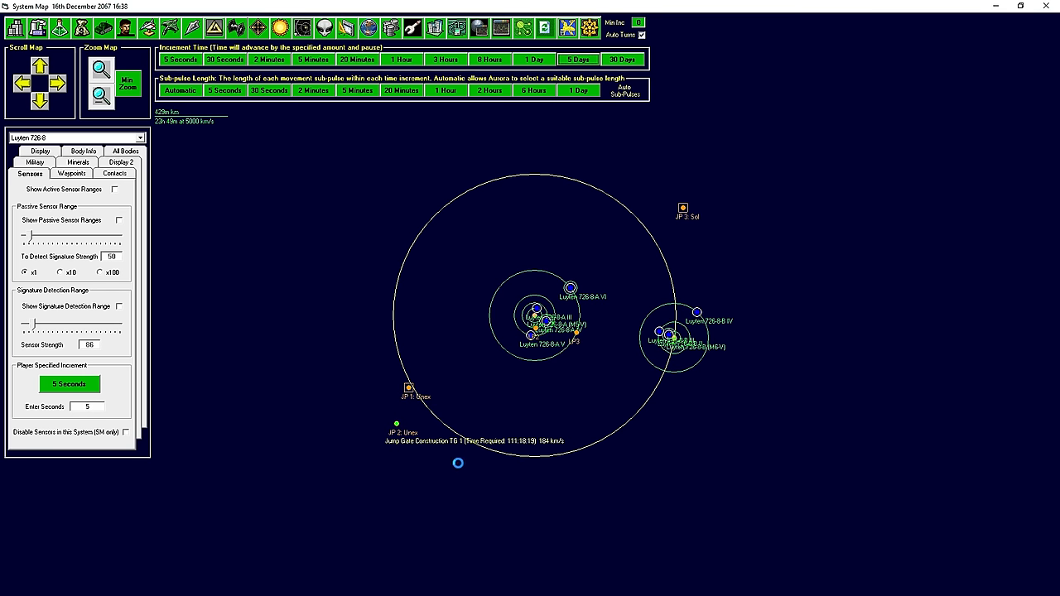
{"action": "left_click", "coordinate": [580, 59]}
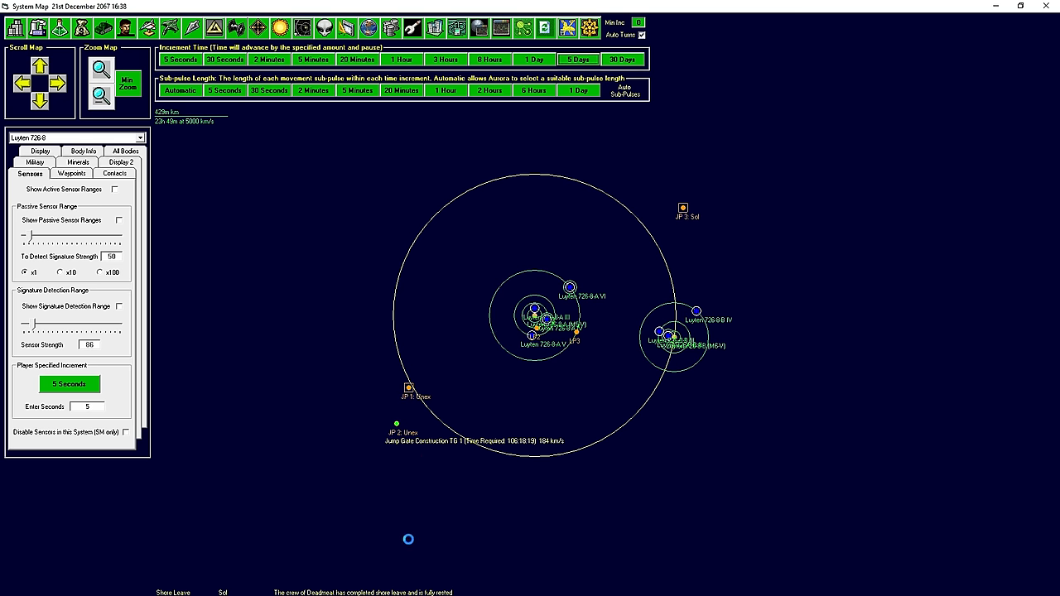
{"action": "left_click", "coordinate": [583, 60]}
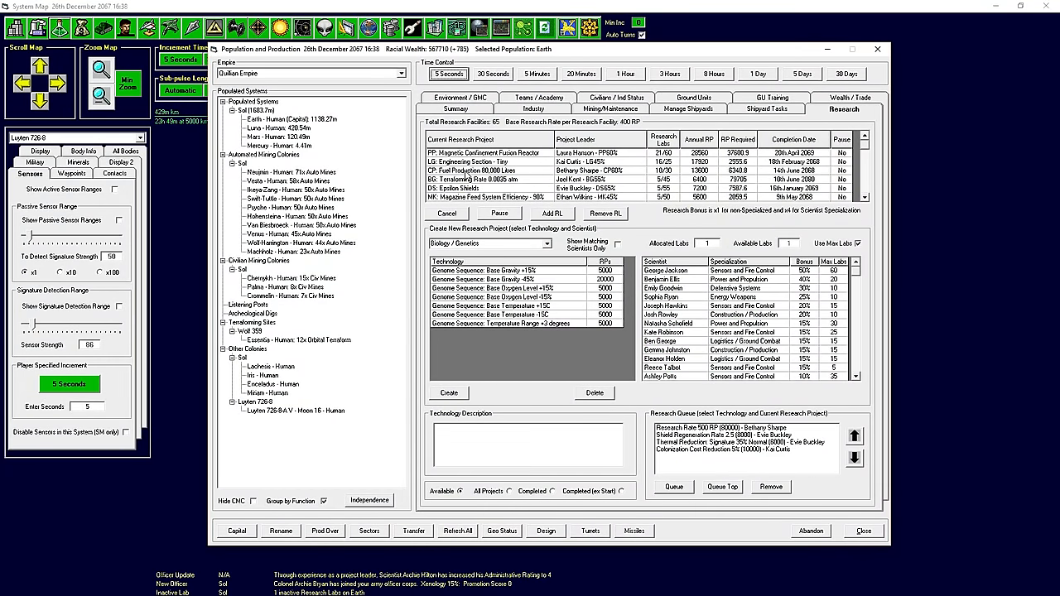
Close the Population and Production research overview.
{"action": "left_click", "coordinate": [273, 118]}
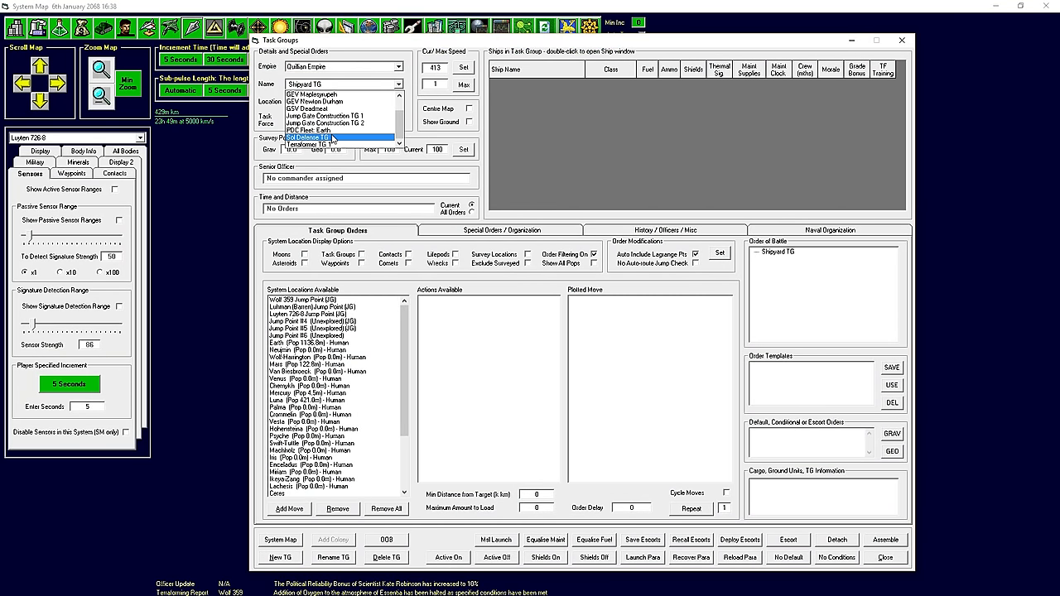
Order Sol Defence TG to refuel from the Earth colony and review its special orders.
{"action": "left_click", "coordinate": [327, 137]}
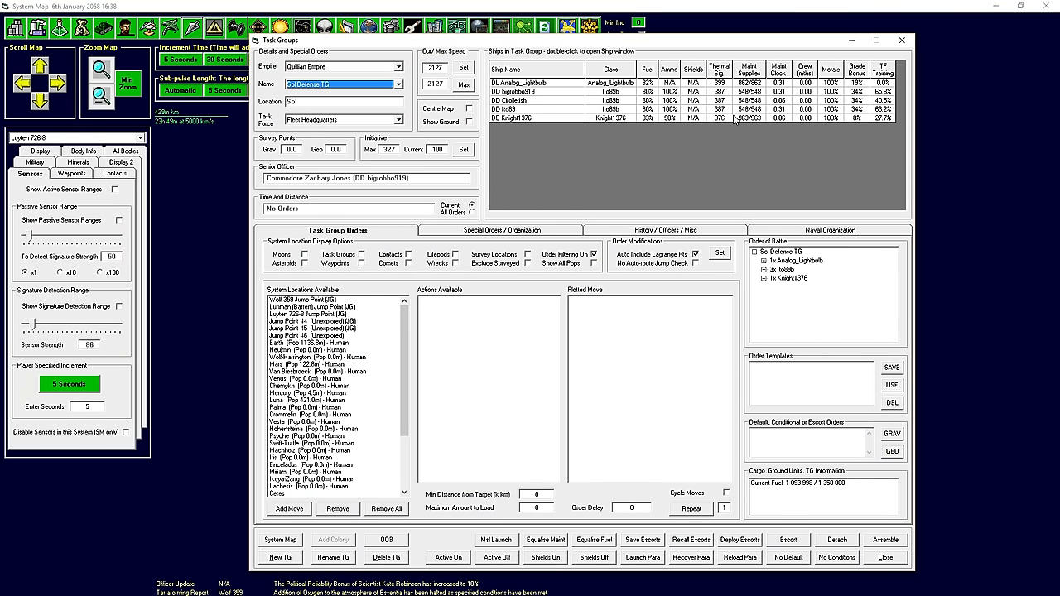
{"action": "mouse_move", "coordinate": [814, 172]}
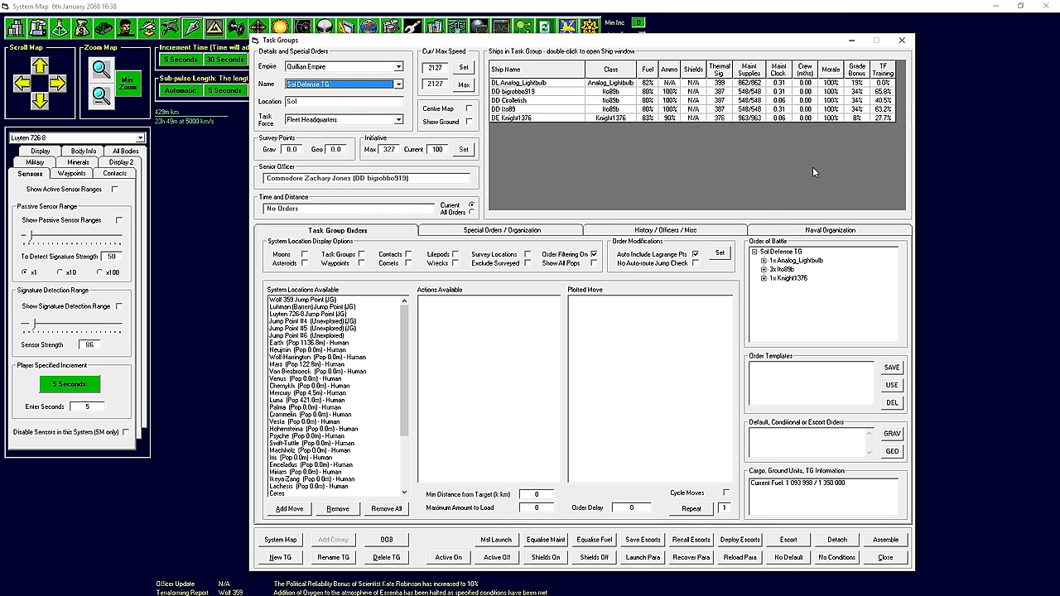
{"action": "mouse_move", "coordinate": [709, 145]}
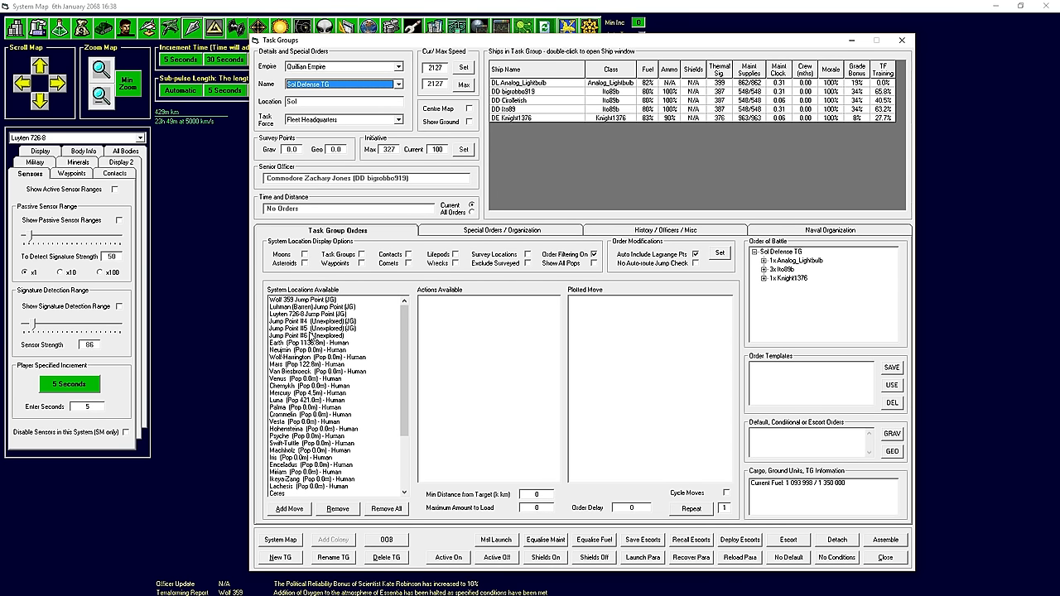
{"action": "left_click", "coordinate": [319, 341]}
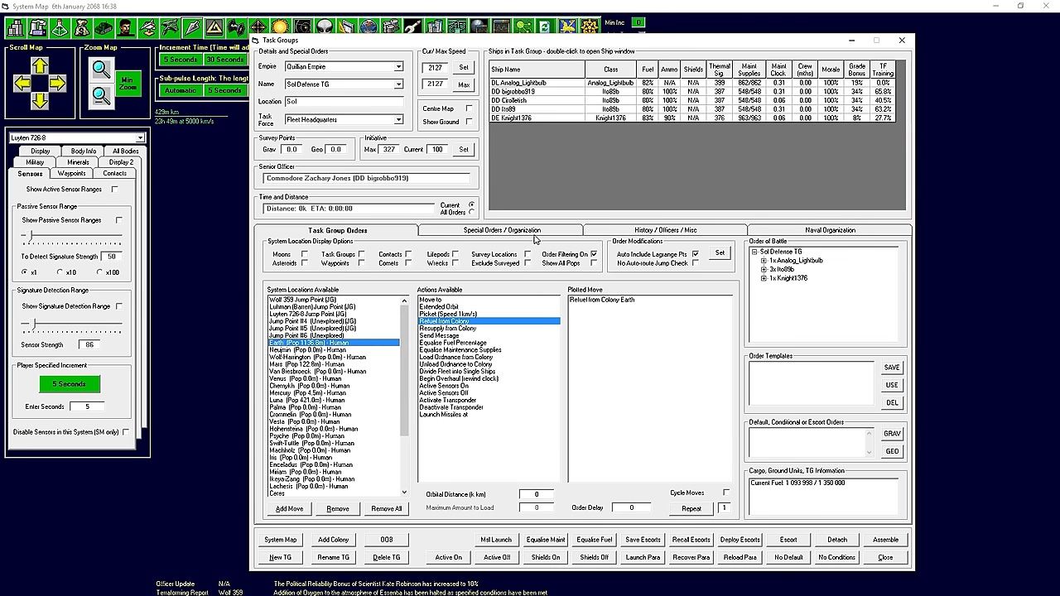
{"action": "left_click", "coordinate": [502, 230]}
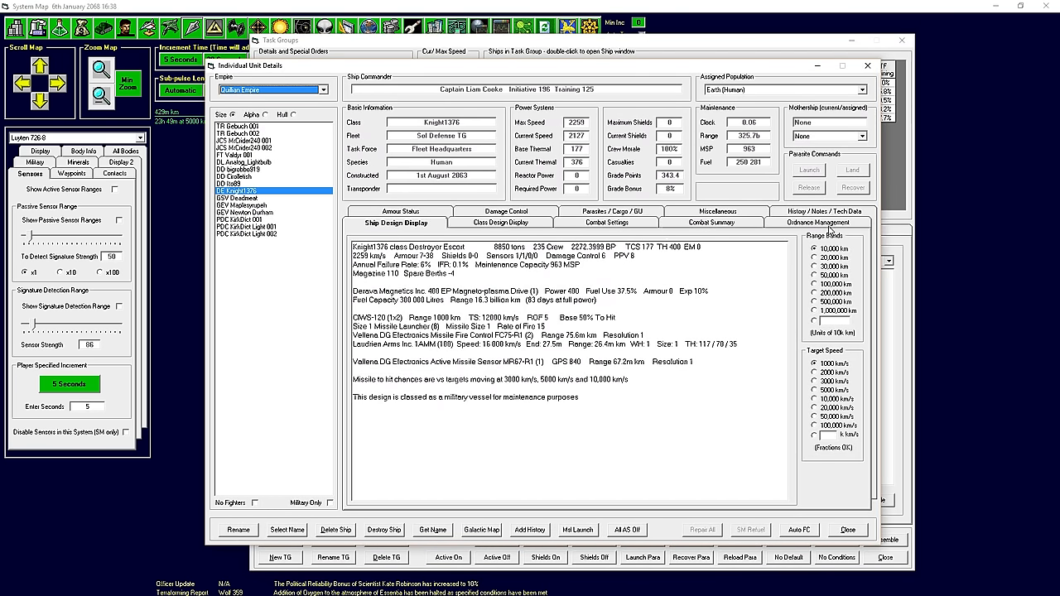
{"action": "left_click", "coordinate": [817, 222]}
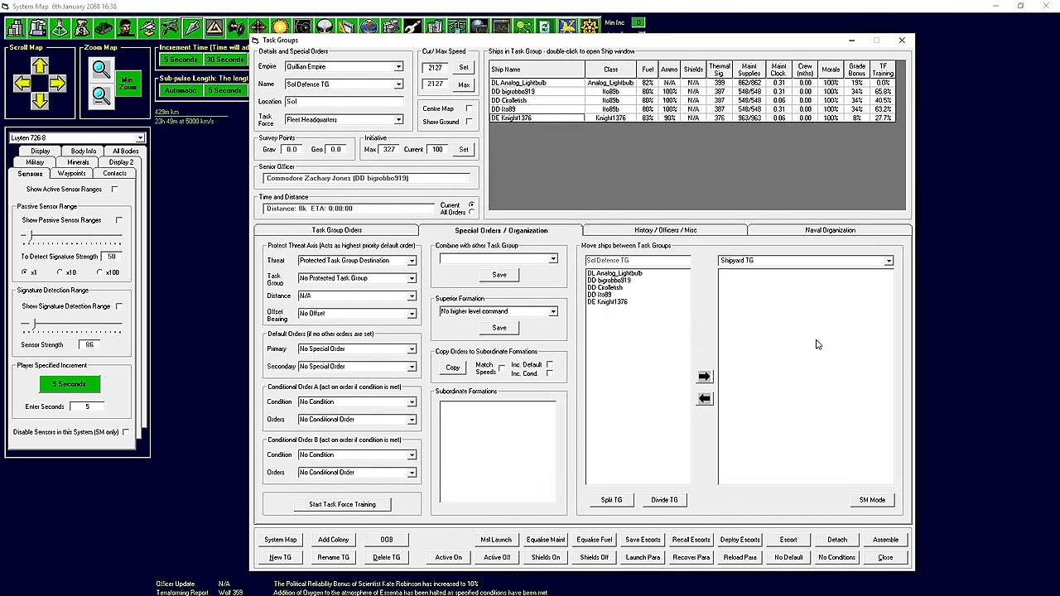
{"action": "mouse_move", "coordinate": [350, 88]}
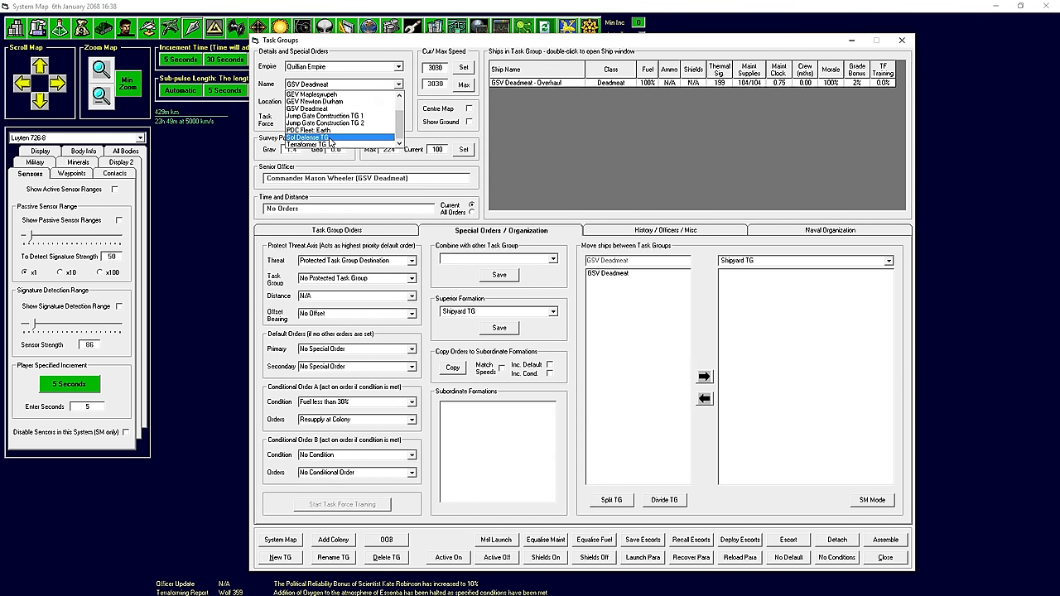
{"action": "left_click", "coordinate": [338, 137]}
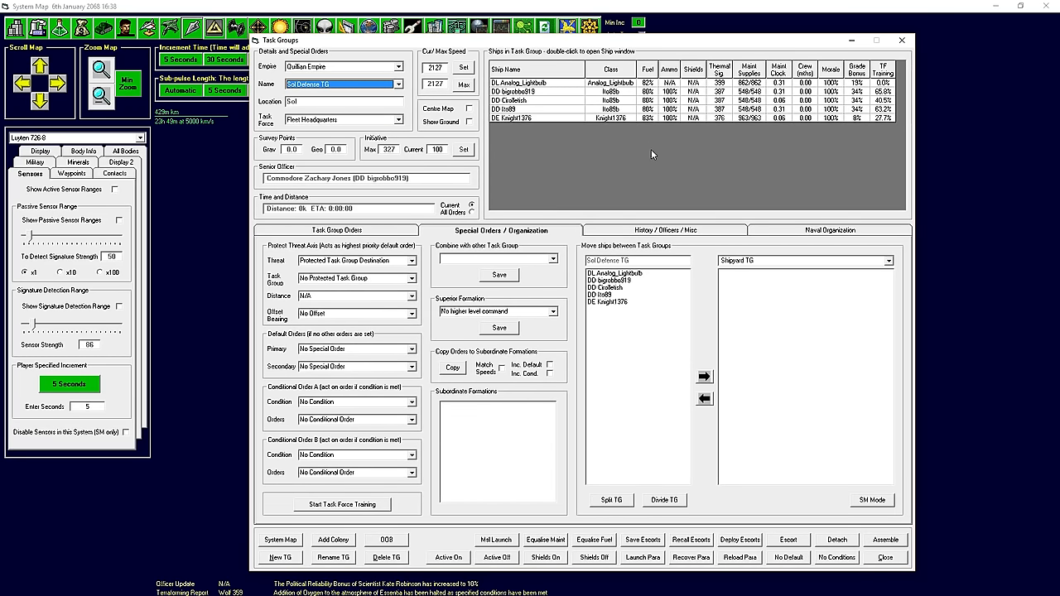
{"action": "mouse_move", "coordinate": [860, 280]}
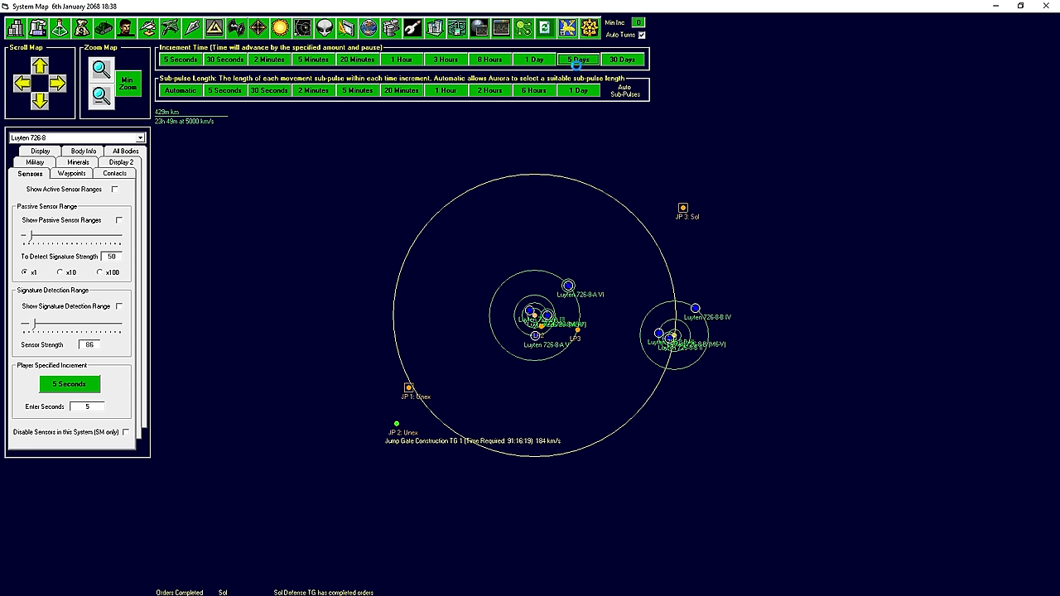
Advance time in four 5-day increments to 26th January 2068.
{"action": "left_click", "coordinate": [581, 59]}
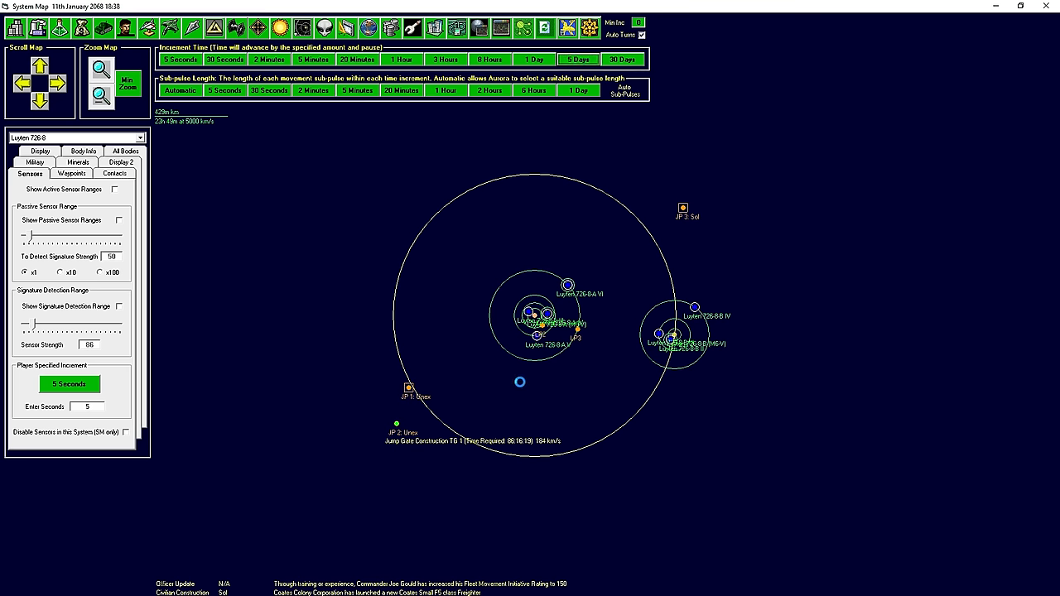
{"action": "left_click", "coordinate": [593, 60]}
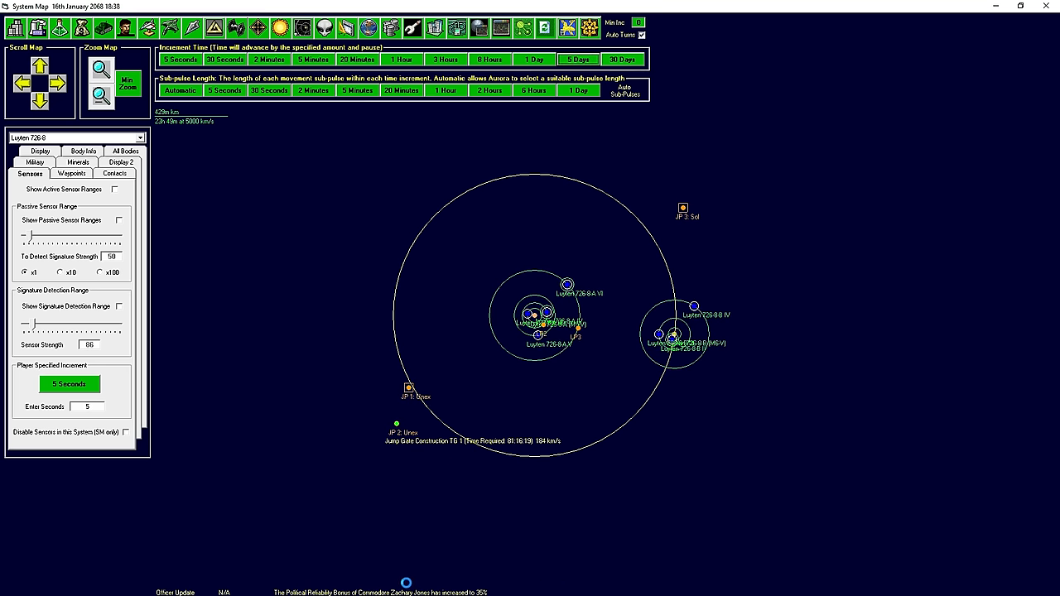
{"action": "left_click", "coordinate": [576, 60]}
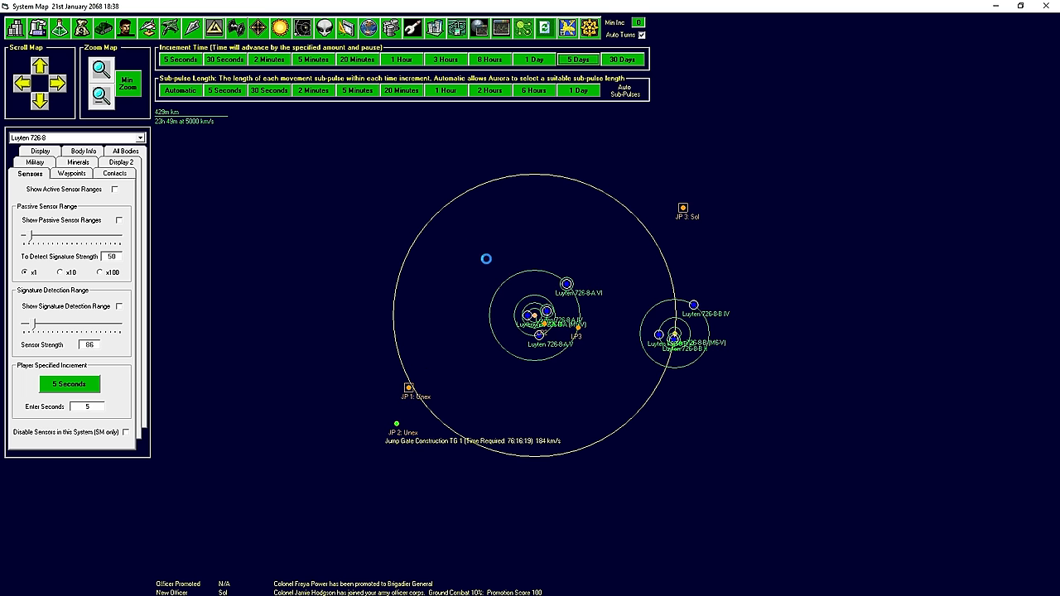
{"action": "left_click", "coordinate": [576, 59]}
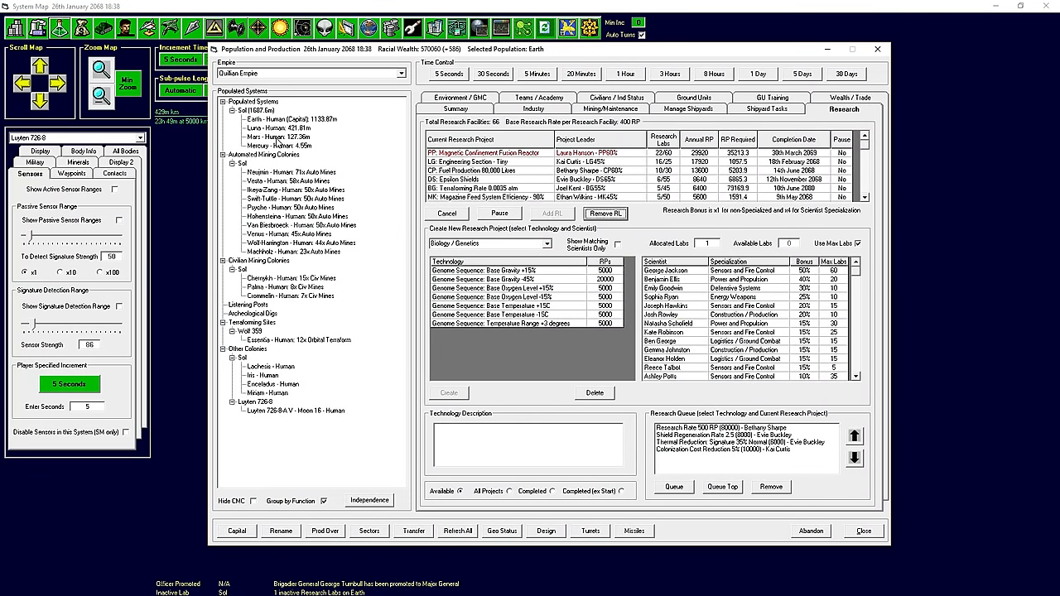
Set Essentia's terraforming gas to Safe Greenhouse Gas and save the atmosphere setting.
{"action": "left_click", "coordinate": [461, 109]}
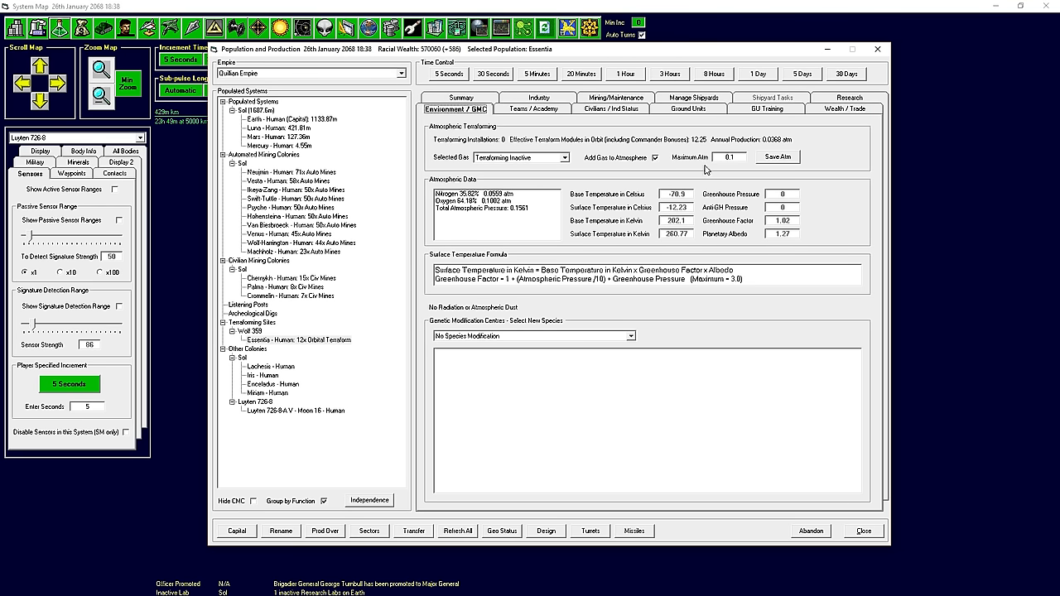
{"action": "mouse_move", "coordinate": [525, 163]}
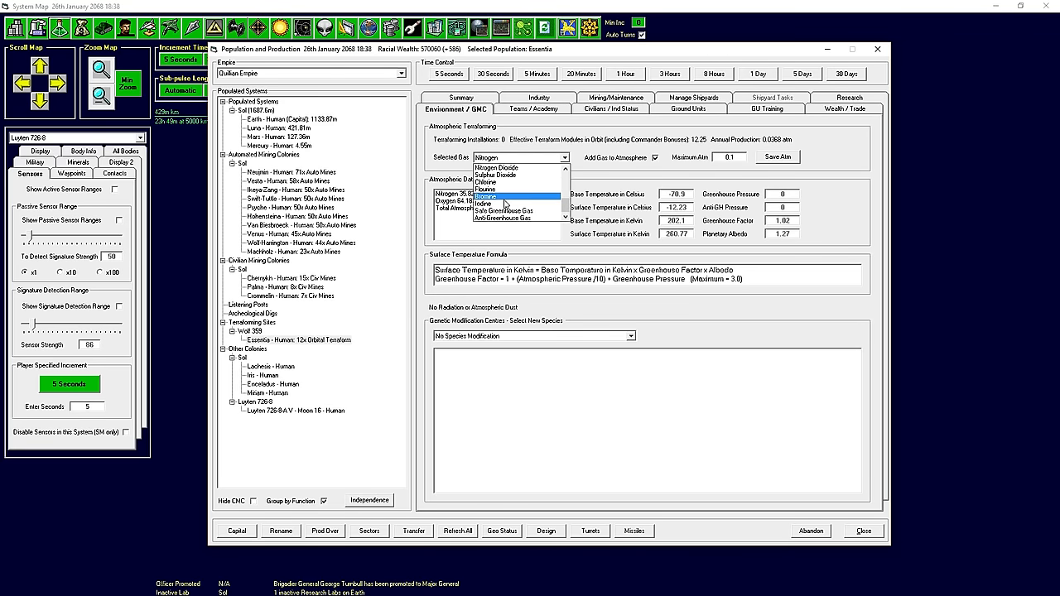
{"action": "left_click", "coordinate": [503, 210]}
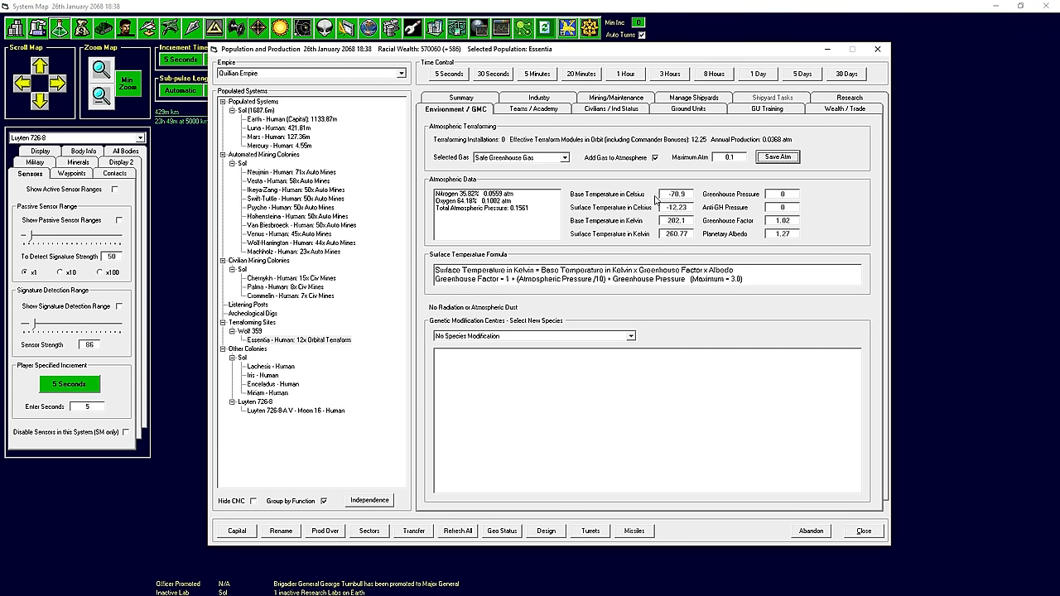
{"action": "left_click", "coordinate": [880, 48]}
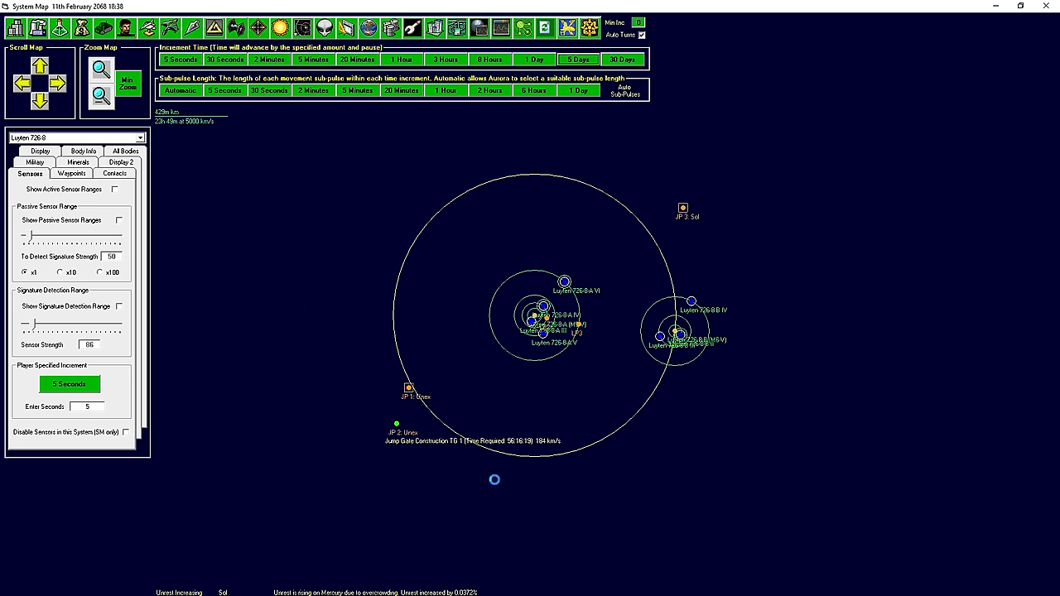
Advance game time five days to 21st February 2068.
{"action": "left_click", "coordinate": [578, 58]}
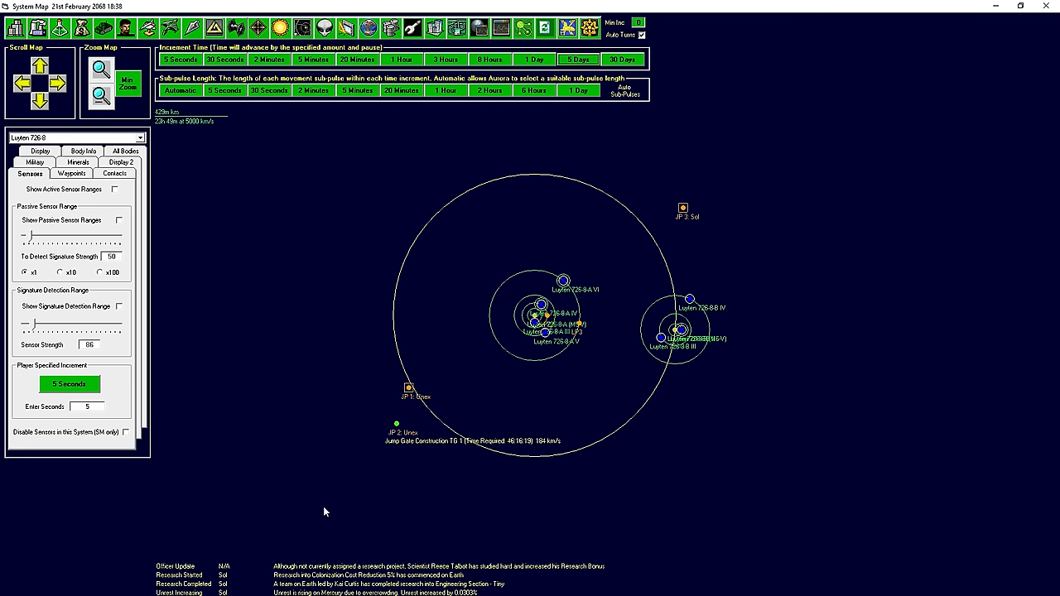
{"action": "mouse_move", "coordinate": [99, 69]}
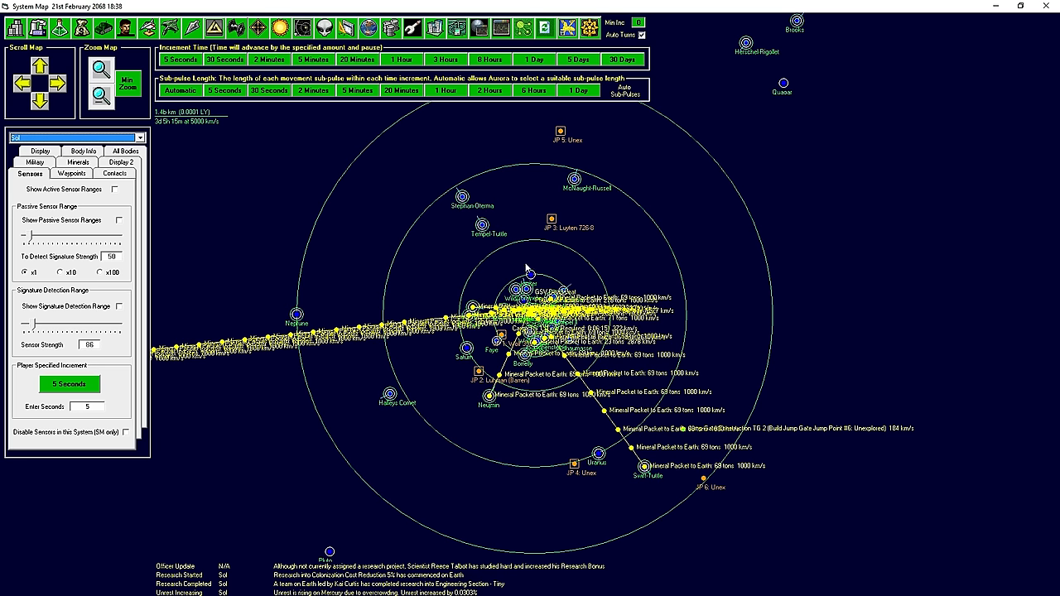
{"action": "mouse_move", "coordinate": [172, 149]}
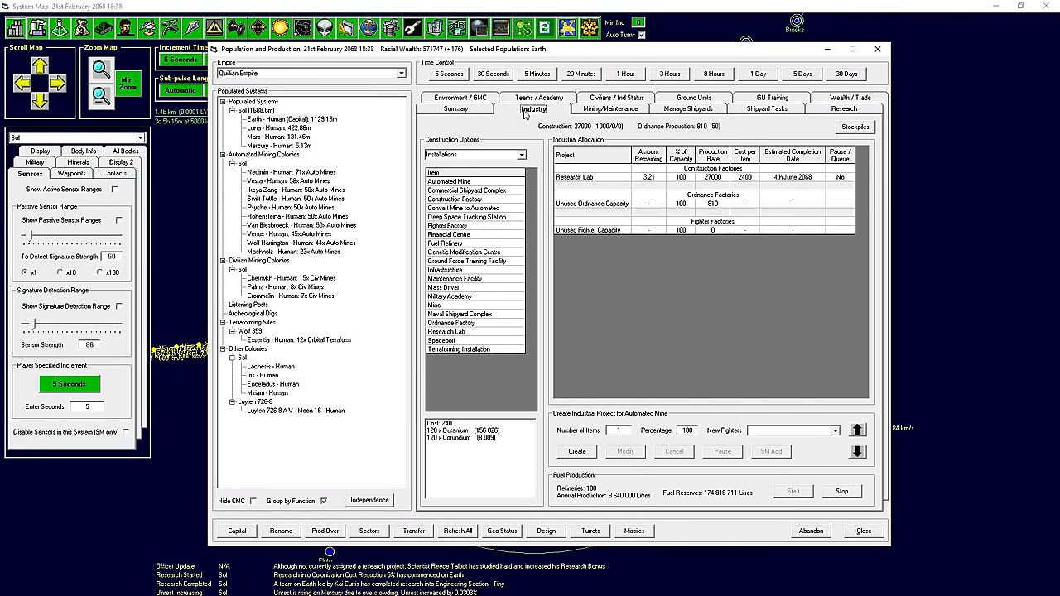
Review Earth's summary, then queue a Mass Driver industrial project with an item count.
{"action": "left_click", "coordinate": [455, 109]}
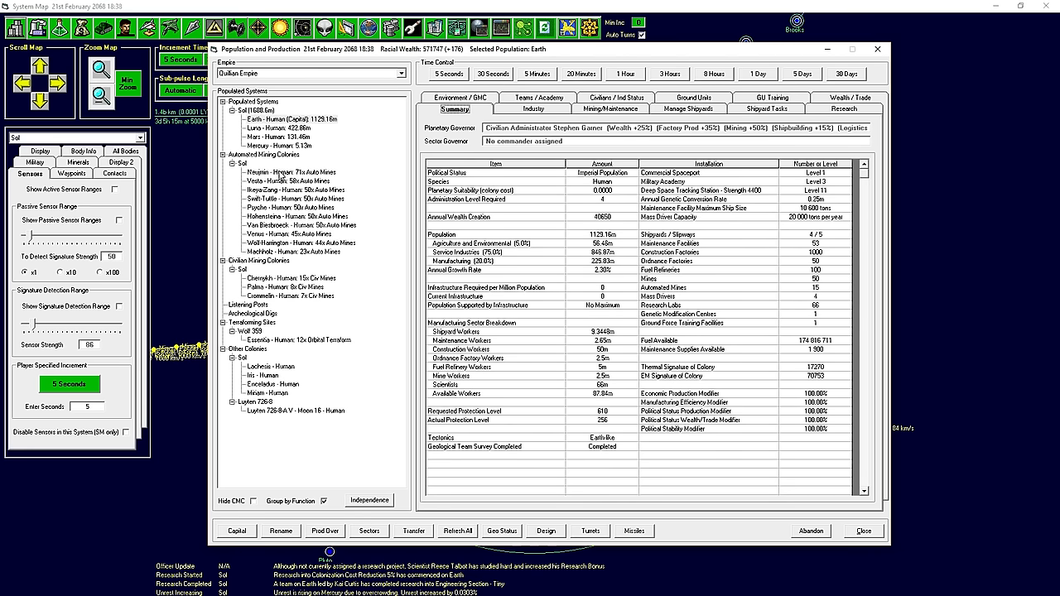
{"action": "left_click", "coordinate": [531, 109]}
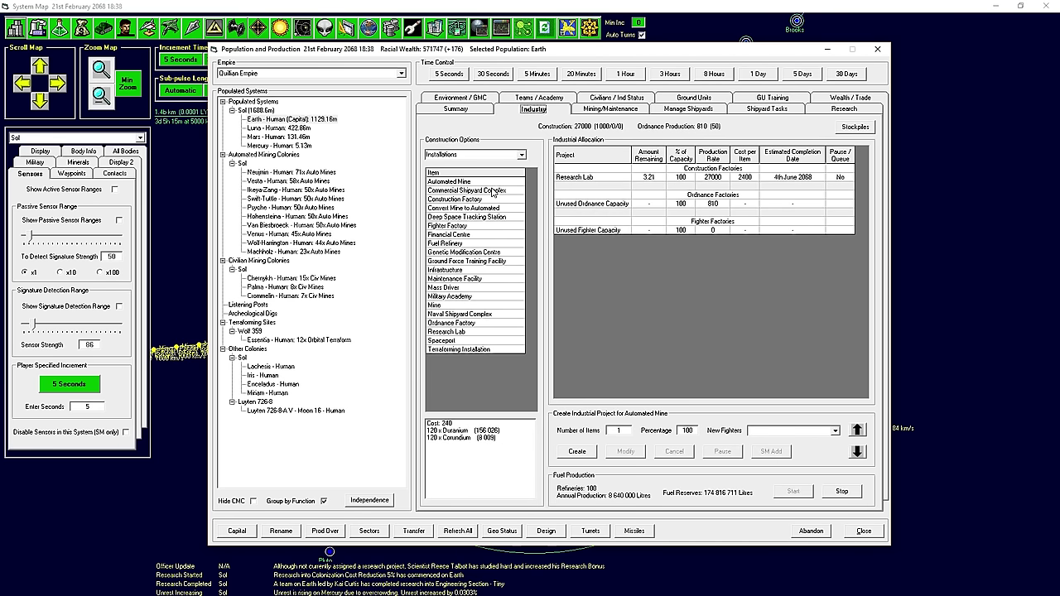
{"action": "left_click", "coordinate": [437, 287]}
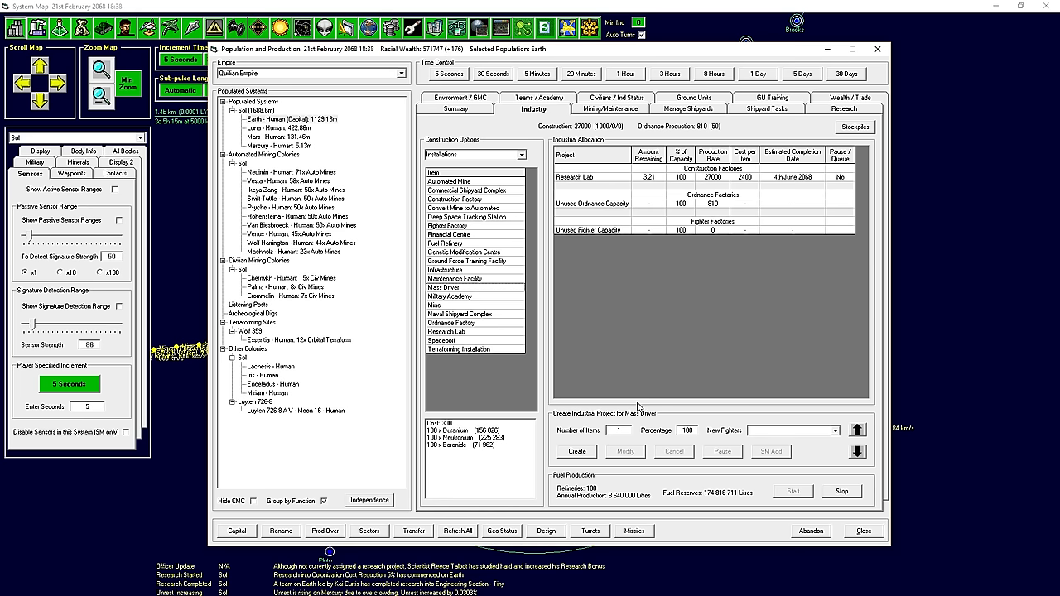
{"action": "left_click", "coordinate": [617, 430]}
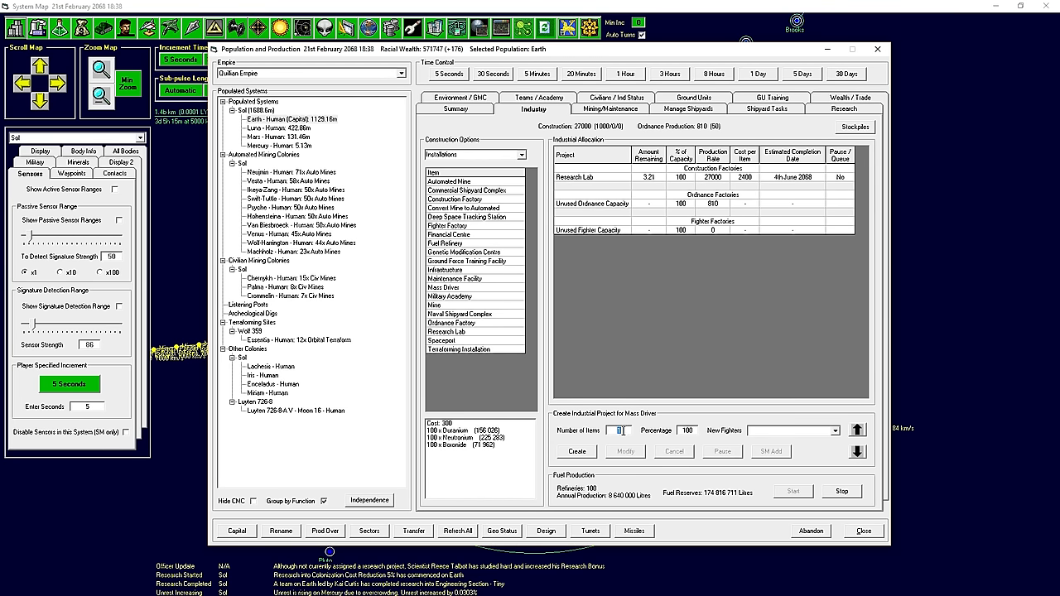
{"action": "left_click", "coordinate": [577, 452]}
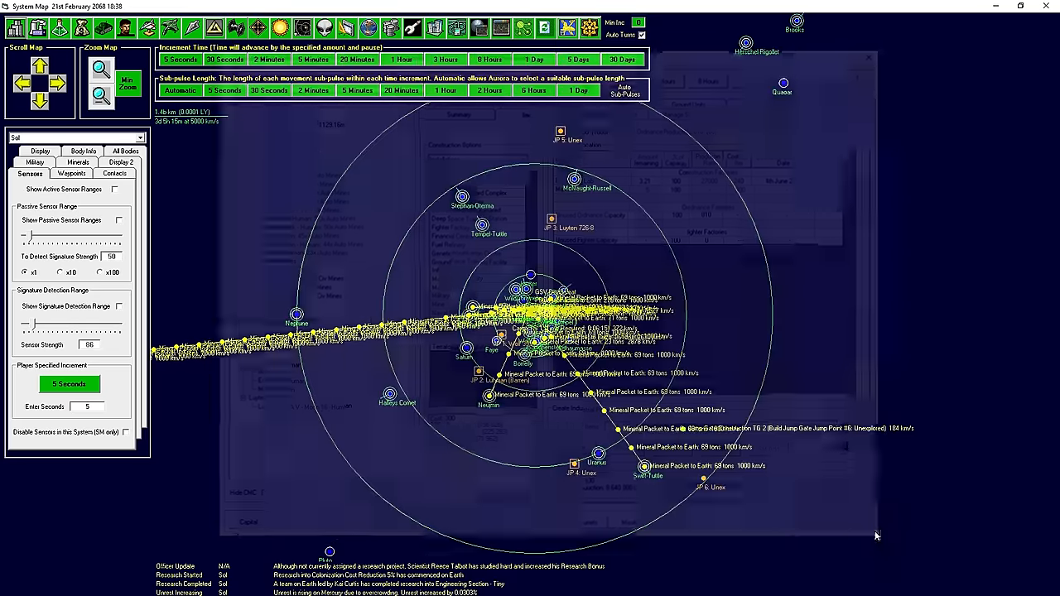
Close production and review the Wolf 359 duranium survey report before closing it.
{"action": "left_click", "coordinate": [41, 27]}
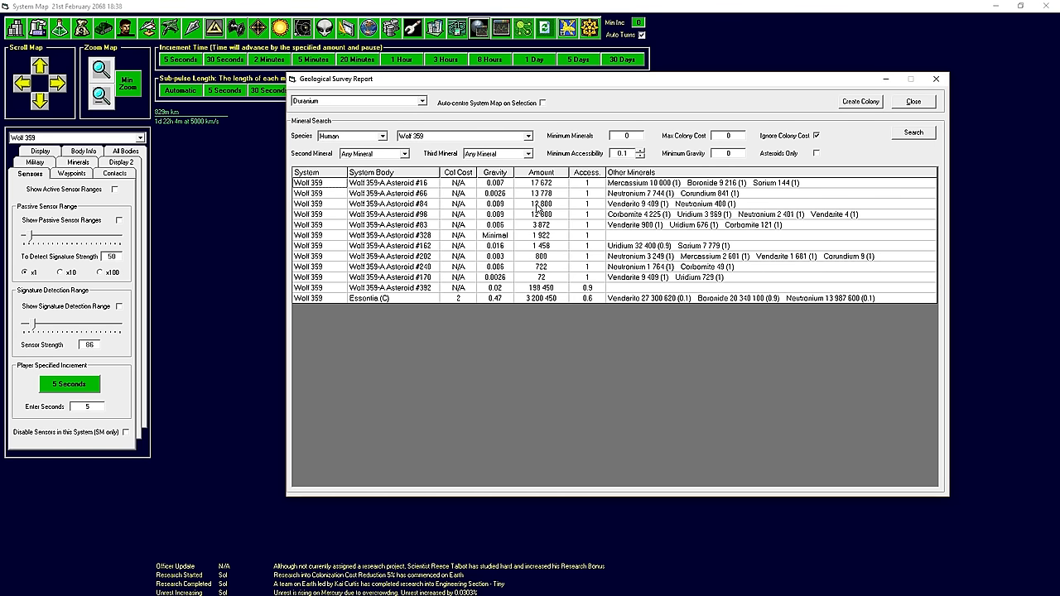
{"action": "mouse_move", "coordinate": [418, 193]}
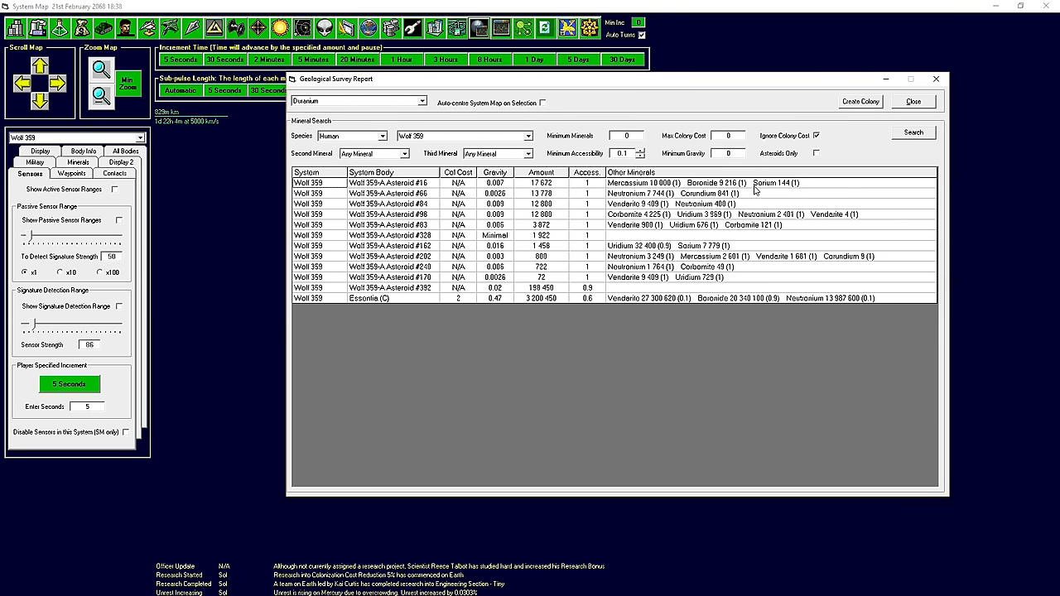
{"action": "mouse_move", "coordinate": [779, 183]}
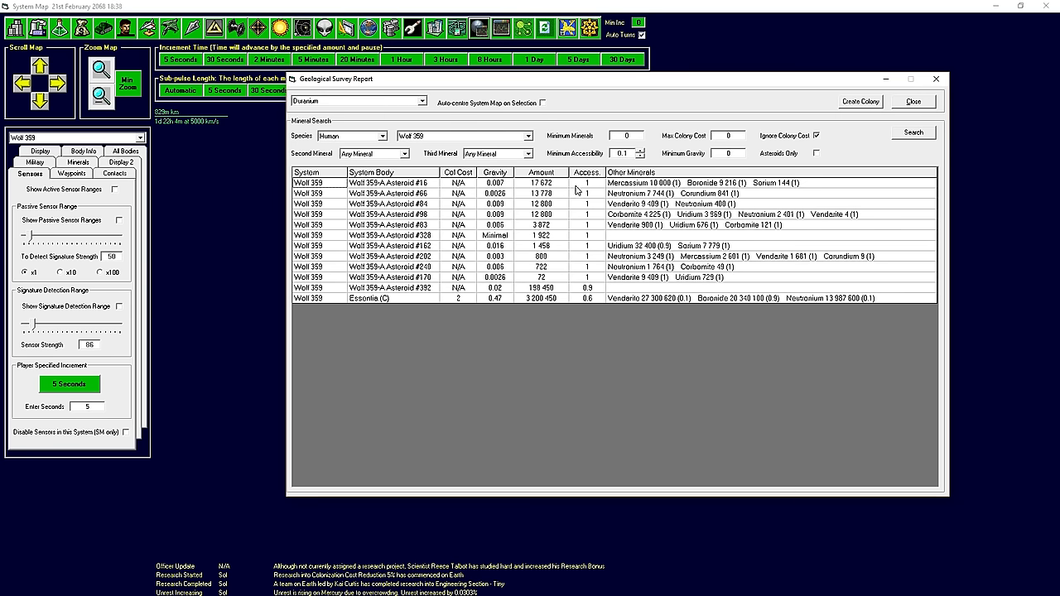
{"action": "mouse_move", "coordinate": [663, 183]}
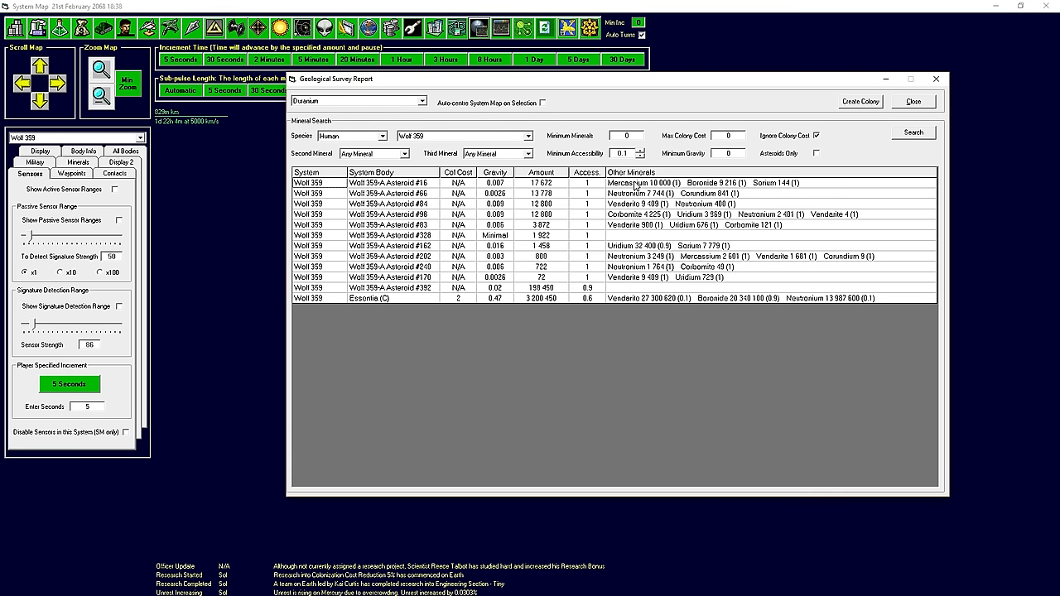
{"action": "mouse_move", "coordinate": [636, 358]}
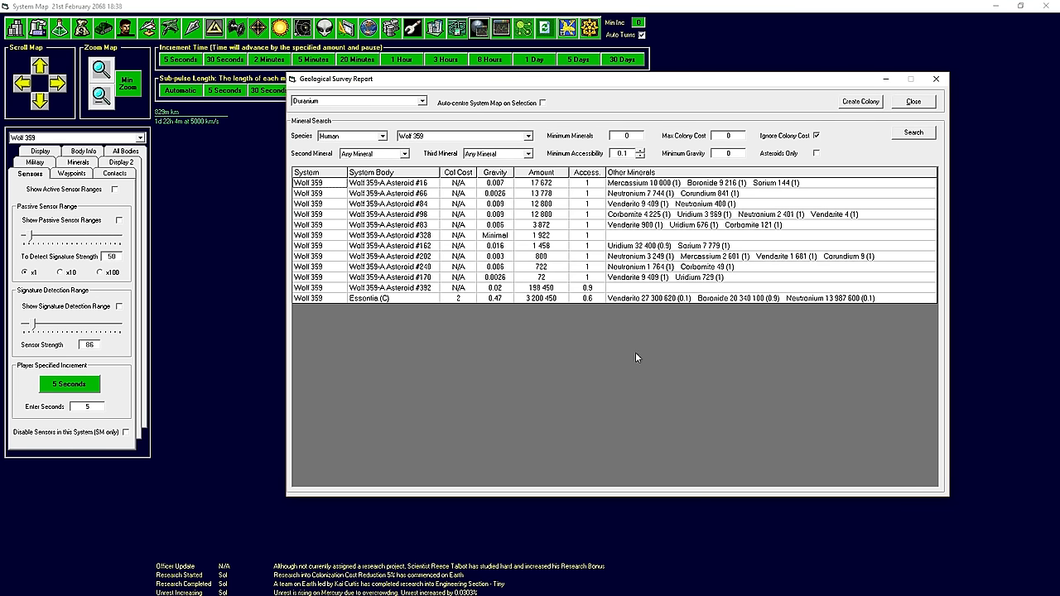
{"action": "mouse_move", "coordinate": [582, 235]}
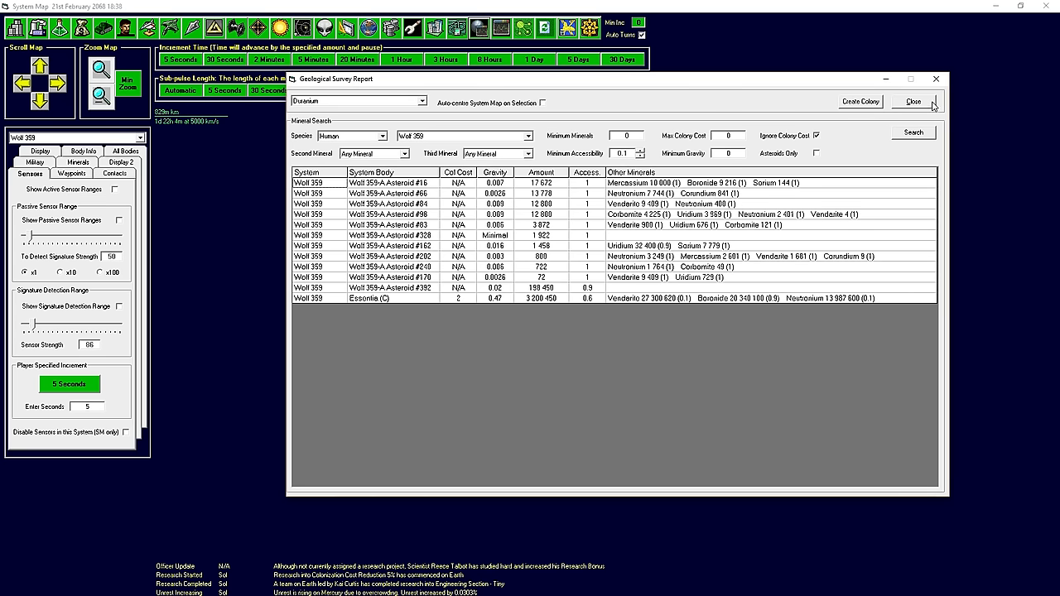
{"action": "left_click", "coordinate": [912, 101]}
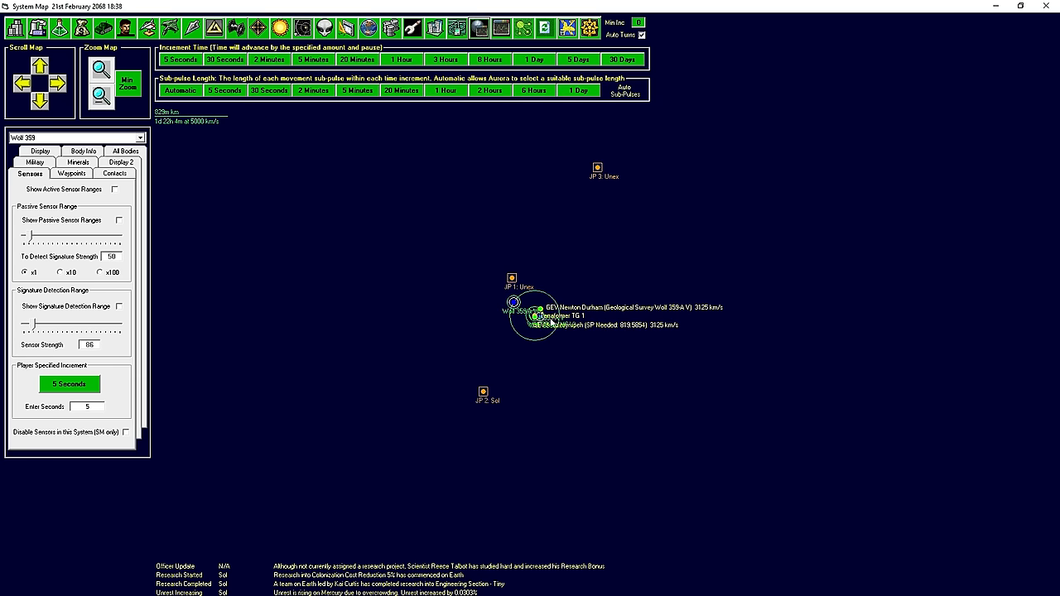
{"action": "mouse_move", "coordinate": [65, 184]}
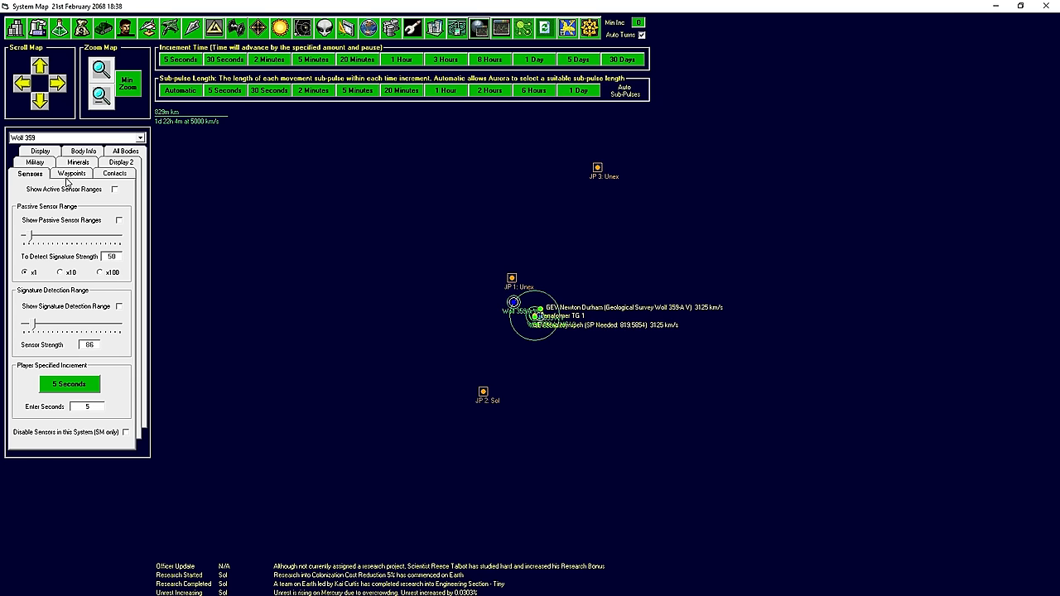
Enable asteroid display options in the Wolf 359 map Display settings.
{"action": "left_click", "coordinate": [39, 173]}
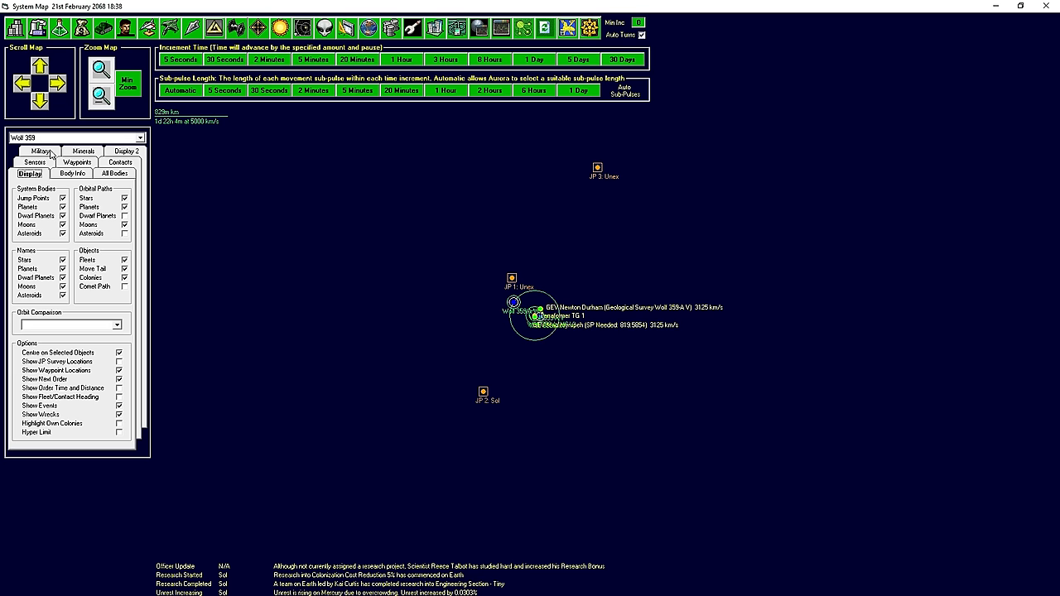
{"action": "left_click", "coordinate": [124, 216]}
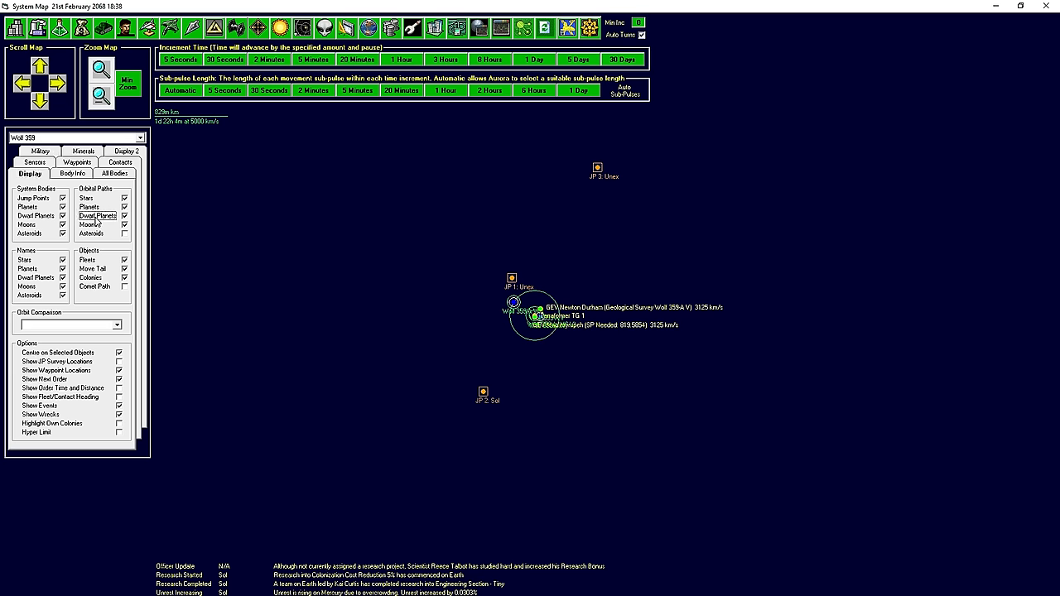
{"action": "left_click", "coordinate": [125, 234]}
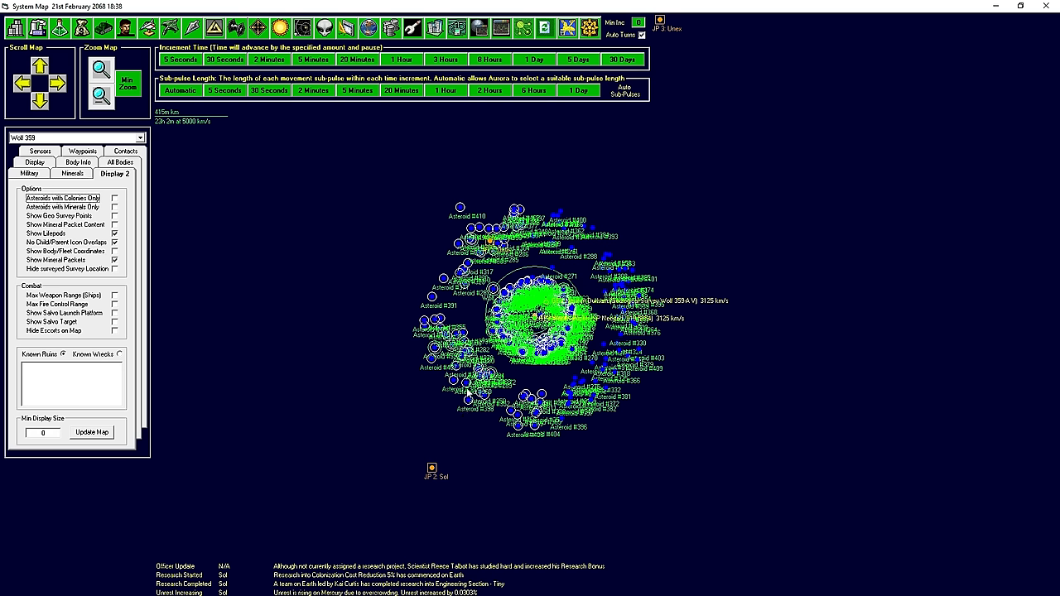
{"action": "mouse_move", "coordinate": [468, 317]}
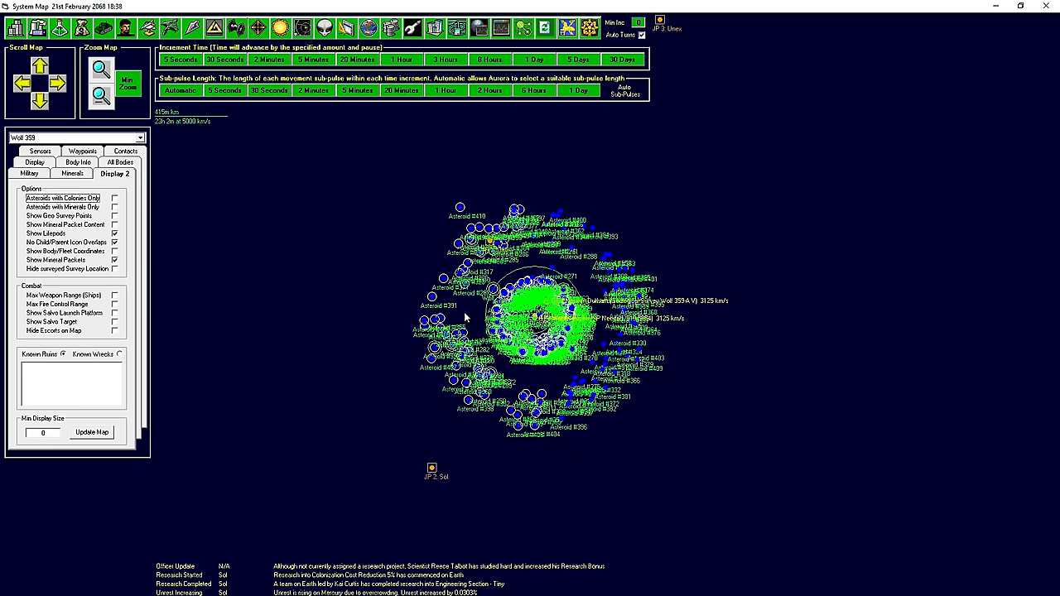
{"action": "mouse_move", "coordinate": [642, 193]}
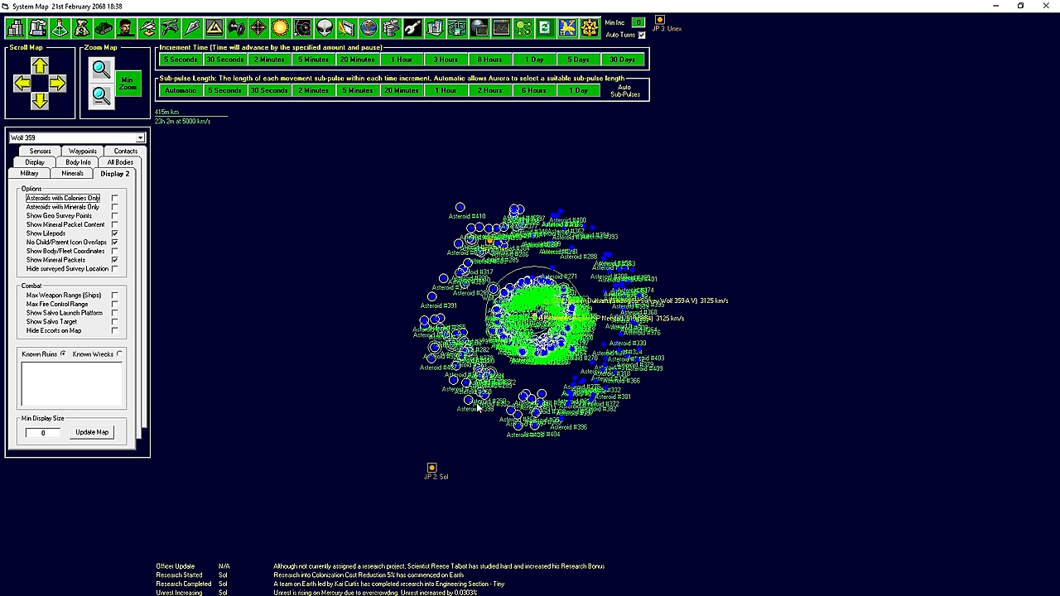
{"action": "mouse_move", "coordinate": [528, 217]}
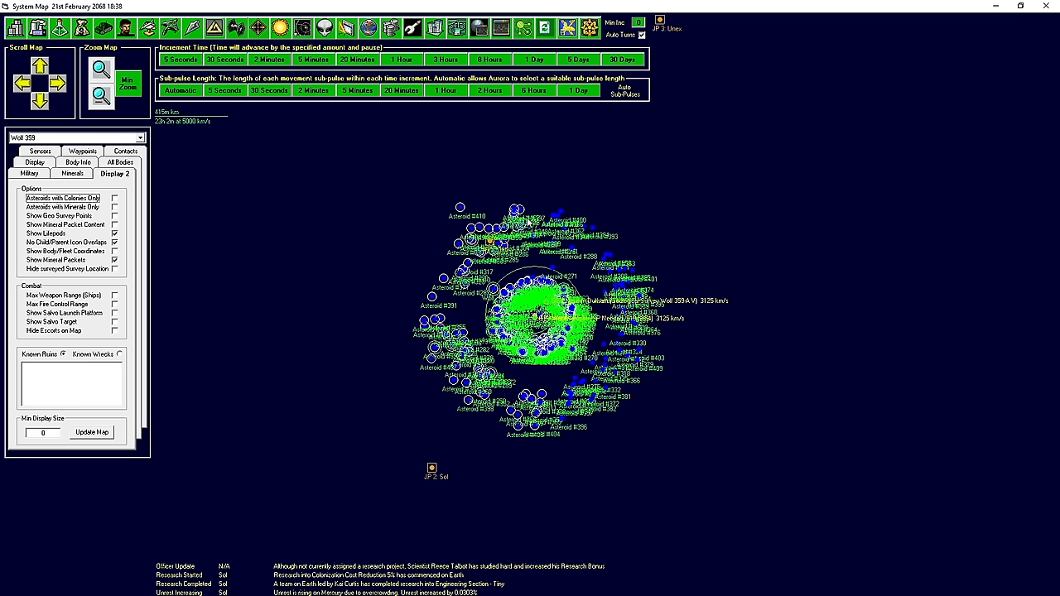
{"action": "mouse_move", "coordinate": [382, 507]}
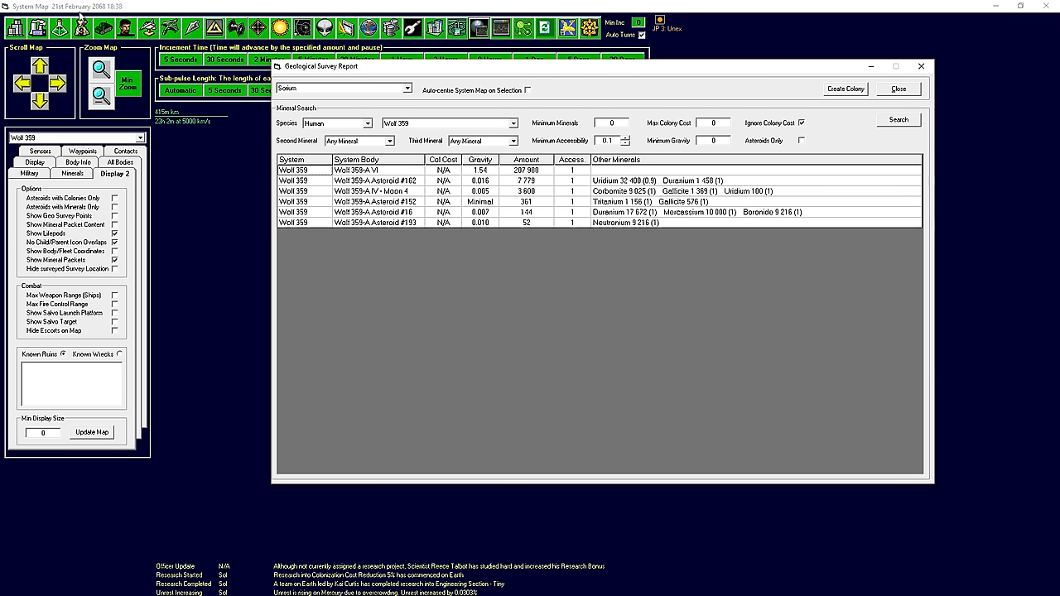
{"action": "mouse_move", "coordinate": [847, 89]}
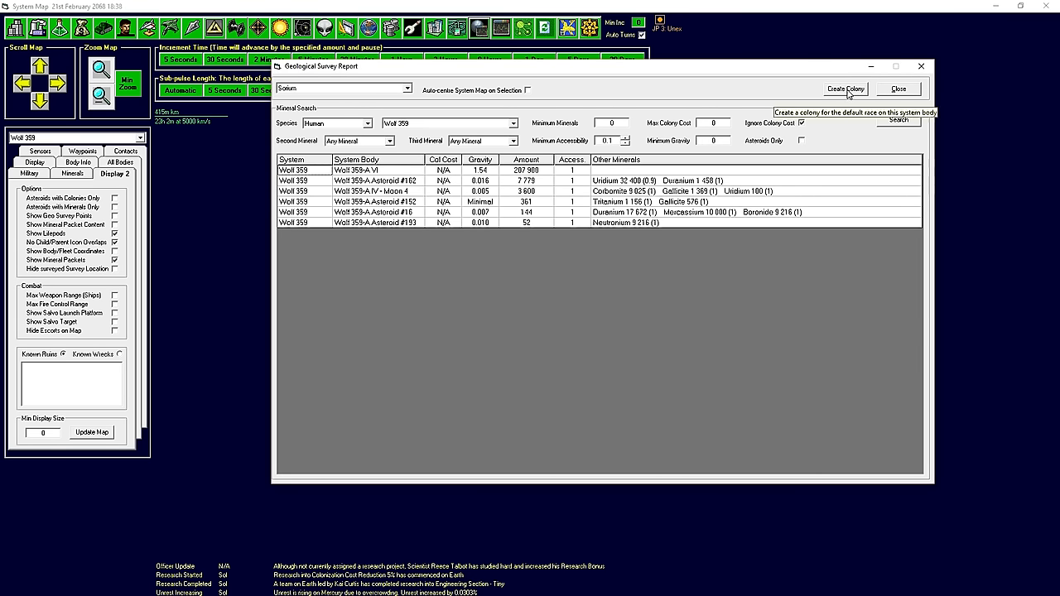
Attempt a colony on gas giant Wolf 359-A VI, dismiss the refusal, close the survey.
{"action": "left_click", "coordinate": [846, 89]}
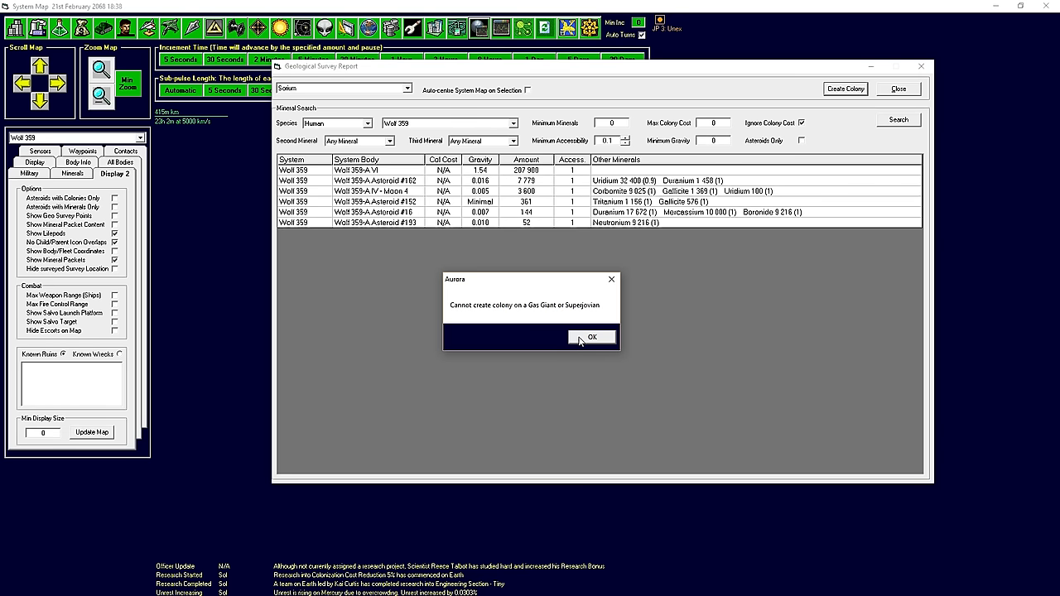
{"action": "left_click", "coordinate": [592, 337]}
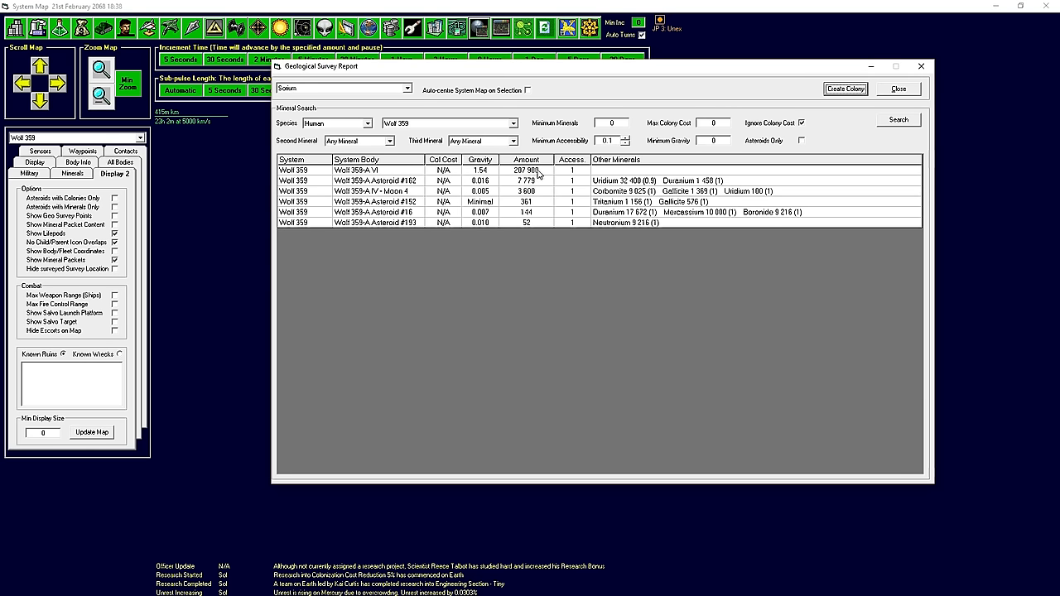
{"action": "mouse_move", "coordinate": [539, 185]}
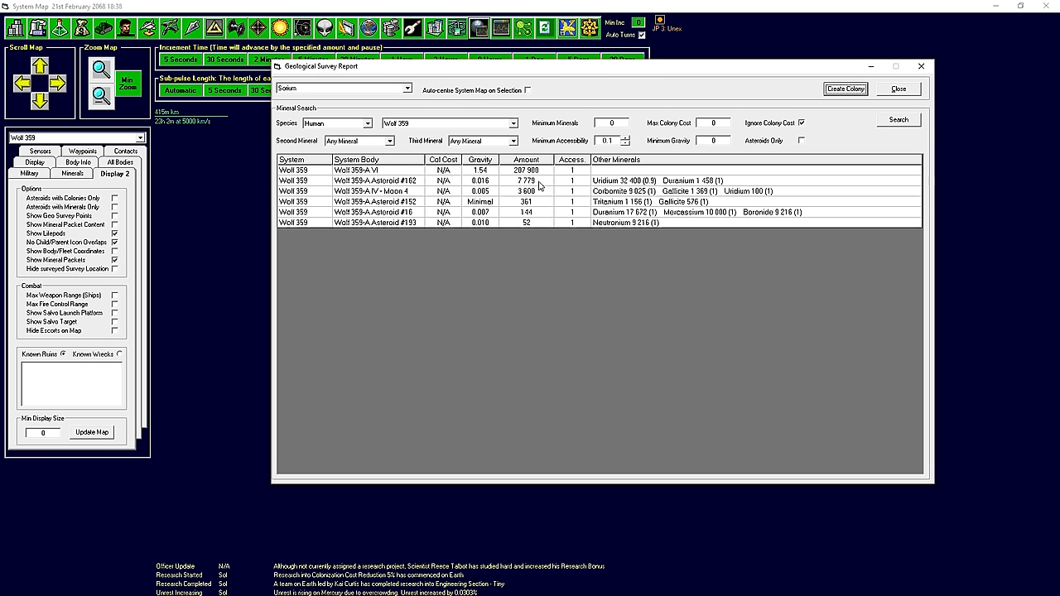
{"action": "mouse_move", "coordinate": [536, 183]}
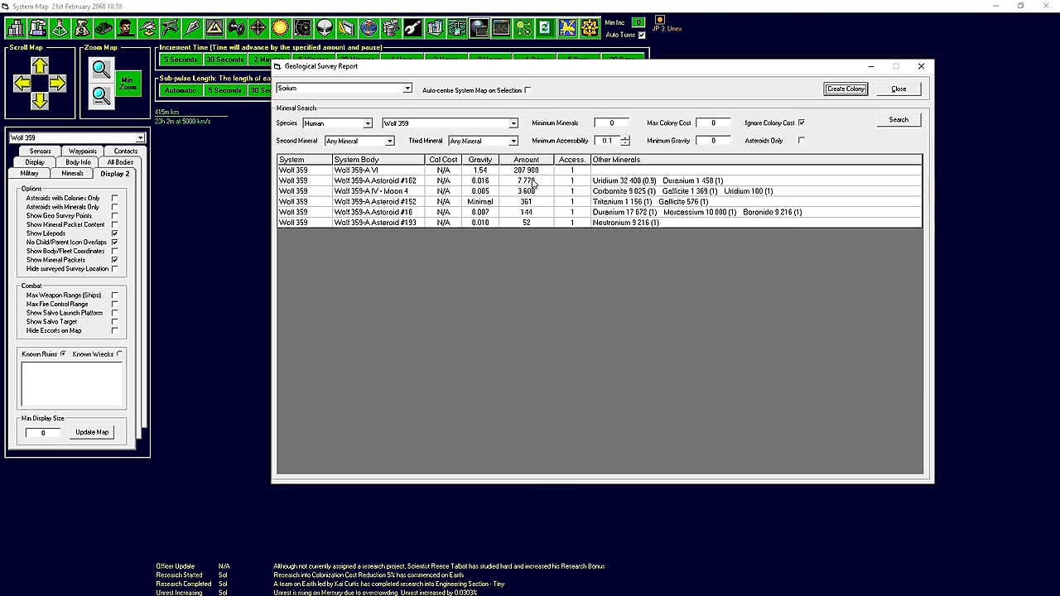
{"action": "mouse_move", "coordinate": [536, 194]}
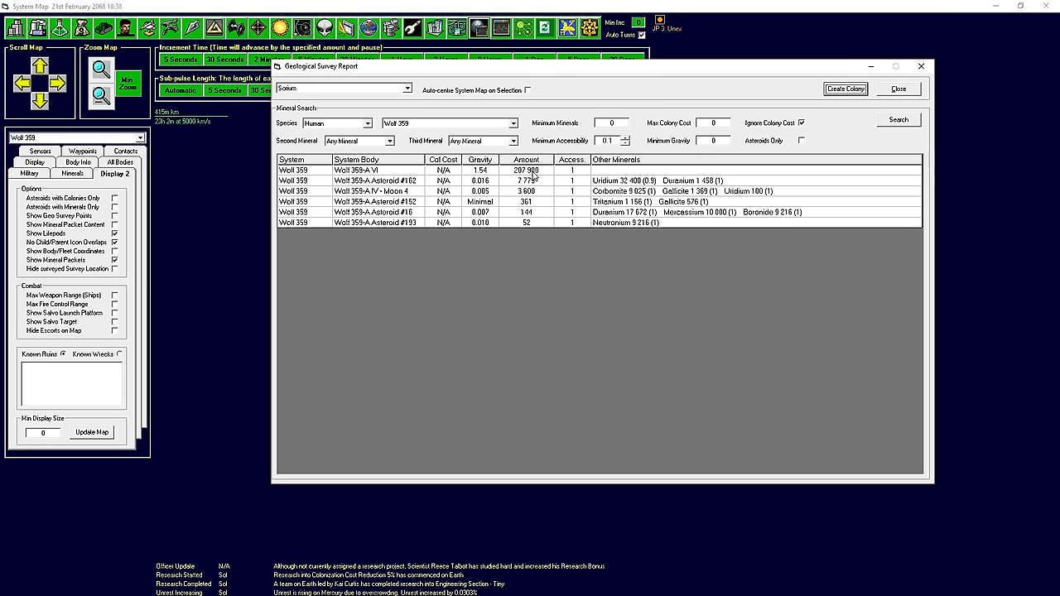
{"action": "mouse_move", "coordinate": [530, 179]}
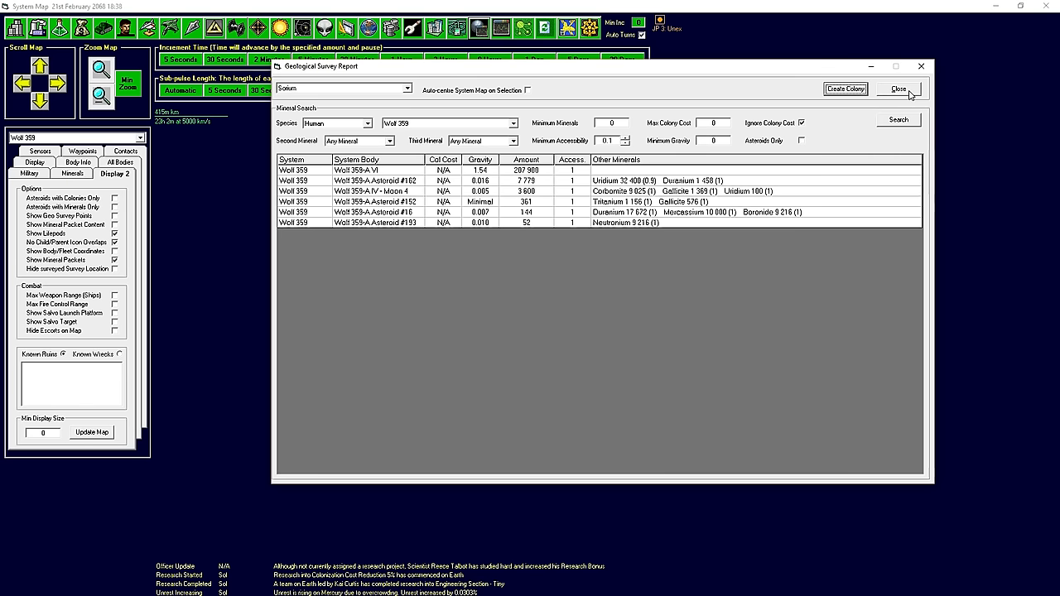
{"action": "left_click", "coordinate": [903, 89]}
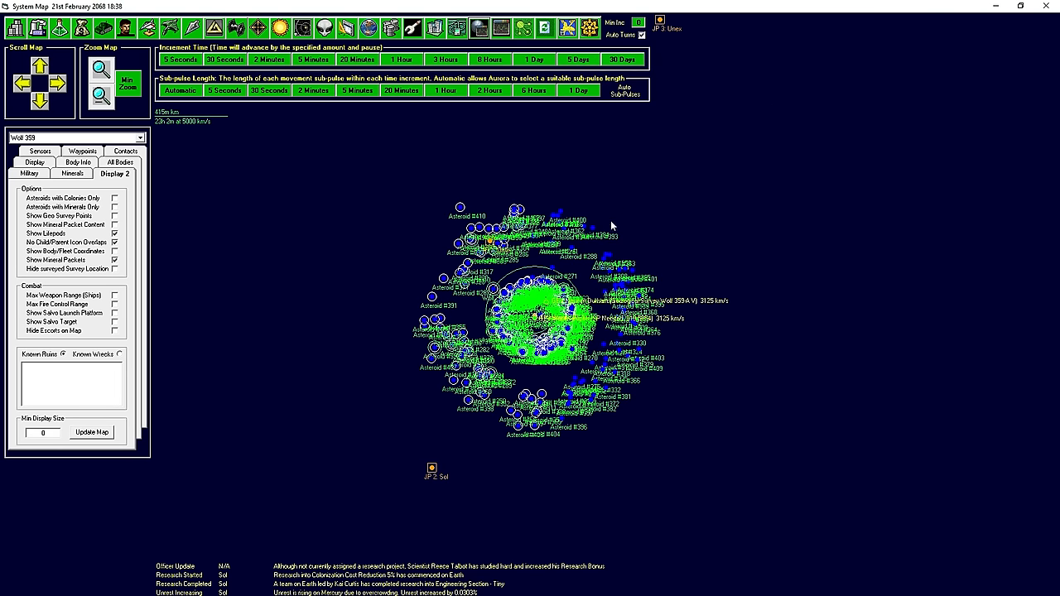